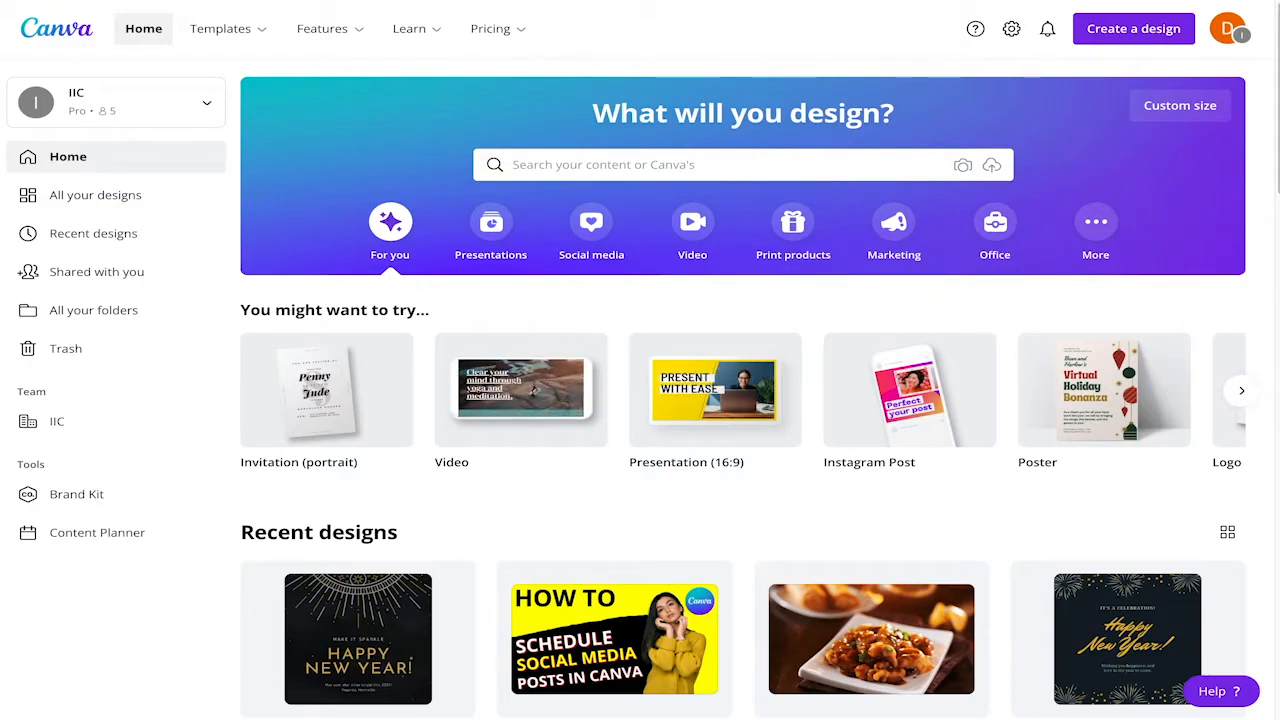
{"action": "mouse_move", "coordinate": [658, 317]}
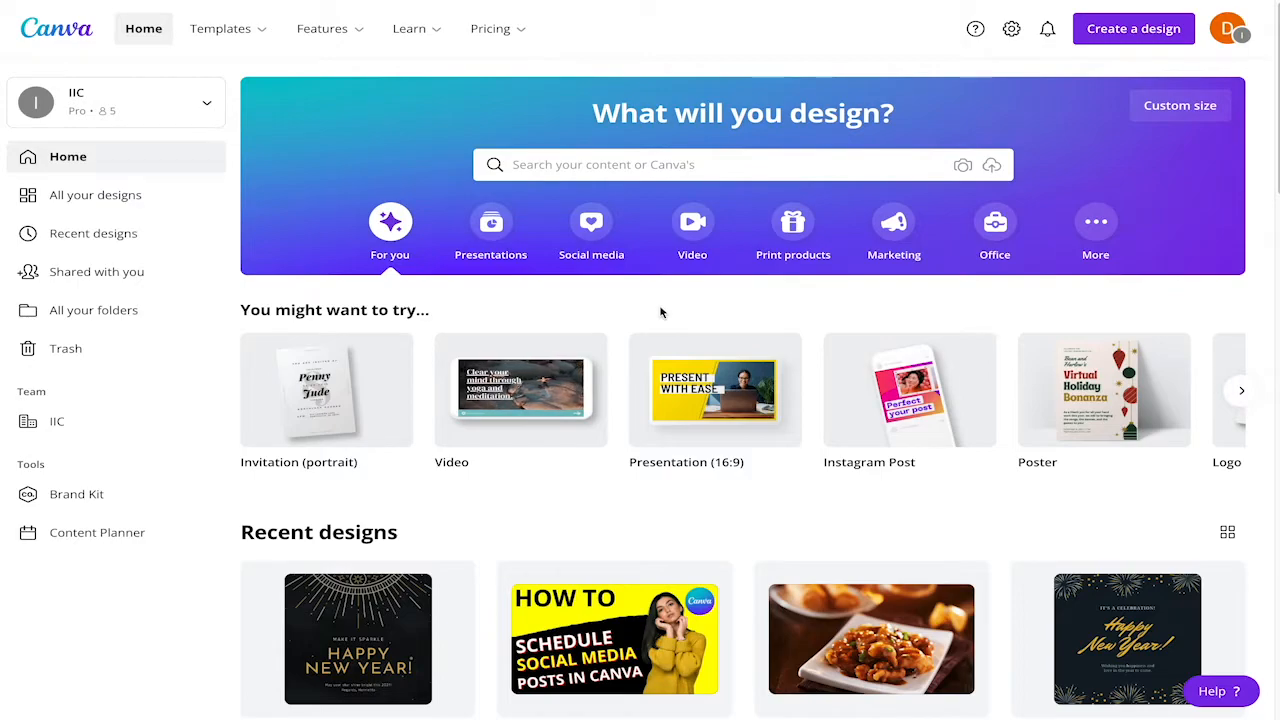
{"action": "mouse_move", "coordinate": [851, 302]}
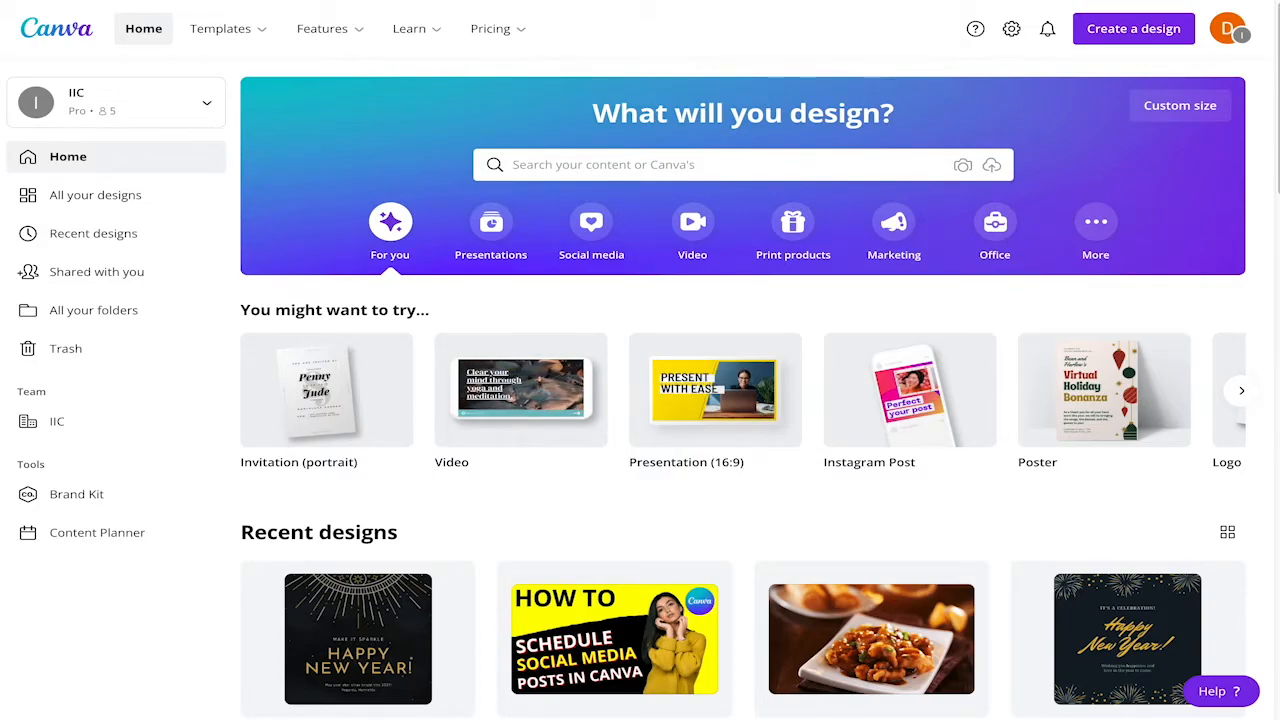
Create a new custom-size design of 500 × 200 px.
{"action": "left_click", "coordinate": [1133, 28]}
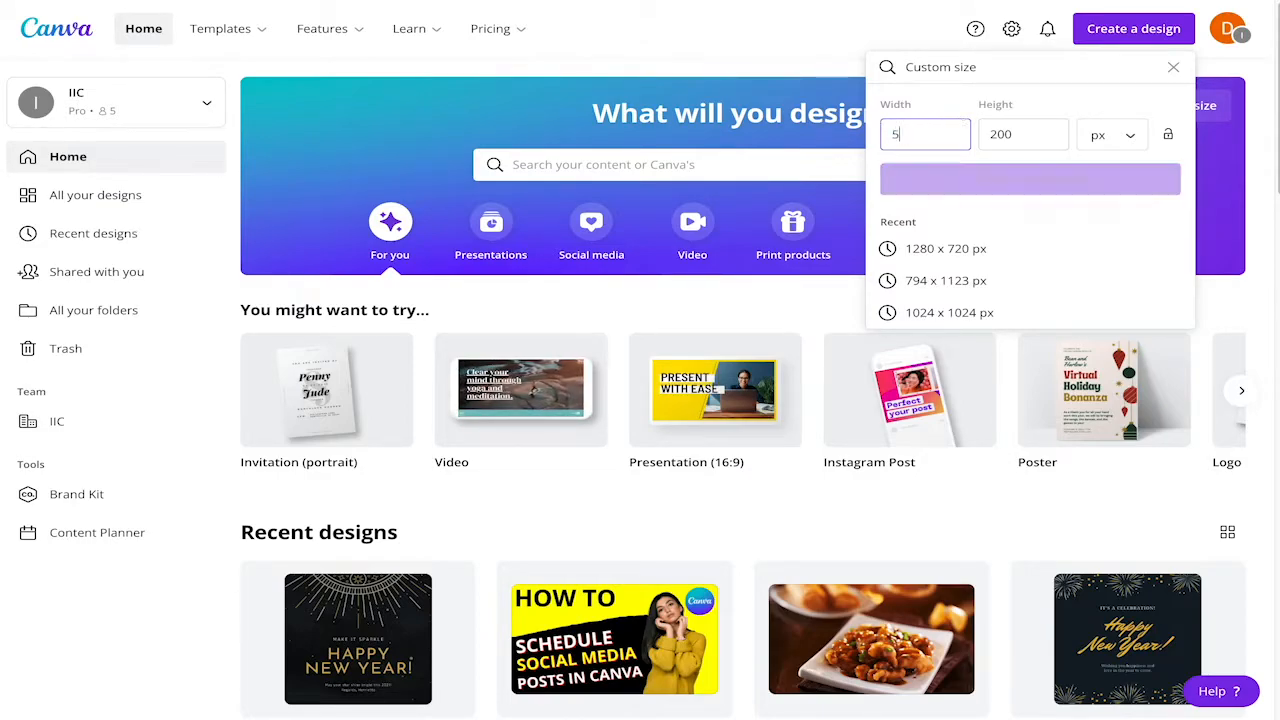
{"action": "type", "text": "00"}
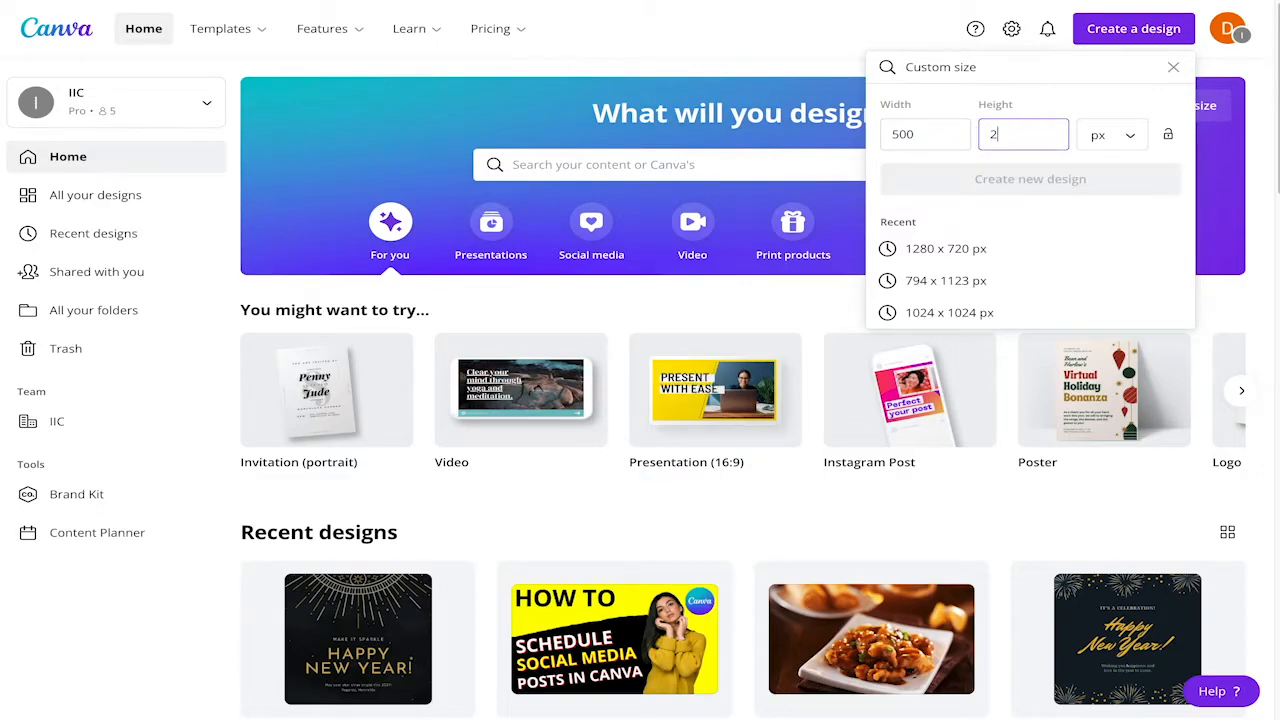
{"action": "type", "text": "00"}
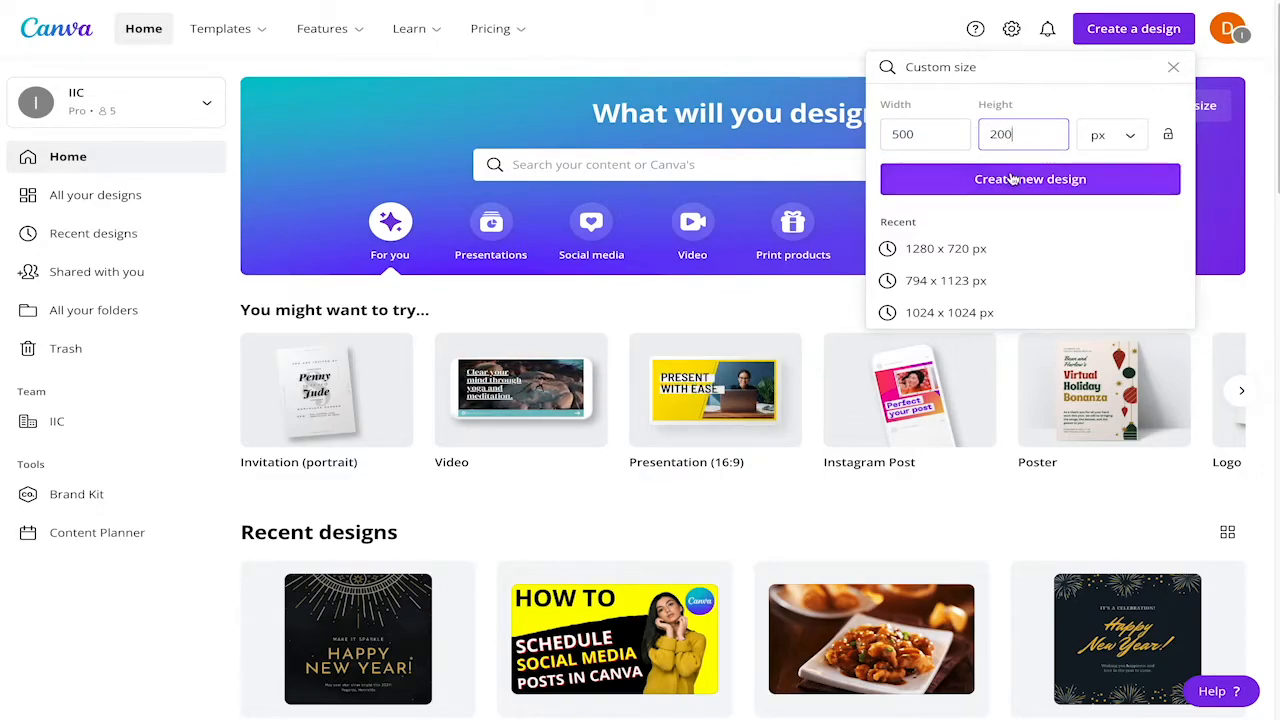
{"action": "left_click", "coordinate": [1030, 179]}
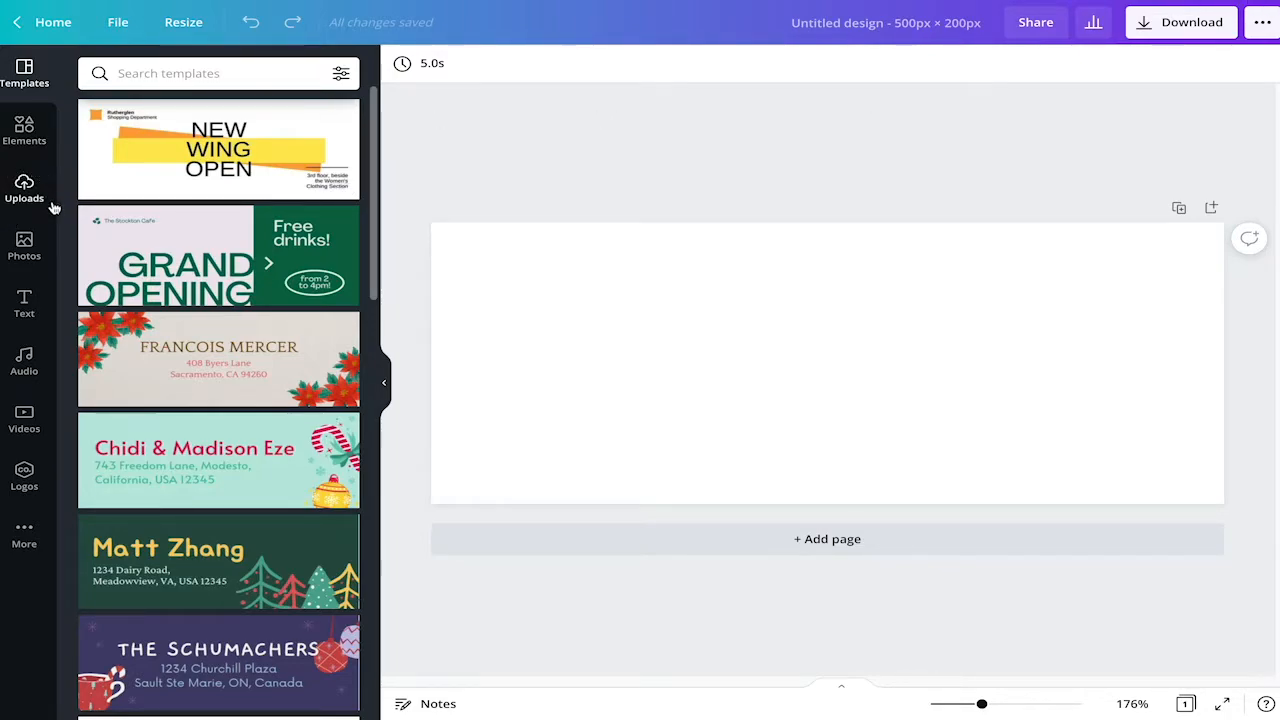
Add the circle frame from the Elements Frames section to the left of the page.
{"action": "left_click", "coordinate": [24, 128]}
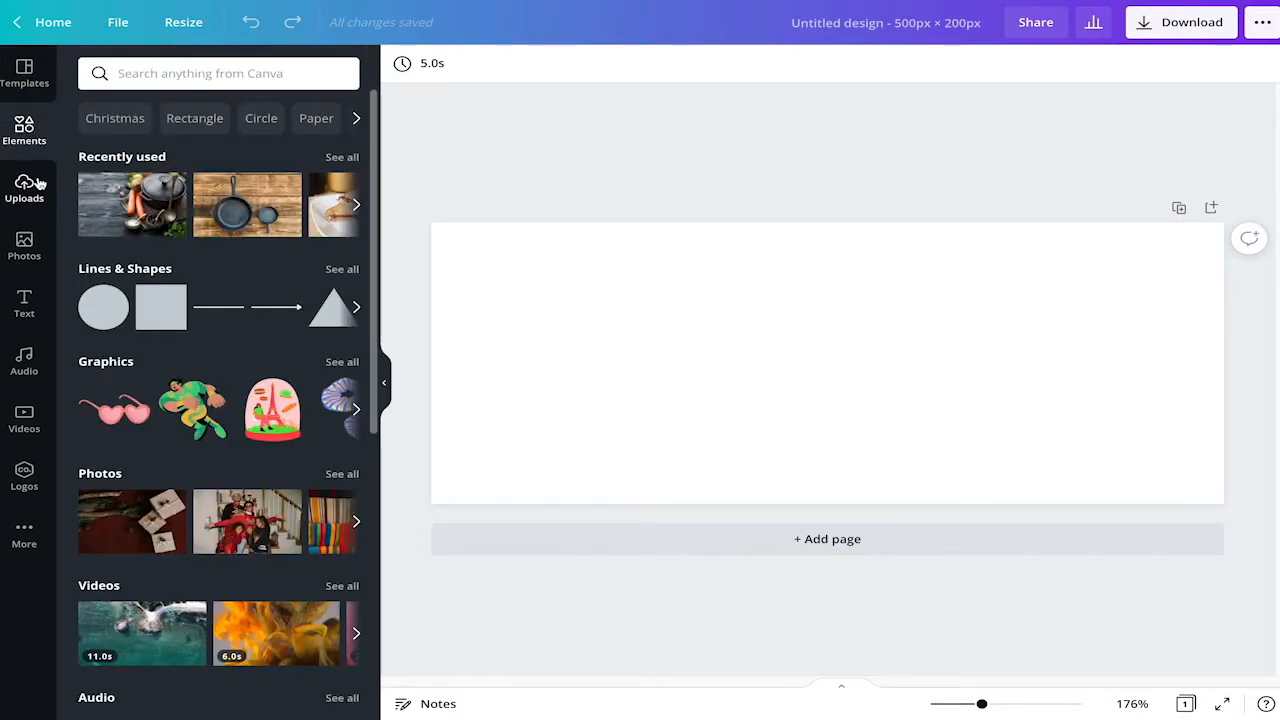
{"action": "scroll", "scroll_direction": "down", "scroll_amount": 3}
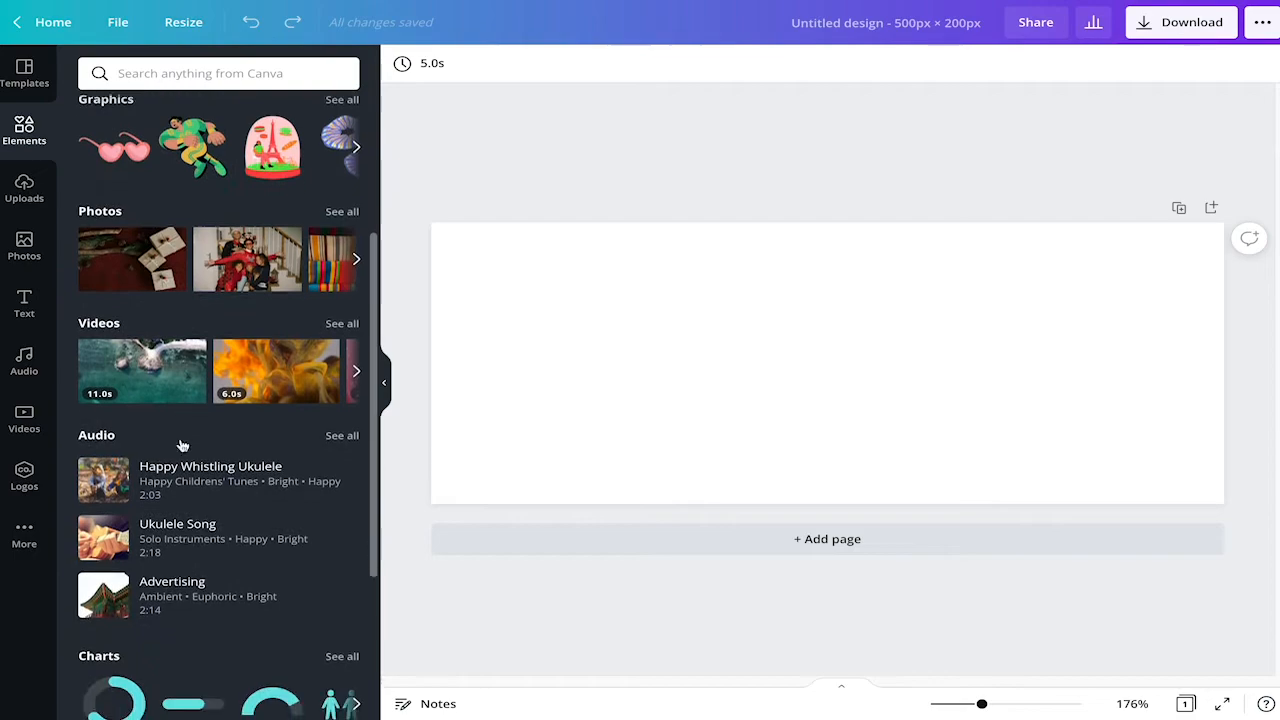
{"action": "scroll", "scroll_direction": "down", "scroll_amount": 3}
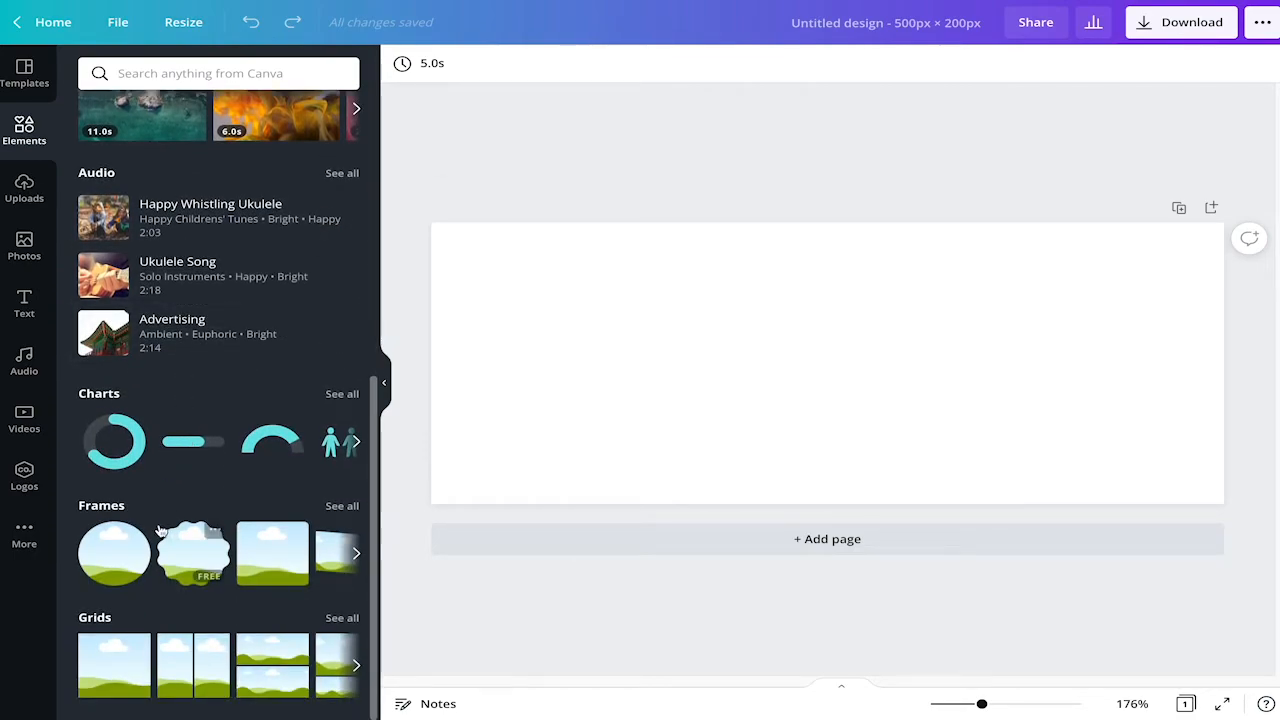
{"action": "mouse_move", "coordinate": [115, 551]}
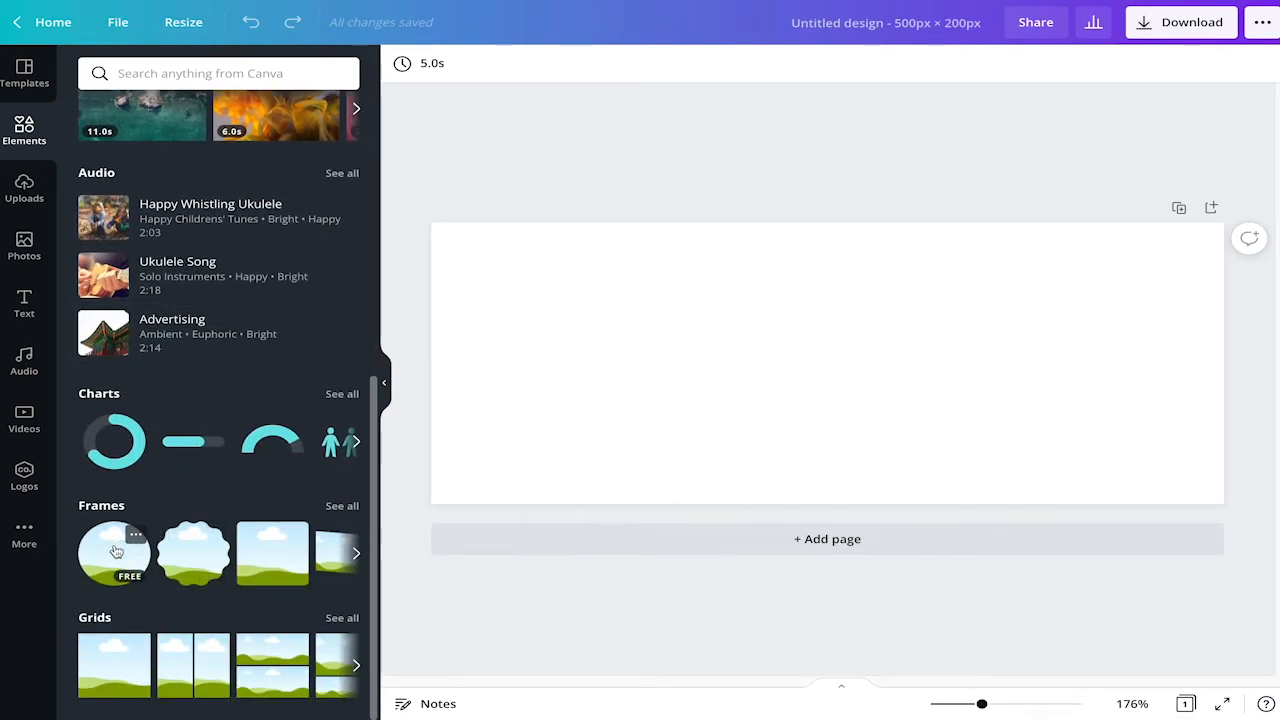
{"action": "mouse_move", "coordinate": [107, 555]}
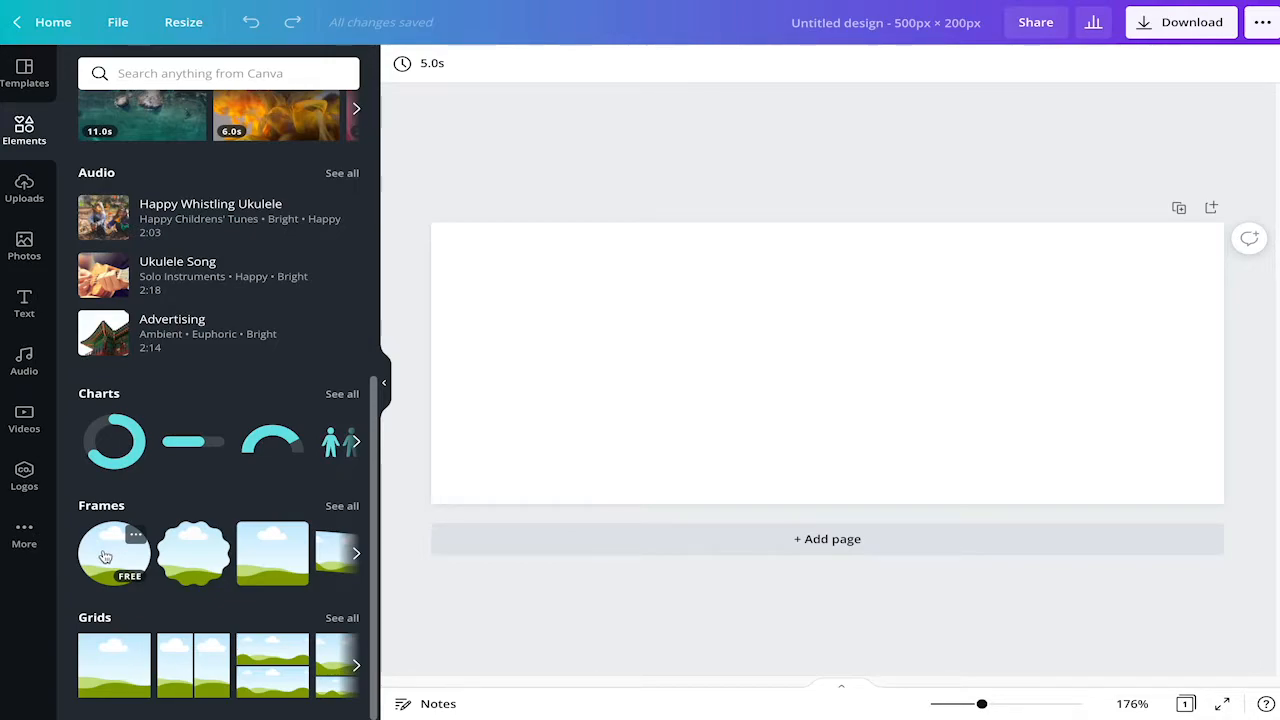
{"action": "left_click", "coordinate": [113, 553]}
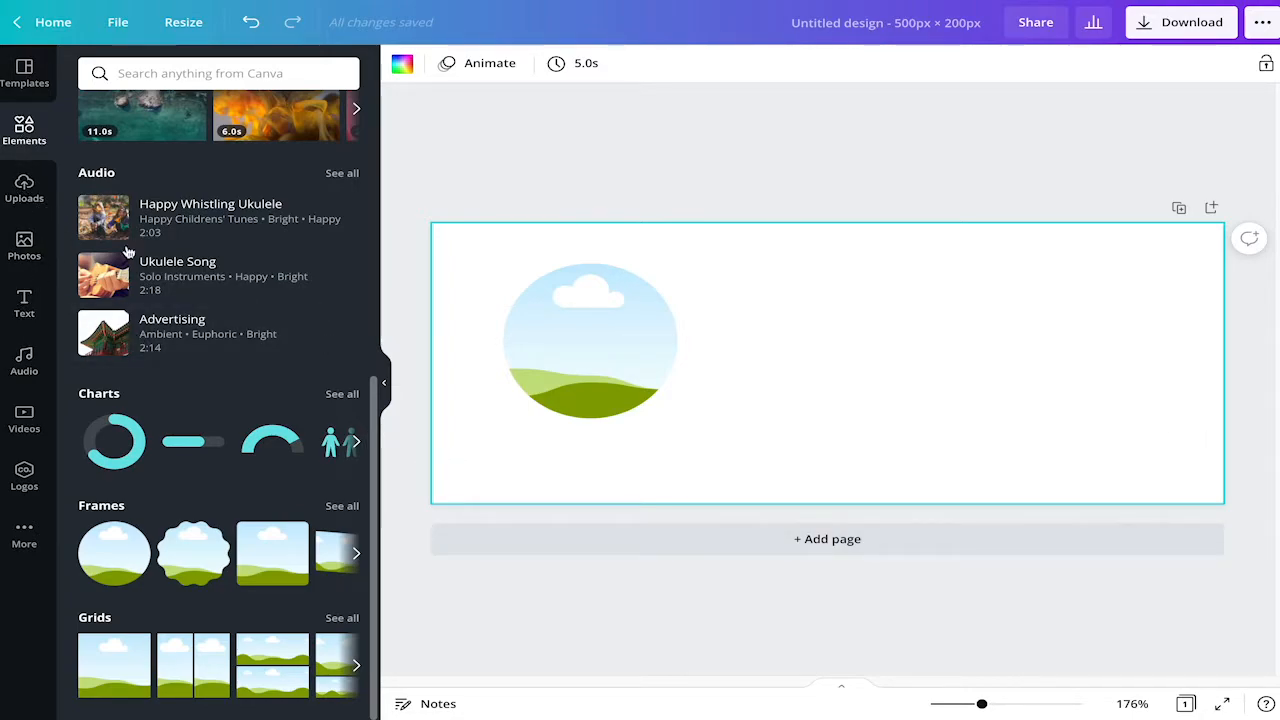
{"action": "scroll", "scroll_direction": "up", "scroll_amount": 3}
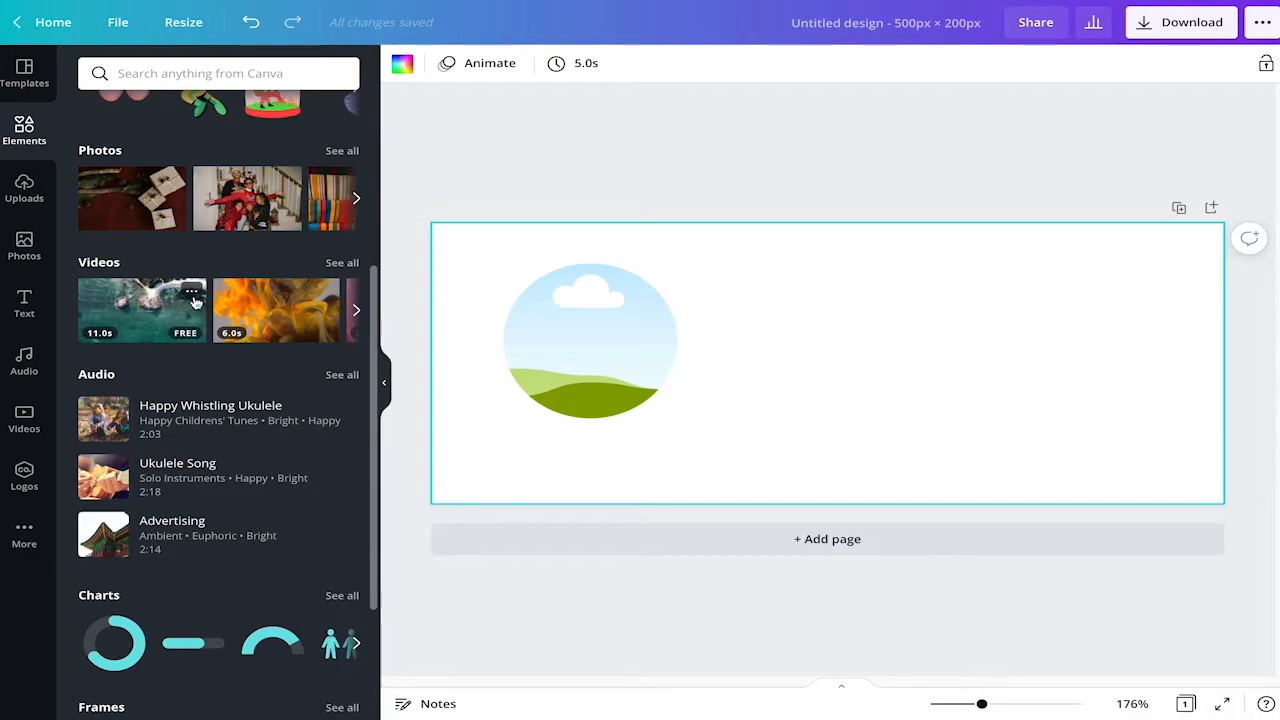
Add a grey circle shape, enlarging and positioning it over the frame's right part.
{"action": "scroll", "scroll_direction": "up", "scroll_amount": 3}
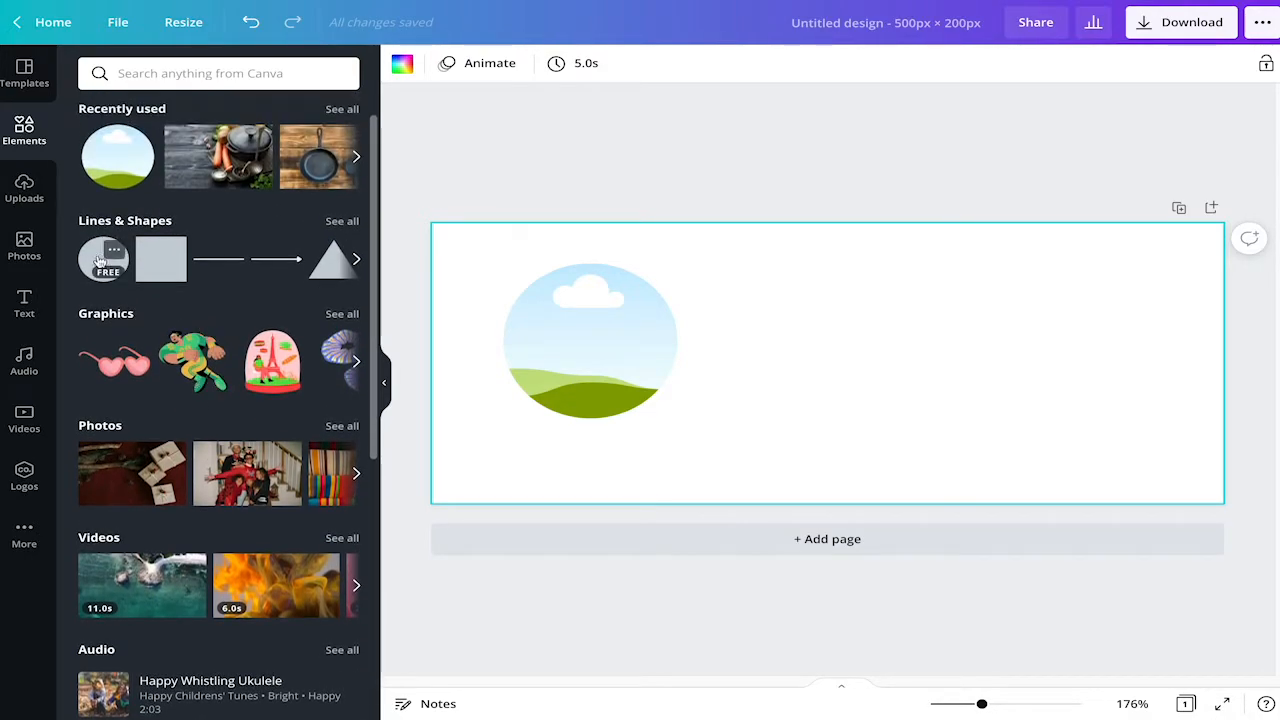
{"action": "left_click", "coordinate": [103, 258]}
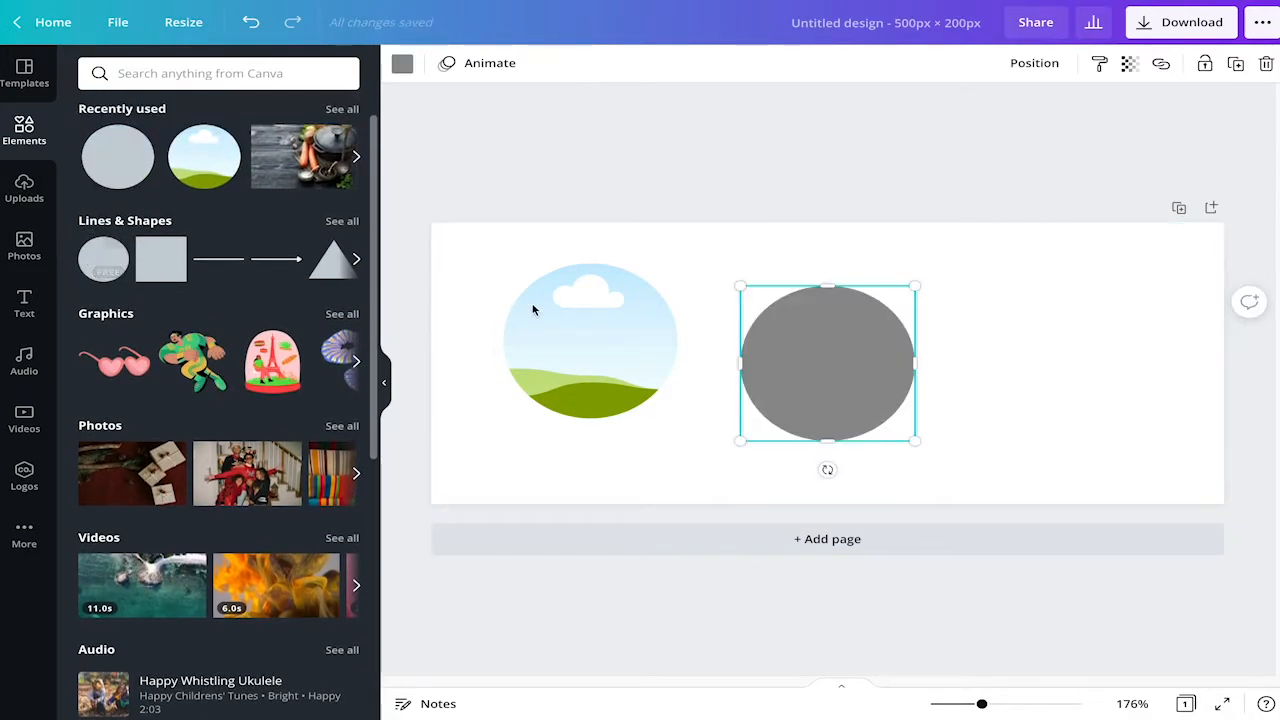
{"action": "left_click_drag", "start_coordinate": [827, 363], "coordinate": [817, 353]}
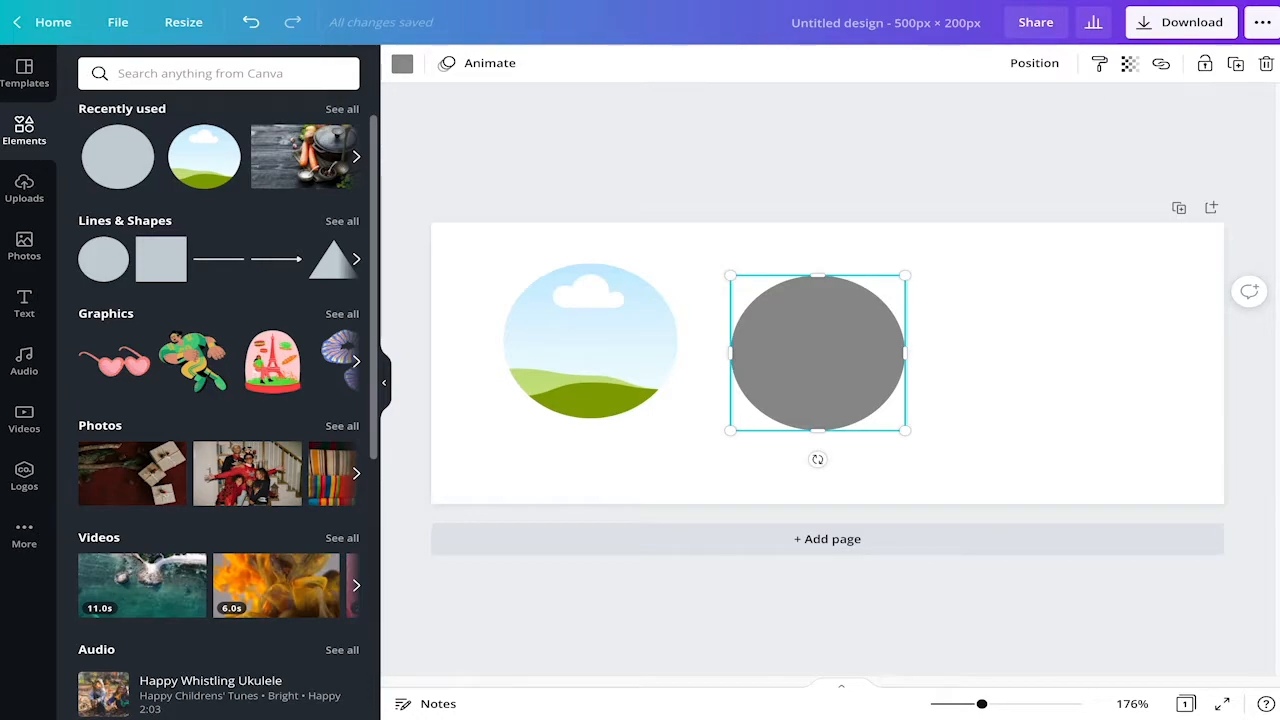
{"action": "mouse_move", "coordinate": [1130, 99]}
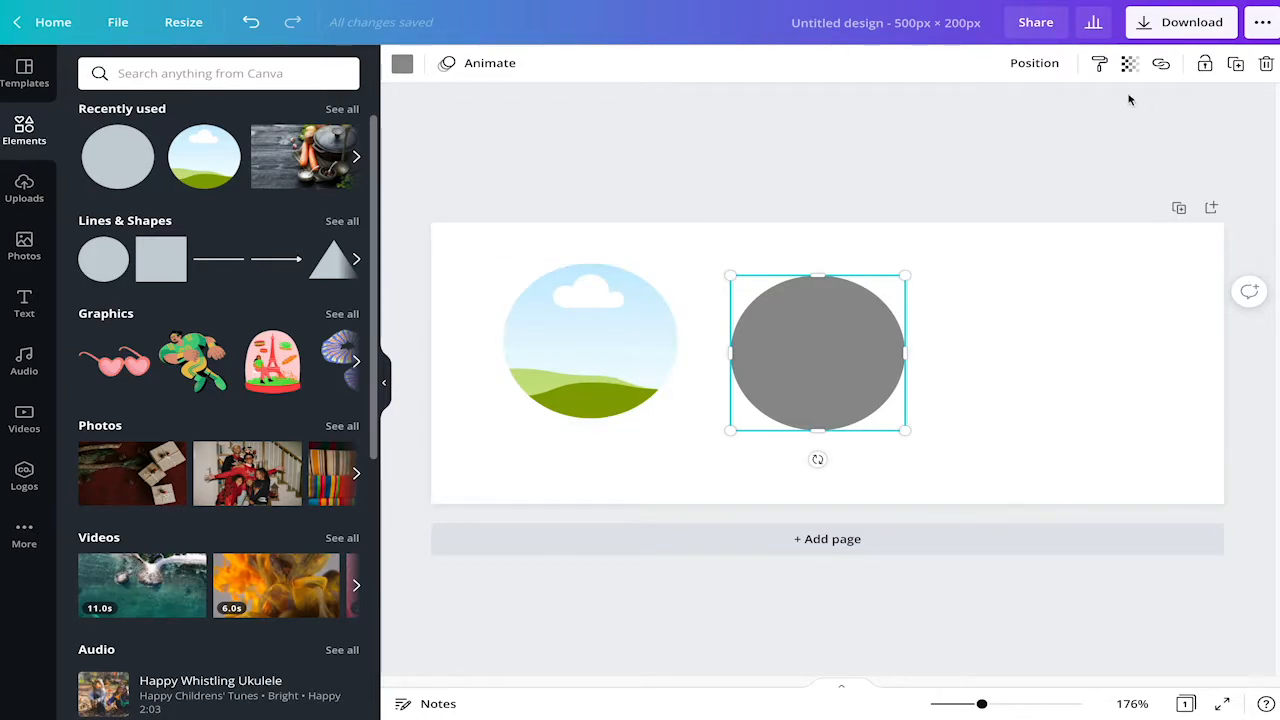
{"action": "left_click_drag", "start_coordinate": [817, 353], "coordinate": [827, 363]}
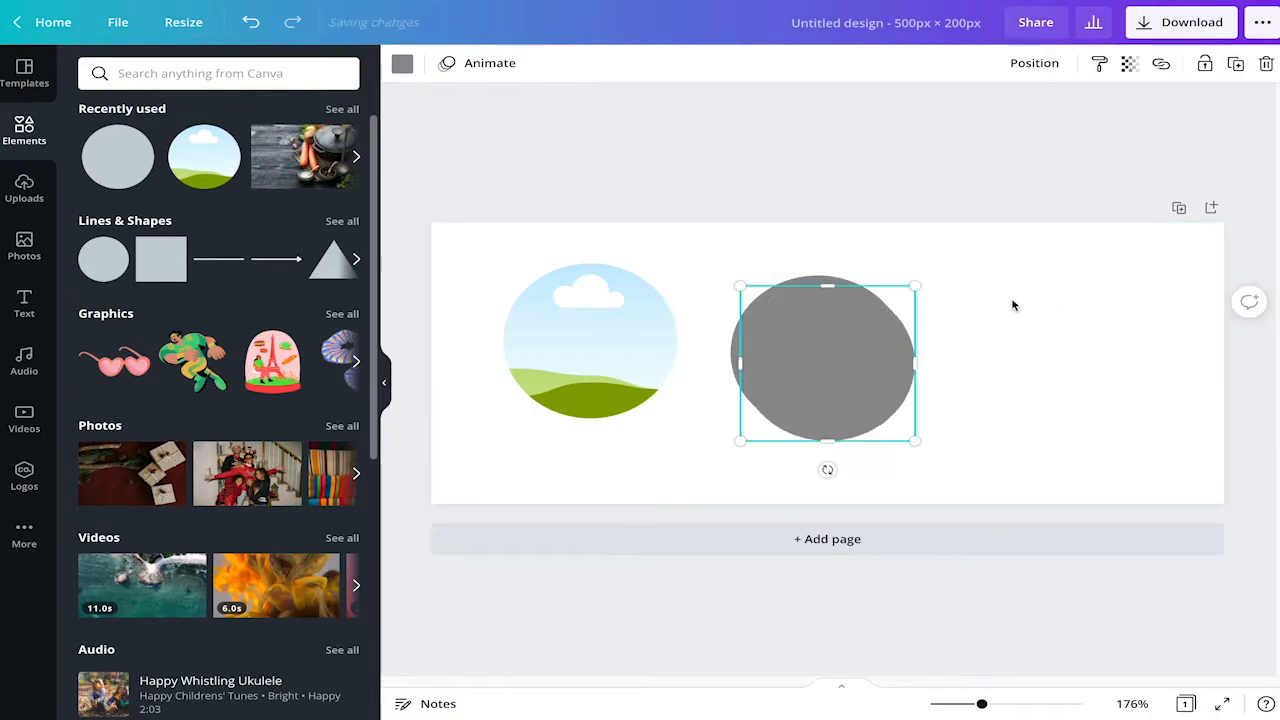
{"action": "left_click_drag", "start_coordinate": [827, 363], "coordinate": [974, 399]}
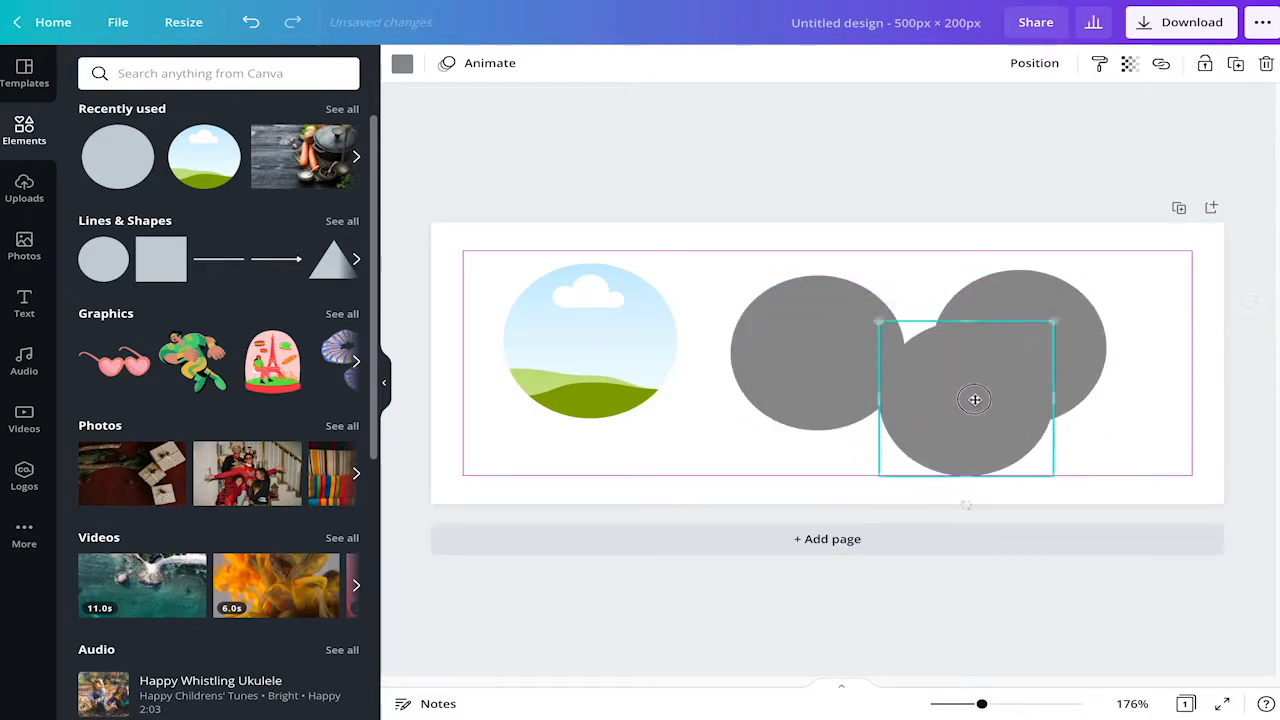
{"action": "left_click_drag", "start_coordinate": [965, 399], "coordinate": [817, 350]}
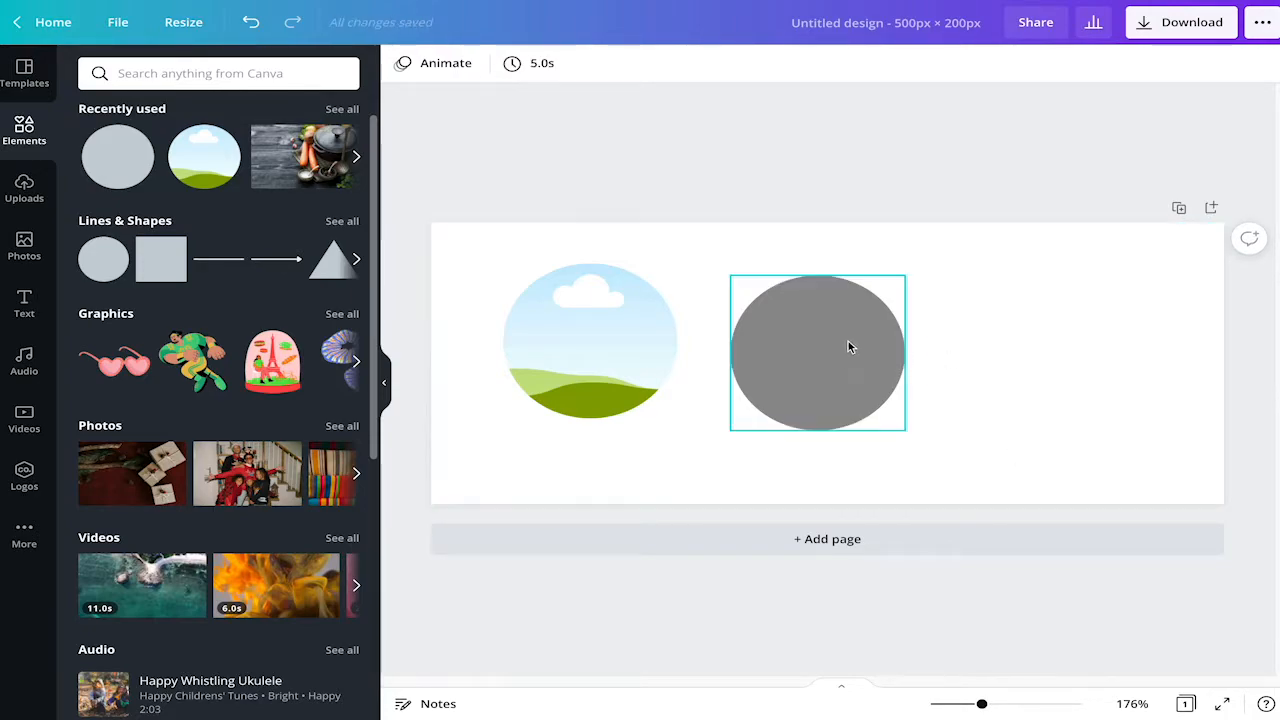
{"action": "left_click", "coordinate": [817, 352]}
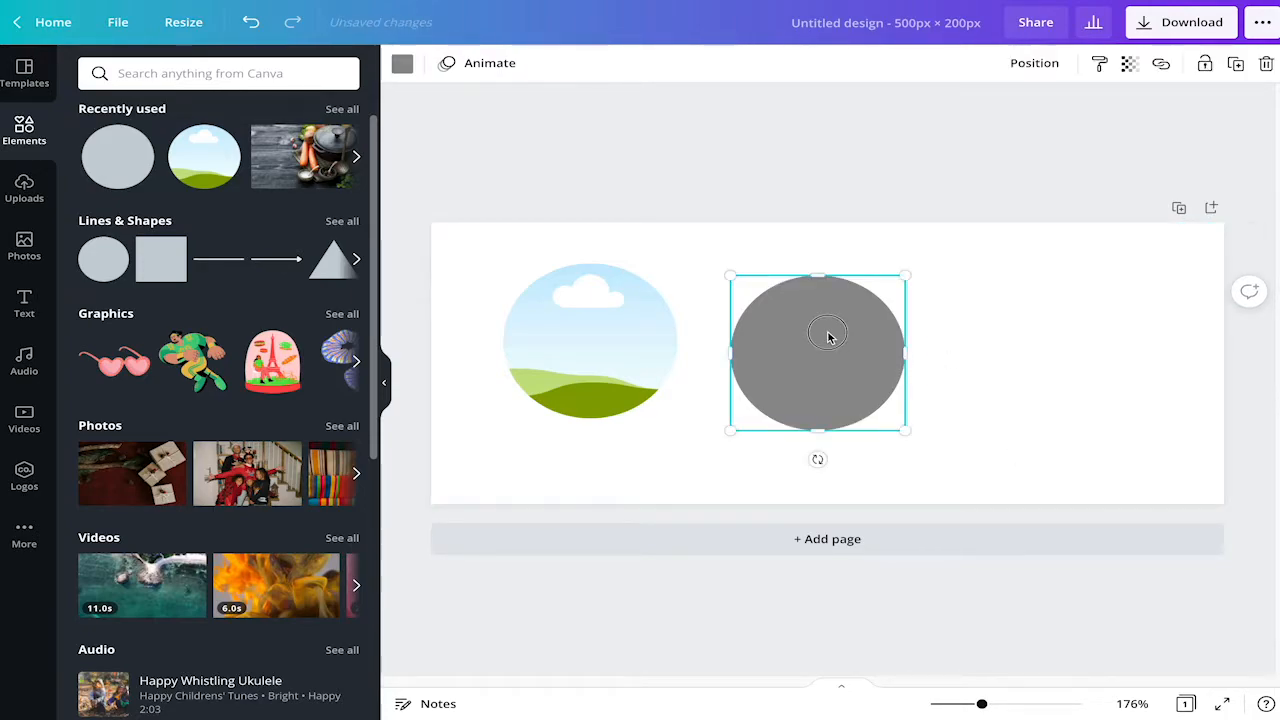
{"action": "left_click_drag", "start_coordinate": [817, 353], "coordinate": [590, 340]}
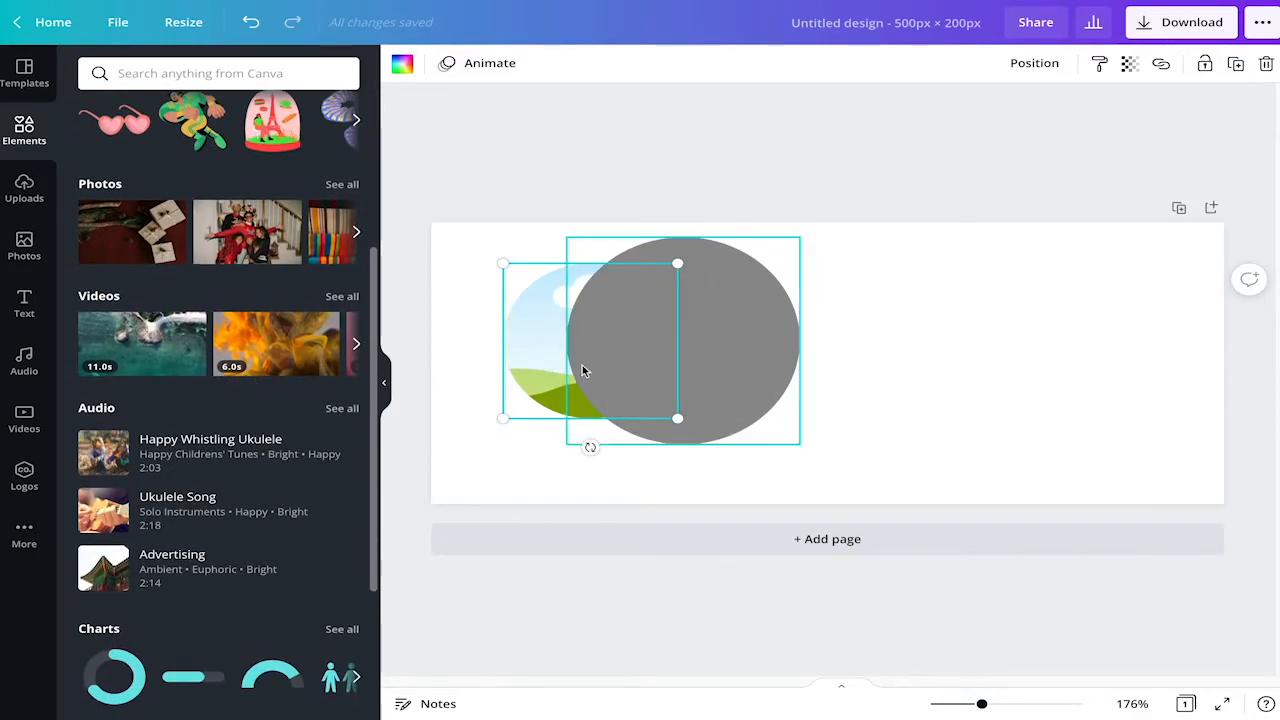
{"action": "left_click", "coordinate": [864, 286]}
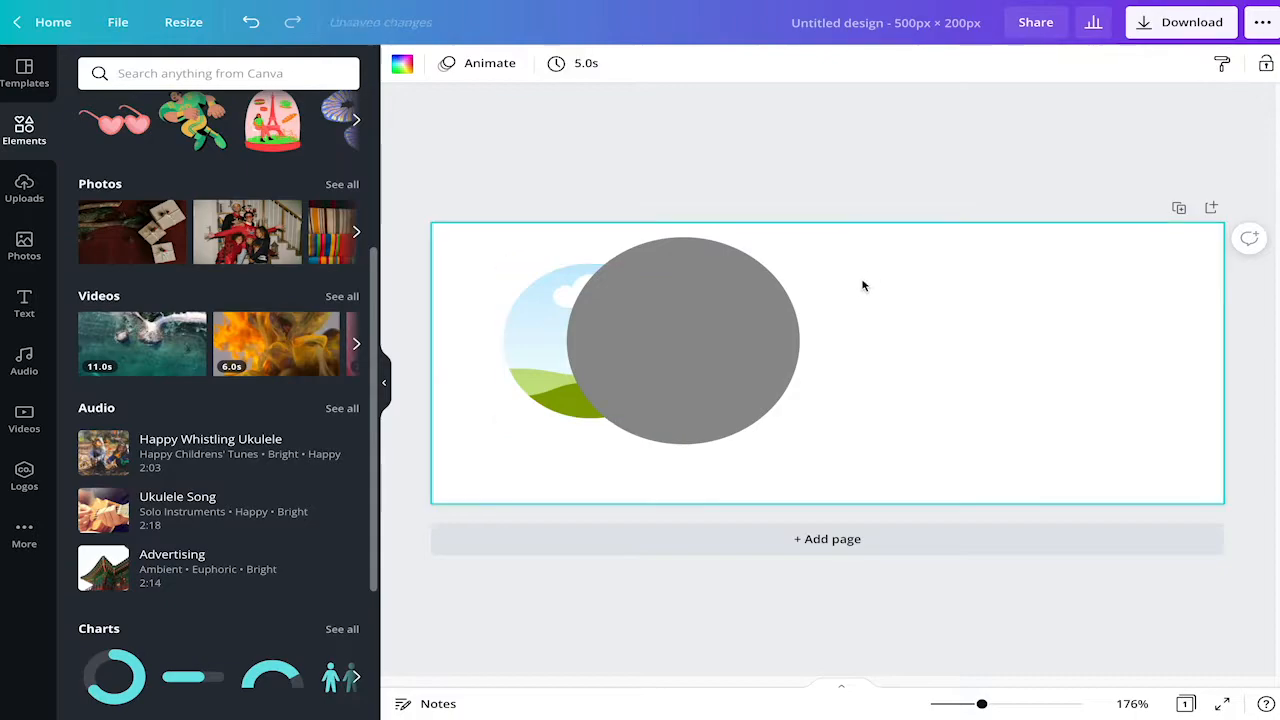
{"action": "left_click", "coordinate": [684, 340]}
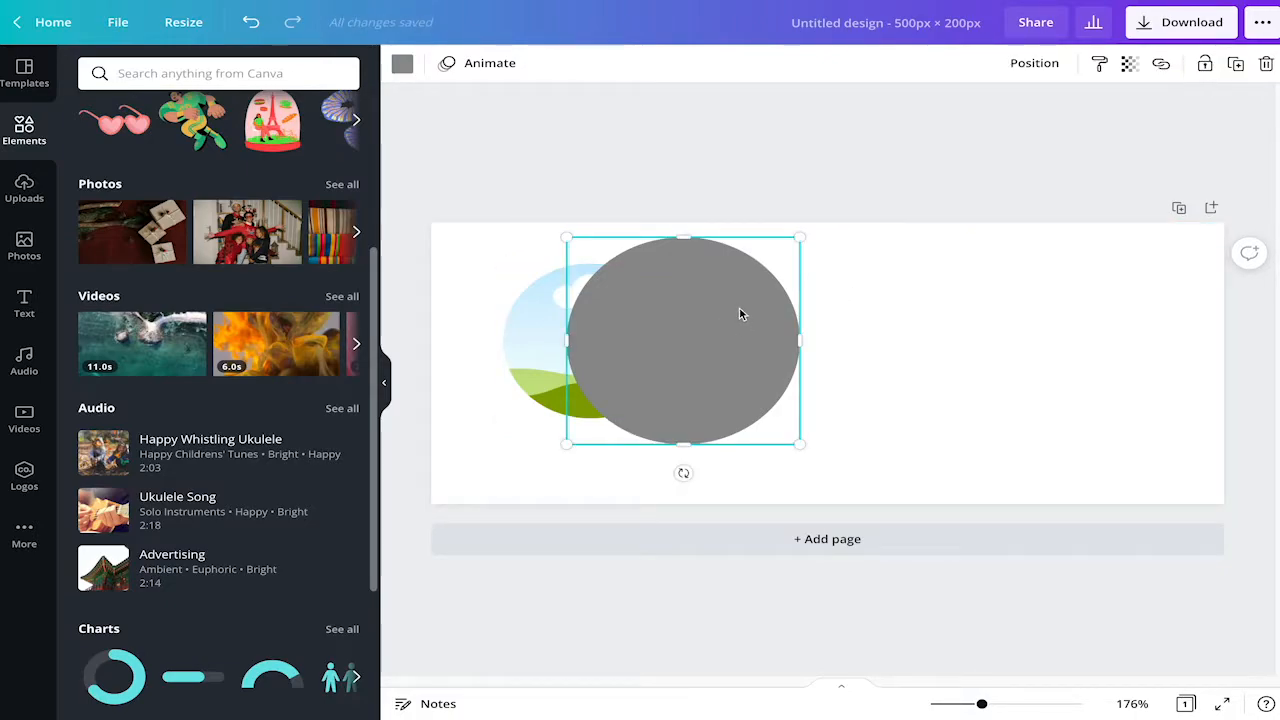
{"action": "mouse_move", "coordinate": [735, 318]}
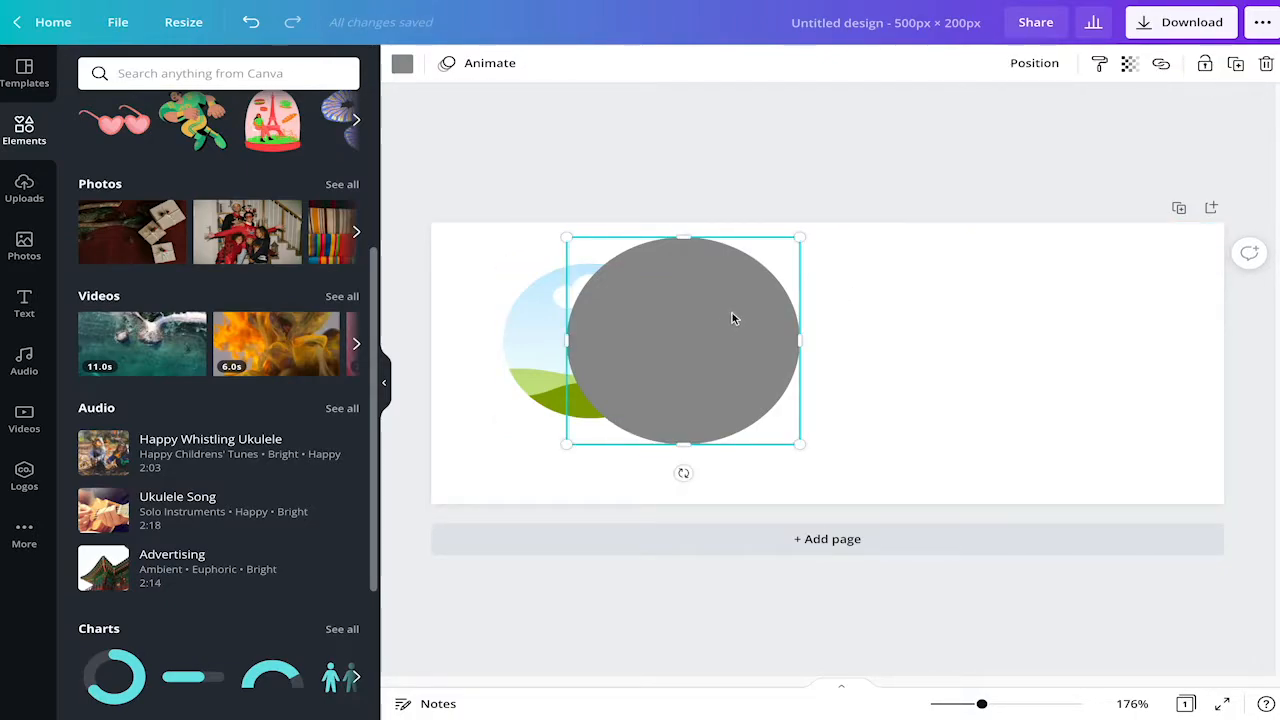
{"action": "mouse_move", "coordinate": [700, 327]}
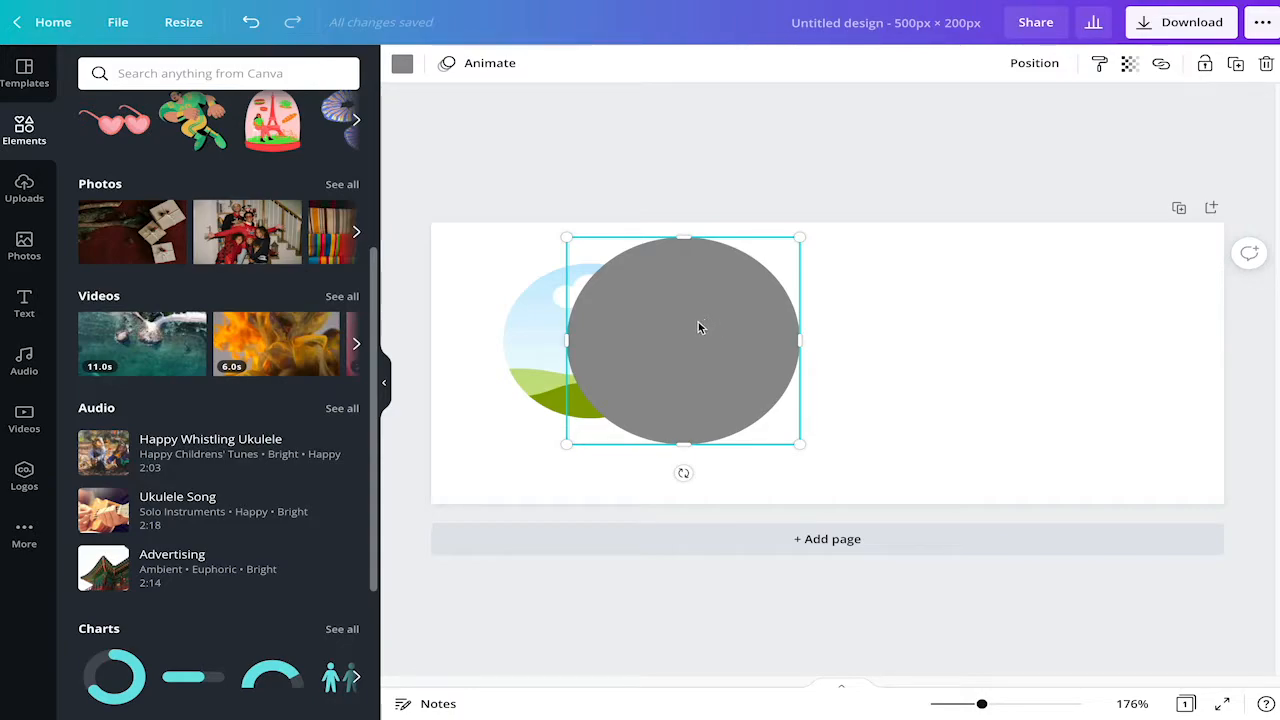
Centre the grey circle behind the frame and shrink it into a thin ring.
{"action": "right_click", "coordinate": [700, 327]}
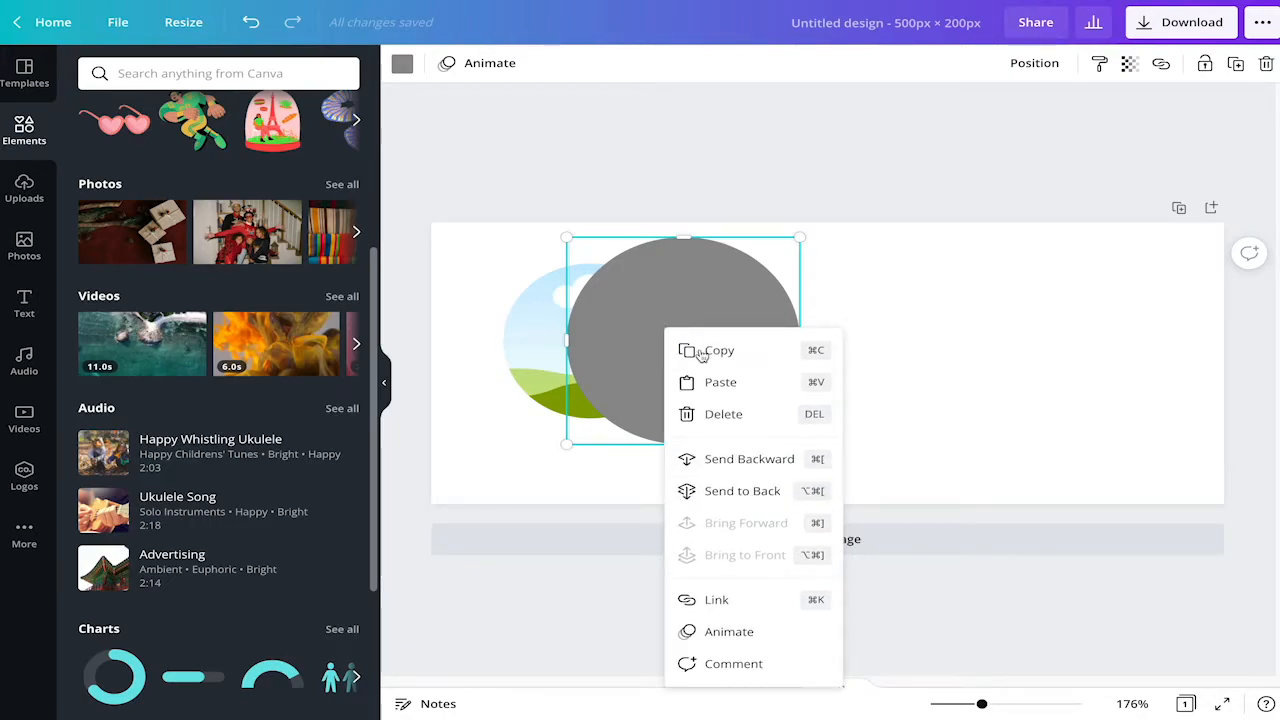
{"action": "mouse_move", "coordinate": [733, 491]}
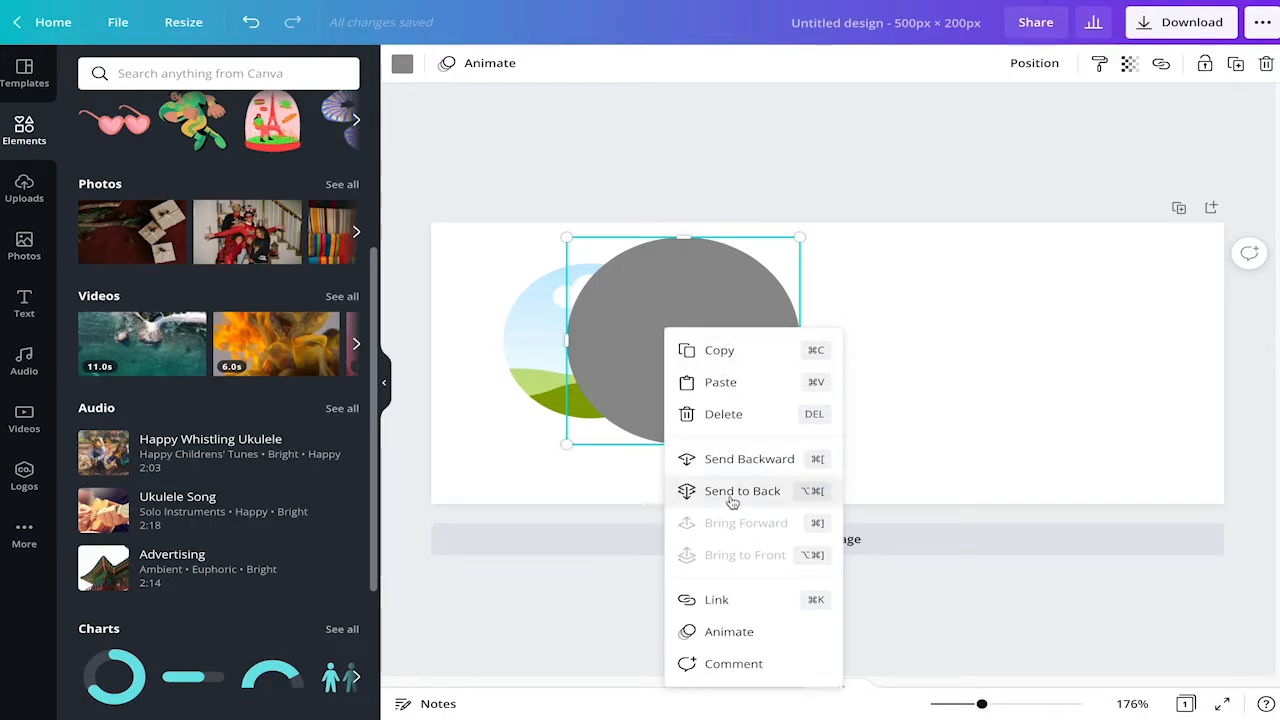
{"action": "left_click", "coordinate": [742, 490]}
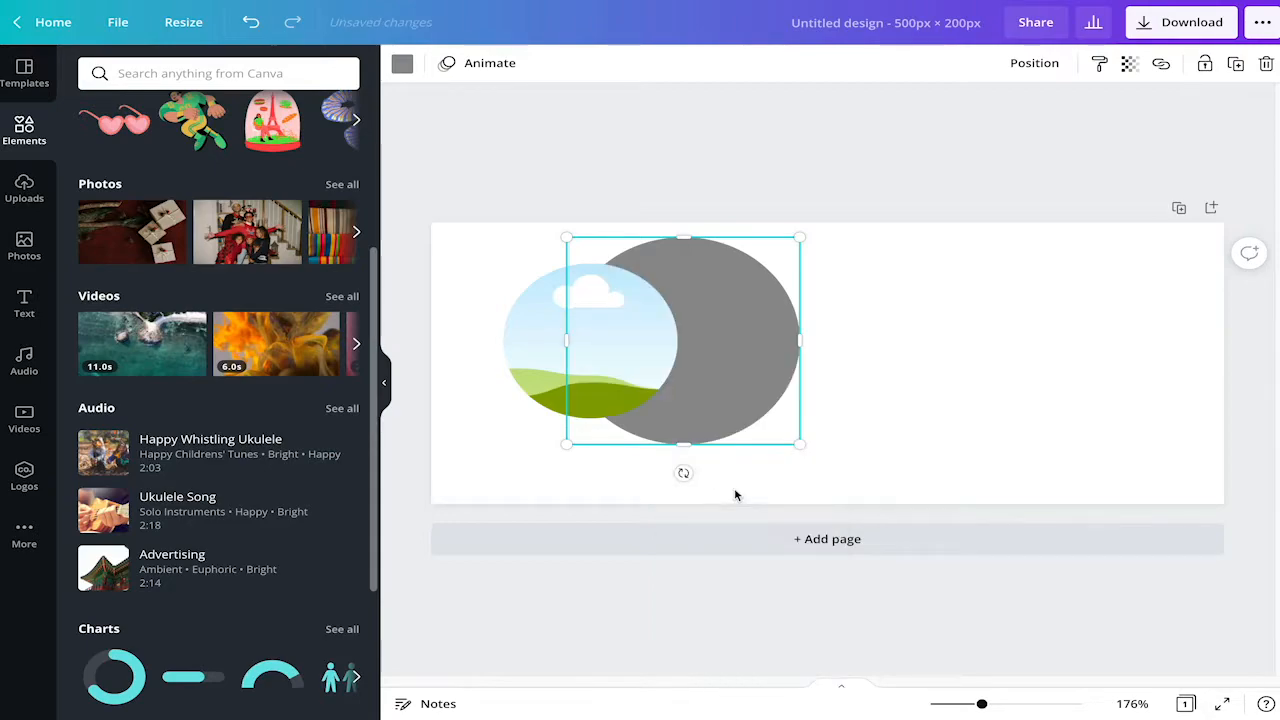
{"action": "left_click_drag", "start_coordinate": [683, 340], "coordinate": [590, 340]}
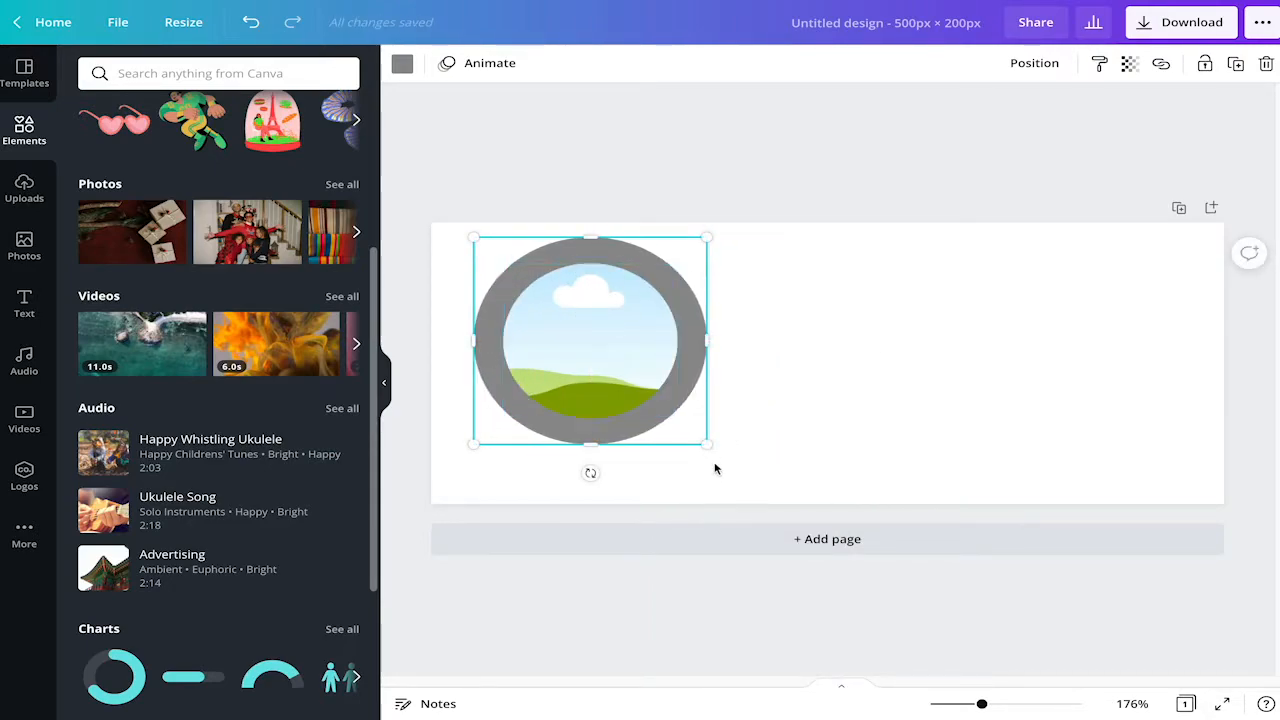
{"action": "left_click_drag", "start_coordinate": [708, 443], "coordinate": [695, 437]}
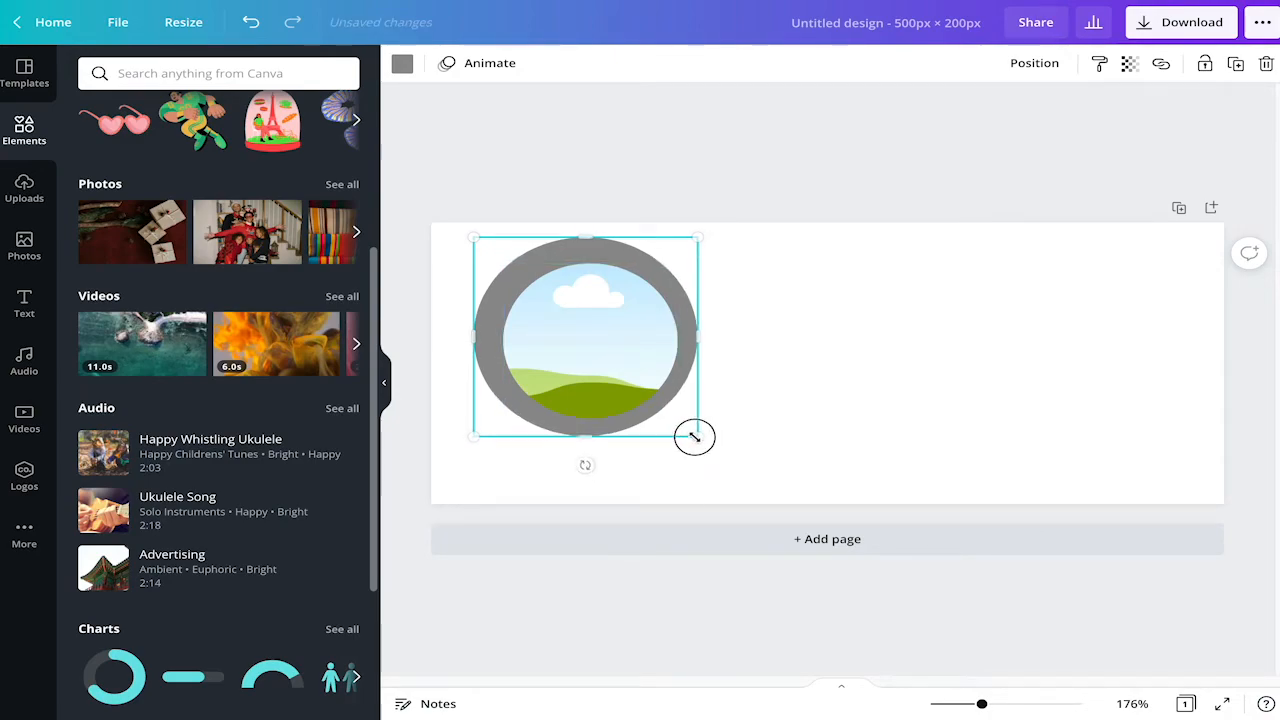
{"action": "left_click_drag", "start_coordinate": [697, 437], "coordinate": [660, 402]}
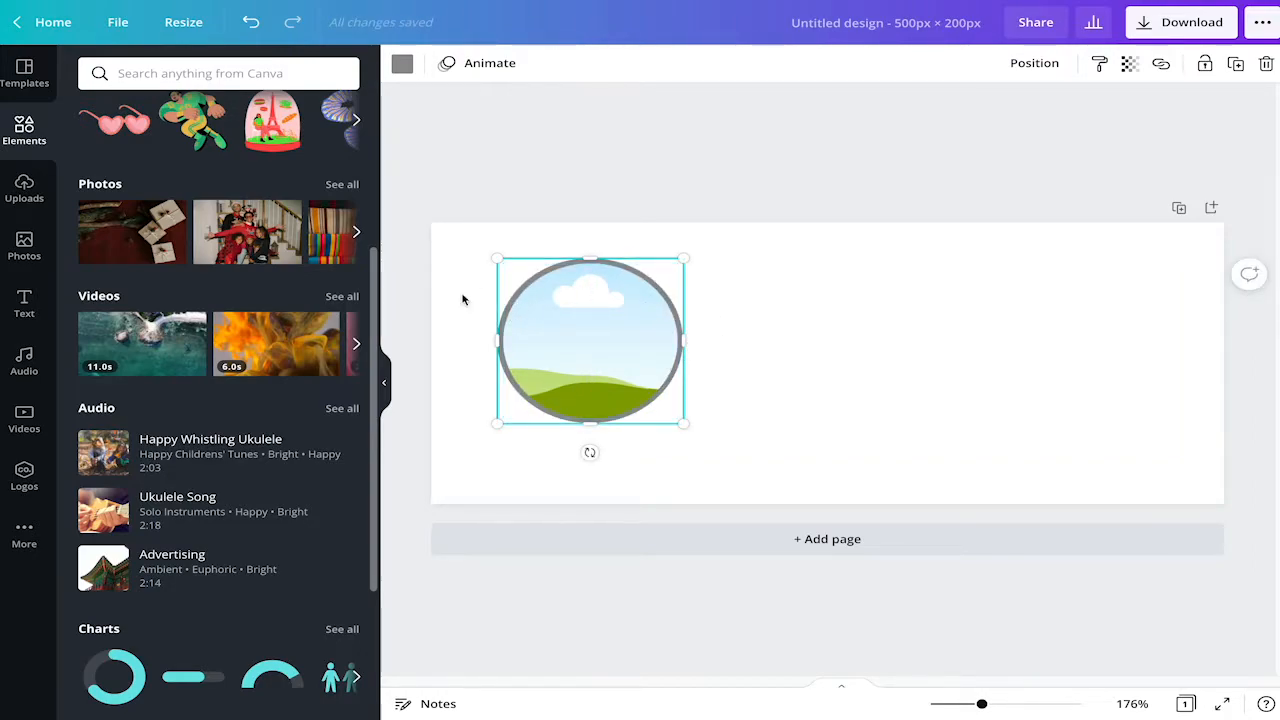
{"action": "mouse_move", "coordinate": [827, 340]}
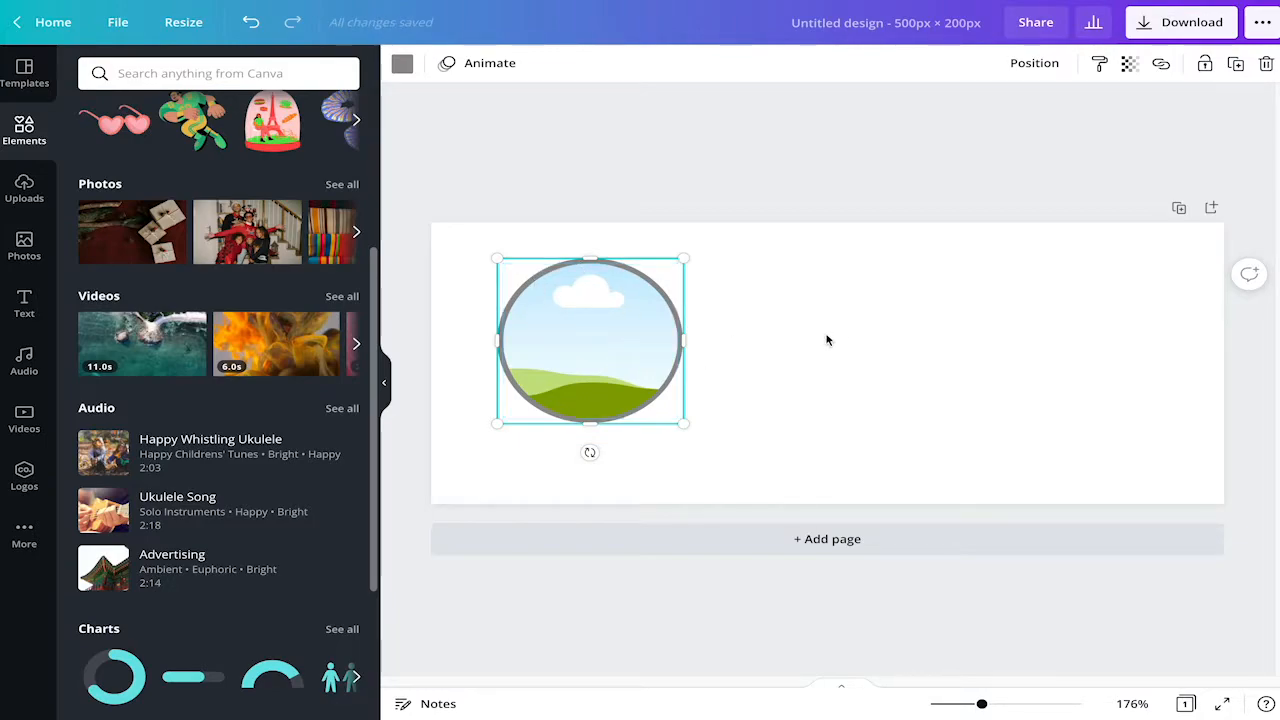
{"action": "left_click", "coordinate": [24, 245]}
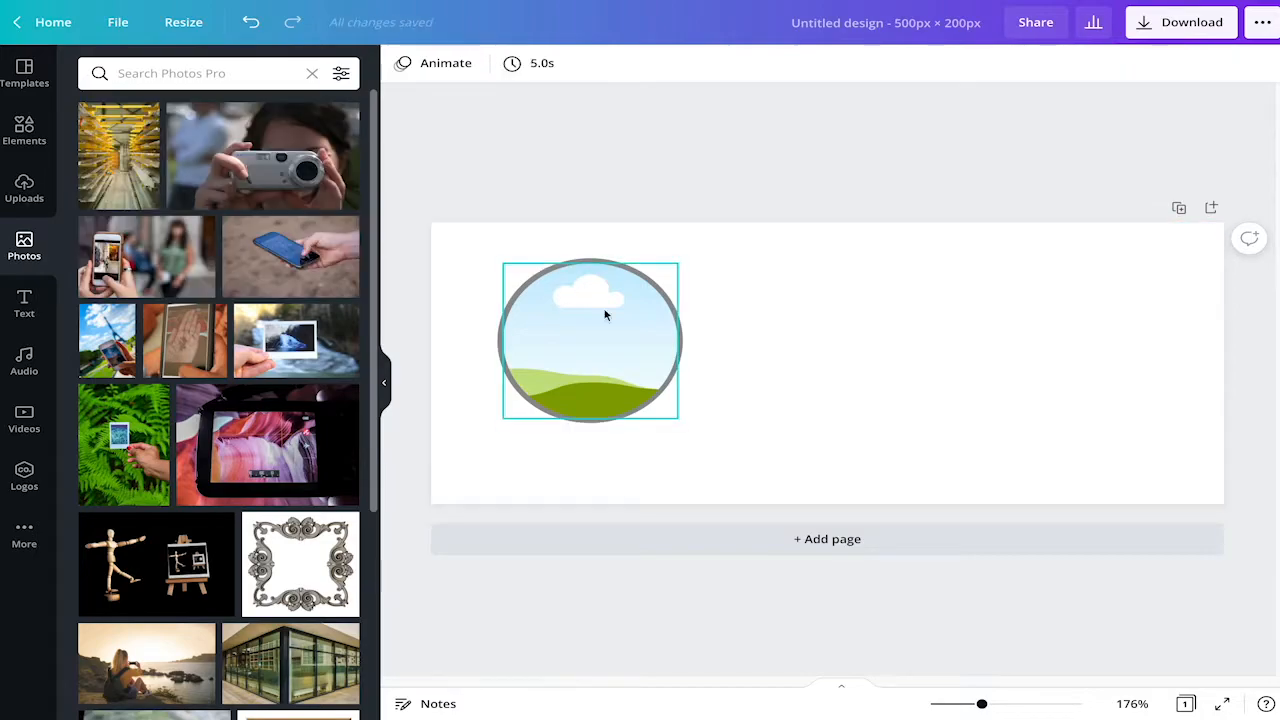
{"action": "mouse_move", "coordinate": [537, 290]}
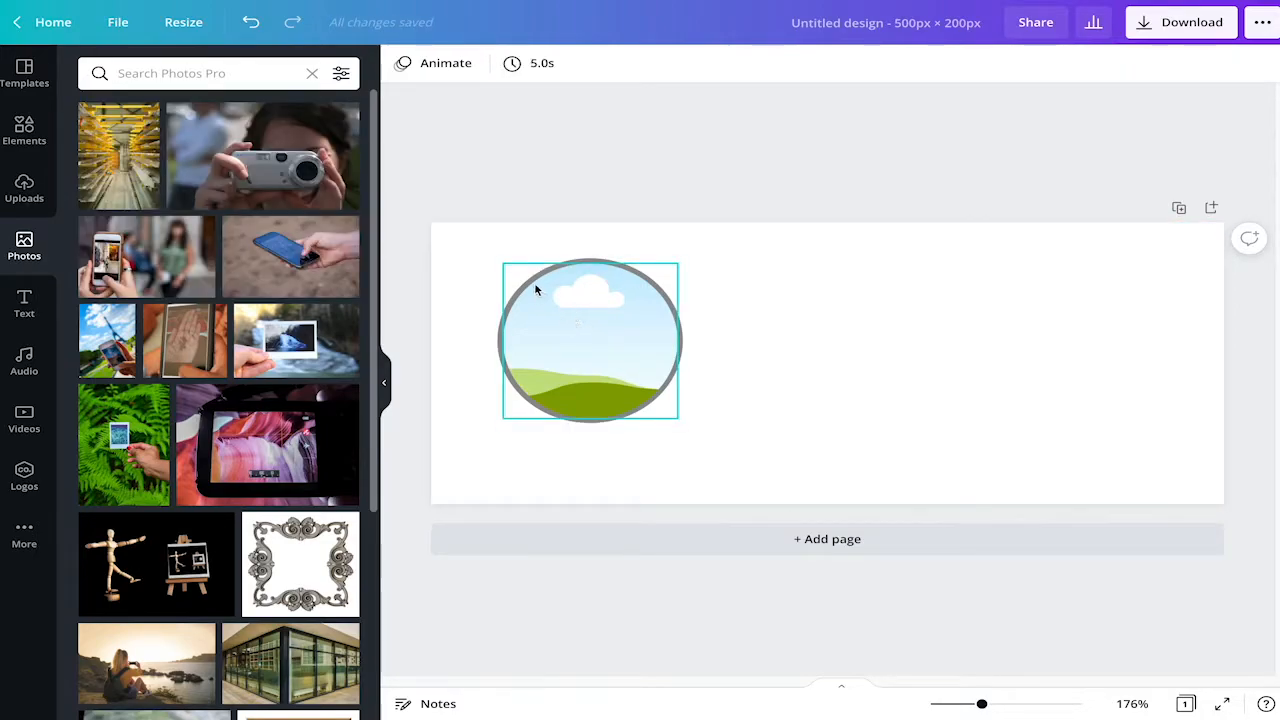
Search photos for 'face' and drop the man's portrait into the circular frame.
{"action": "left_click", "coordinate": [200, 73]}
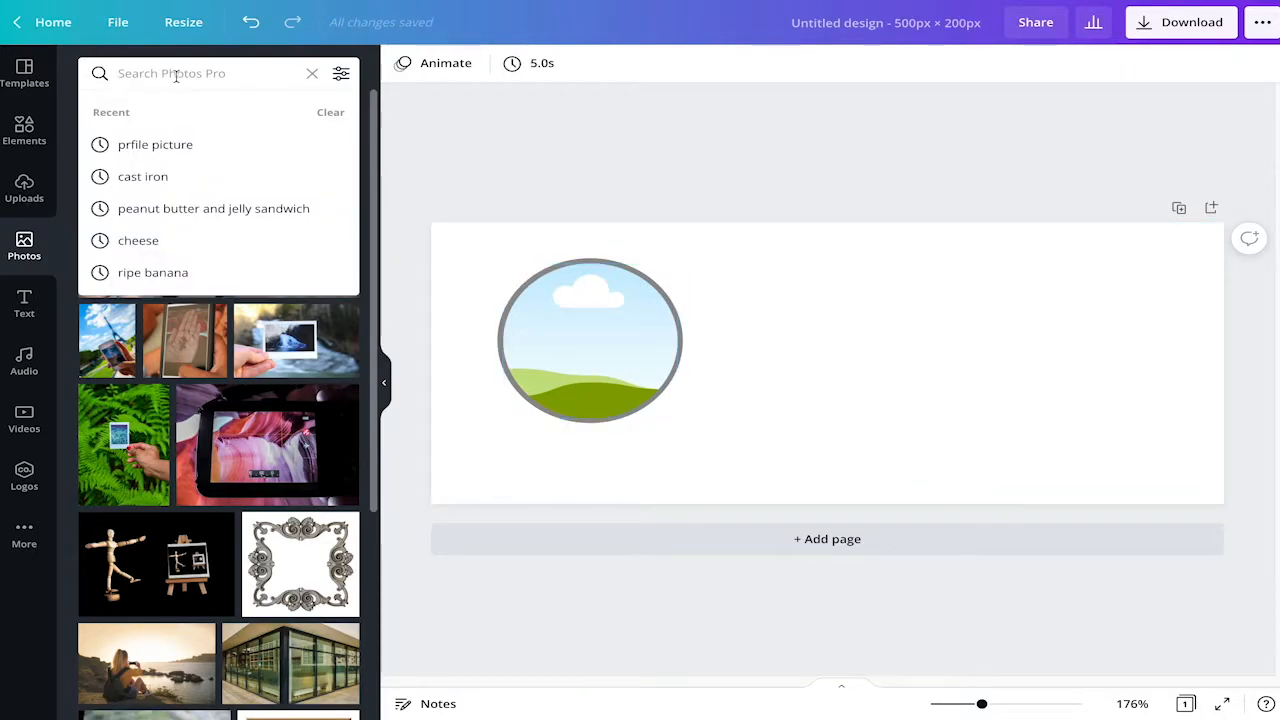
{"action": "type", "text": "face"}
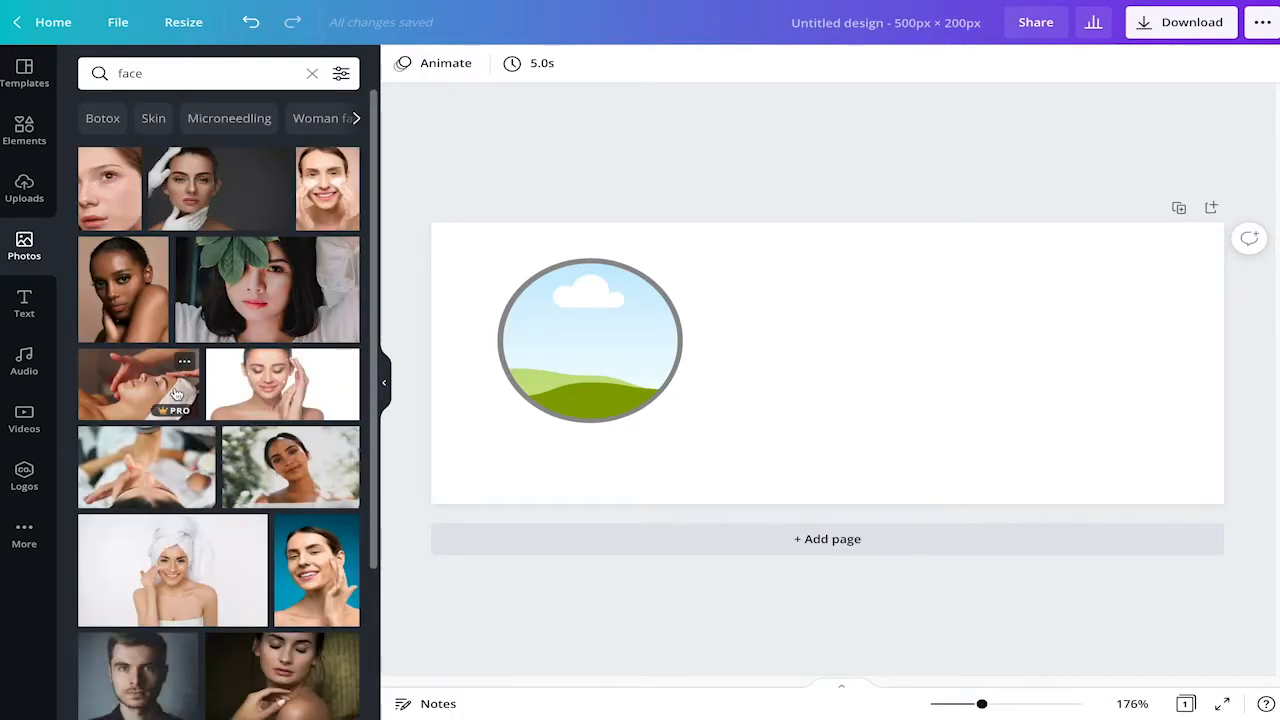
{"action": "scroll", "scroll_direction": "down", "scroll_amount": 3}
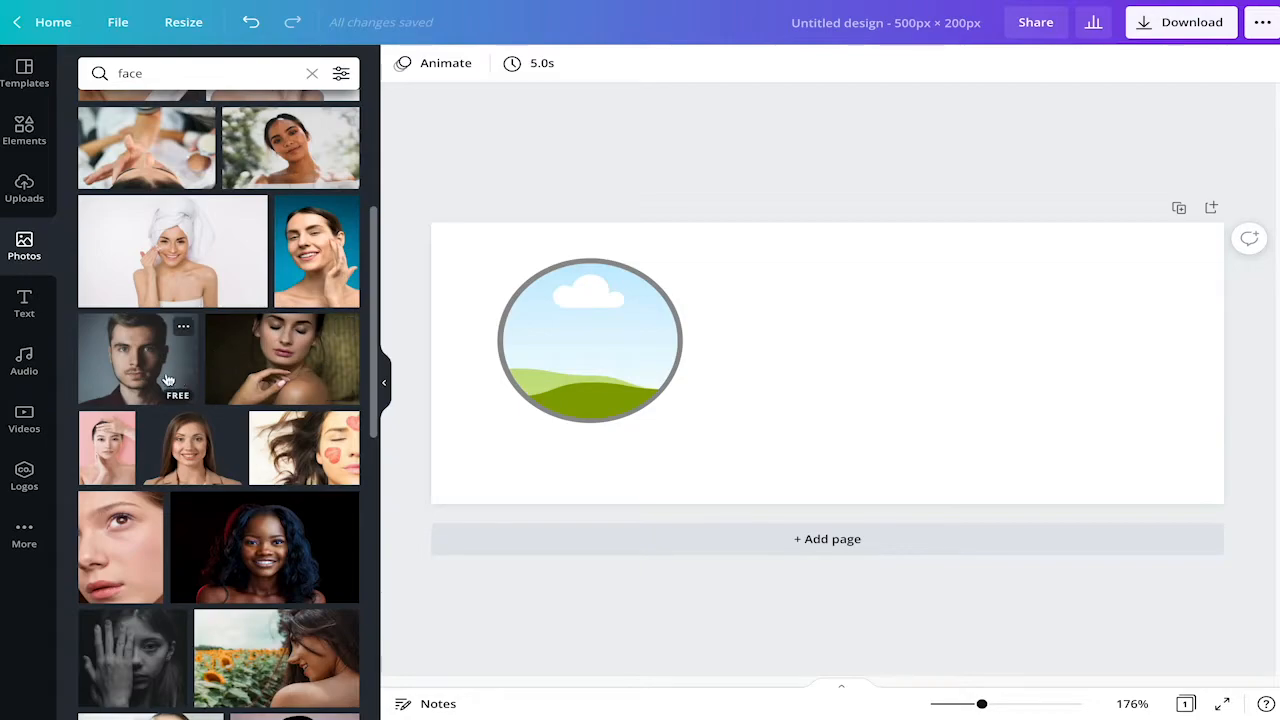
{"action": "left_click_drag", "start_coordinate": [135, 360], "coordinate": [900, 483]}
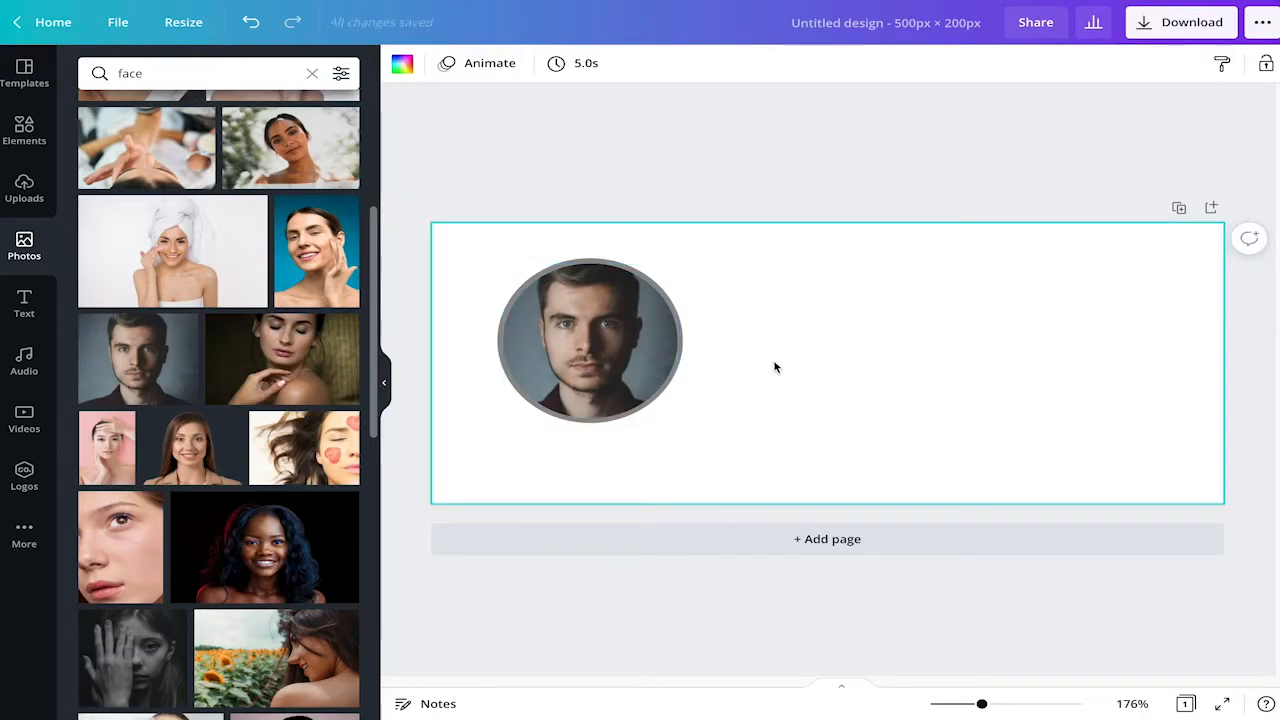
{"action": "mouse_move", "coordinate": [770, 350]}
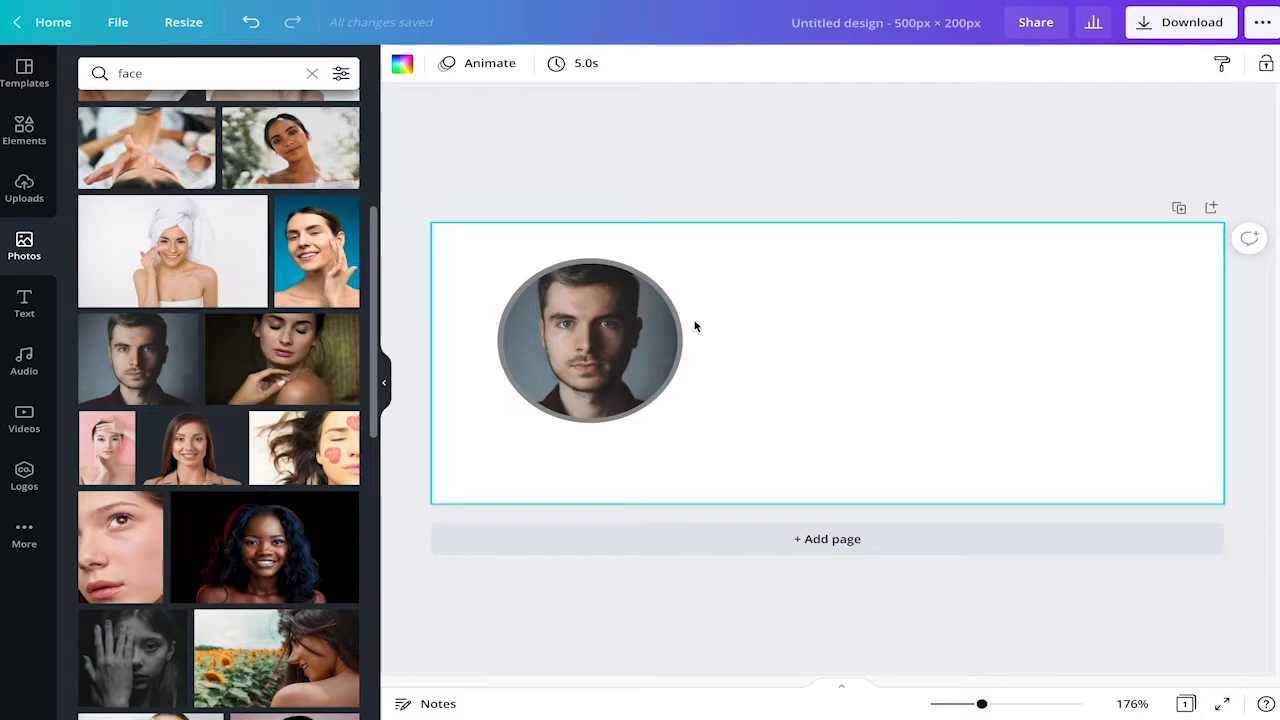
Recolour the grey ring around the portrait black from Default Colours.
{"action": "left_click", "coordinate": [589, 340]}
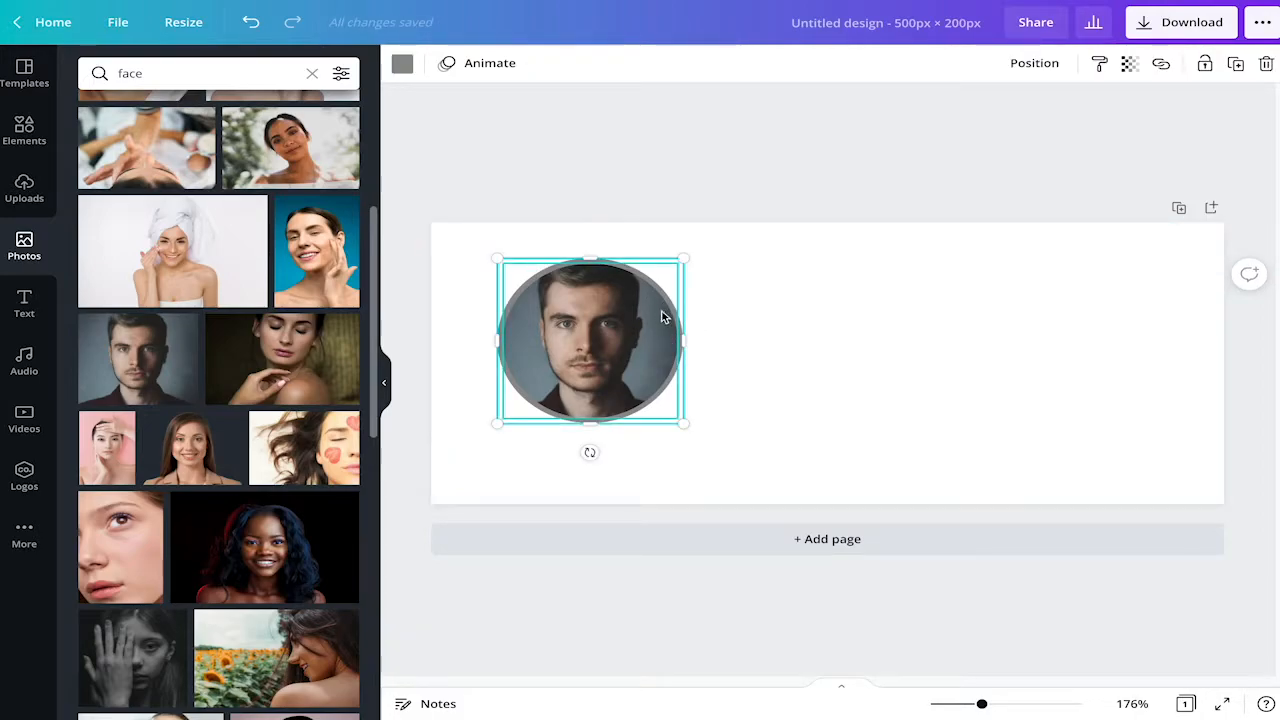
{"action": "left_click", "coordinate": [402, 63]}
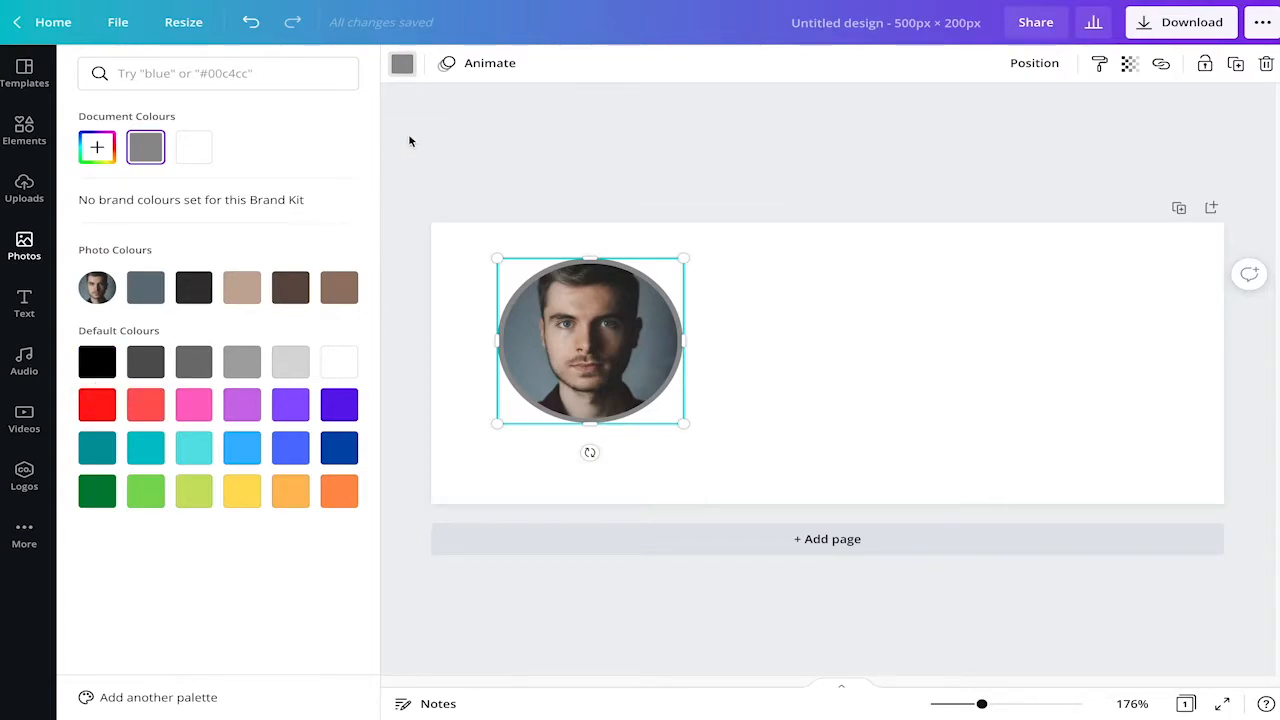
{"action": "mouse_move", "coordinate": [92, 340]}
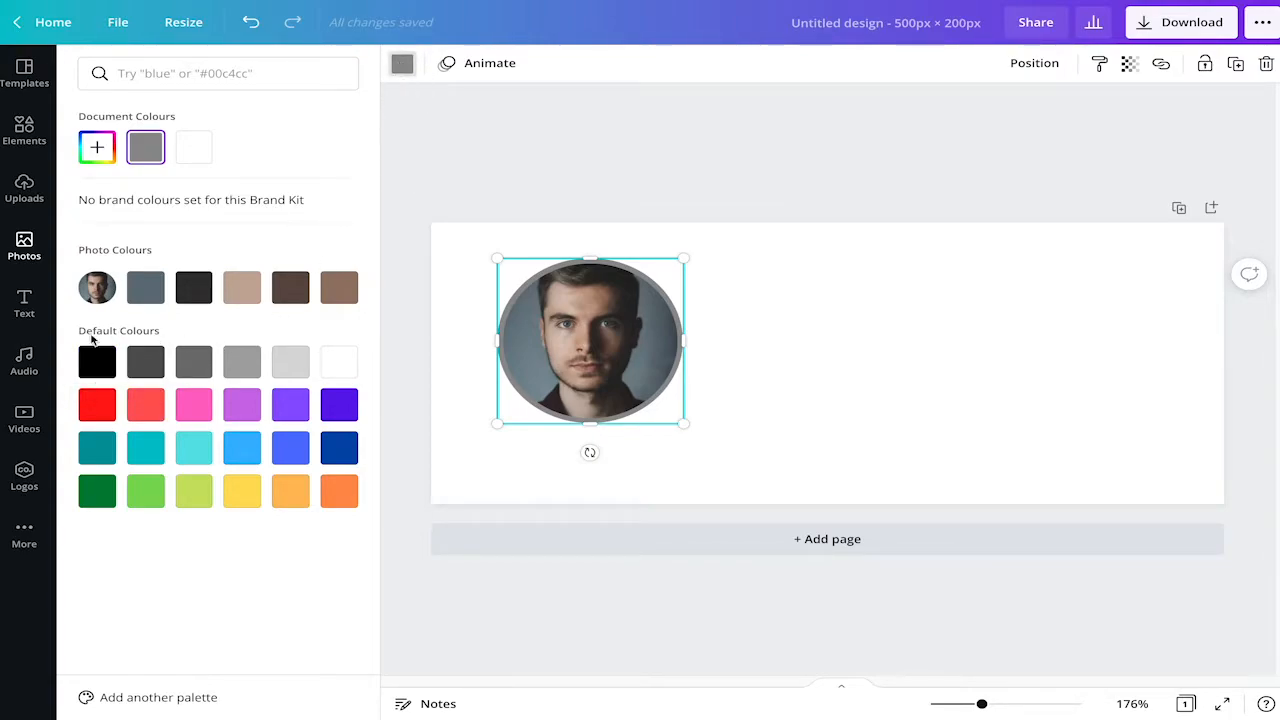
{"action": "left_click", "coordinate": [97, 361]}
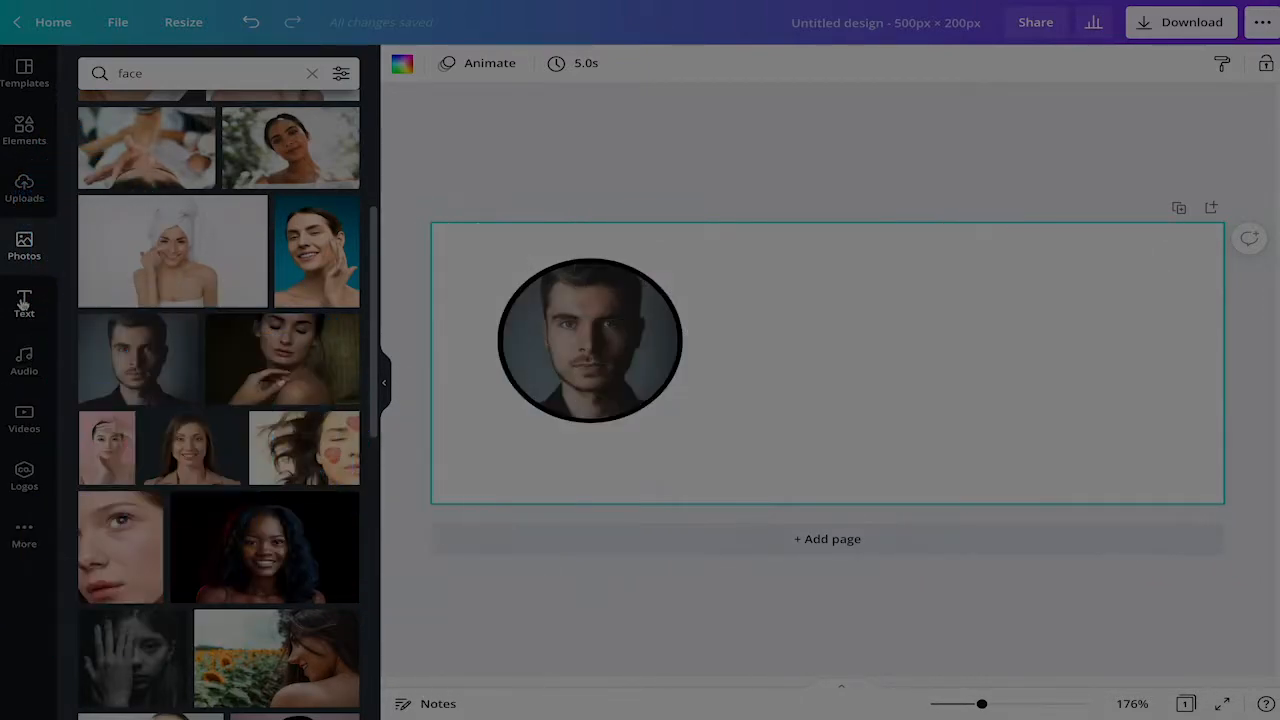
Add a heading beside the portrait with subheading lines beneath it.
{"action": "left_click", "coordinate": [24, 303]}
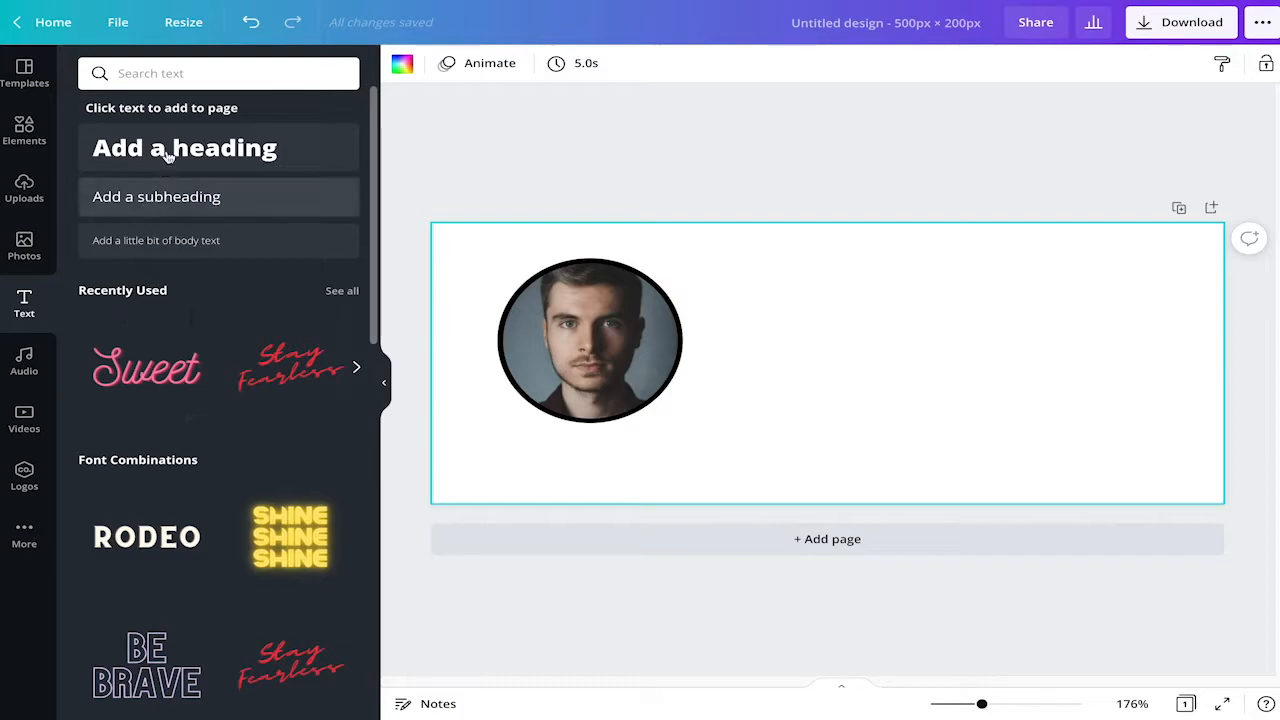
{"action": "left_click", "coordinate": [184, 147]}
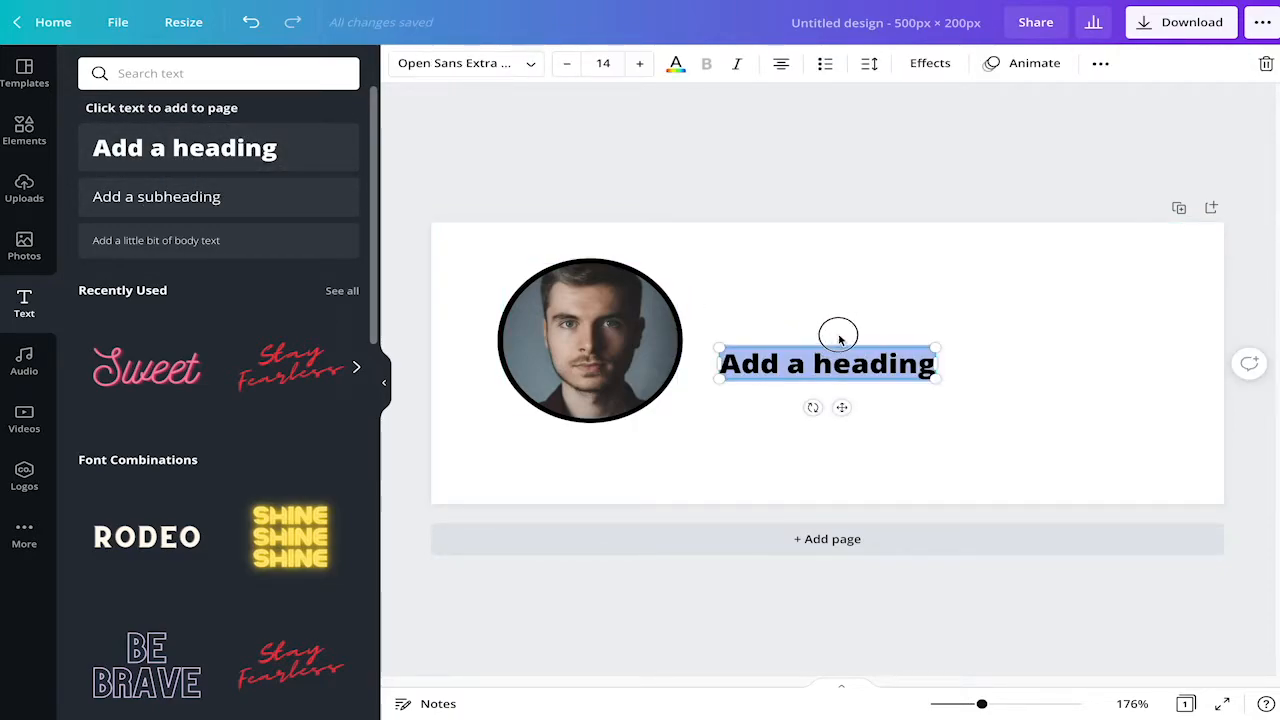
{"action": "left_click_drag", "start_coordinate": [827, 363], "coordinate": [843, 291]}
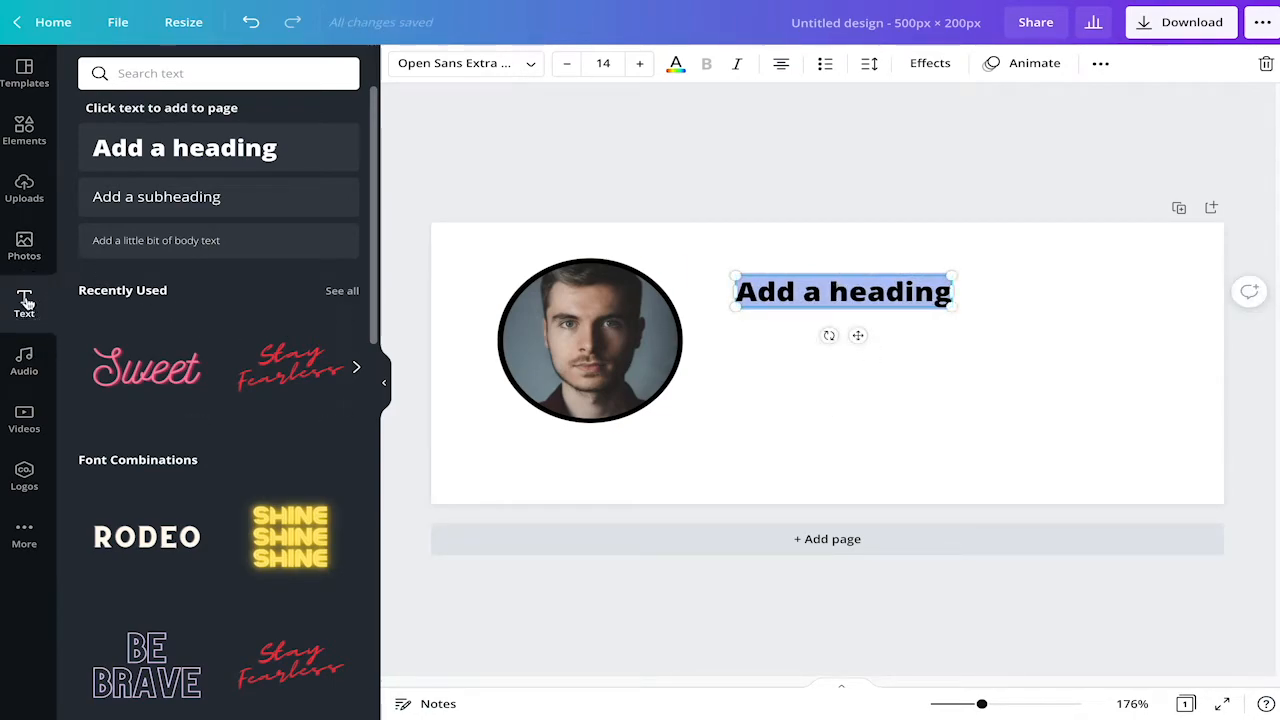
{"action": "mouse_move", "coordinate": [170, 205]}
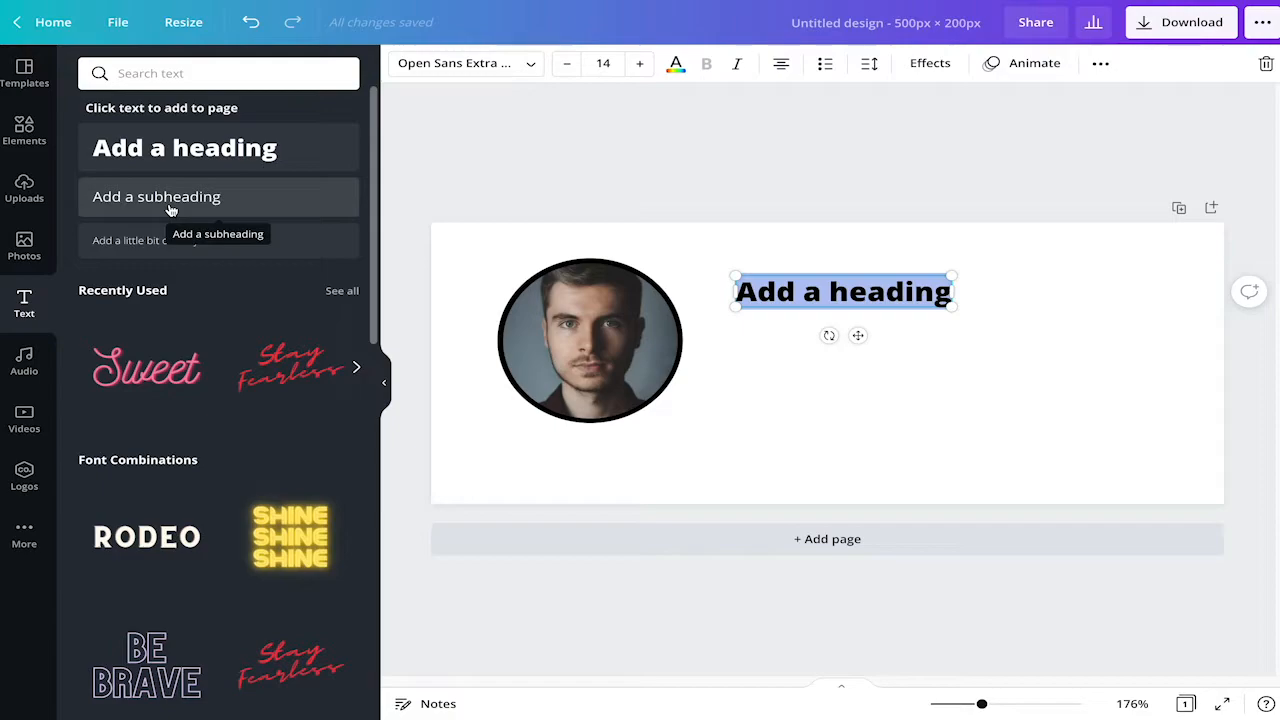
{"action": "left_click", "coordinate": [156, 196]}
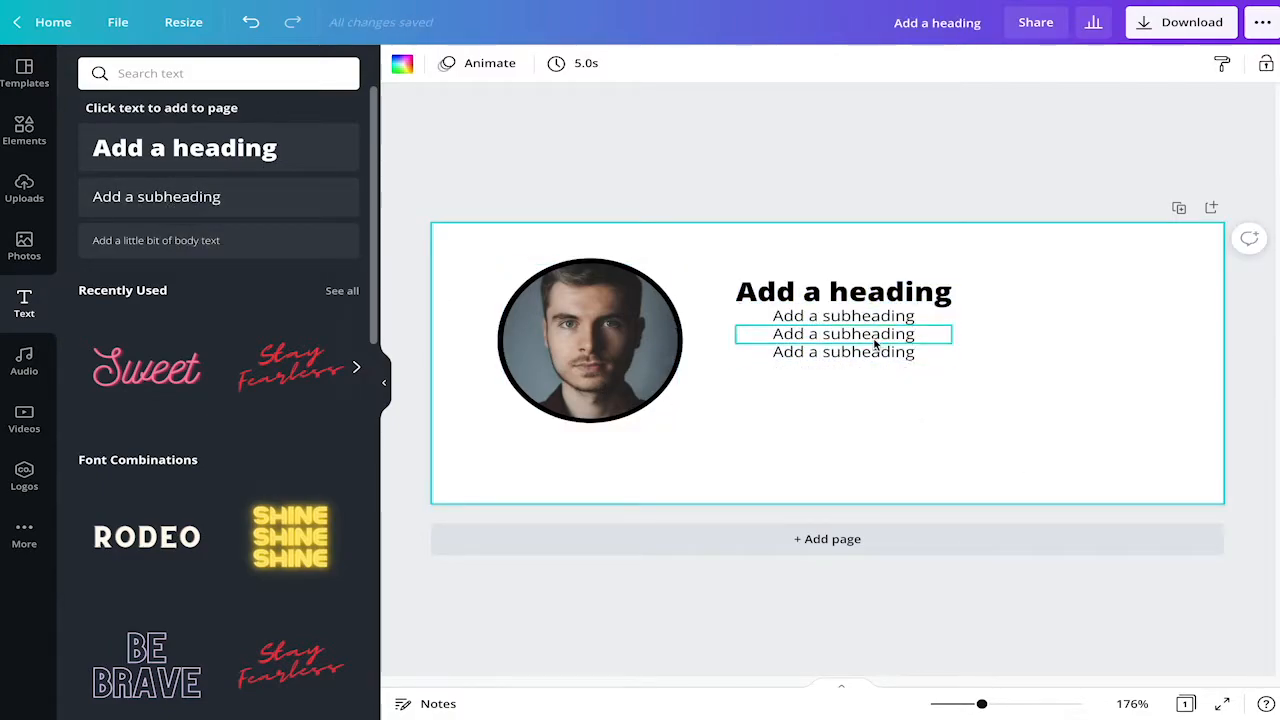
{"action": "left_click", "coordinate": [885, 411]}
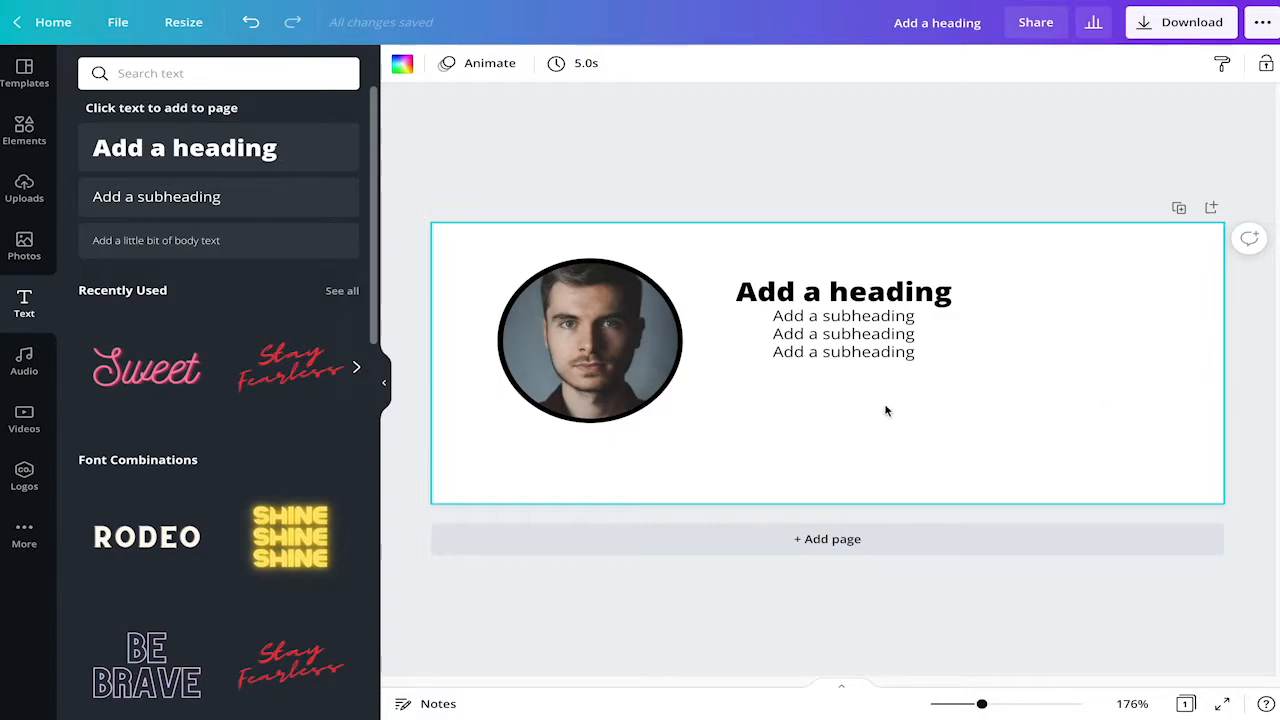
{"action": "left_click", "coordinate": [843, 315]}
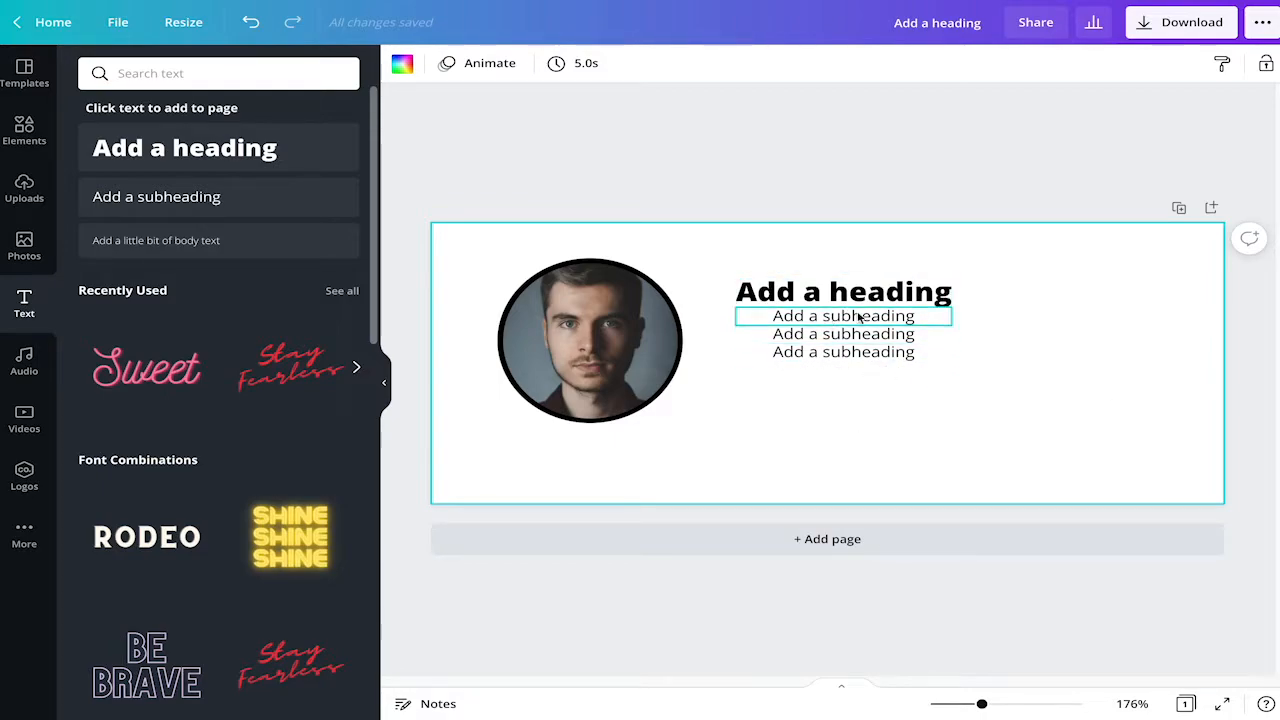
{"action": "left_click", "coordinate": [843, 291]}
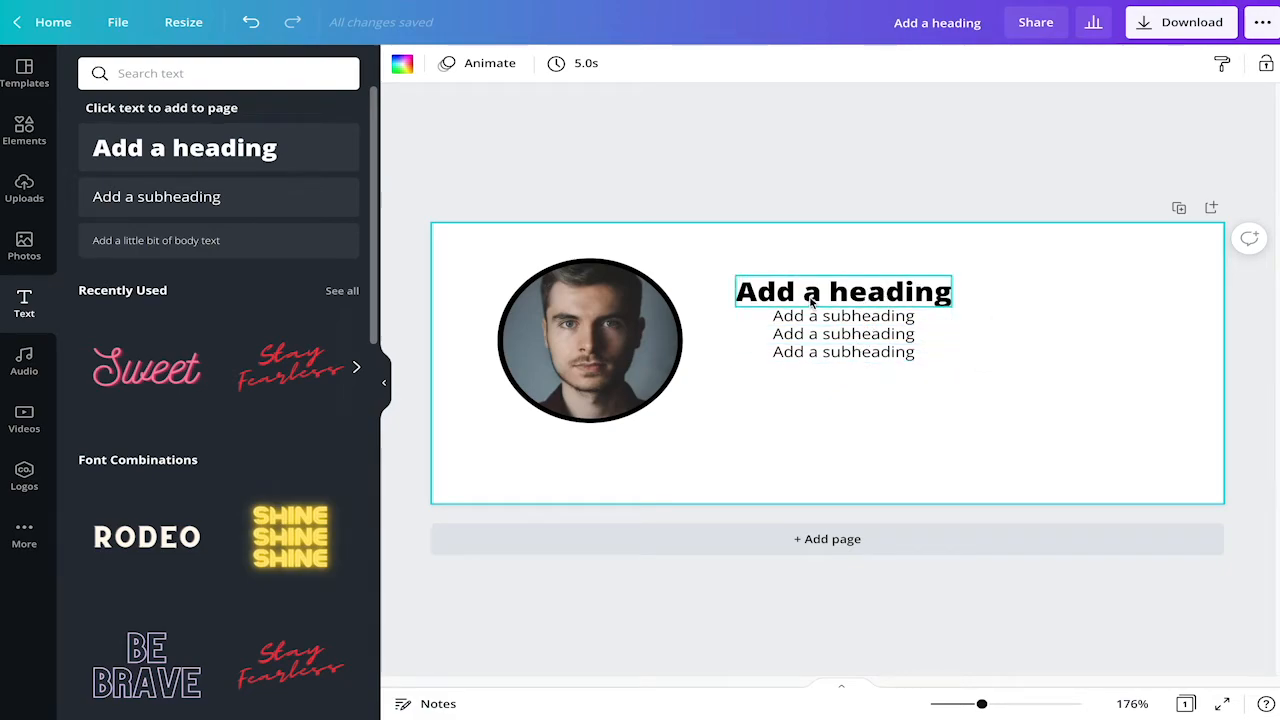
Change the heading to 'Max Mustermann' and the first subheading to 'Freelance Designer'.
{"action": "left_click", "coordinate": [883, 410]}
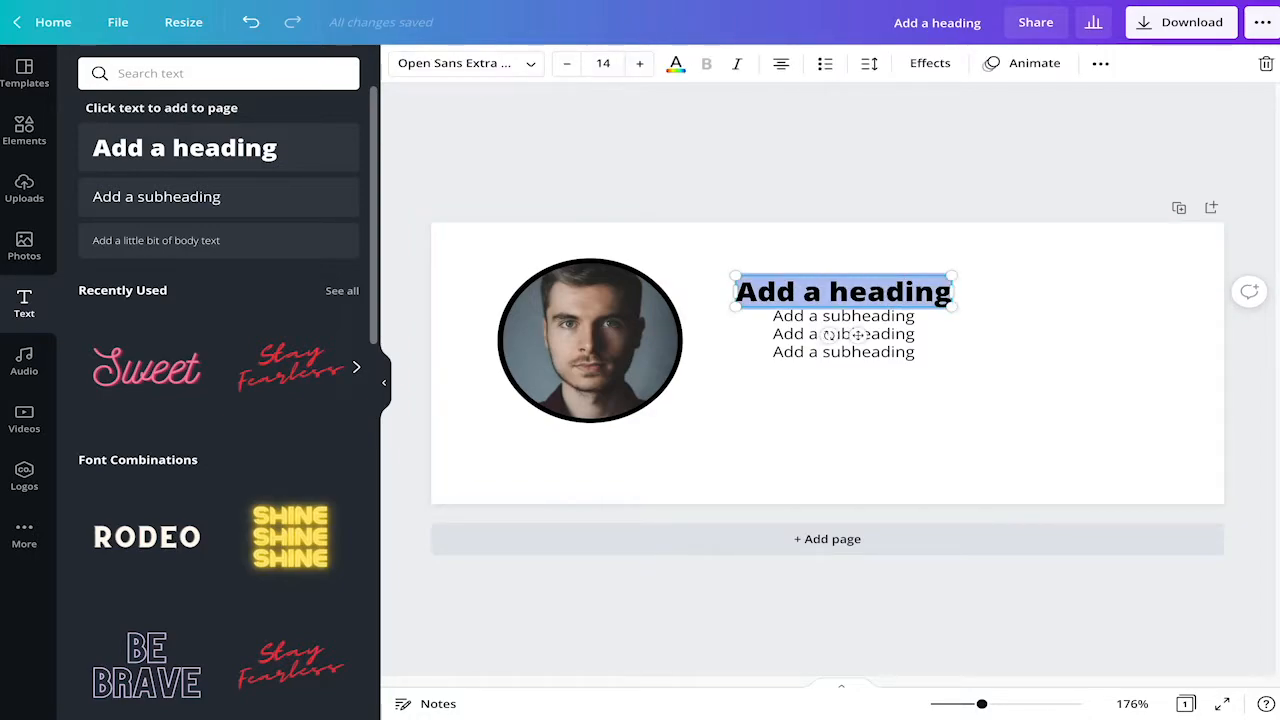
{"action": "type", "text": "Max Muster"}
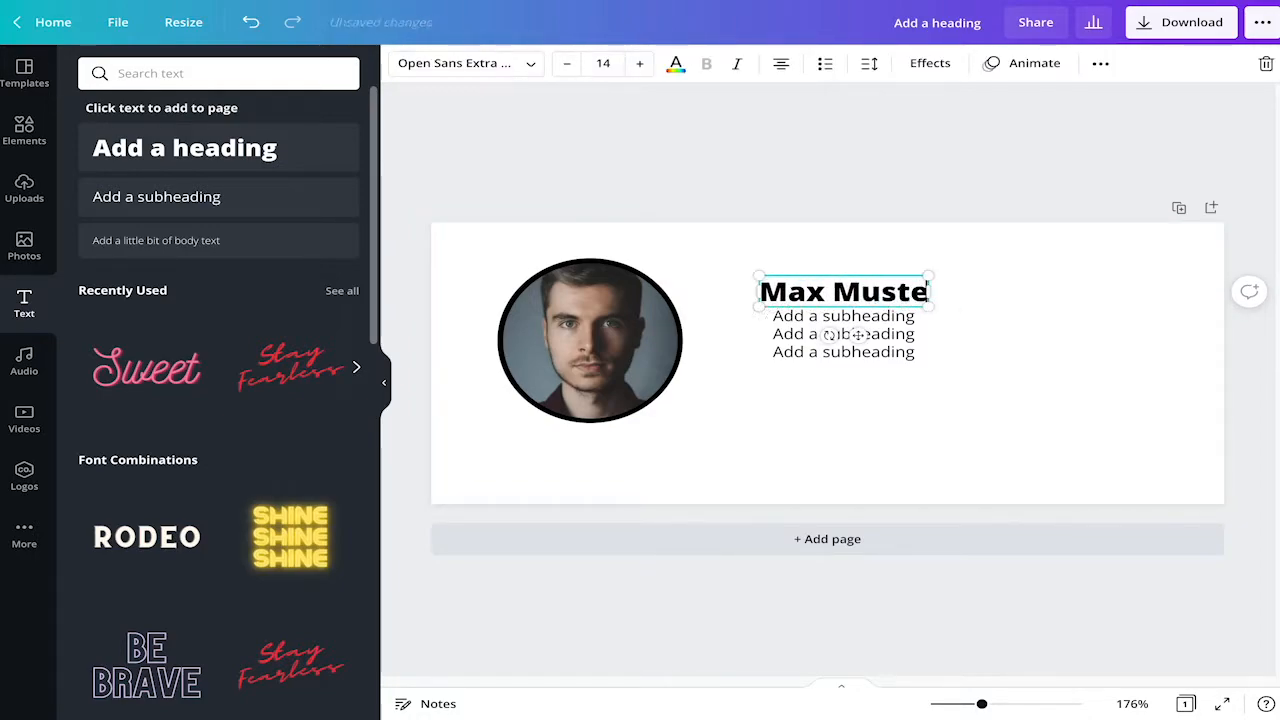
{"action": "type", "text": "rmann"}
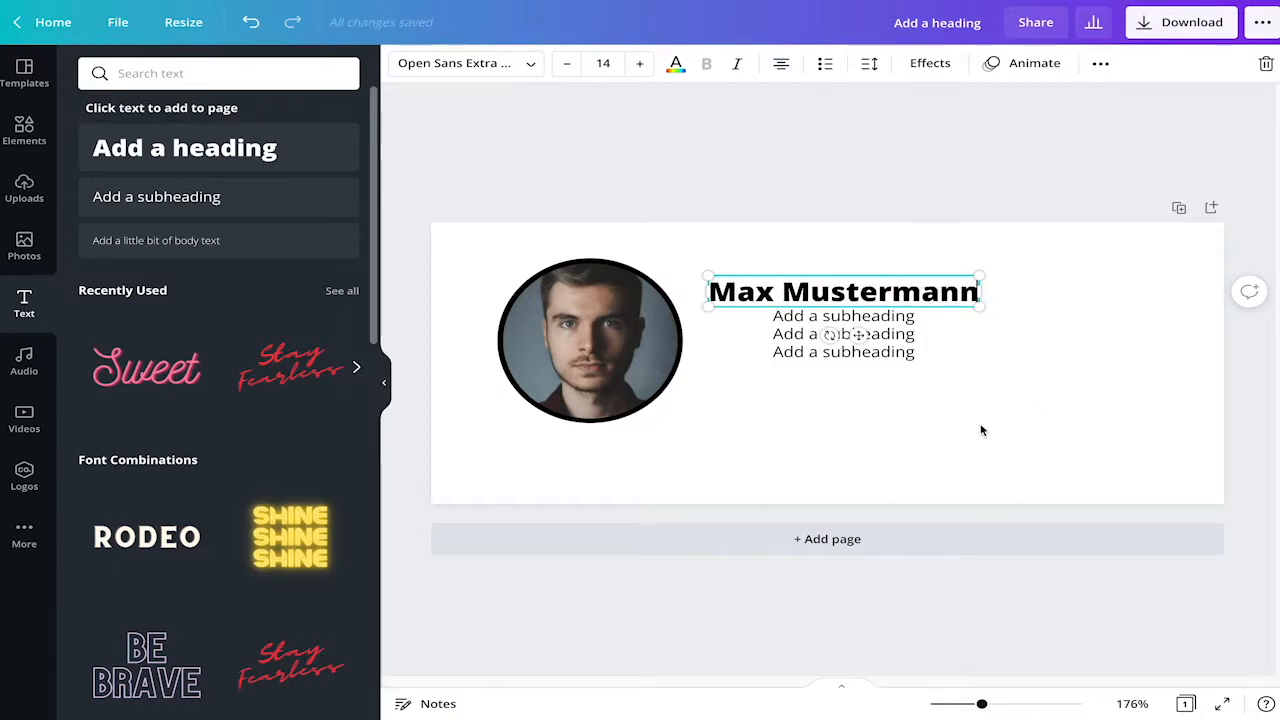
{"action": "left_click", "coordinate": [843, 315]}
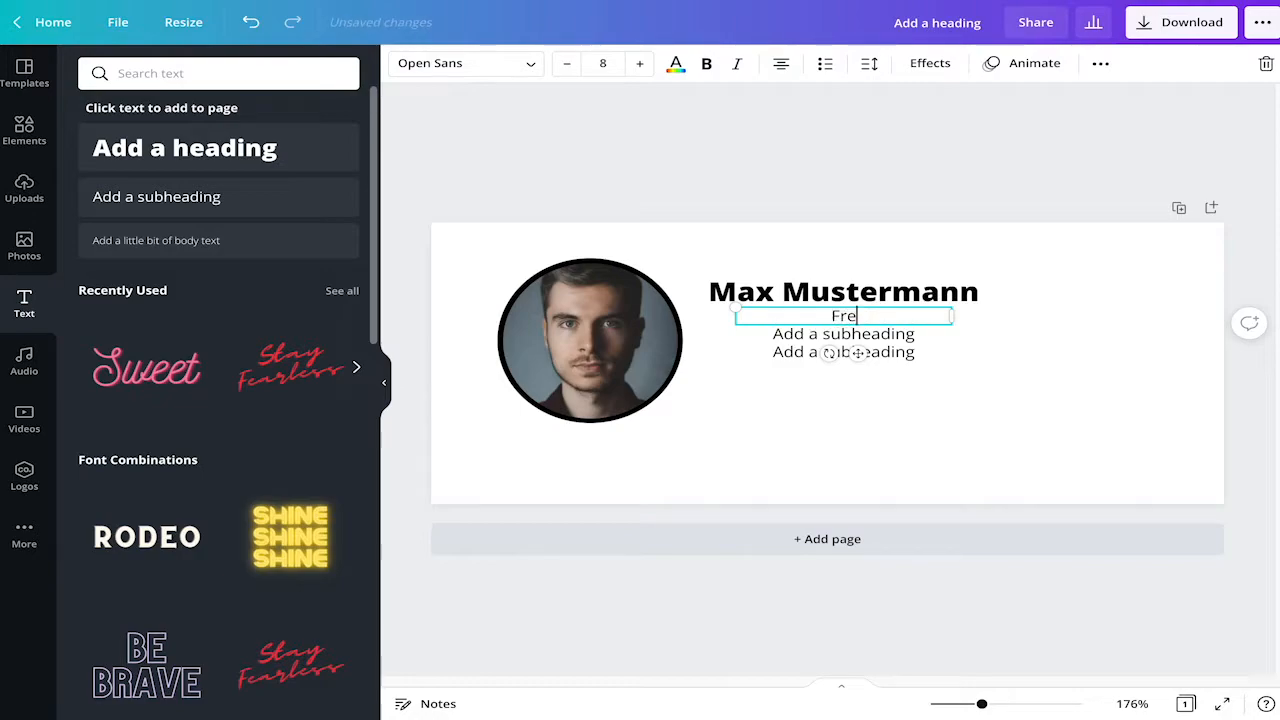
{"action": "type", "text": "lance Desig"}
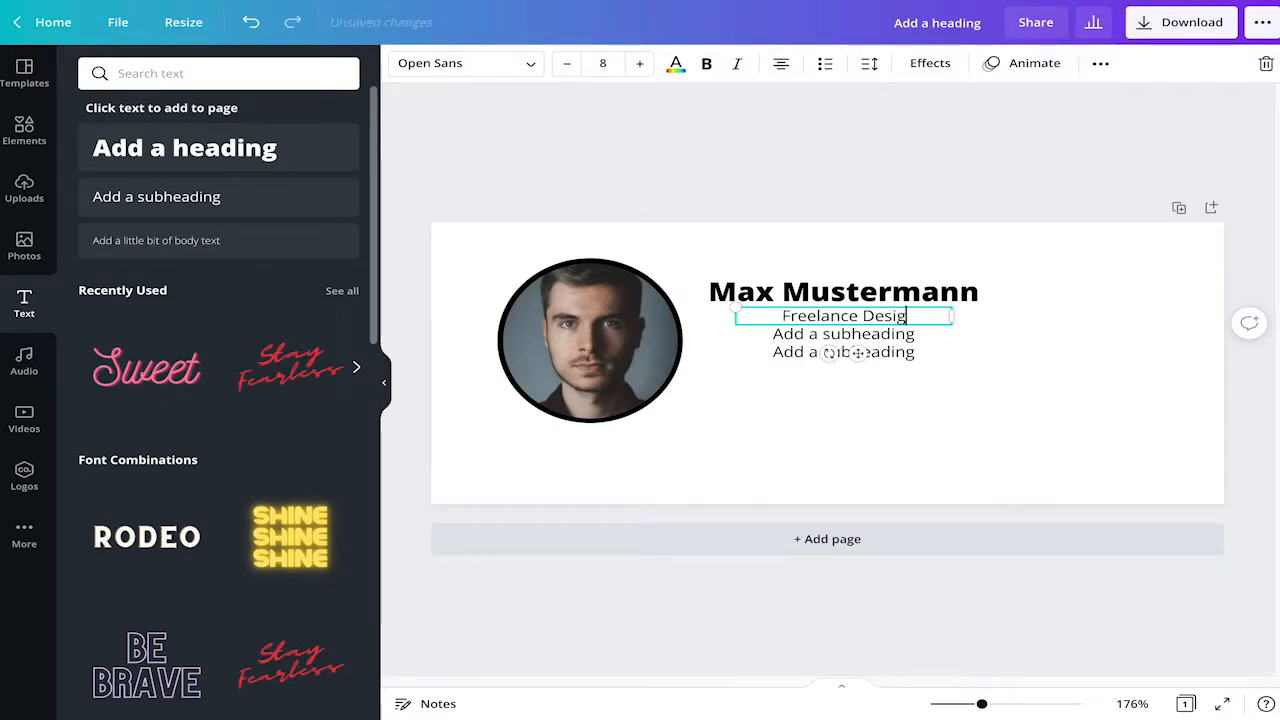
{"action": "left_click", "coordinate": [843, 334]}
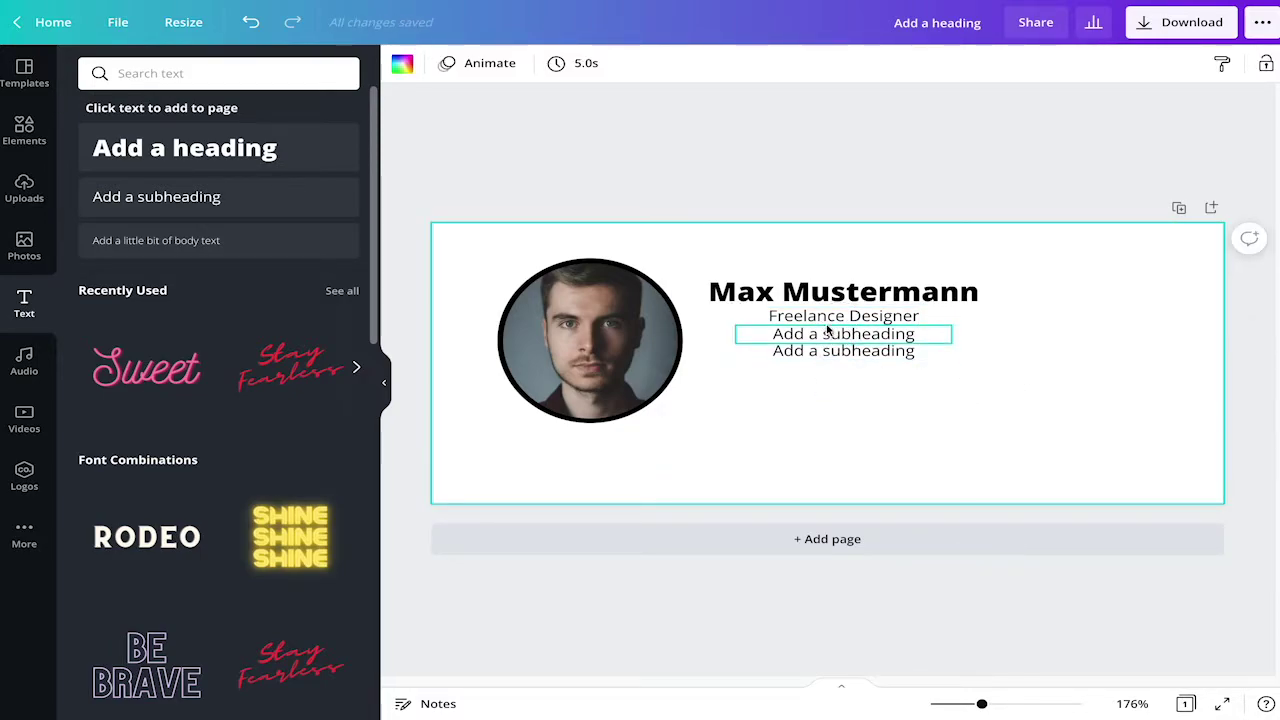
Move the placeholder subheading lines lower beneath 'Freelance Designer' and arrange the lowest one.
{"action": "left_click", "coordinate": [843, 355]}
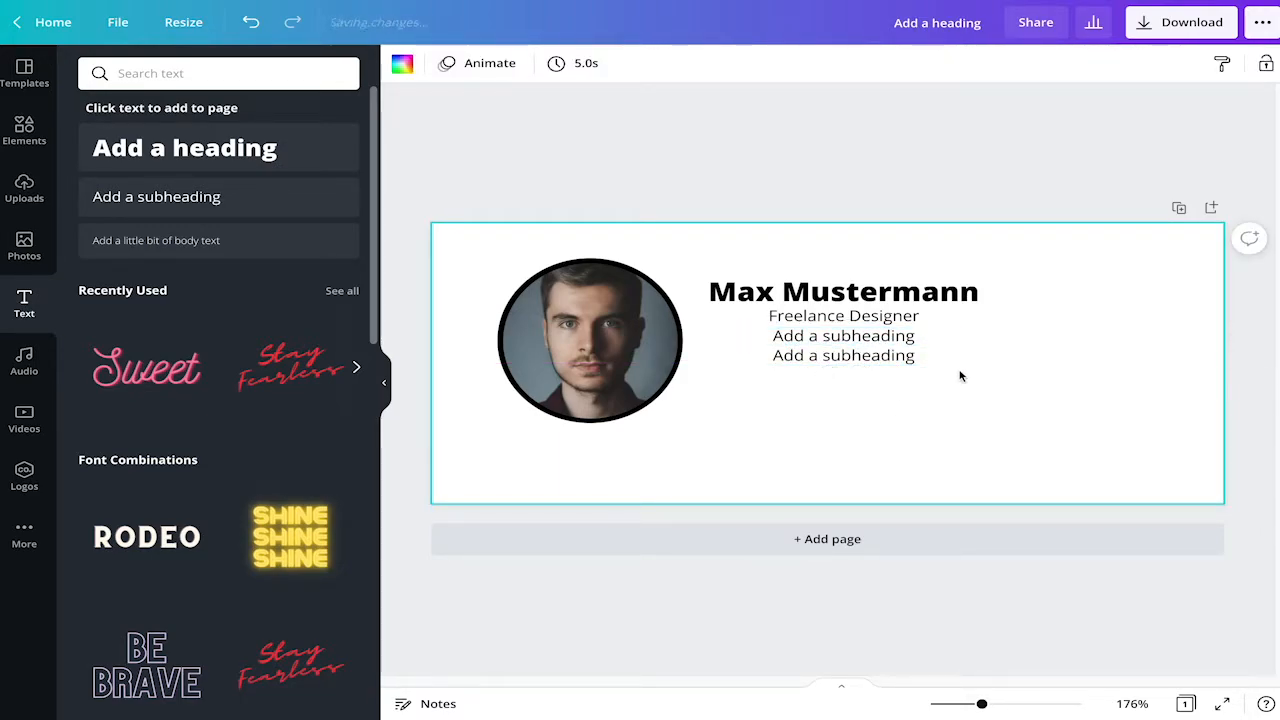
{"action": "left_click", "coordinate": [843, 335]}
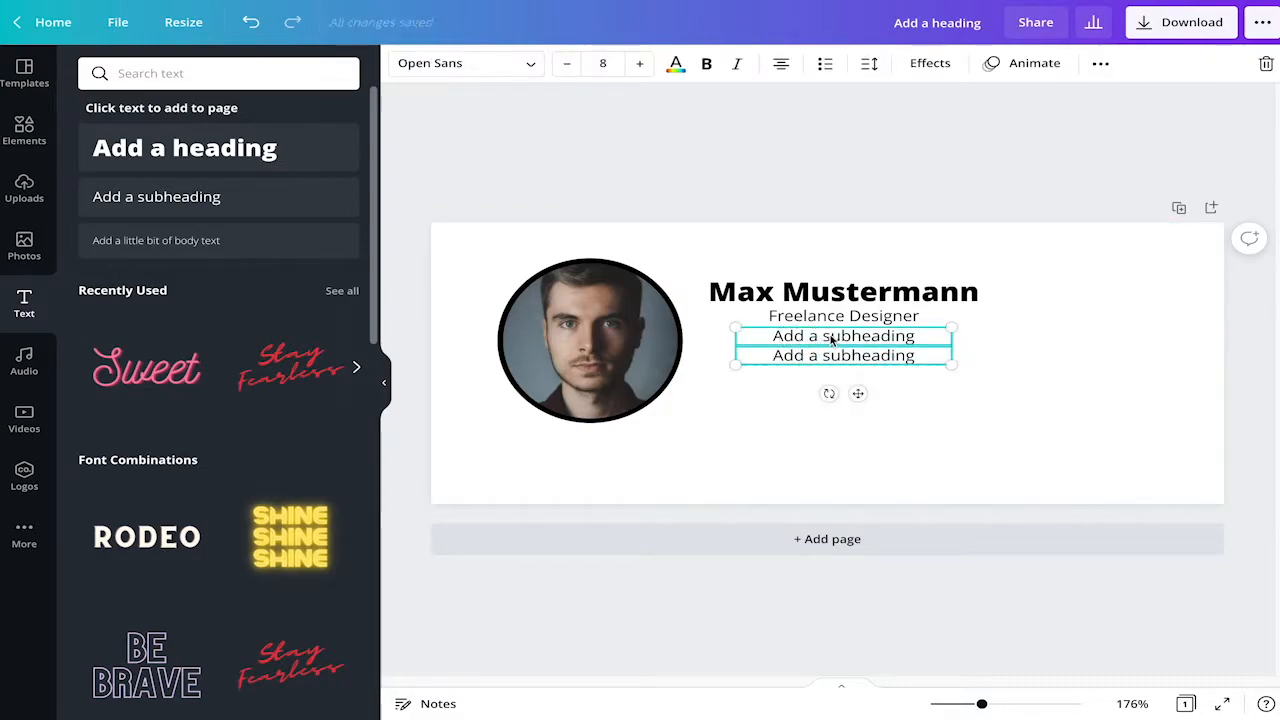
{"action": "left_click_drag", "start_coordinate": [843, 345], "coordinate": [843, 363]}
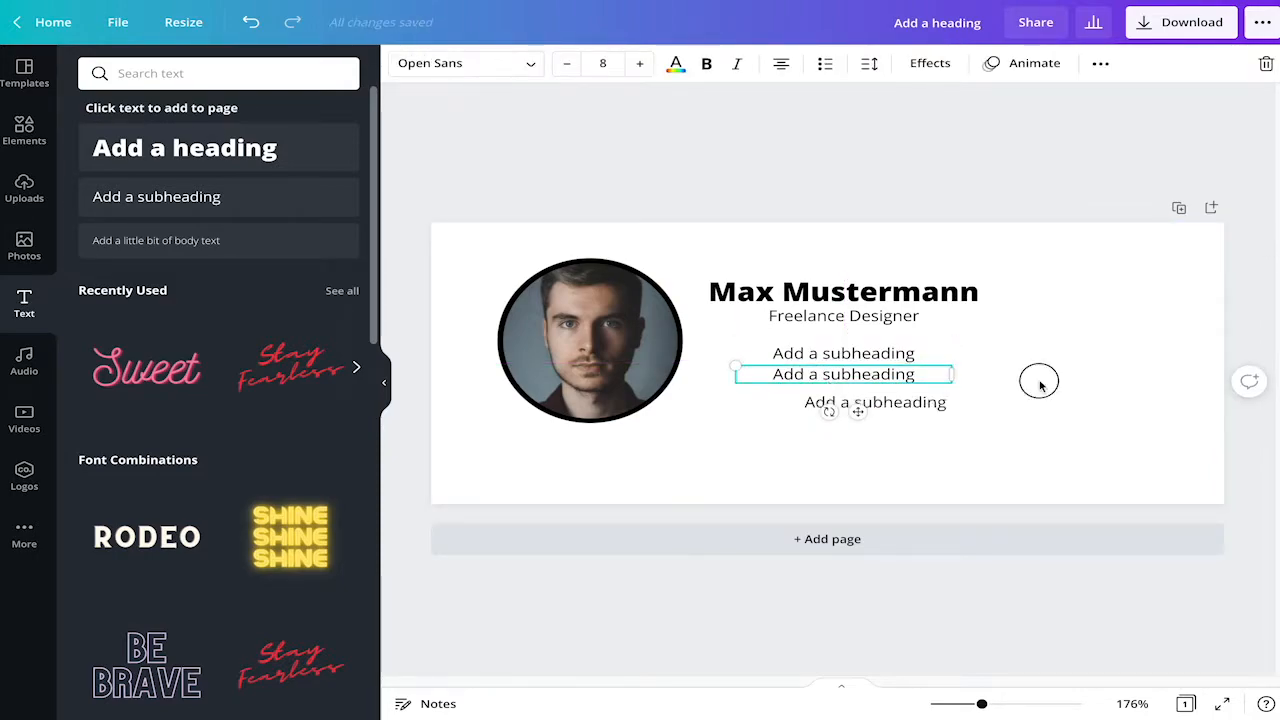
{"action": "left_click", "coordinate": [1039, 382]}
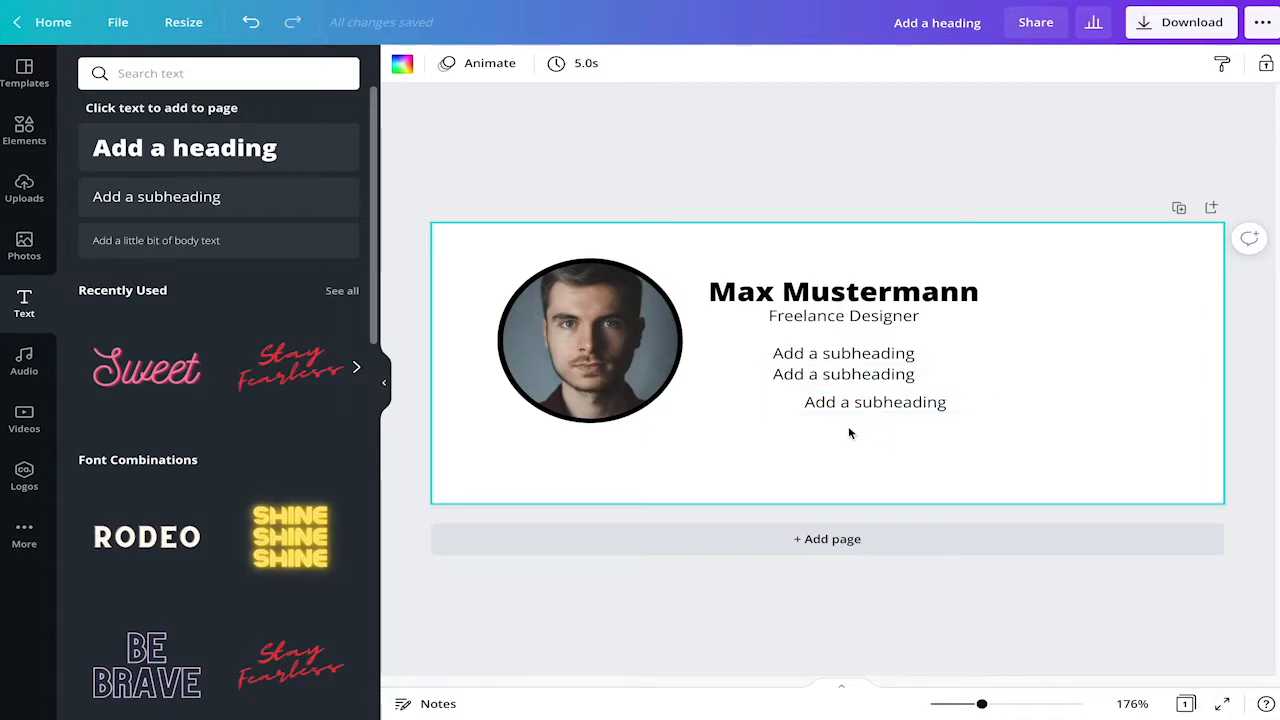
{"action": "left_click", "coordinate": [875, 401]}
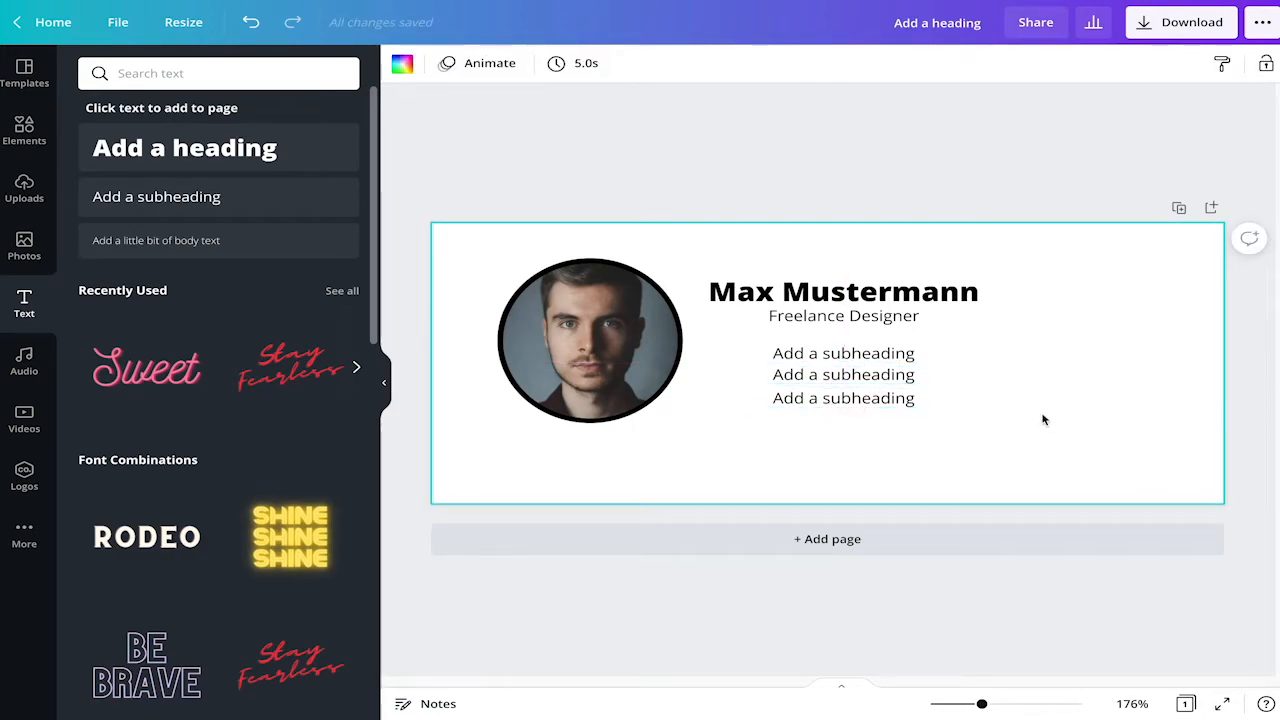
{"action": "left_click", "coordinate": [843, 353]}
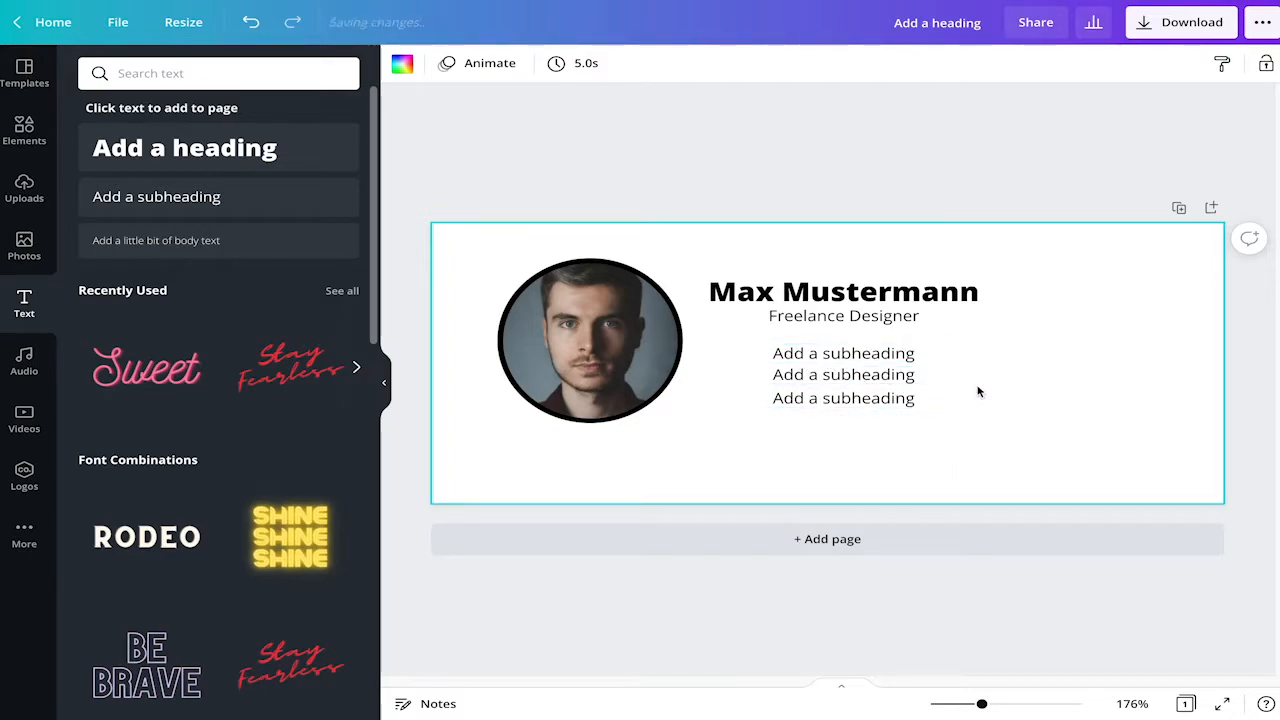
{"action": "mouse_move", "coordinate": [643, 391]}
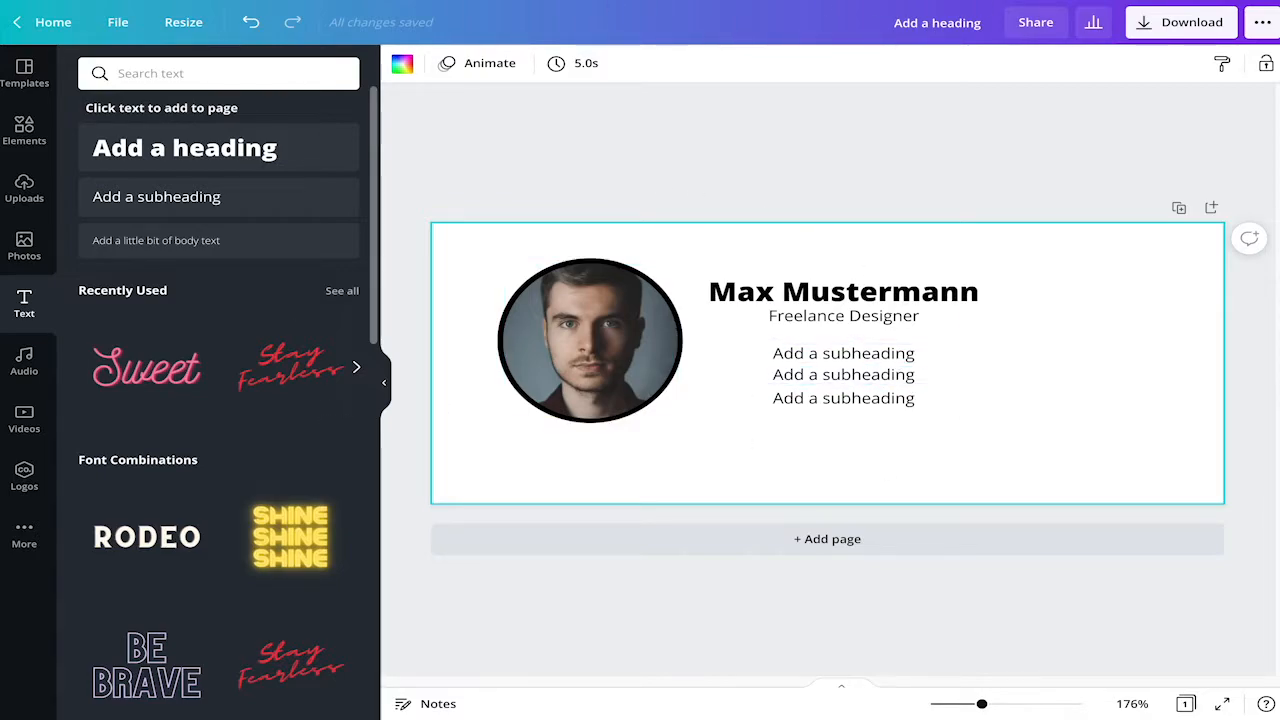
Search elements for 'whatsapp' and place a small WhatsApp icon left of the first subheading.
{"action": "left_click", "coordinate": [24, 131]}
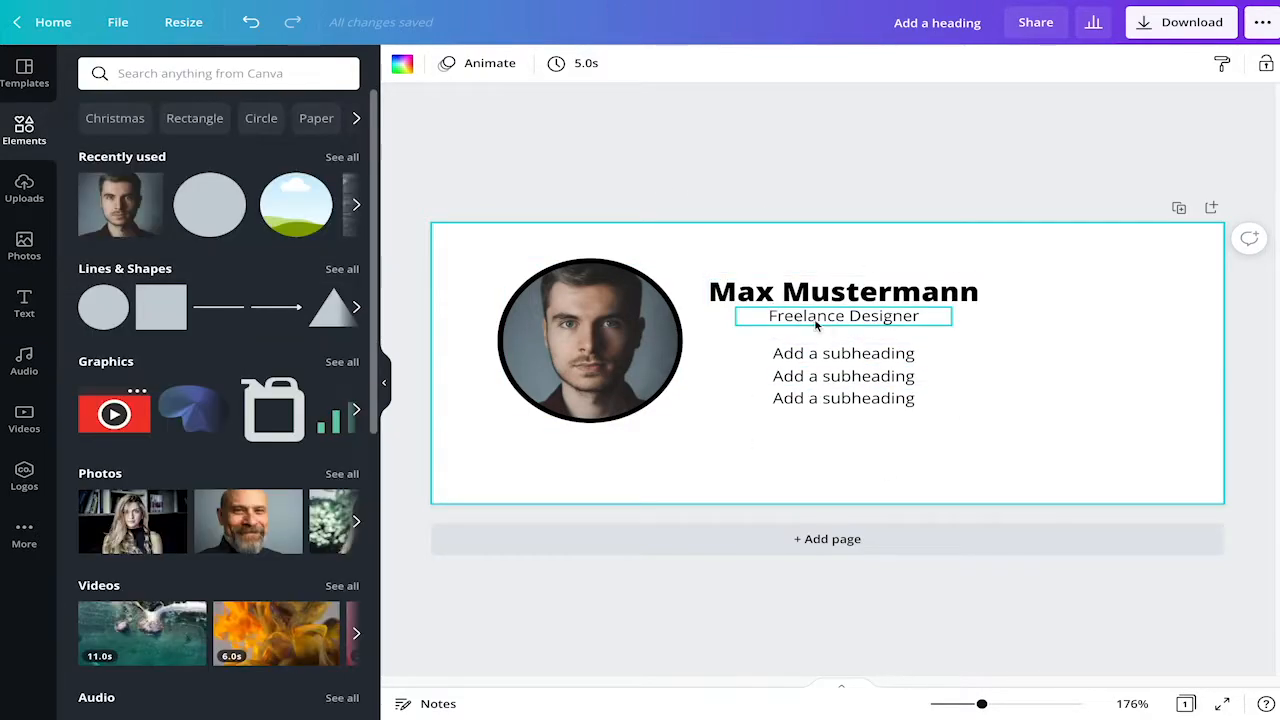
{"action": "left_click", "coordinate": [978, 385]}
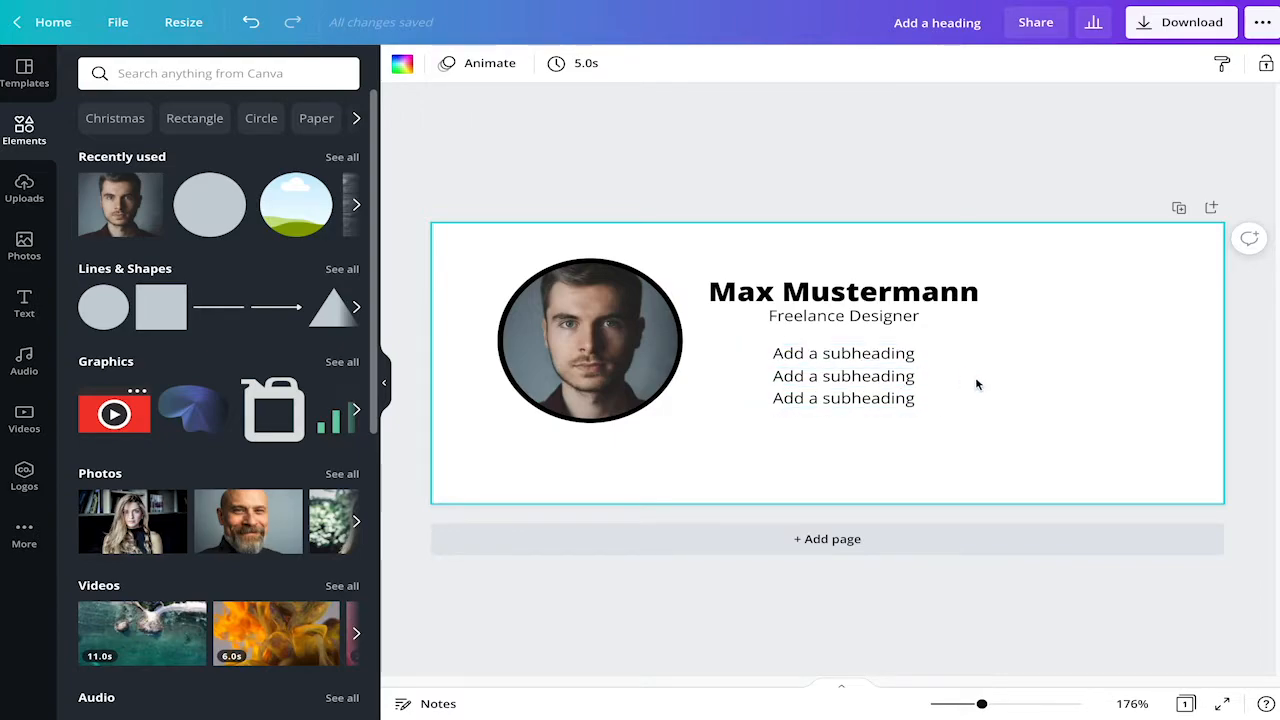
{"action": "left_click", "coordinate": [843, 353]}
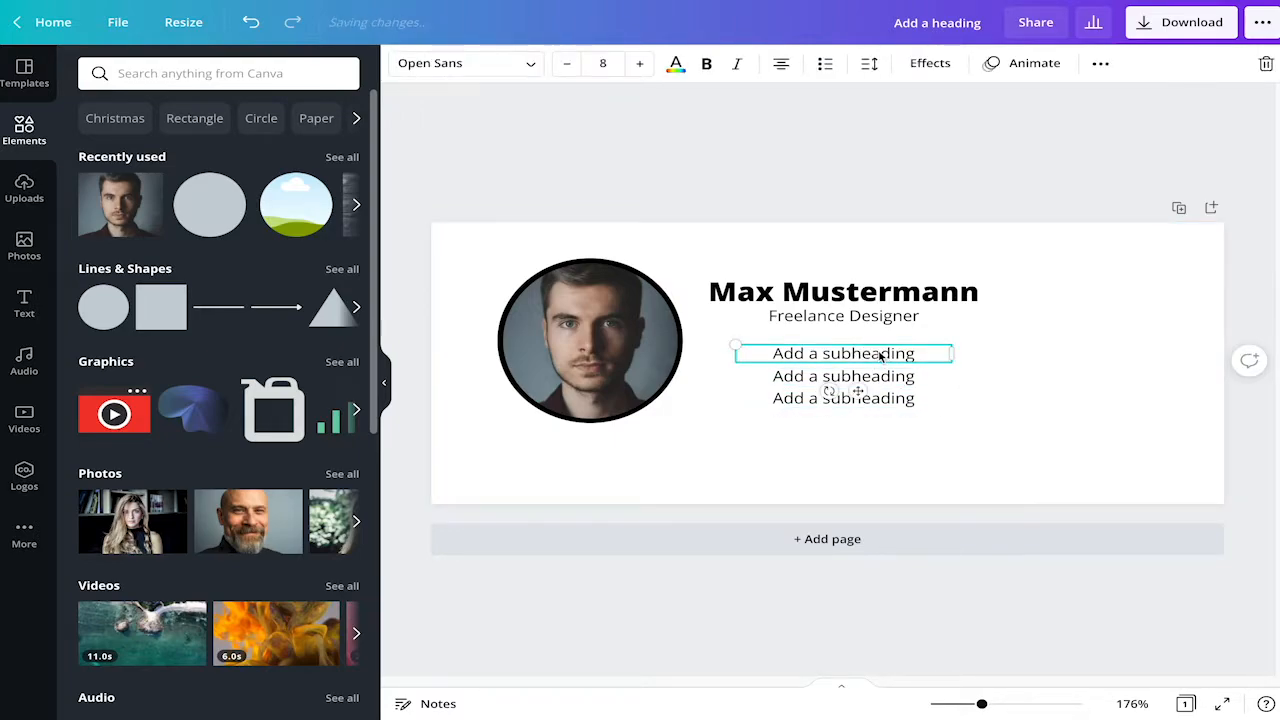
{"action": "left_click", "coordinate": [1053, 367]}
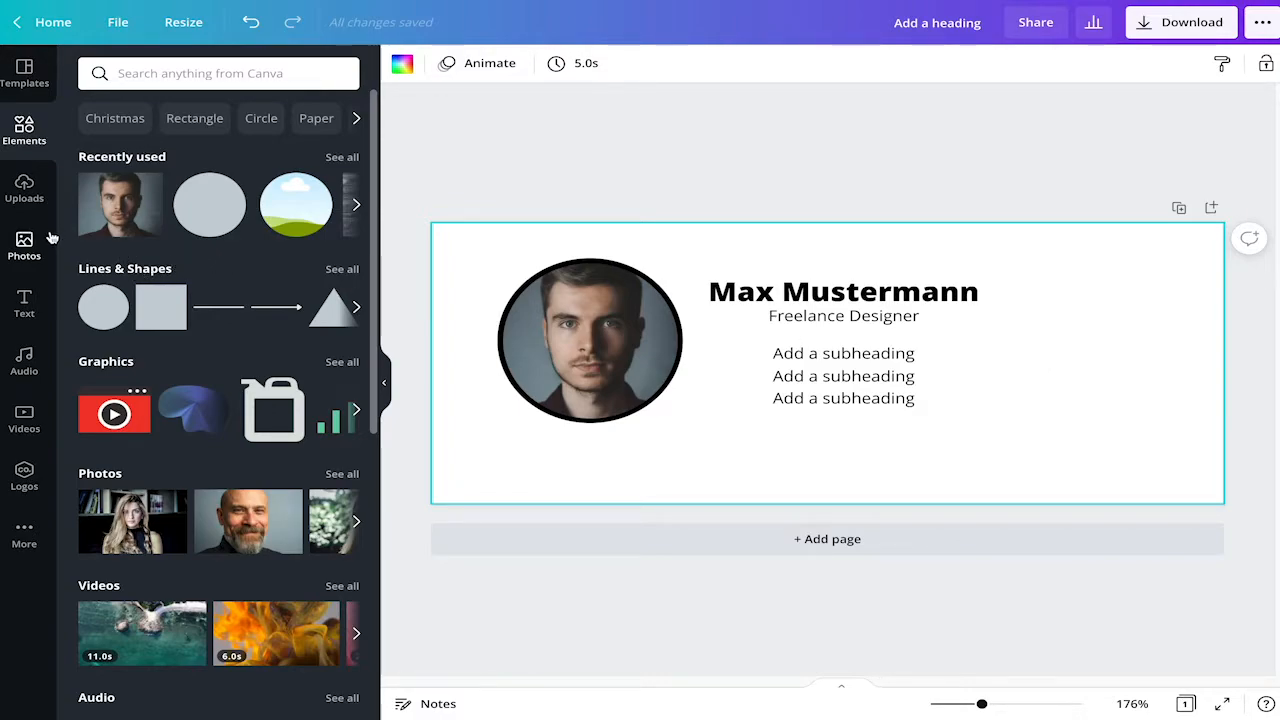
{"action": "left_click", "coordinate": [218, 73]}
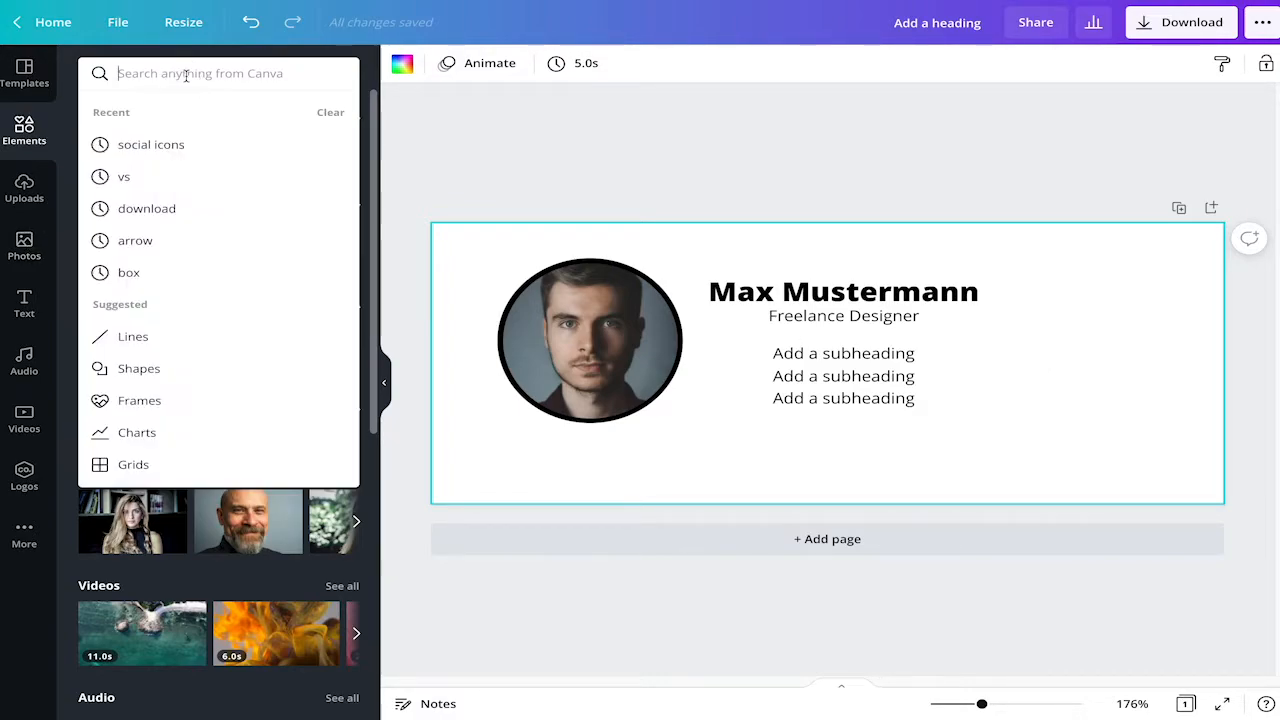
{"action": "type", "text": "whatsa"}
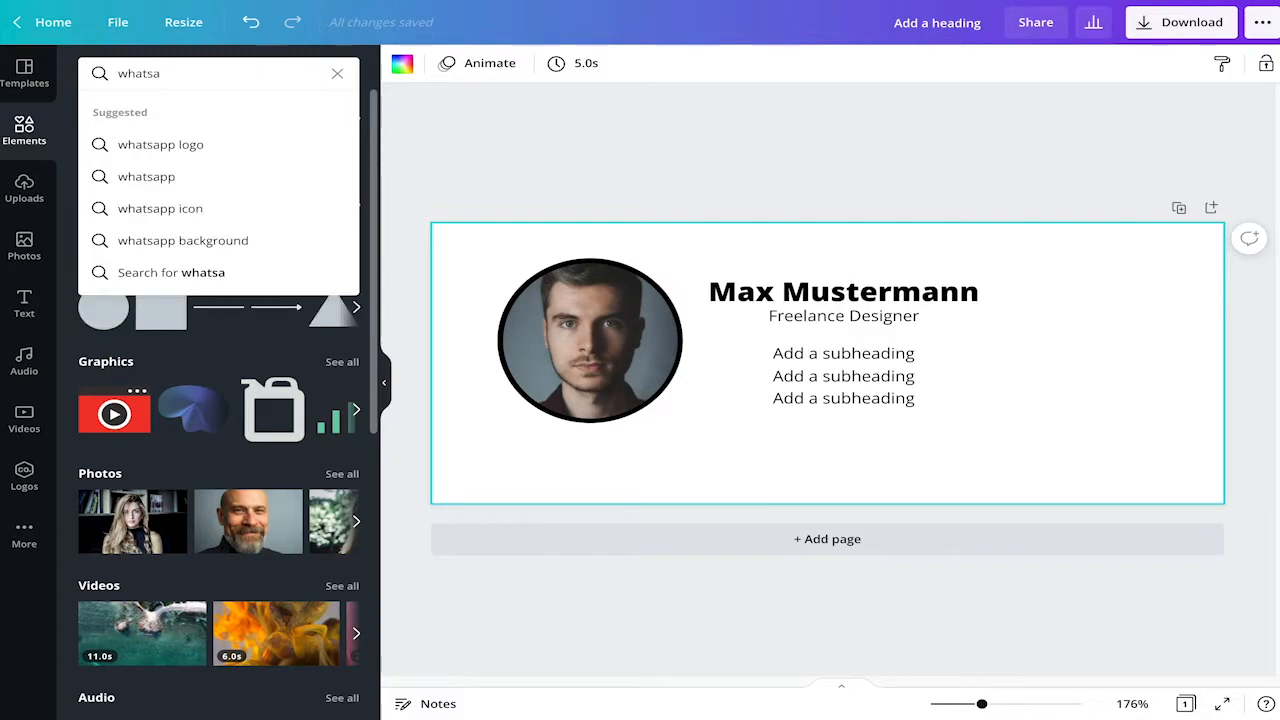
{"action": "left_click", "coordinate": [160, 208]}
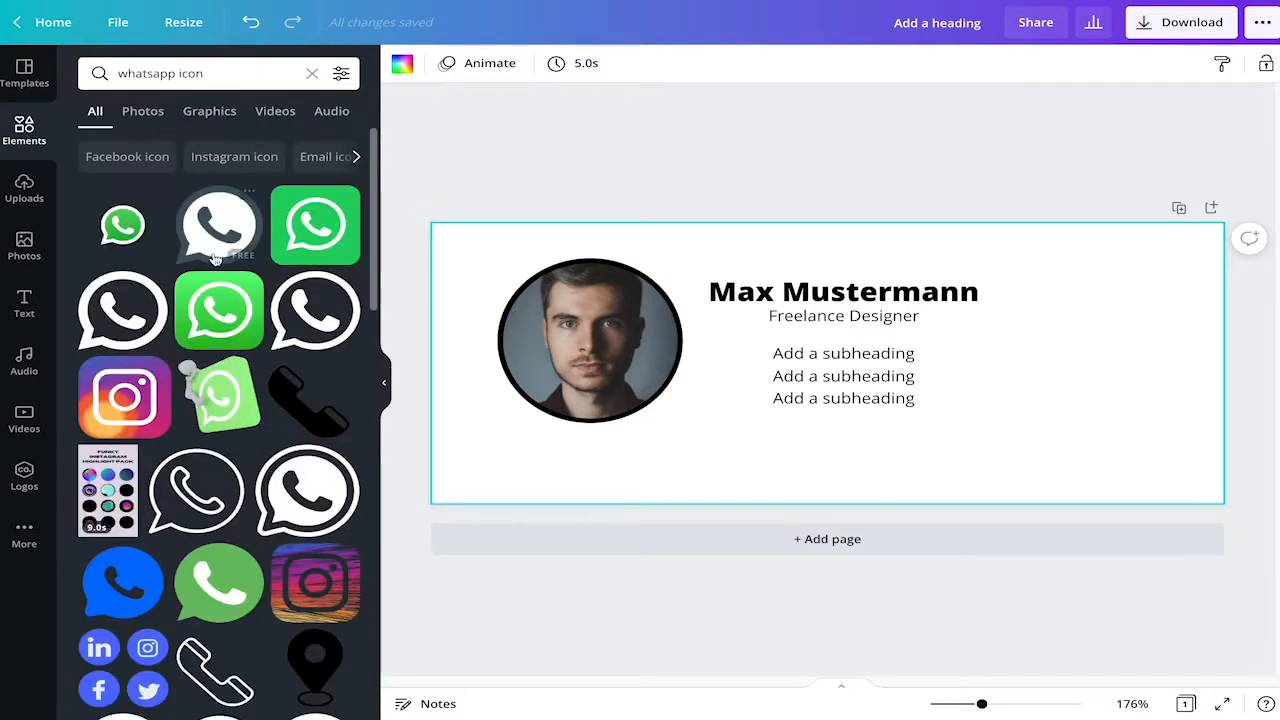
{"action": "mouse_move", "coordinate": [315, 310]}
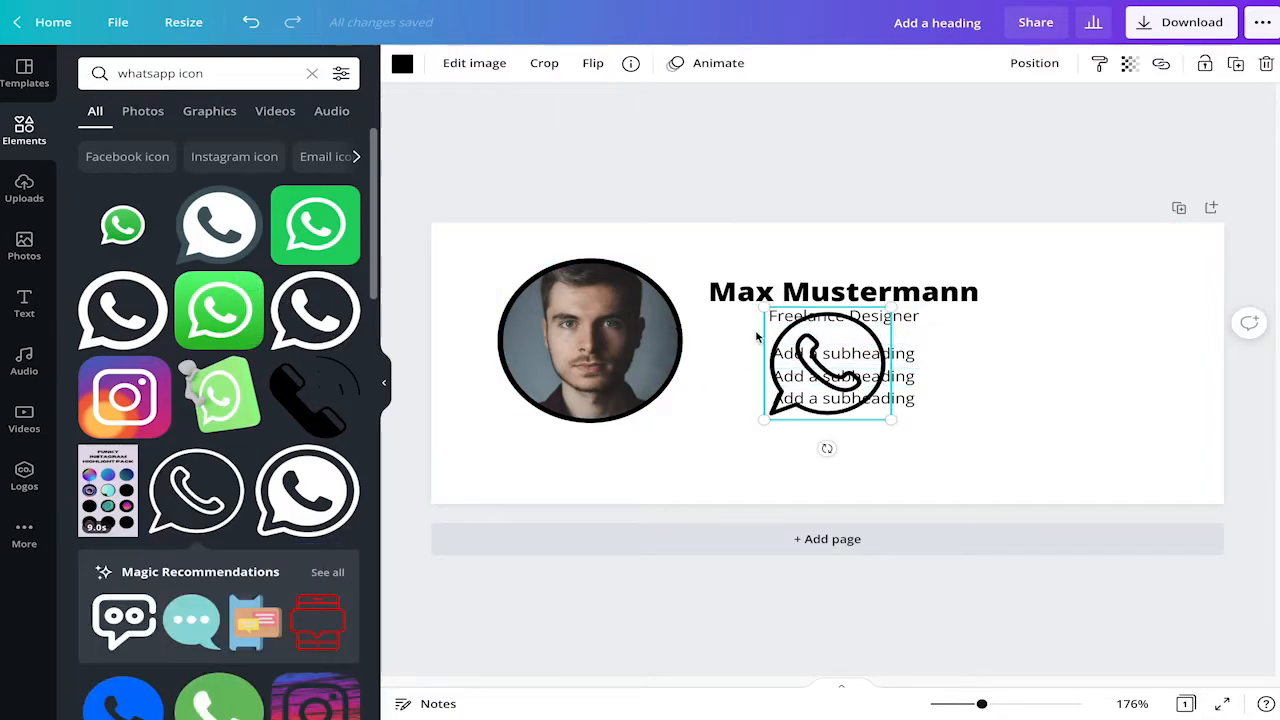
{"action": "left_click_drag", "start_coordinate": [826, 363], "coordinate": [1054, 363]}
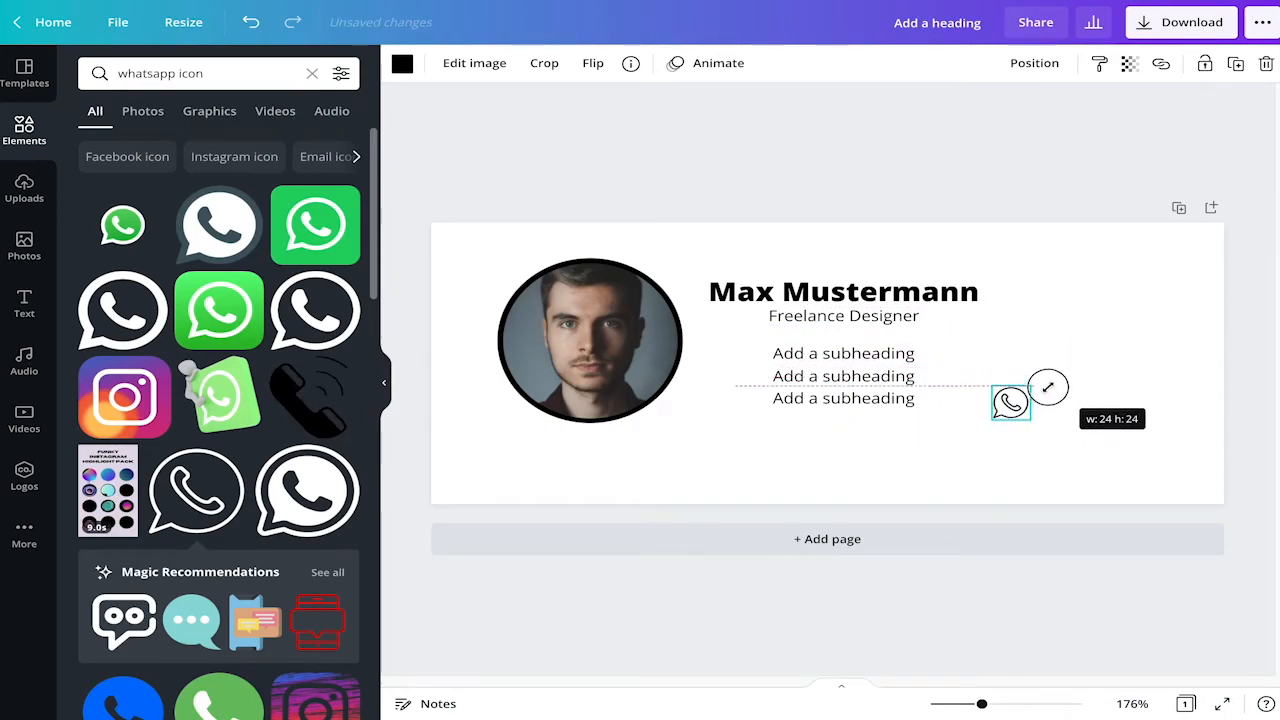
{"action": "left_click_drag", "start_coordinate": [1010, 403], "coordinate": [727, 340]}
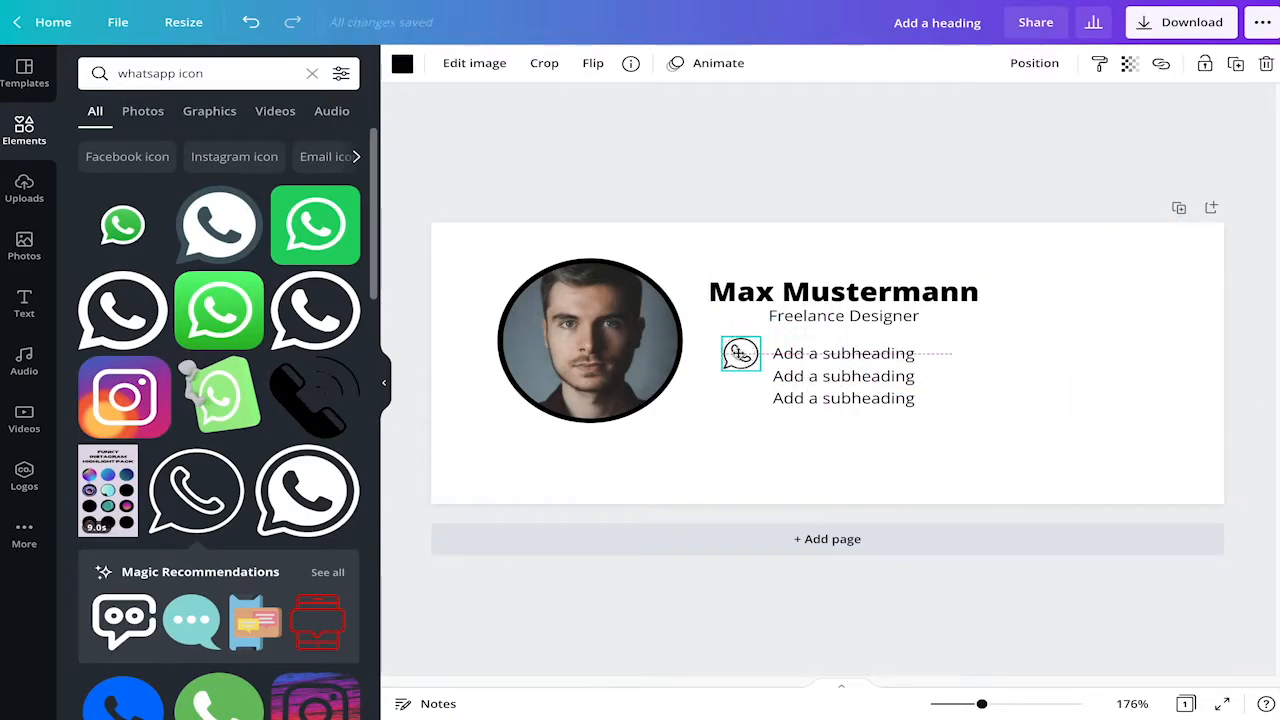
{"action": "left_click", "coordinate": [843, 353]}
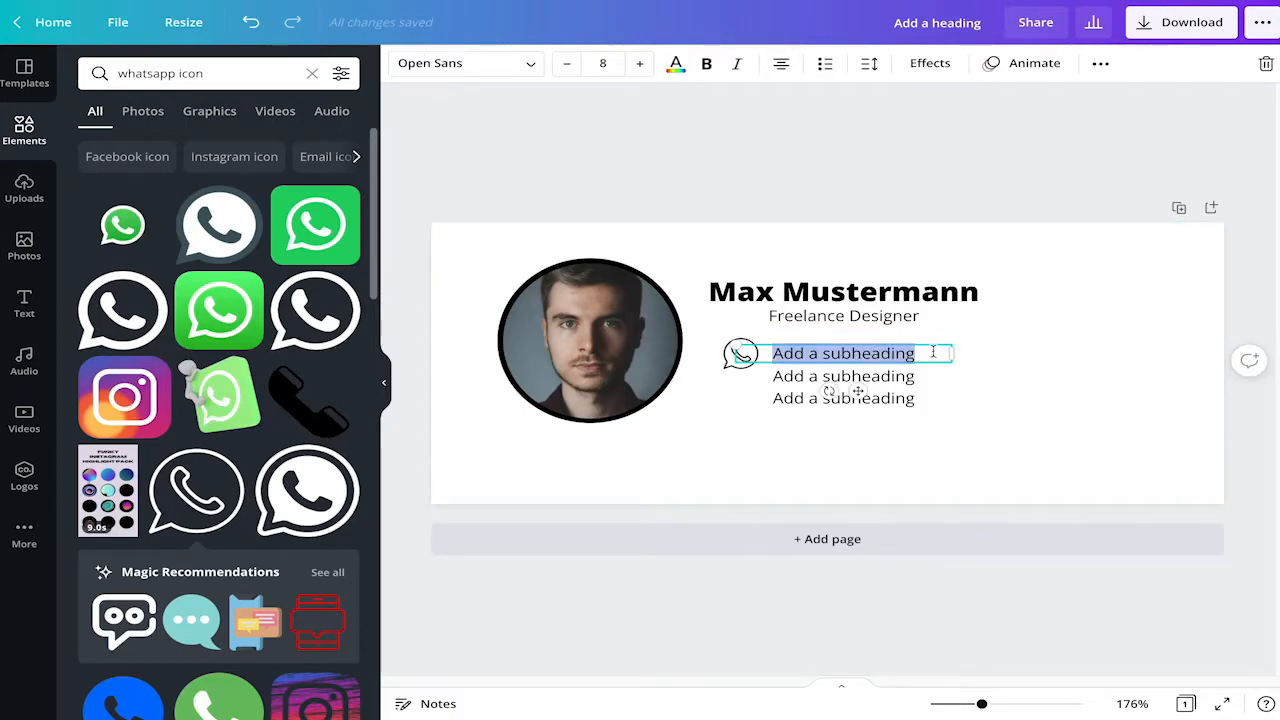
{"action": "type", "text": "(+6"}
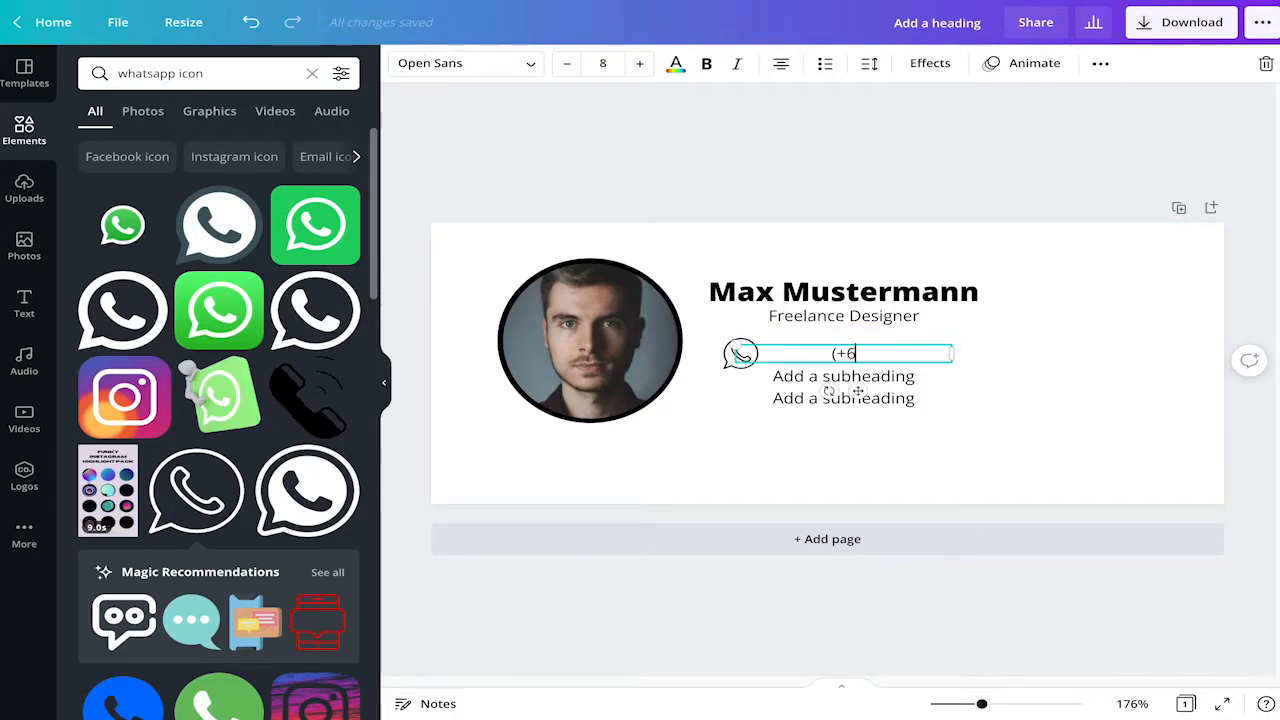
{"action": "type", "text": "3"}
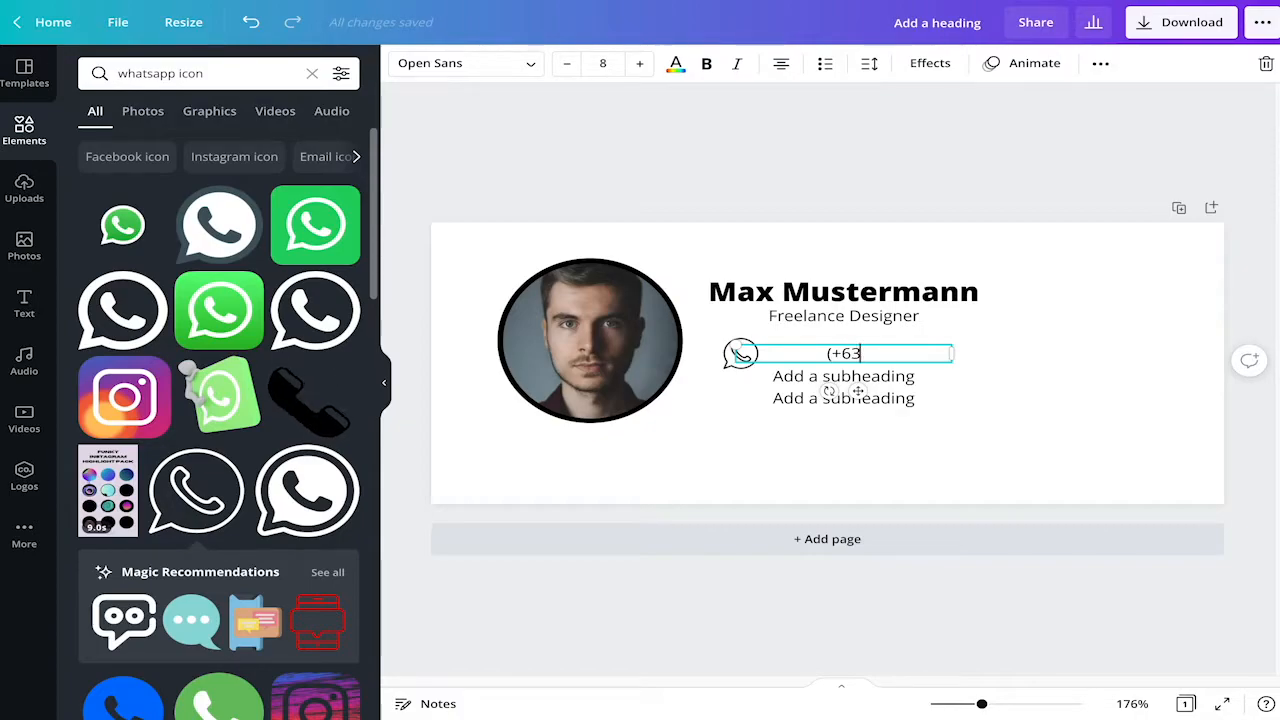
{"action": "type", "text": ")912-"}
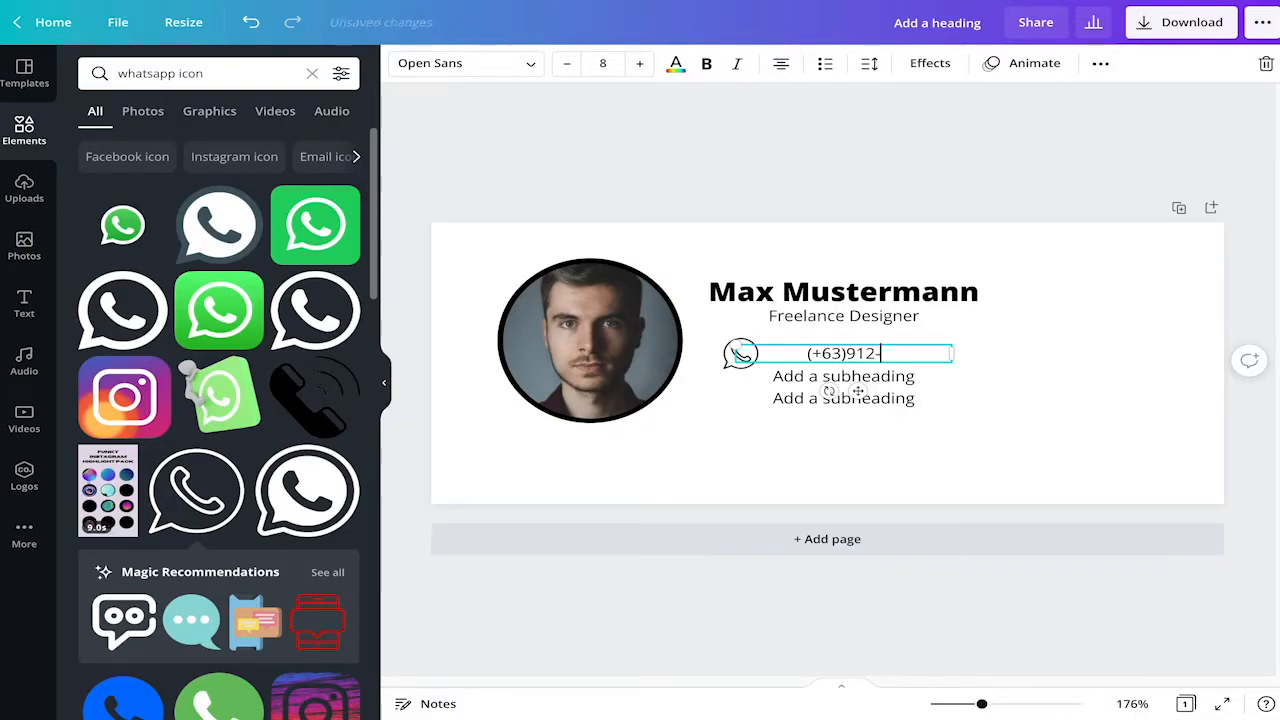
{"action": "type", "text": "345-"}
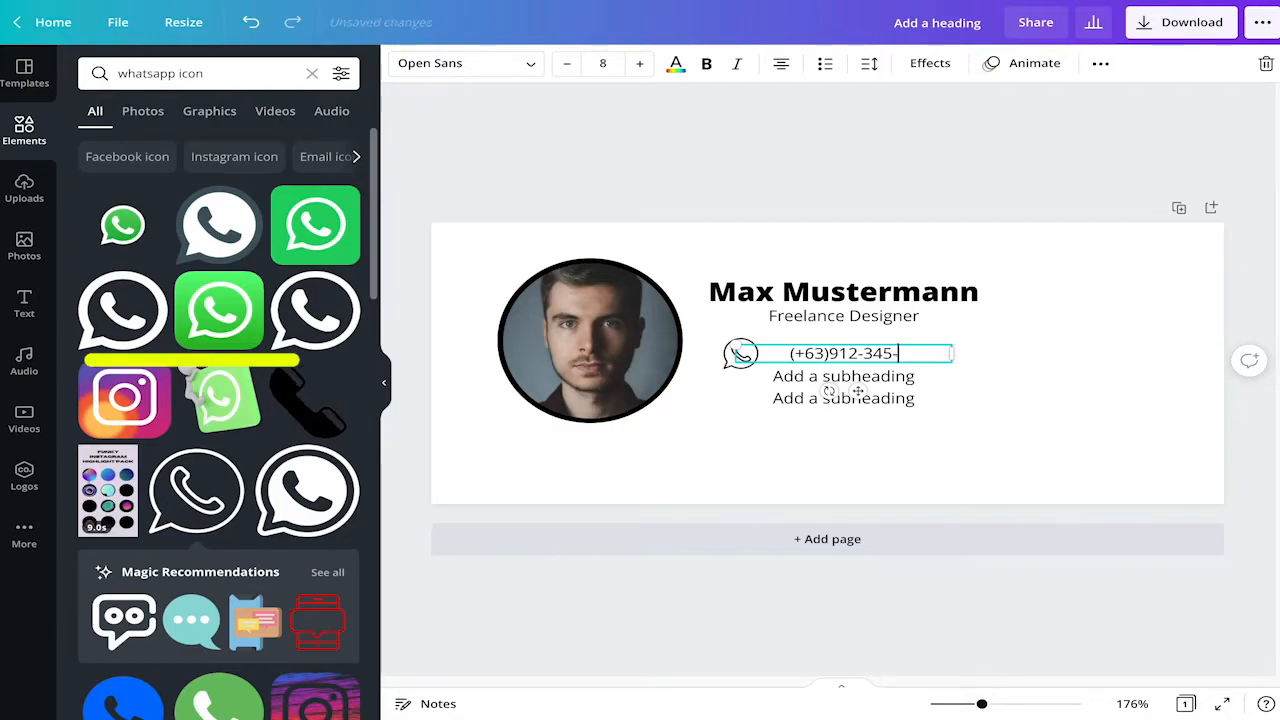
{"action": "type", "text": "67"}
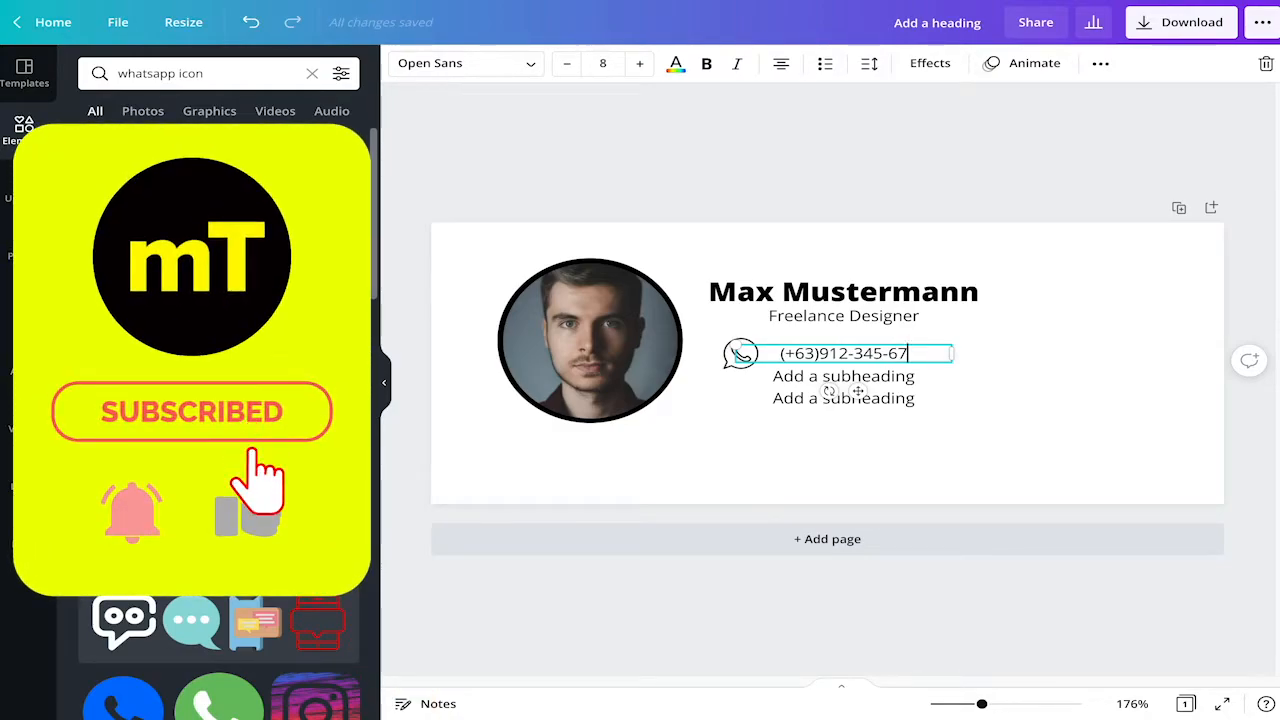
{"action": "left_click", "coordinate": [1011, 420]}
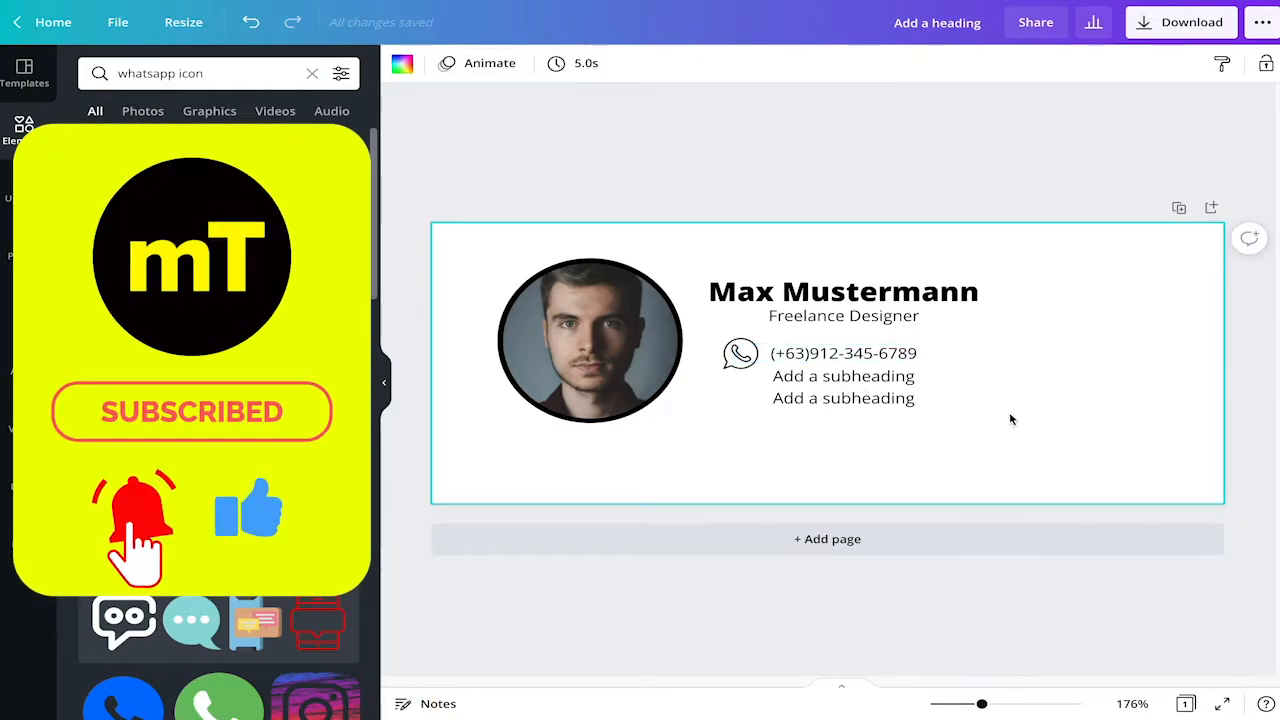
Move the two remaining placeholder subheading lines below the phone number.
{"action": "left_click", "coordinate": [843, 397]}
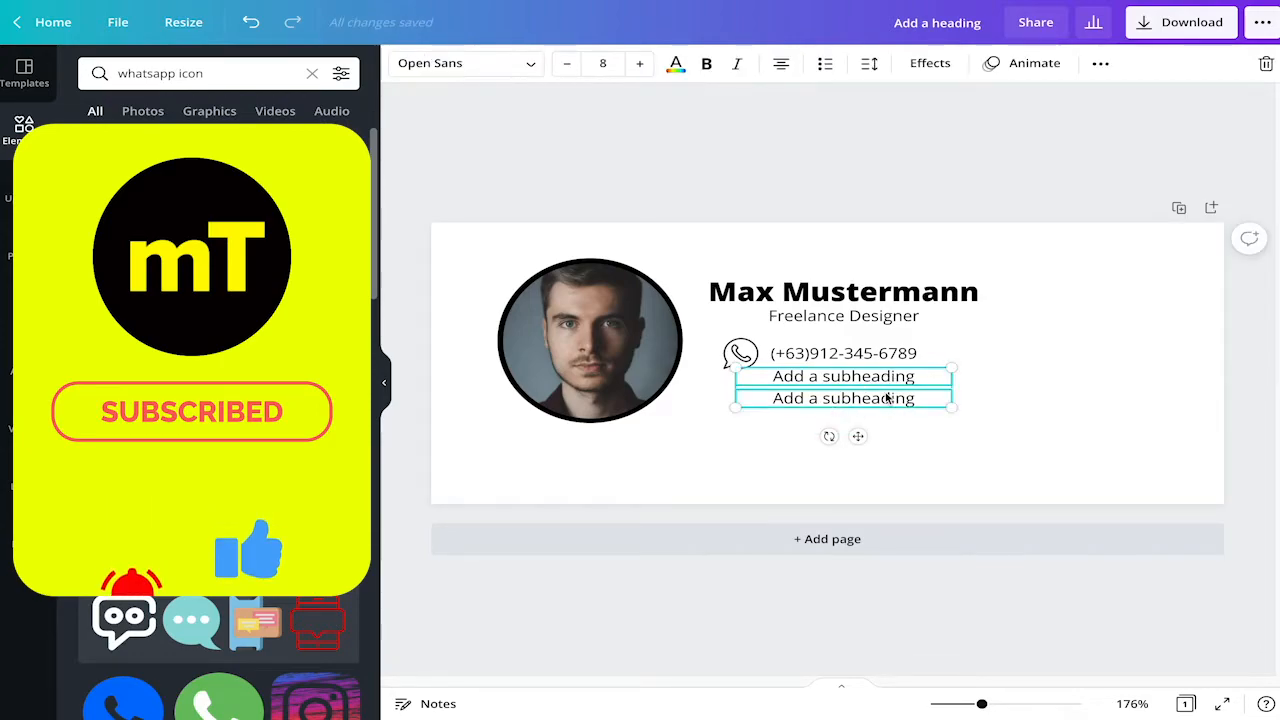
{"action": "left_click", "coordinate": [24, 130]}
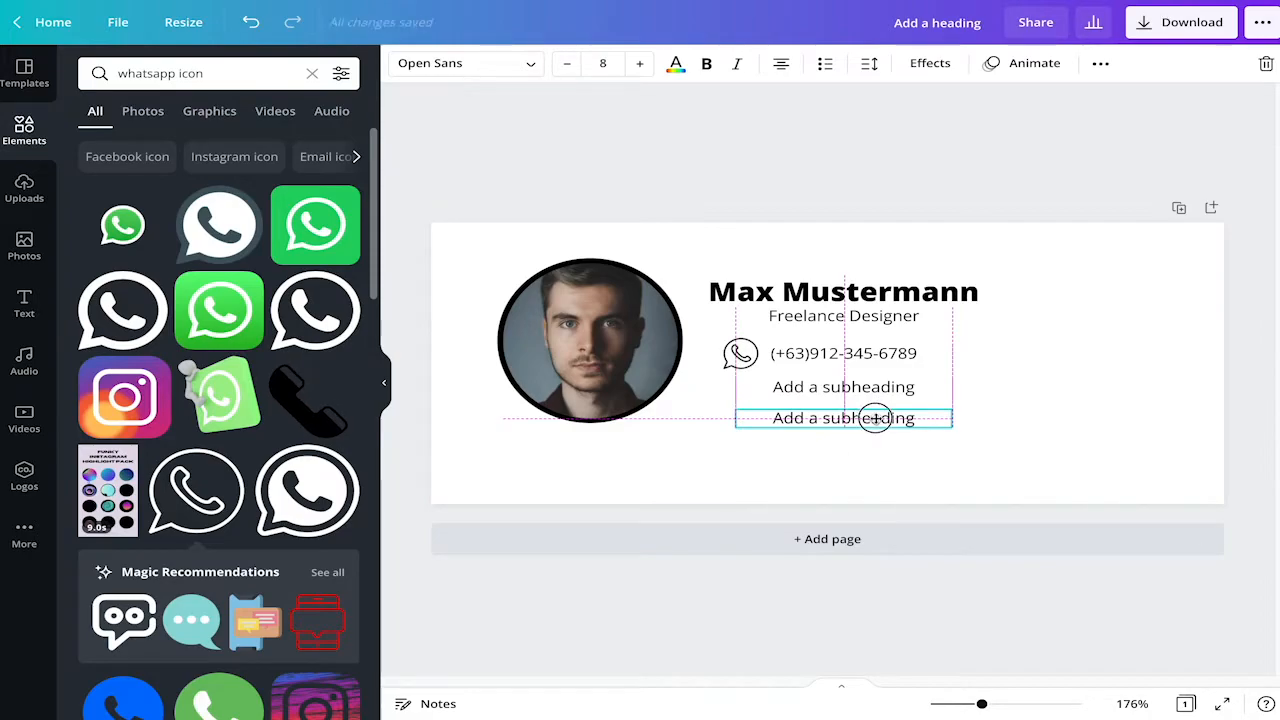
{"action": "left_click", "coordinate": [1040, 403]}
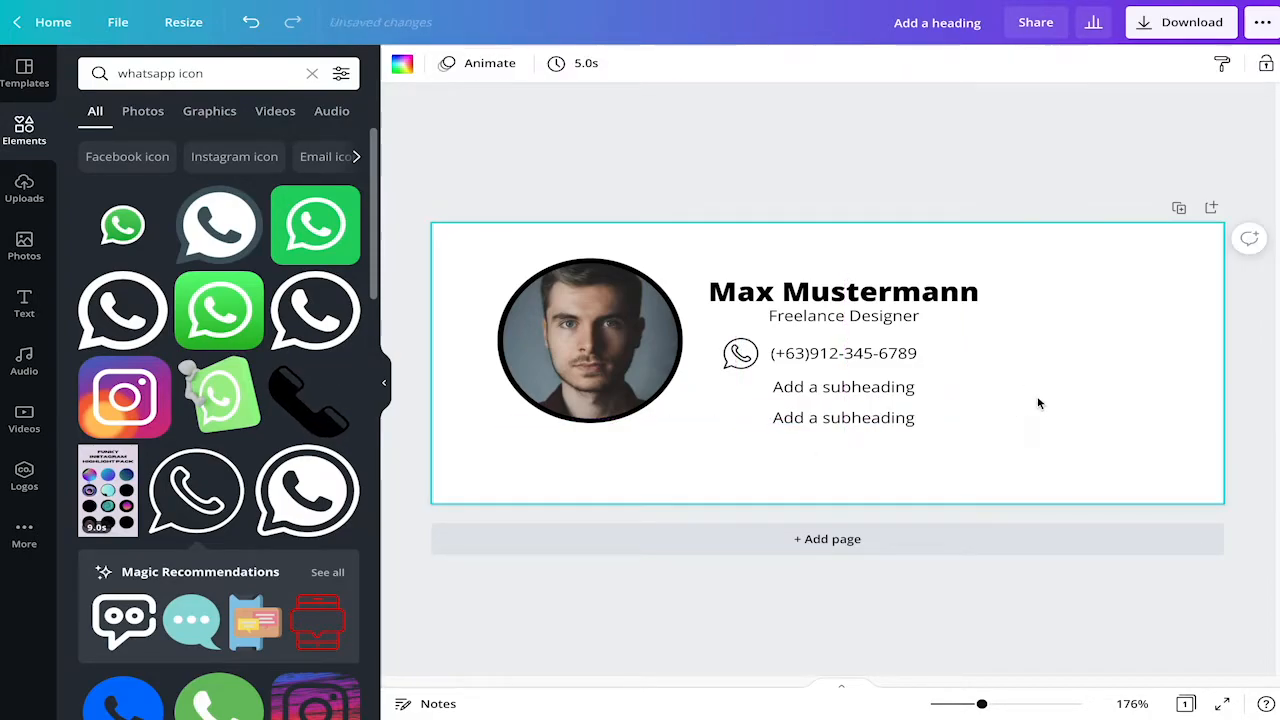
Shrink the WhatsApp phone icon to text size and place it beside the number.
{"action": "left_click", "coordinate": [843, 353]}
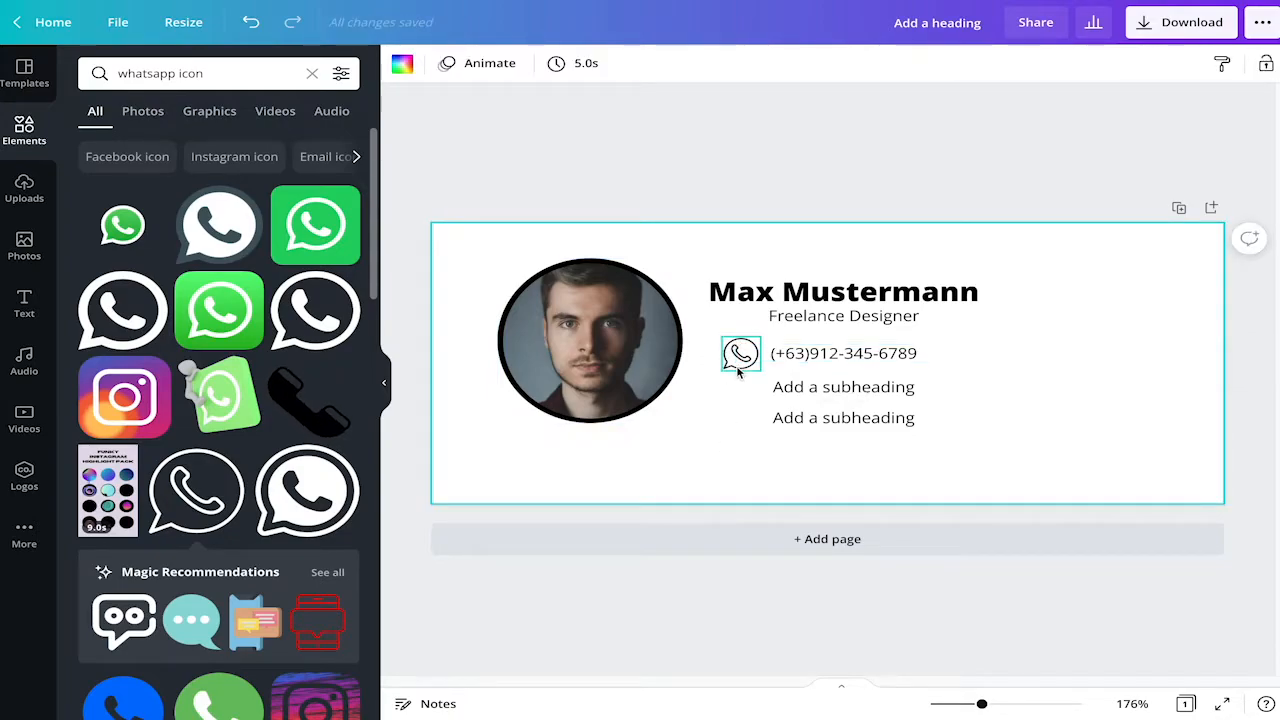
{"action": "left_click", "coordinate": [740, 354]}
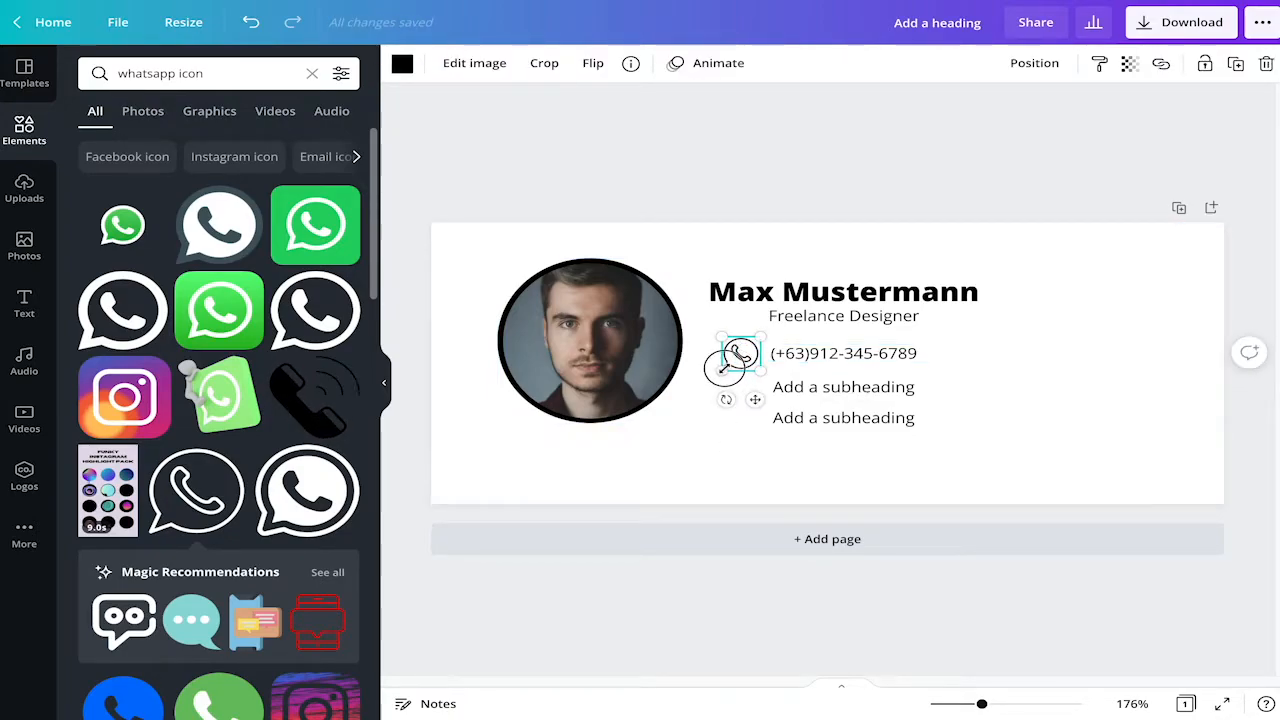
{"action": "left_click", "coordinate": [852, 353]}
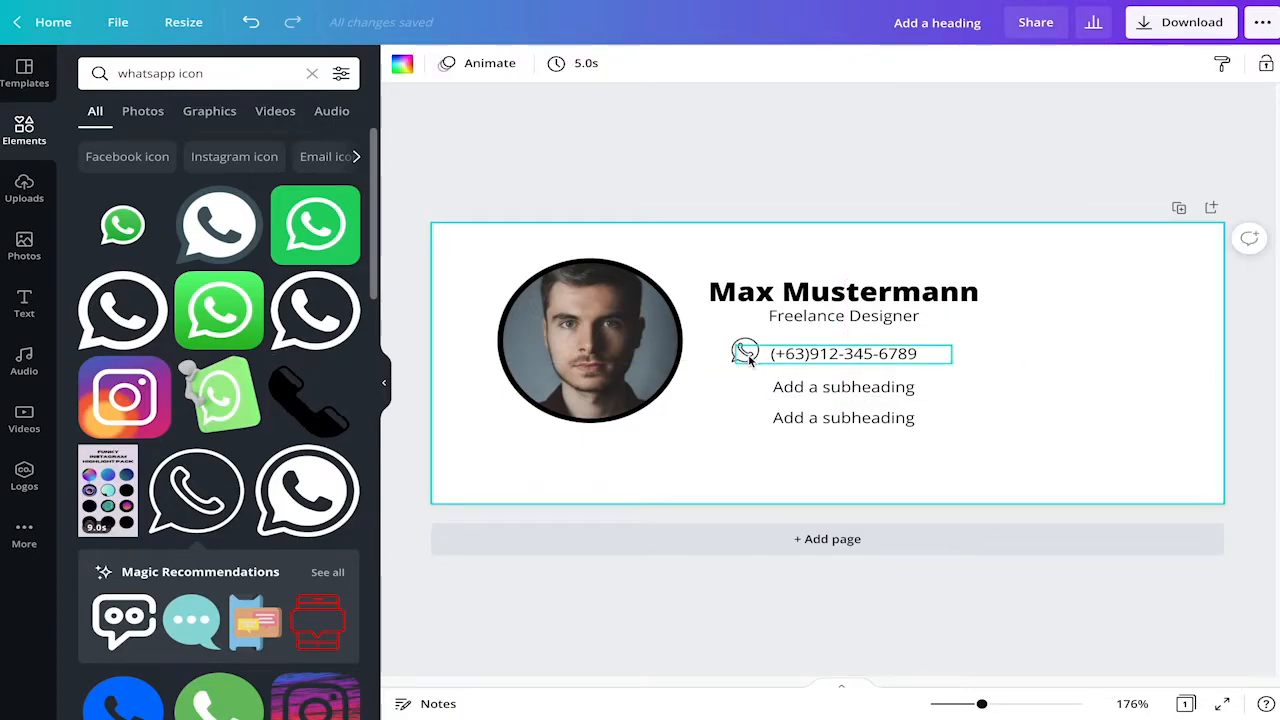
{"action": "left_click", "coordinate": [744, 353]}
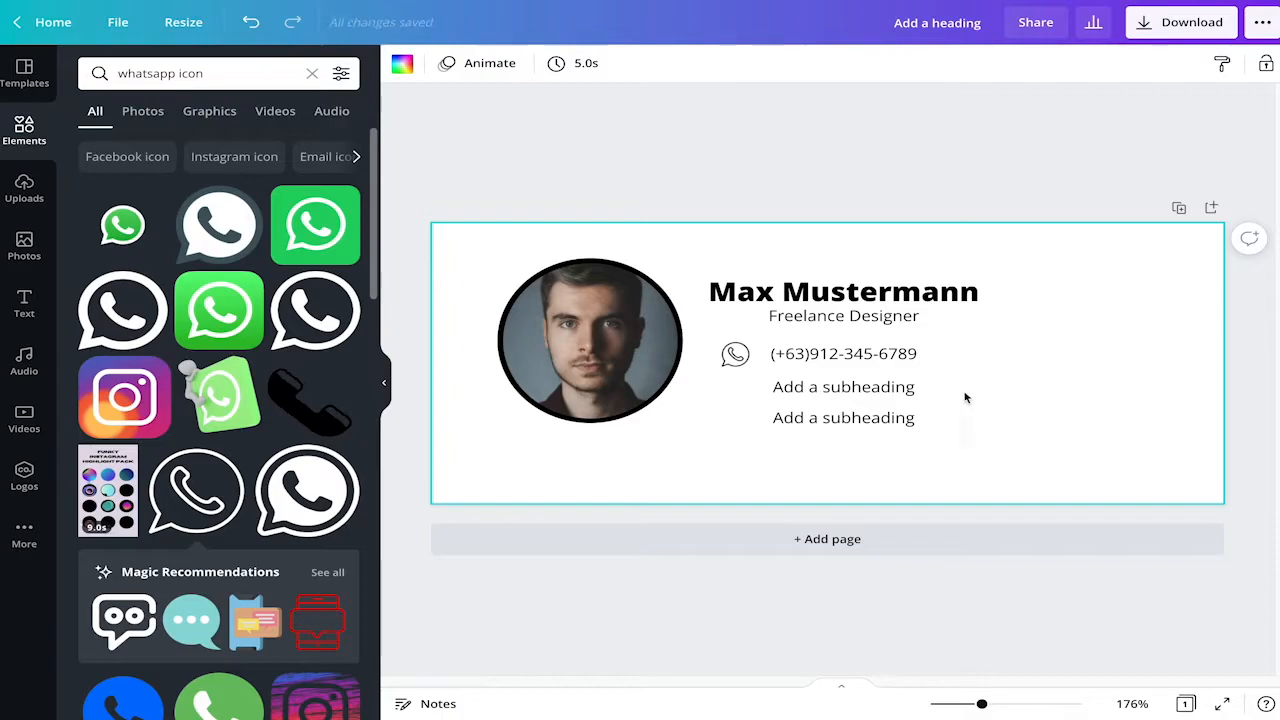
{"action": "left_click", "coordinate": [843, 387]}
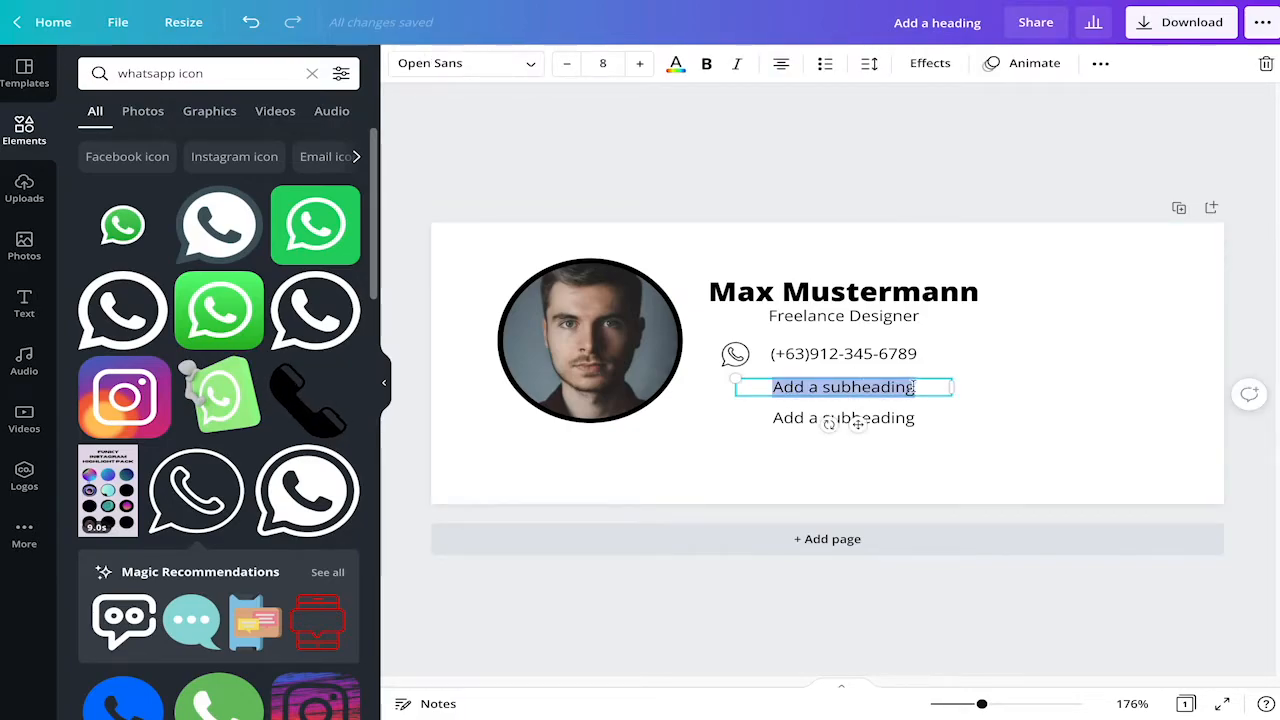
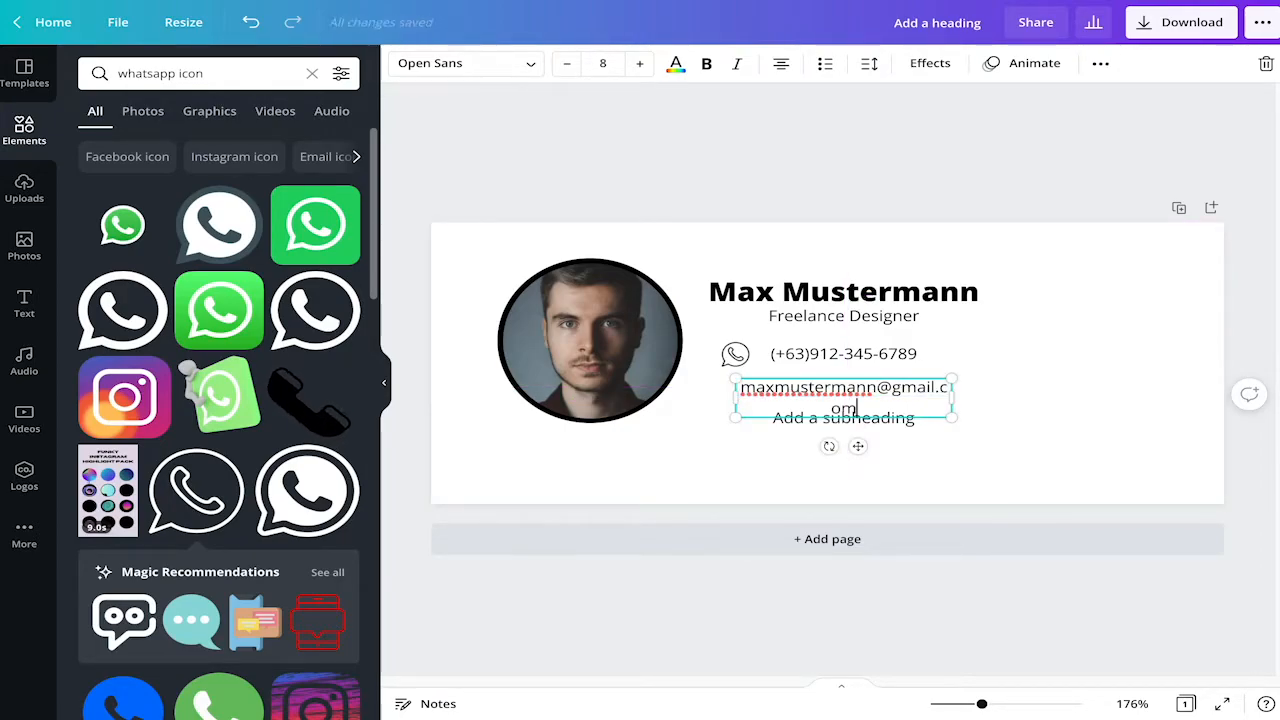
{"action": "left_click_drag", "start_coordinate": [954, 398], "coordinate": [970, 398]}
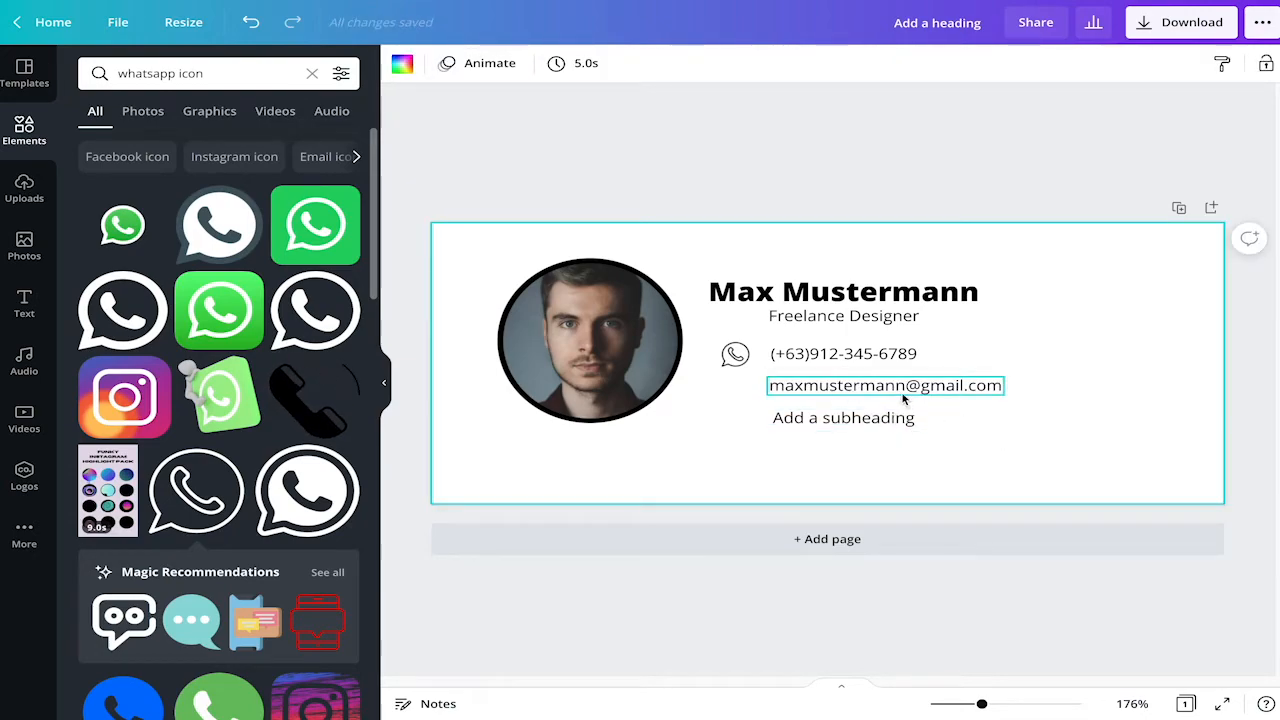
{"action": "left_click", "coordinate": [885, 385]}
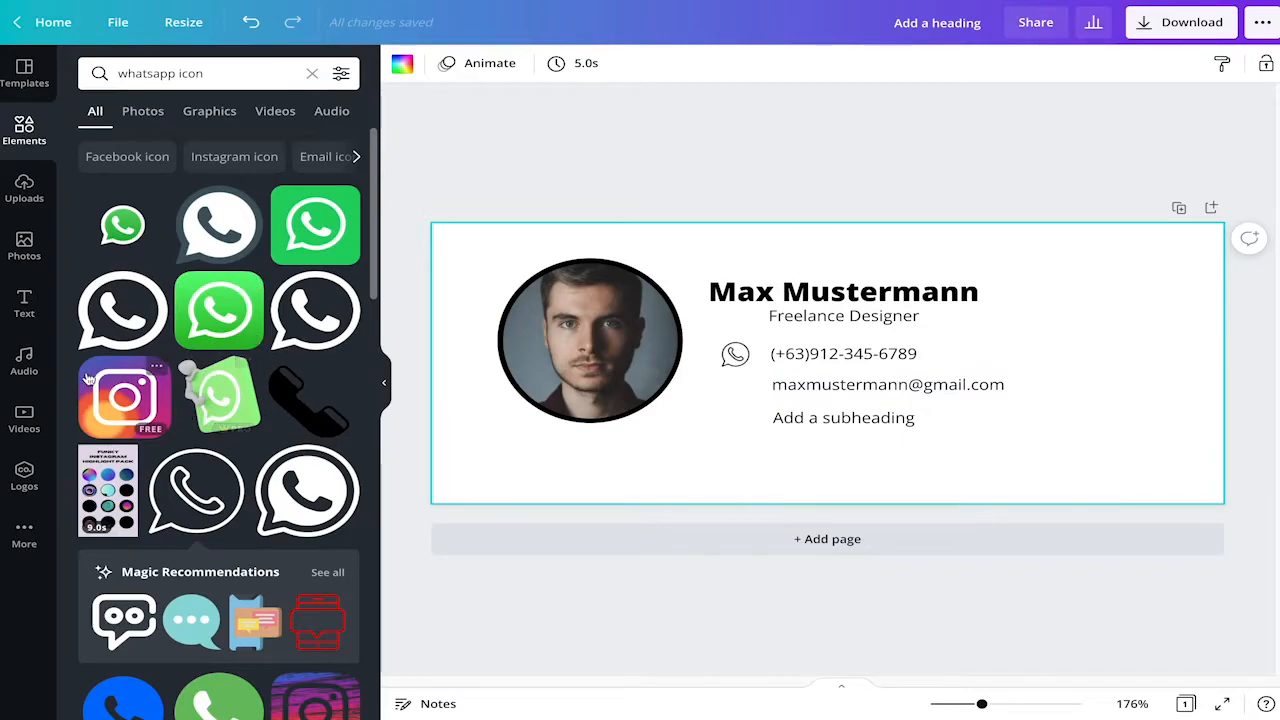
Add an outline envelope icon, shrink it, and place it beside the email address.
{"action": "left_click", "coordinate": [175, 73]}
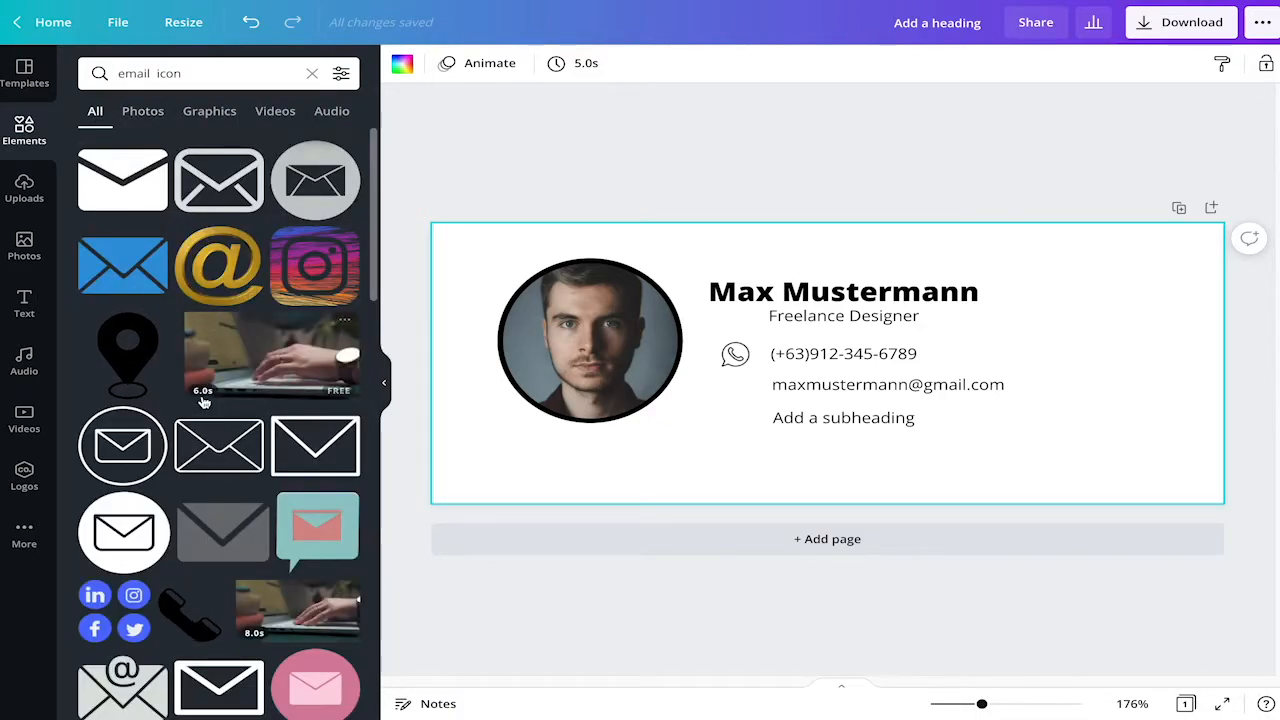
{"action": "scroll", "scroll_direction": "down", "scroll_amount": 3}
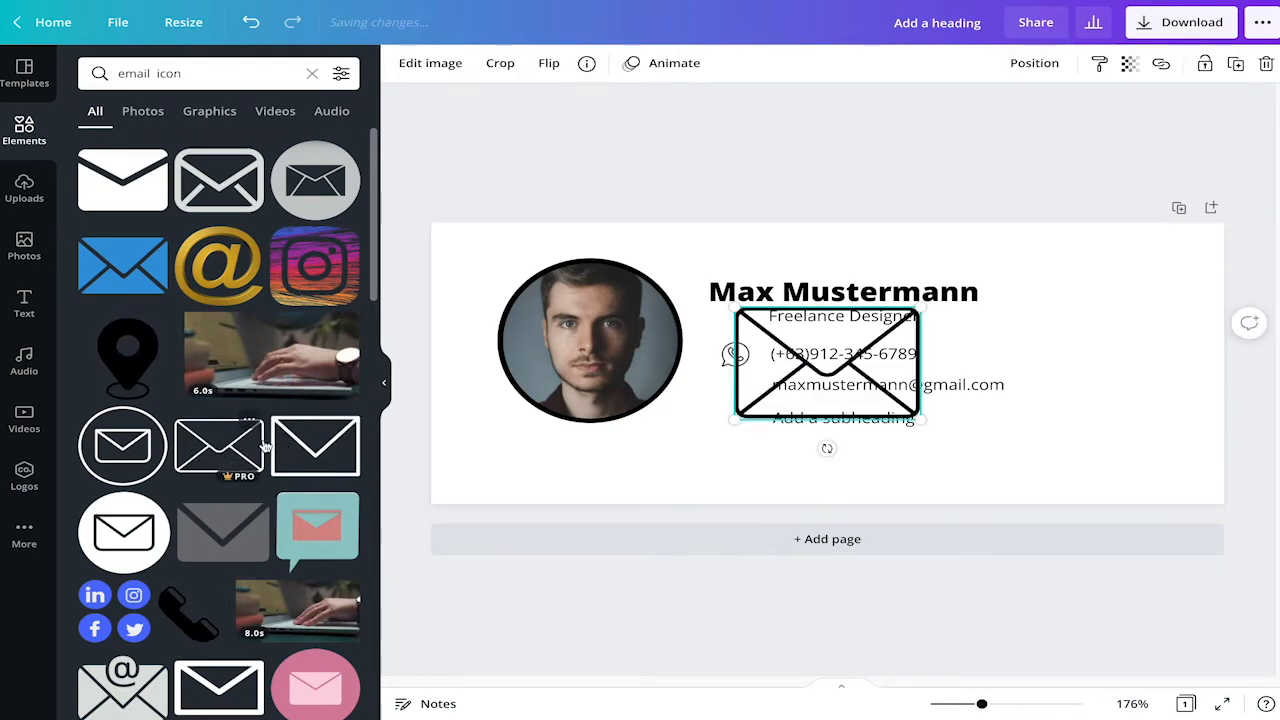
{"action": "left_click", "coordinate": [843, 291]}
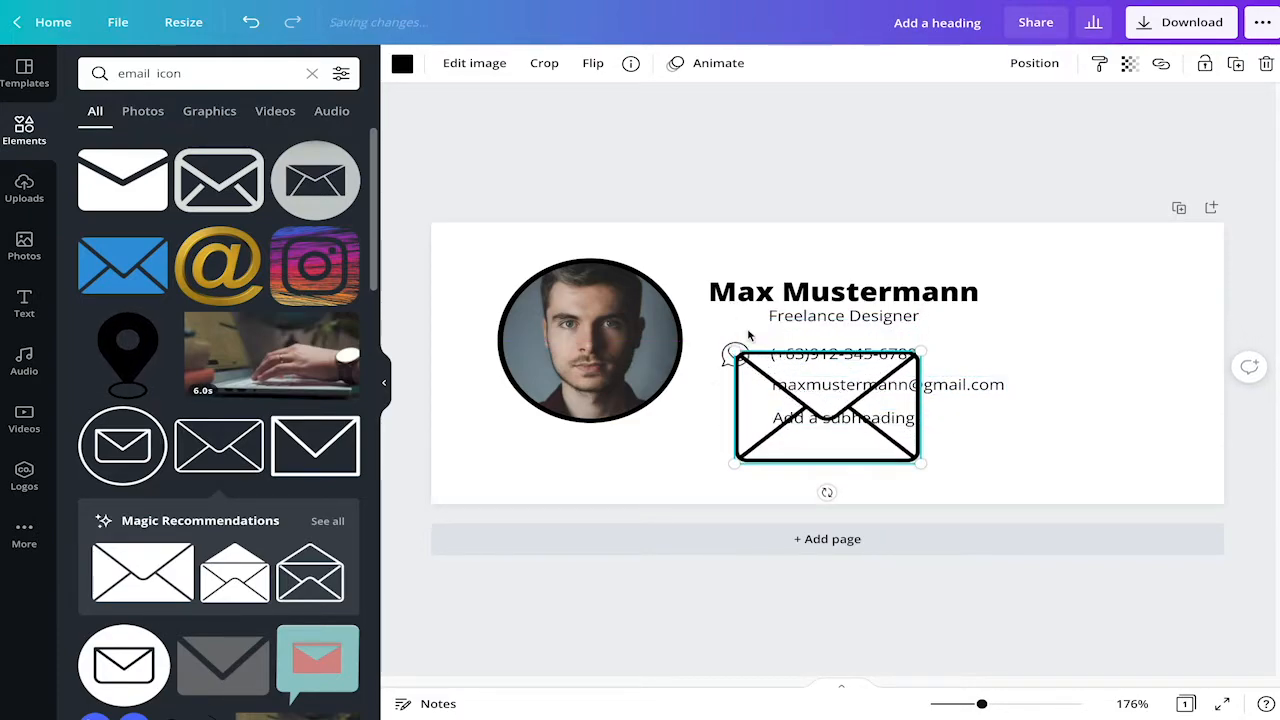
{"action": "left_click_drag", "start_coordinate": [827, 405], "coordinate": [827, 445]}
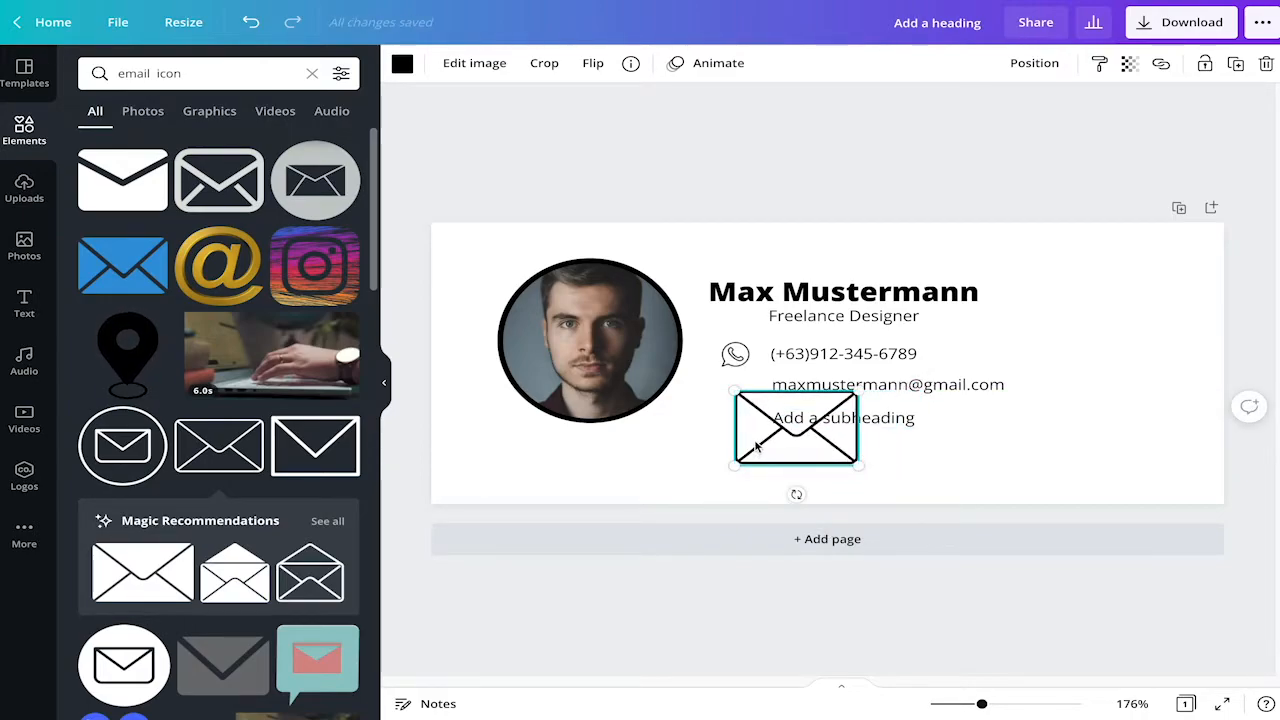
{"action": "left_click_drag", "start_coordinate": [795, 430], "coordinate": [700, 455]}
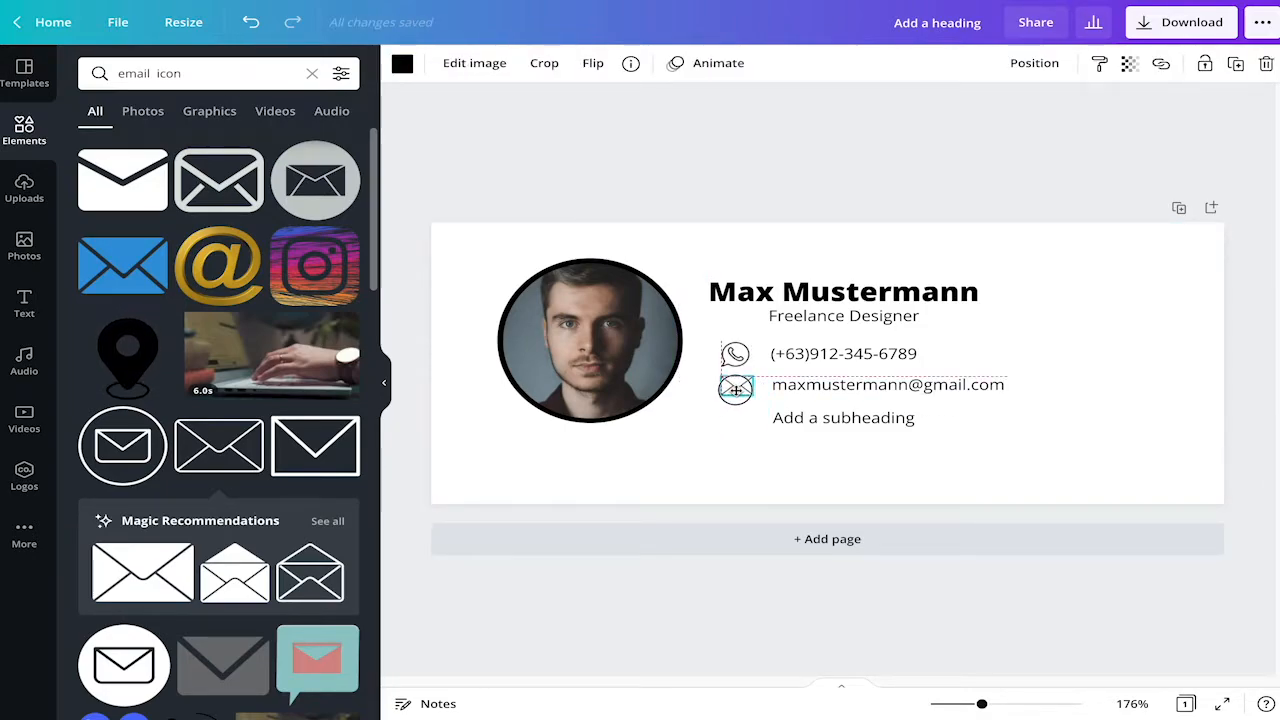
{"action": "left_click", "coordinate": [735, 388]}
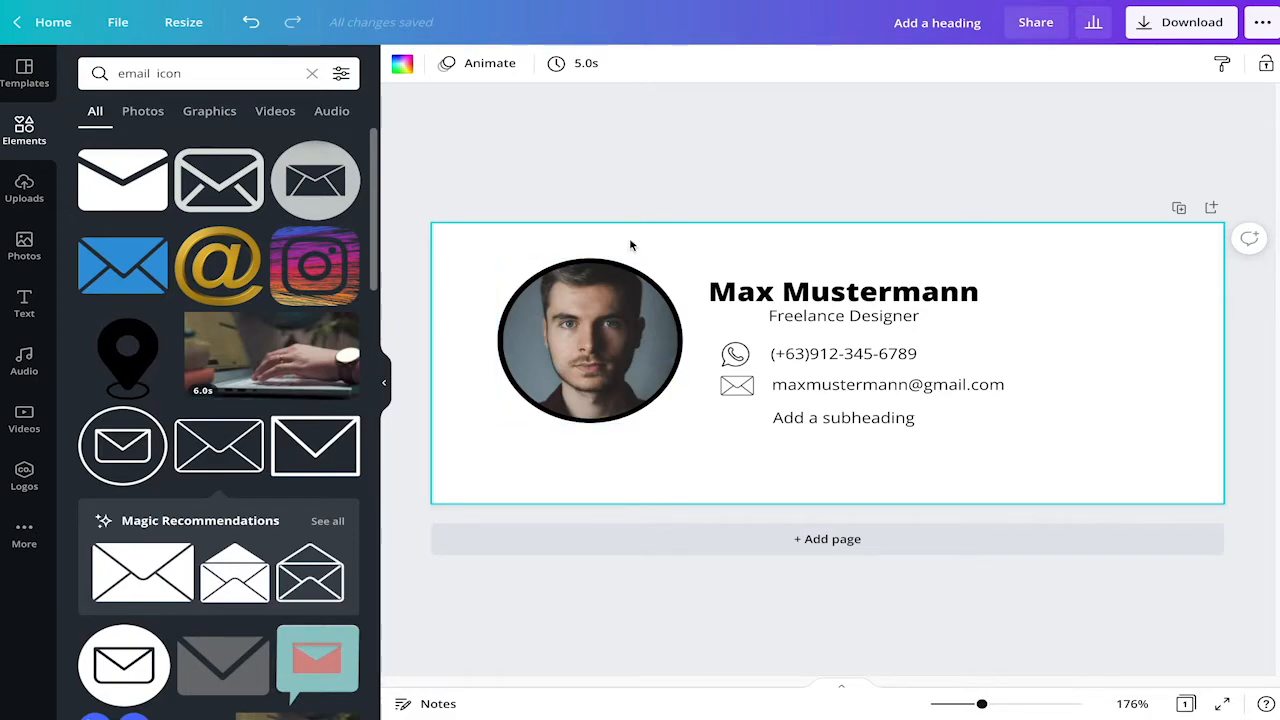
{"action": "mouse_move", "coordinate": [820, 412]}
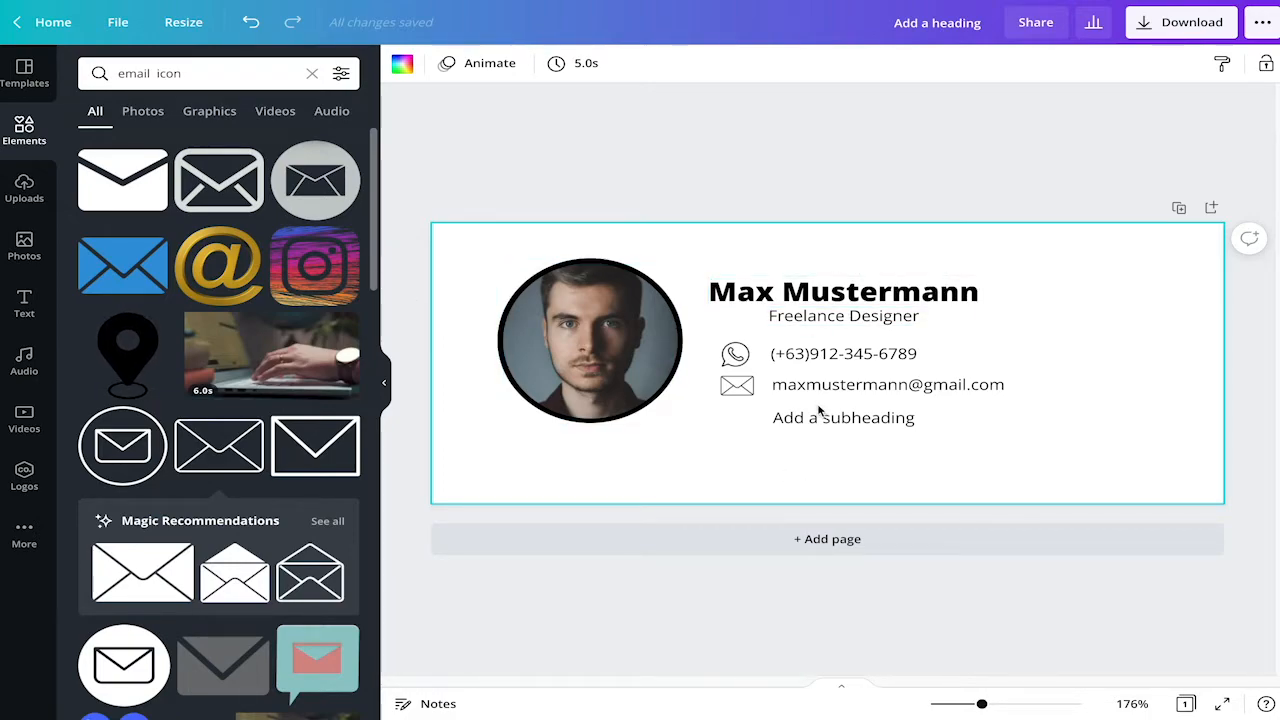
Replace the last placeholder subheading with the name 'Max Muster'.
{"action": "left_click", "coordinate": [843, 417]}
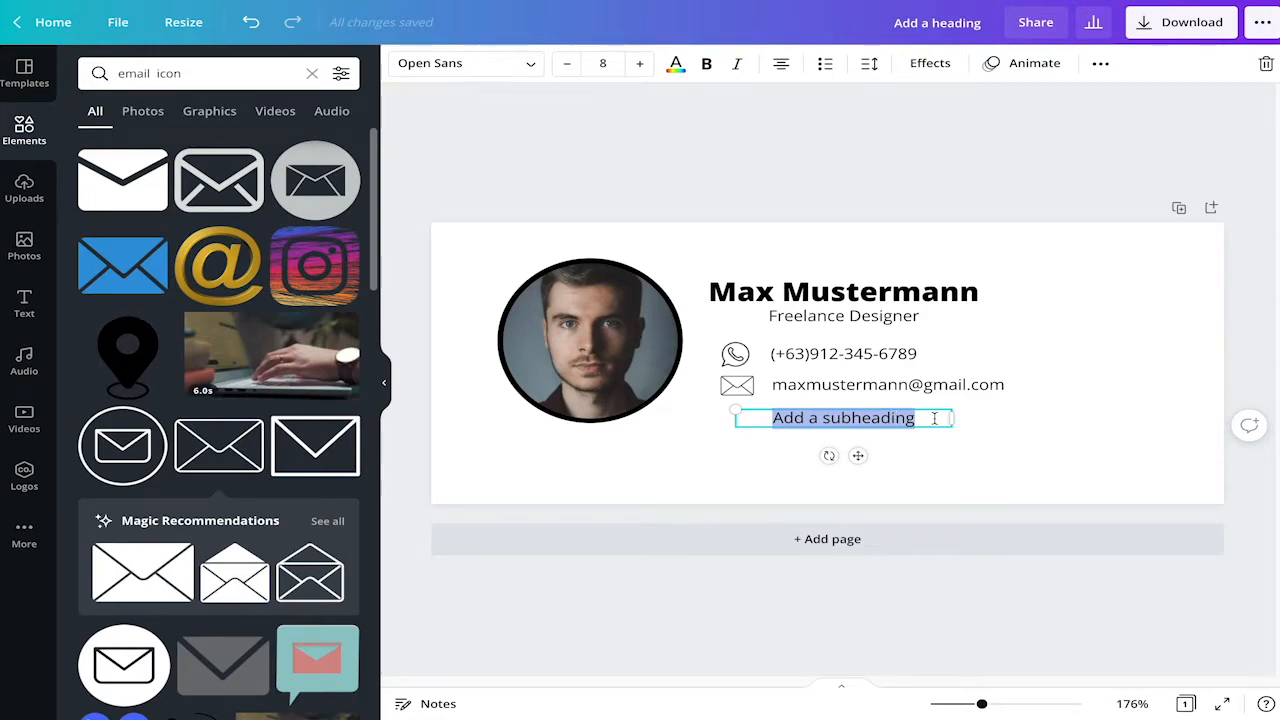
{"action": "type", "text": "Ma"}
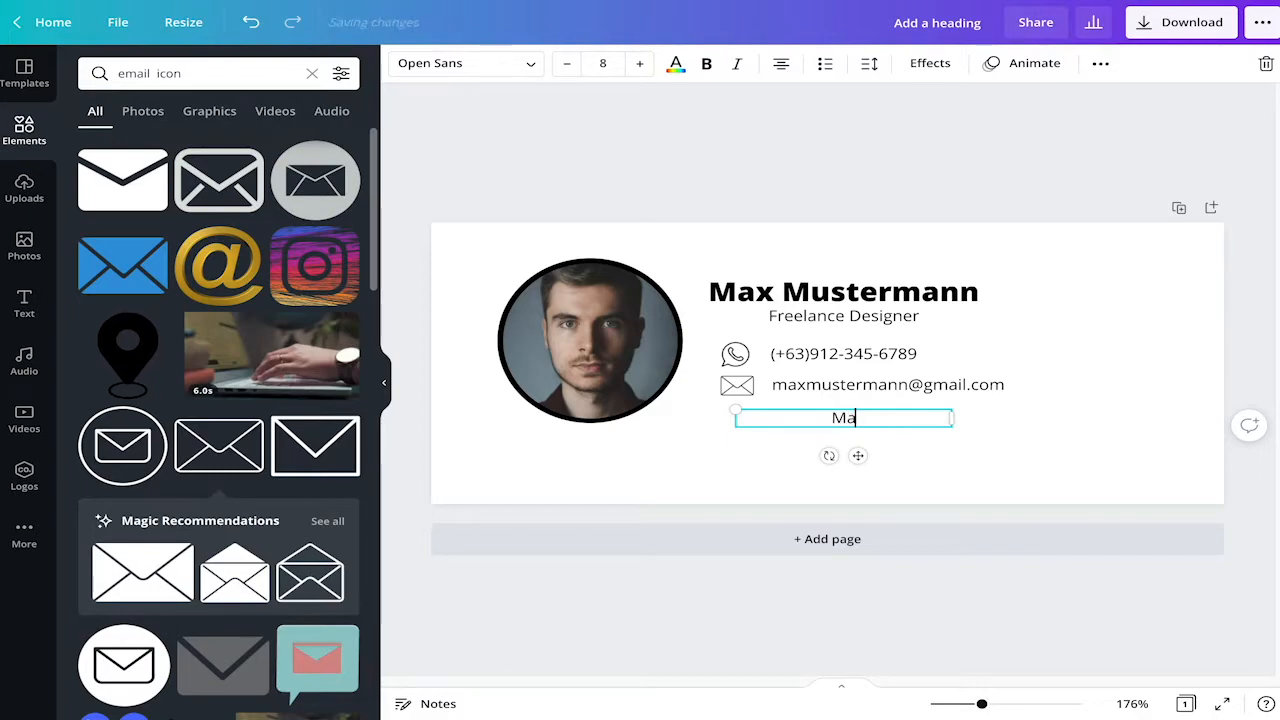
{"action": "type", "text": "x M"}
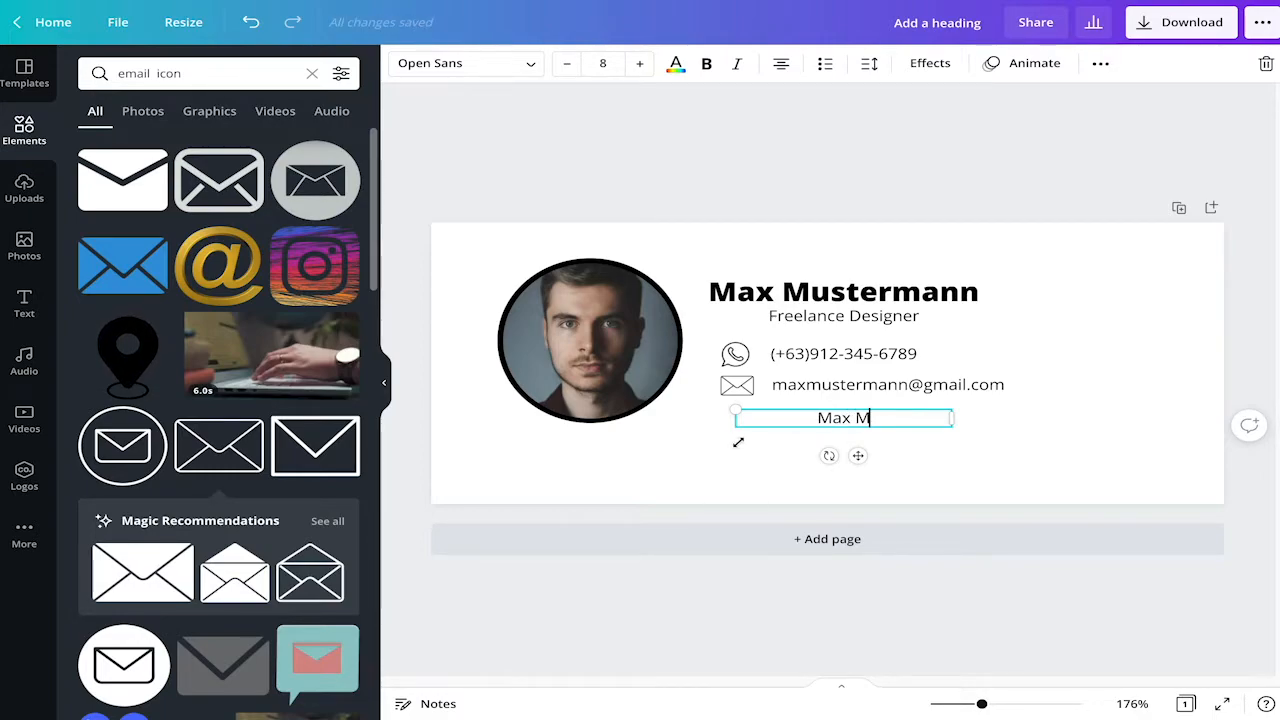
{"action": "type", "text": "uster"}
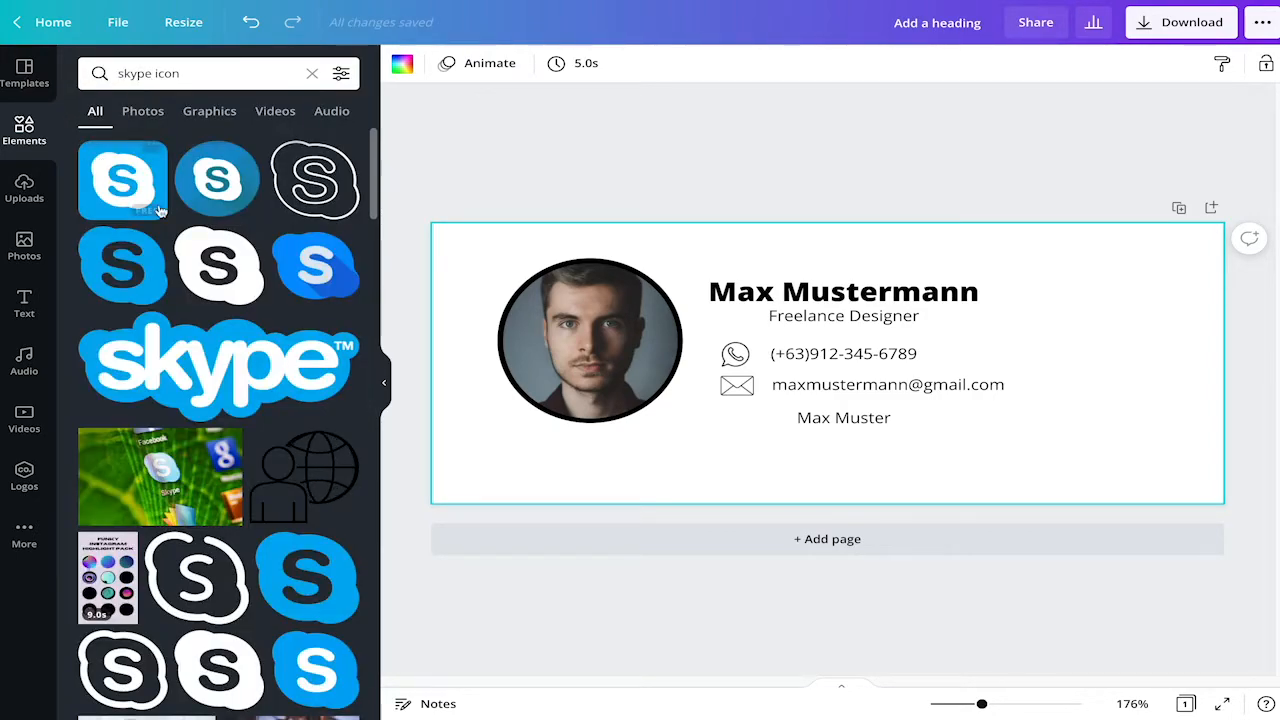
{"action": "left_click", "coordinate": [313, 180]}
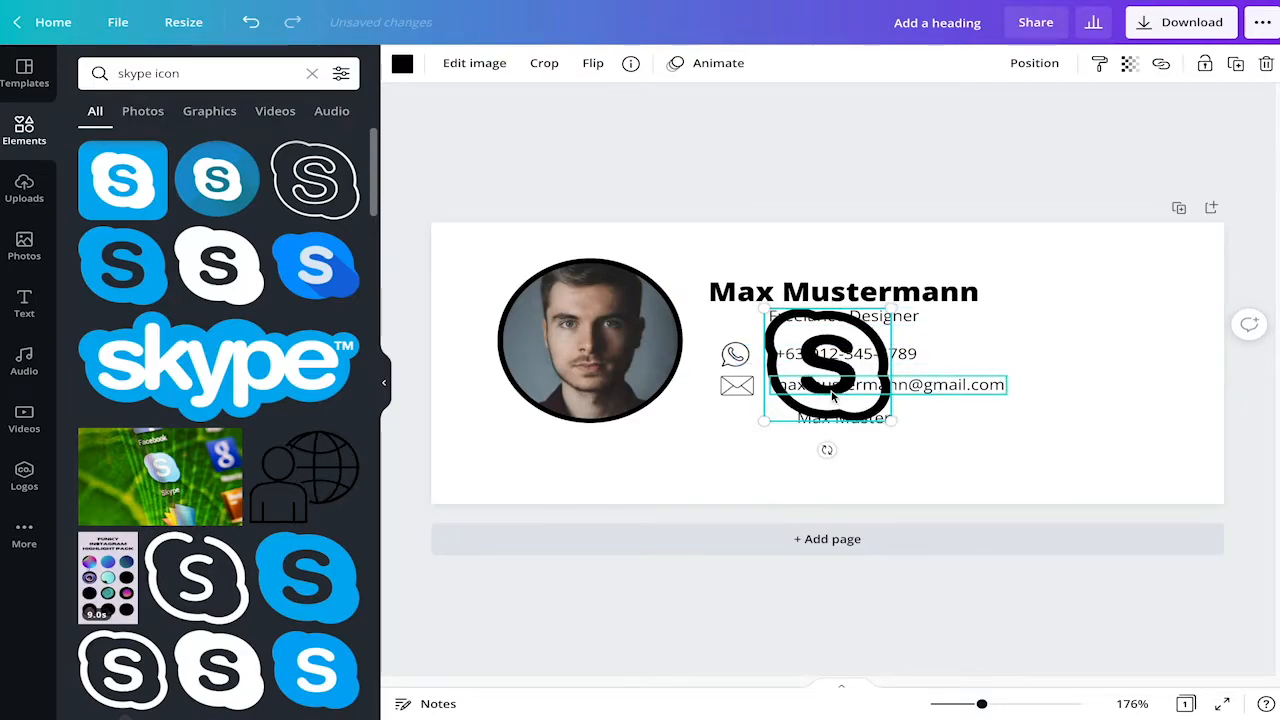
{"action": "left_click_drag", "start_coordinate": [826, 367], "coordinate": [826, 392]}
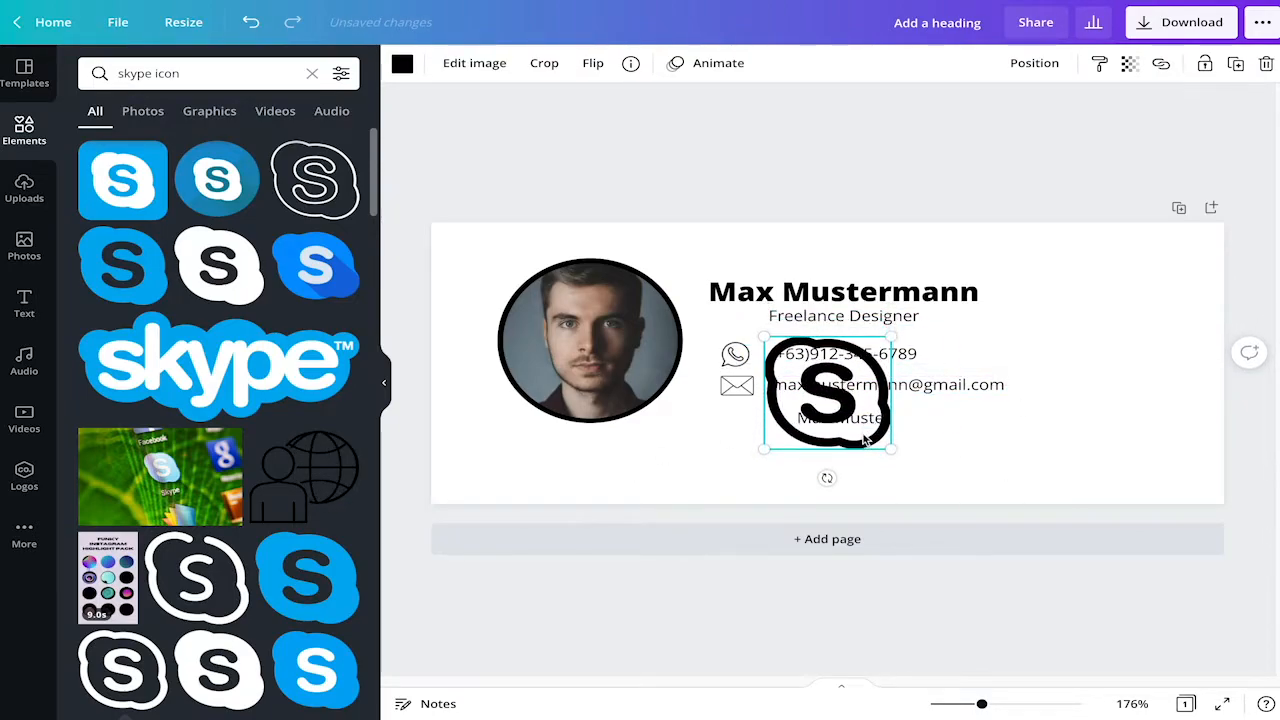
{"action": "left_click_drag", "start_coordinate": [827, 392], "coordinate": [827, 430]}
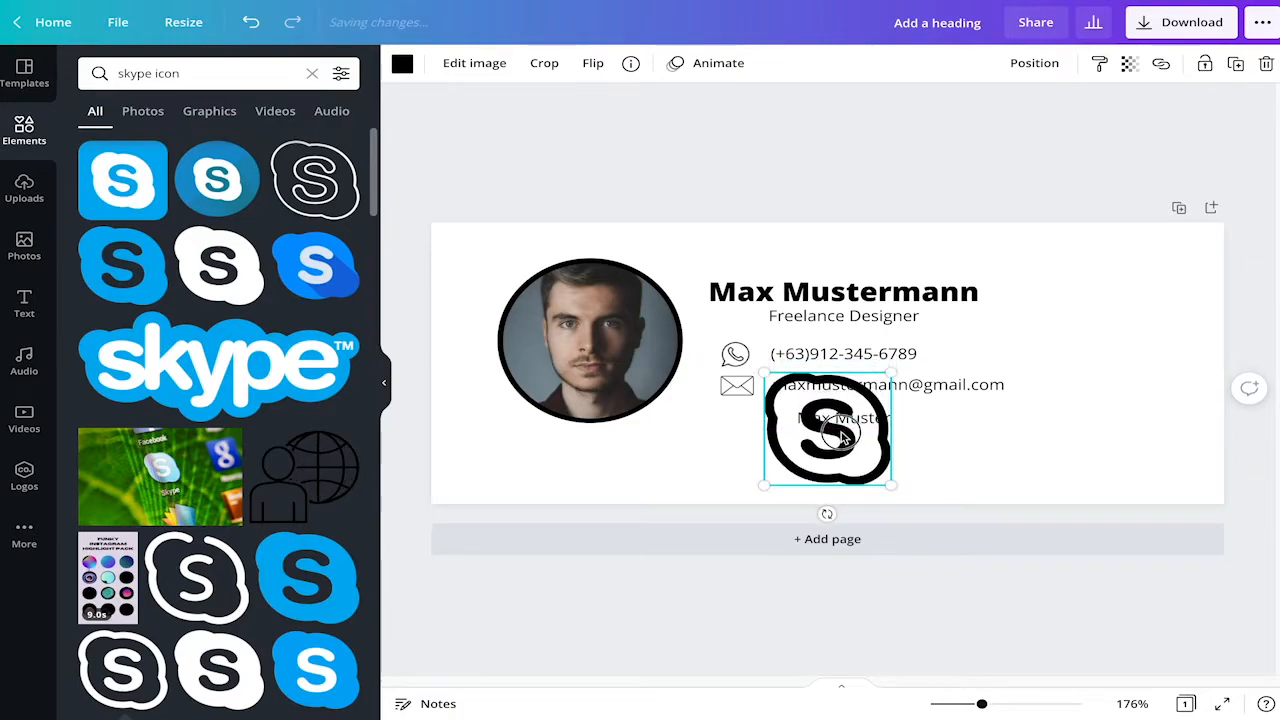
{"action": "left_click_drag", "start_coordinate": [890, 483], "coordinate": [655, 430]}
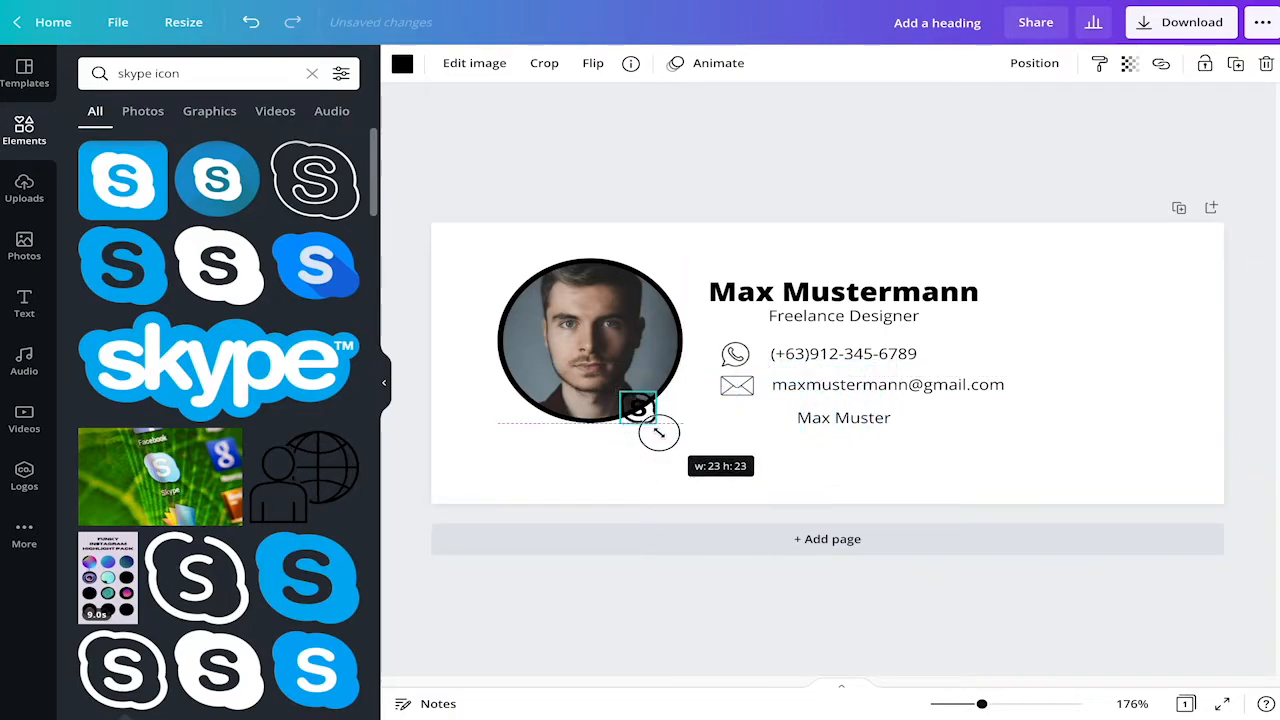
{"action": "left_click_drag", "start_coordinate": [638, 407], "coordinate": [740, 424]}
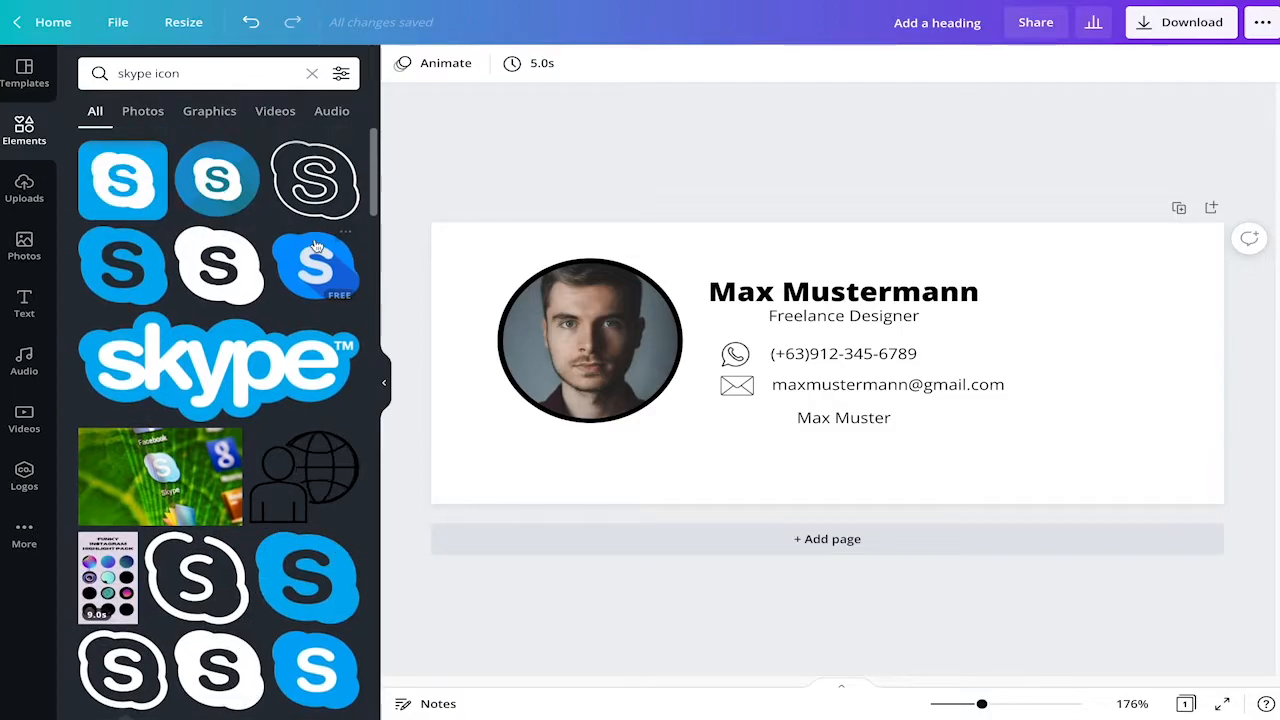
Add an outline Skype icon, shrink it, and place it beside the Max Muster line.
{"action": "left_click", "coordinate": [313, 180]}
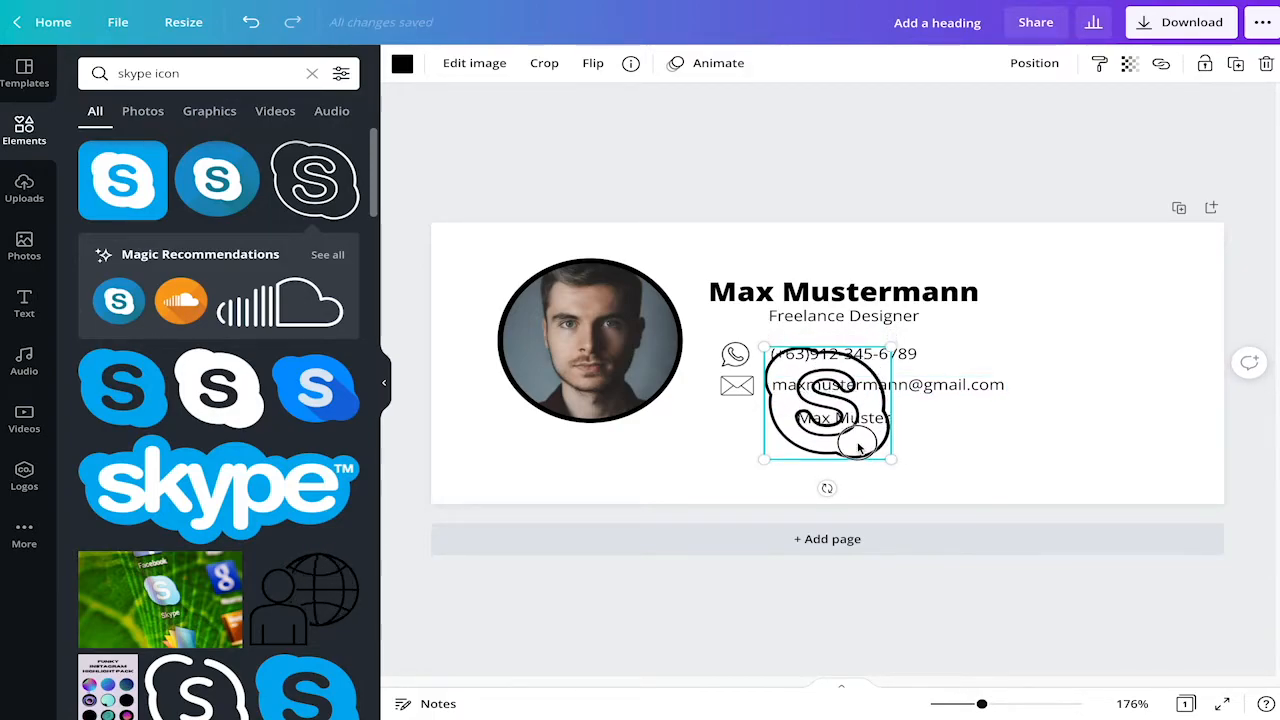
{"action": "left_click_drag", "start_coordinate": [857, 444], "coordinate": [693, 411]}
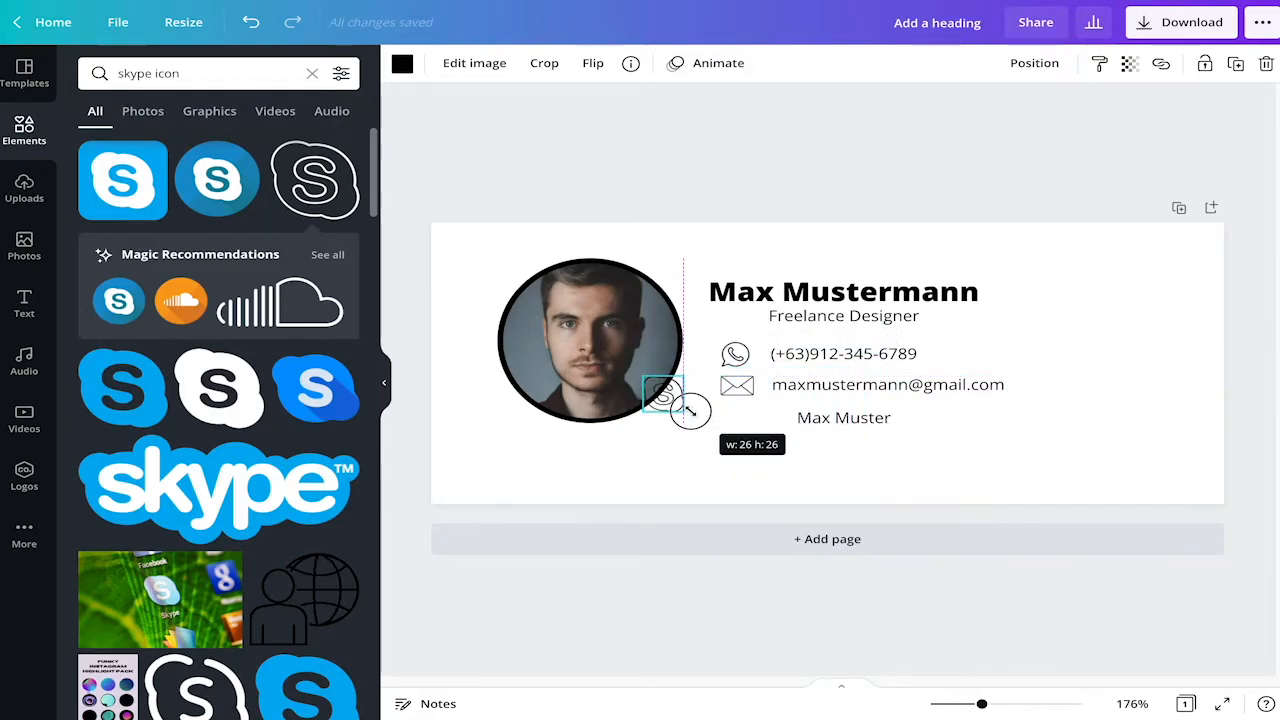
{"action": "left_click_drag", "start_coordinate": [663, 393], "coordinate": [740, 422]}
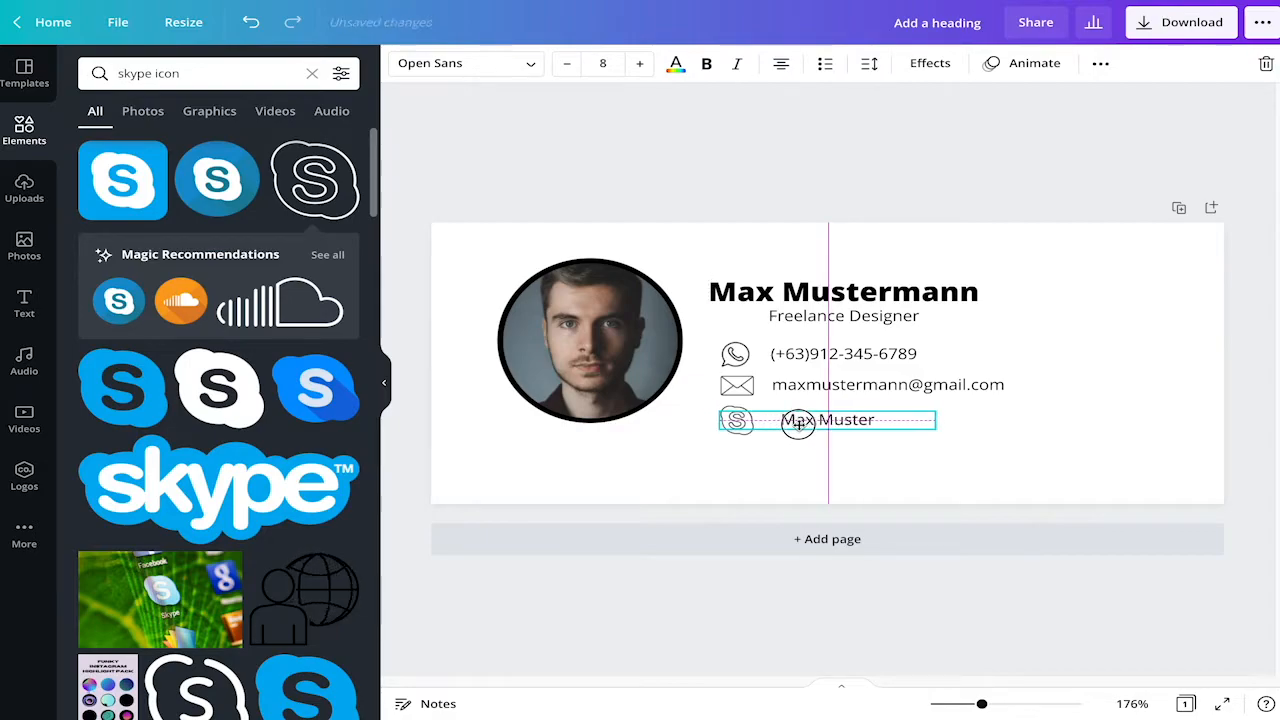
{"action": "left_click", "coordinate": [922, 468]}
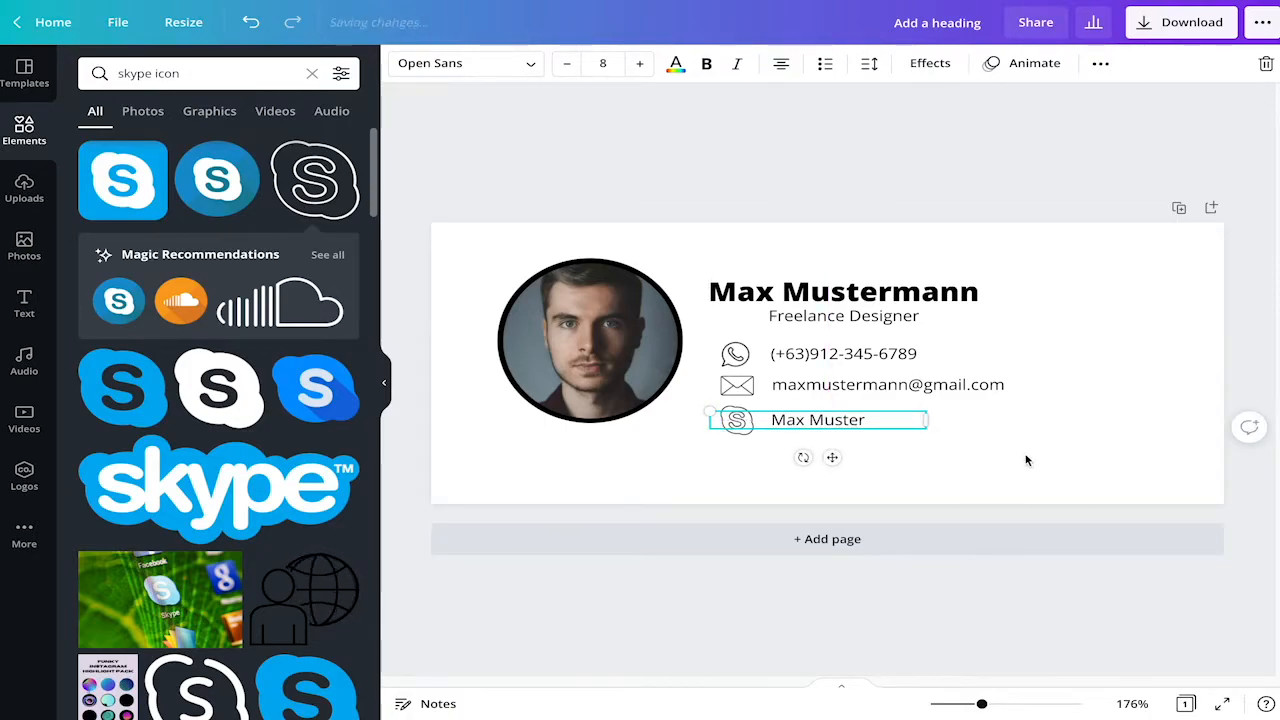
Select the email and Skype rows with their icons to align them with the phone row.
{"action": "left_click", "coordinate": [795, 480]}
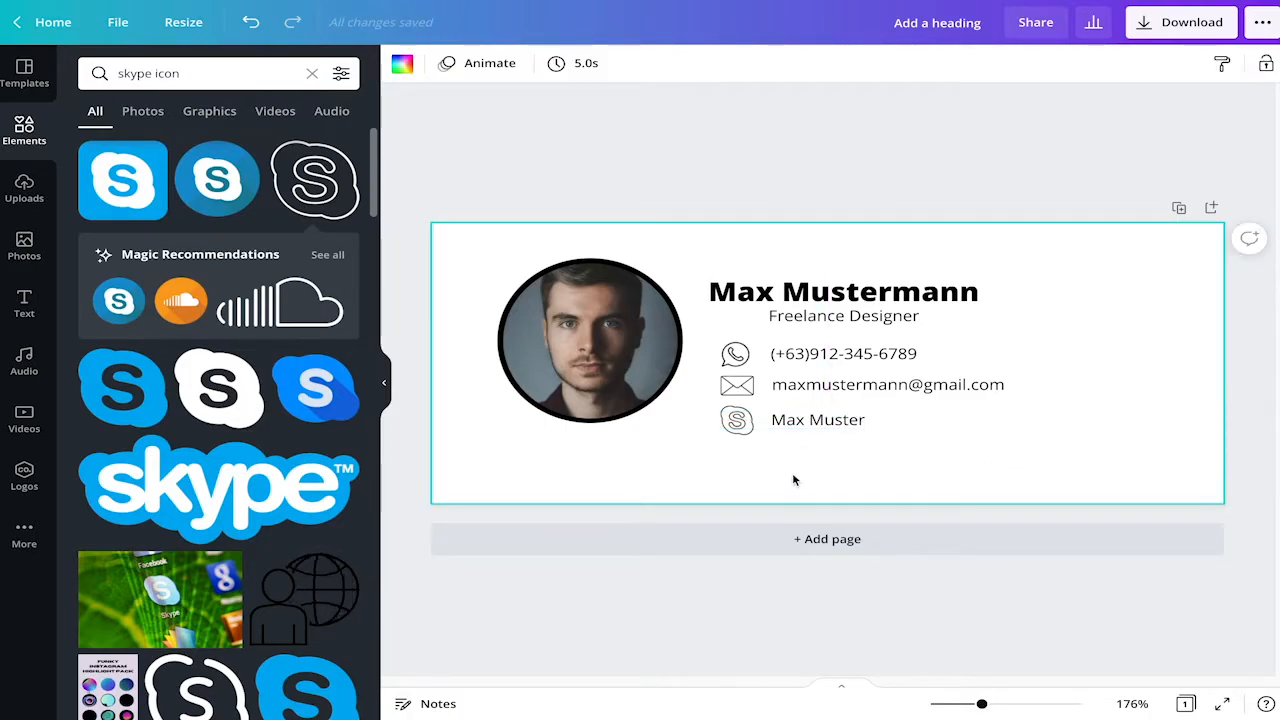
{"action": "left_click", "coordinate": [887, 384]}
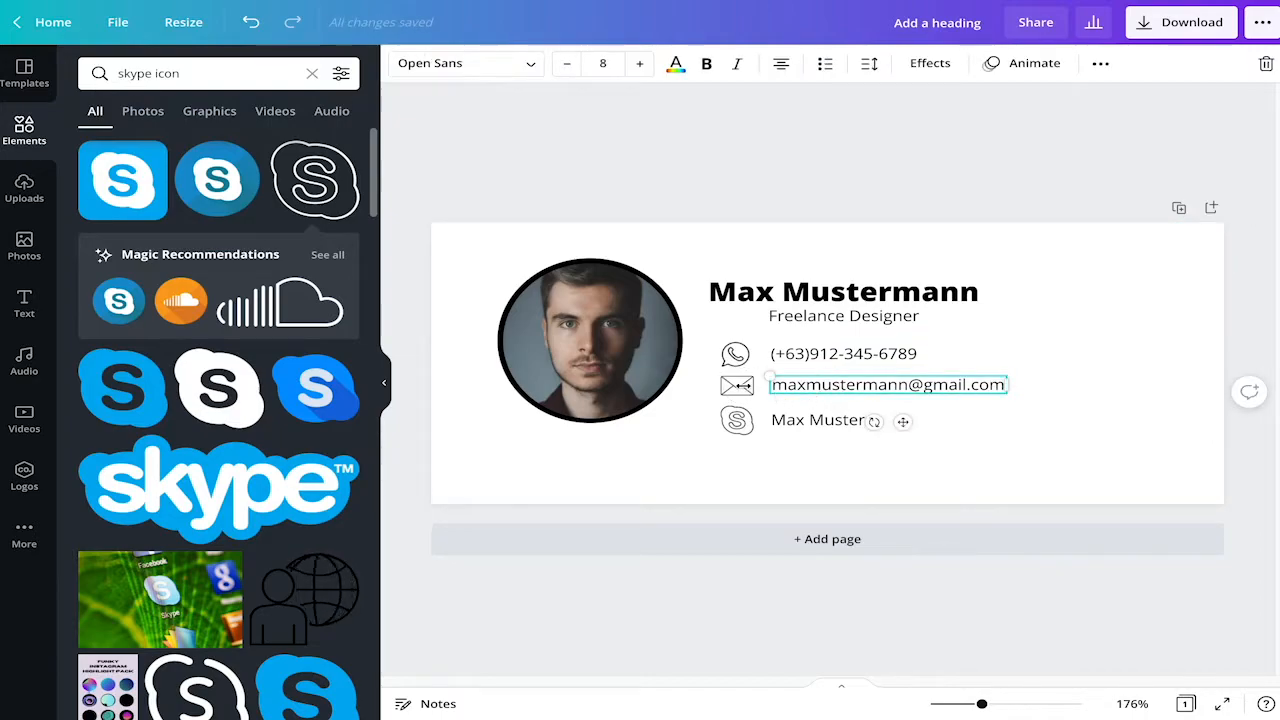
{"action": "left_click", "coordinate": [736, 385]}
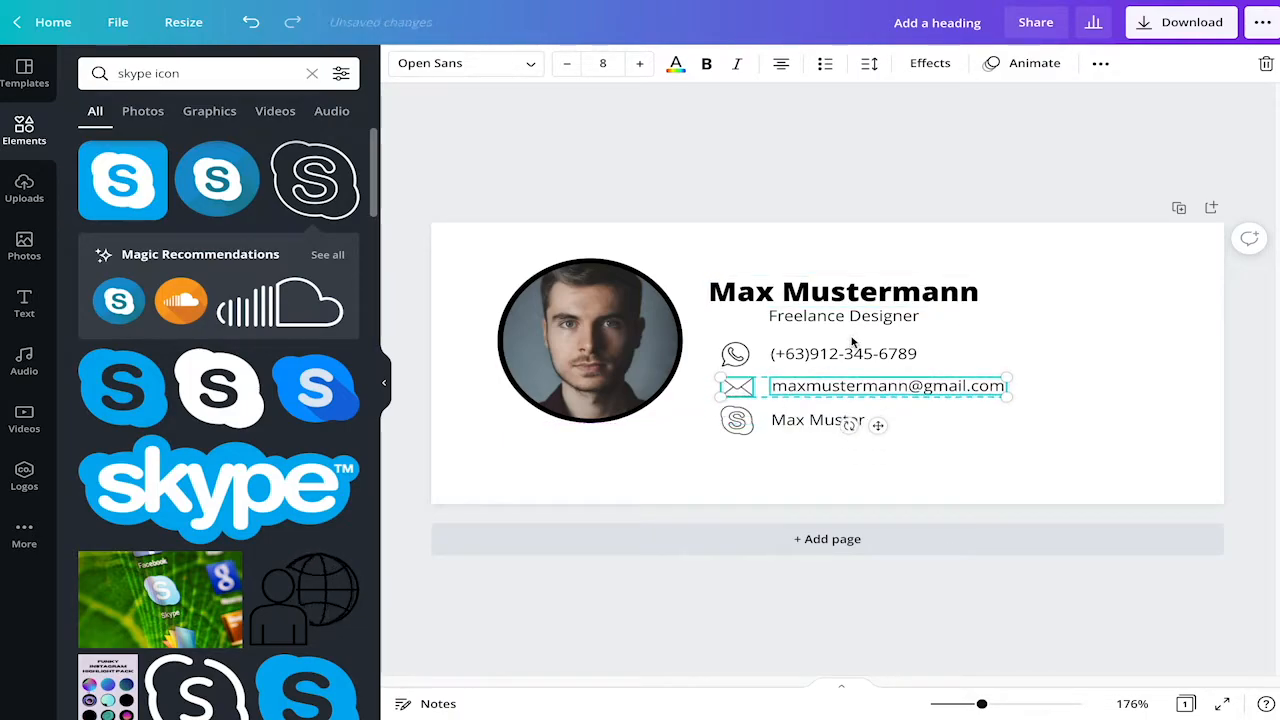
{"action": "left_click", "coordinate": [1005, 483]}
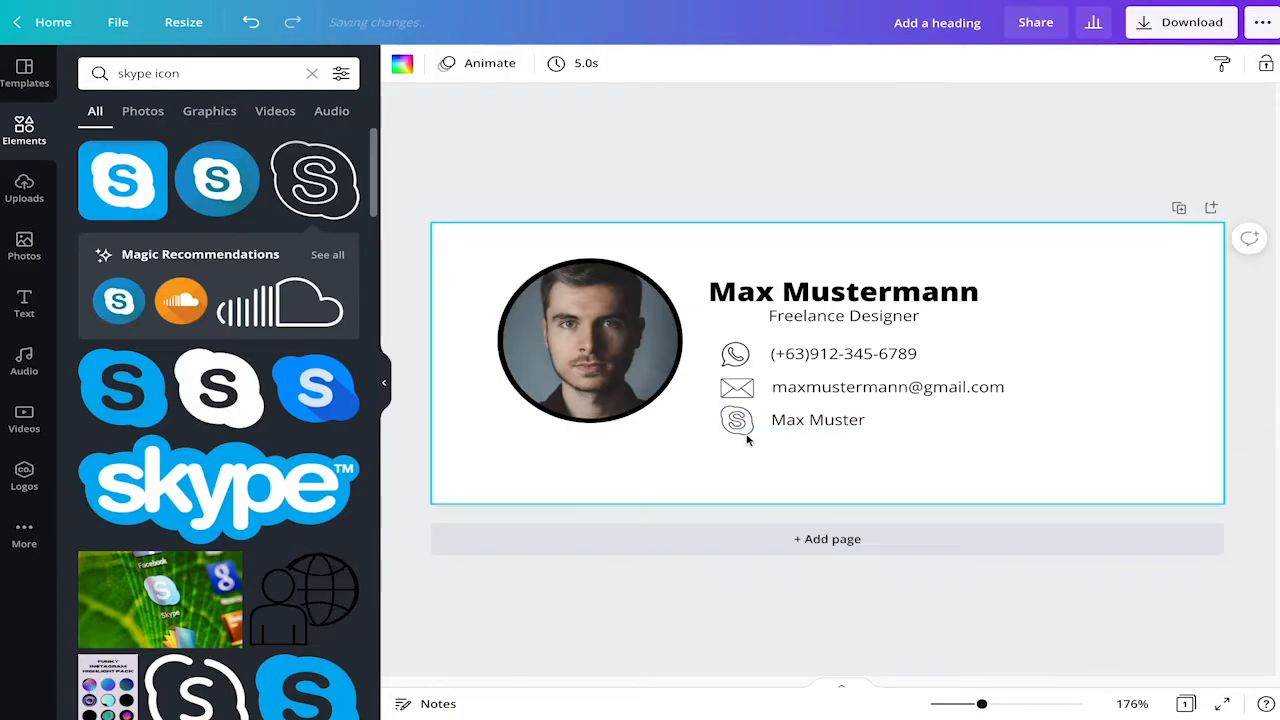
{"action": "left_click", "coordinate": [737, 419]}
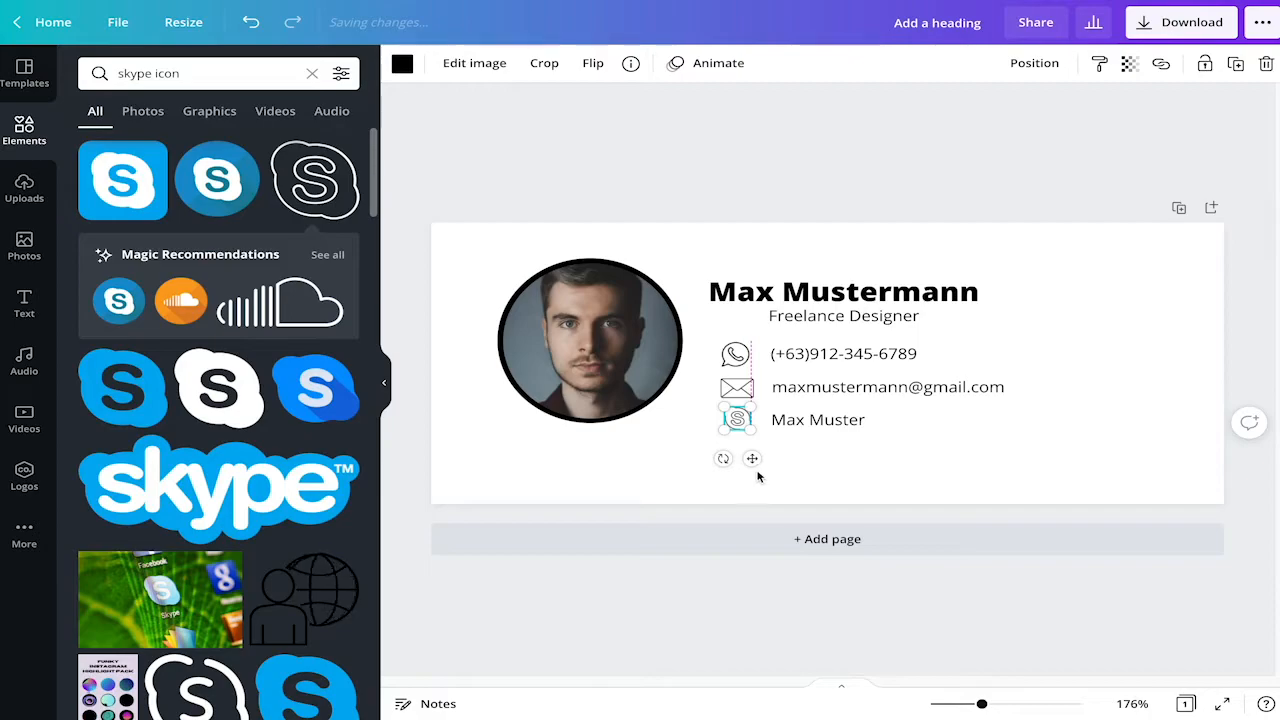
{"action": "left_click", "coordinate": [817, 419]}
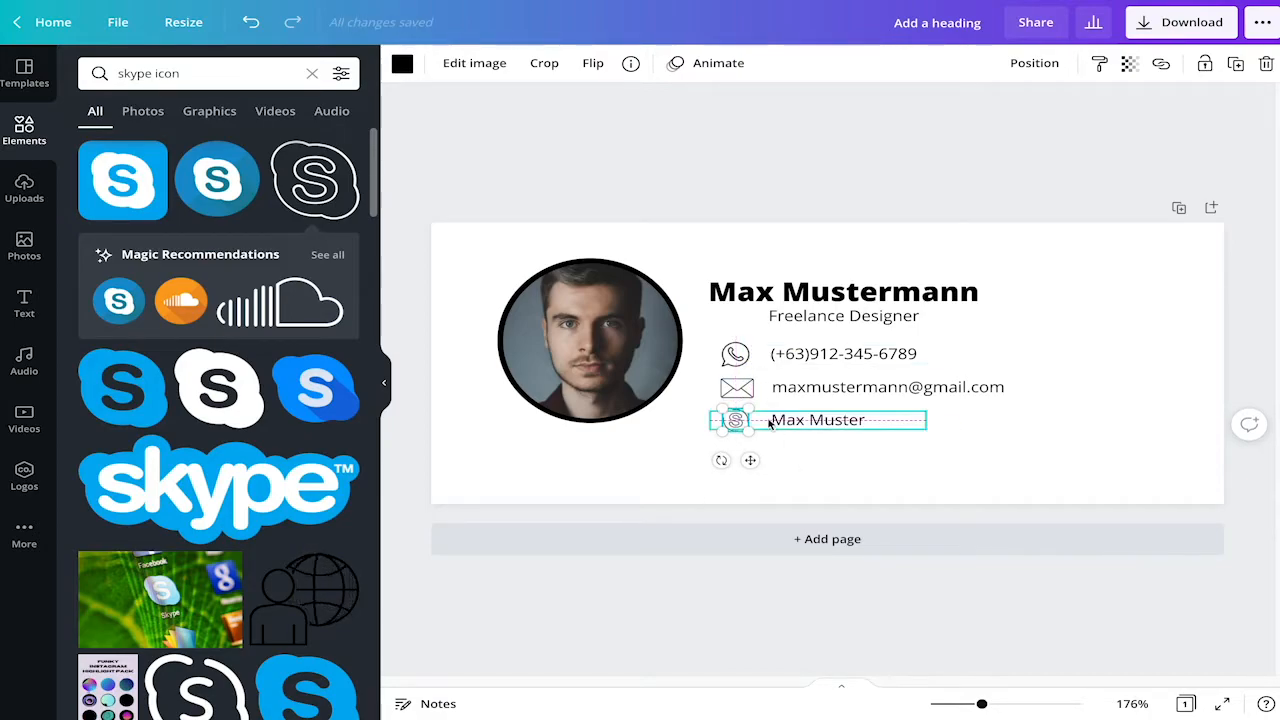
{"action": "left_click", "coordinate": [914, 472]}
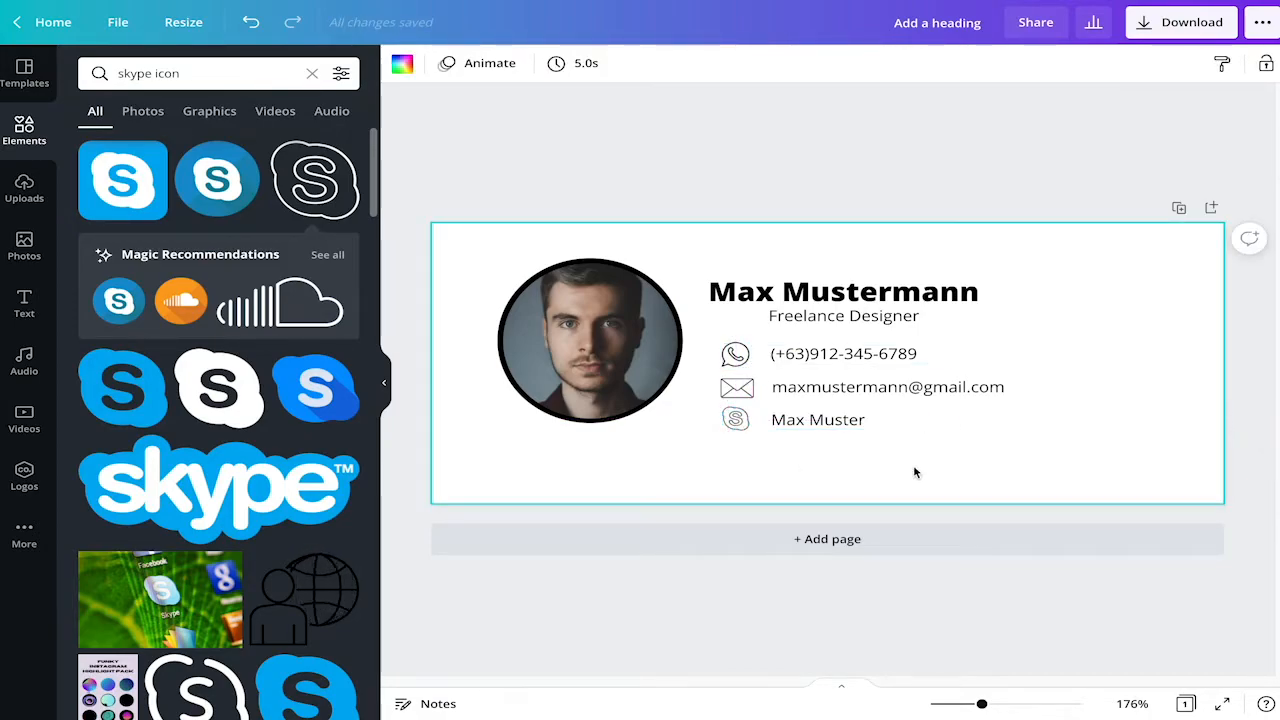
{"action": "left_click", "coordinate": [817, 419]}
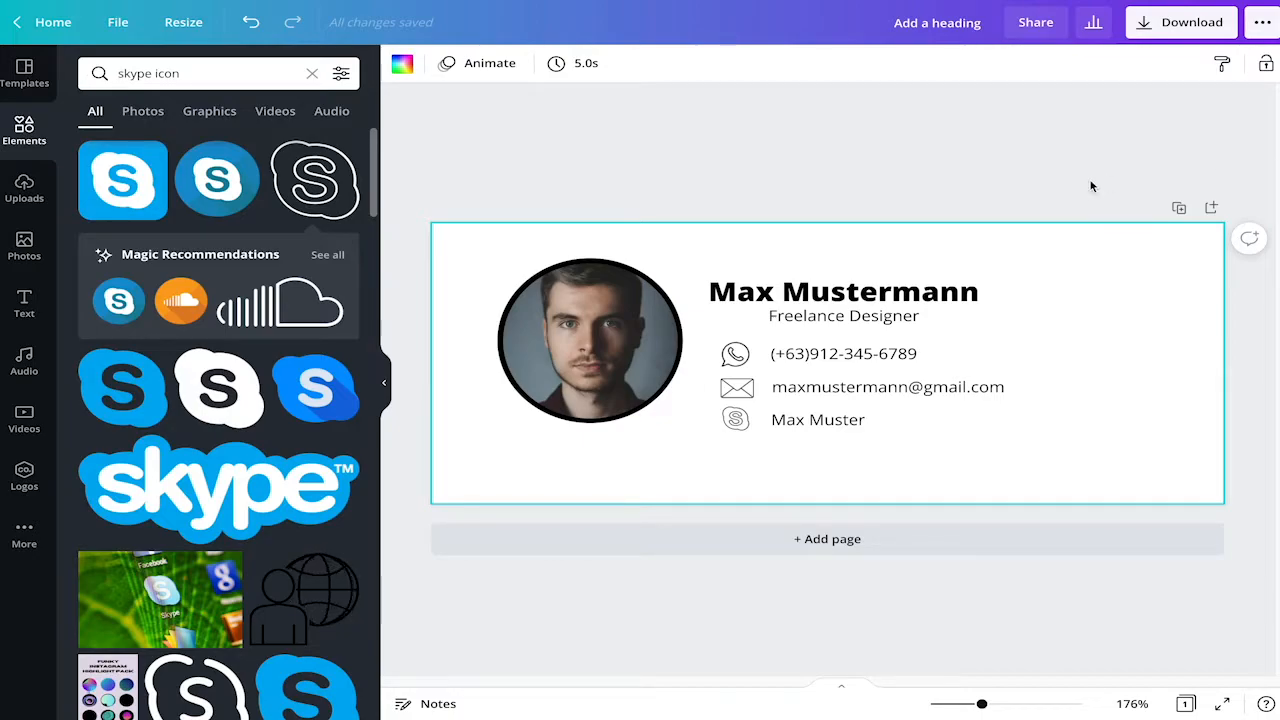
{"action": "mouse_move", "coordinate": [937, 22]}
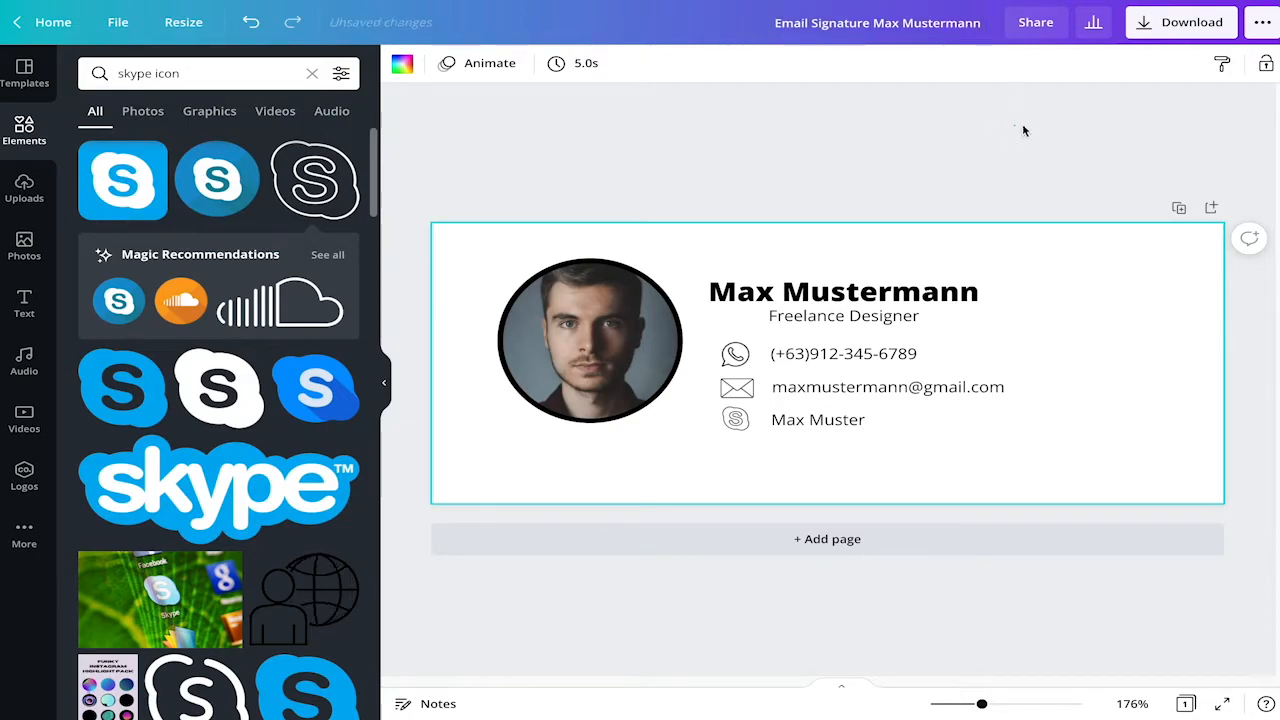
Download the signature design as a PNG with transparent background enabled.
{"action": "left_click", "coordinate": [1181, 22]}
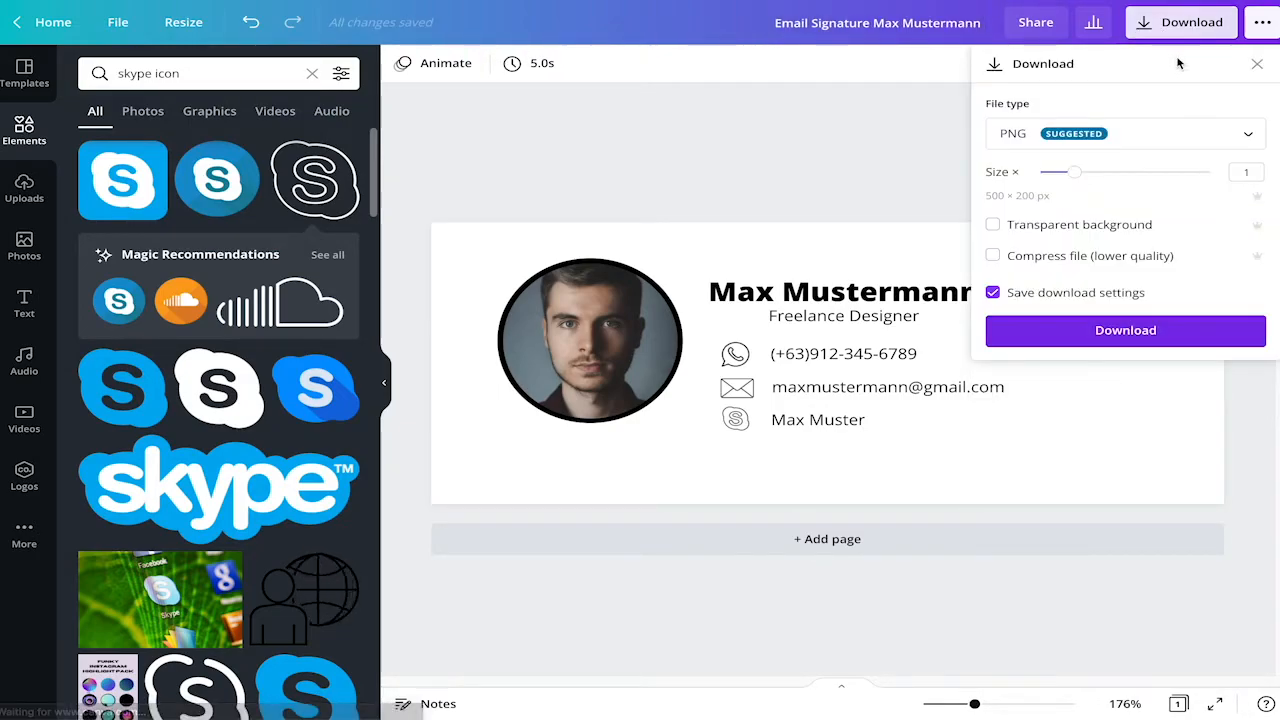
{"action": "mouse_move", "coordinate": [1148, 186]}
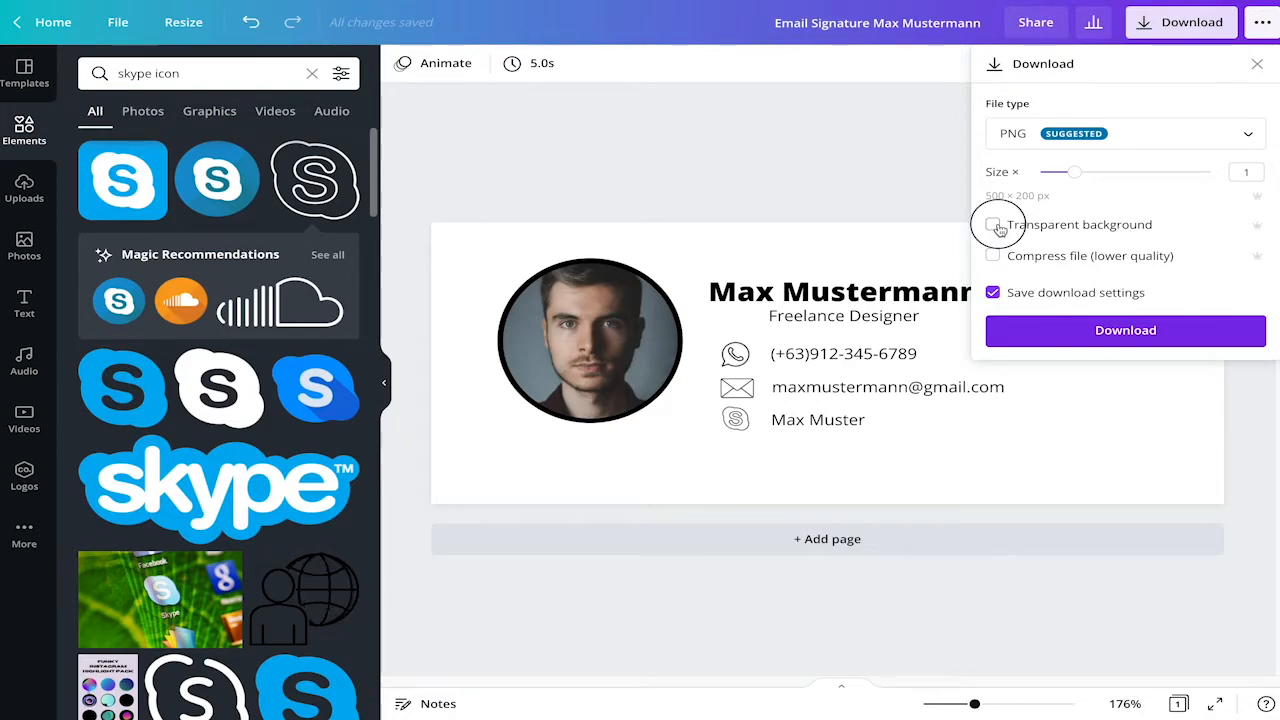
{"action": "left_click", "coordinate": [992, 224]}
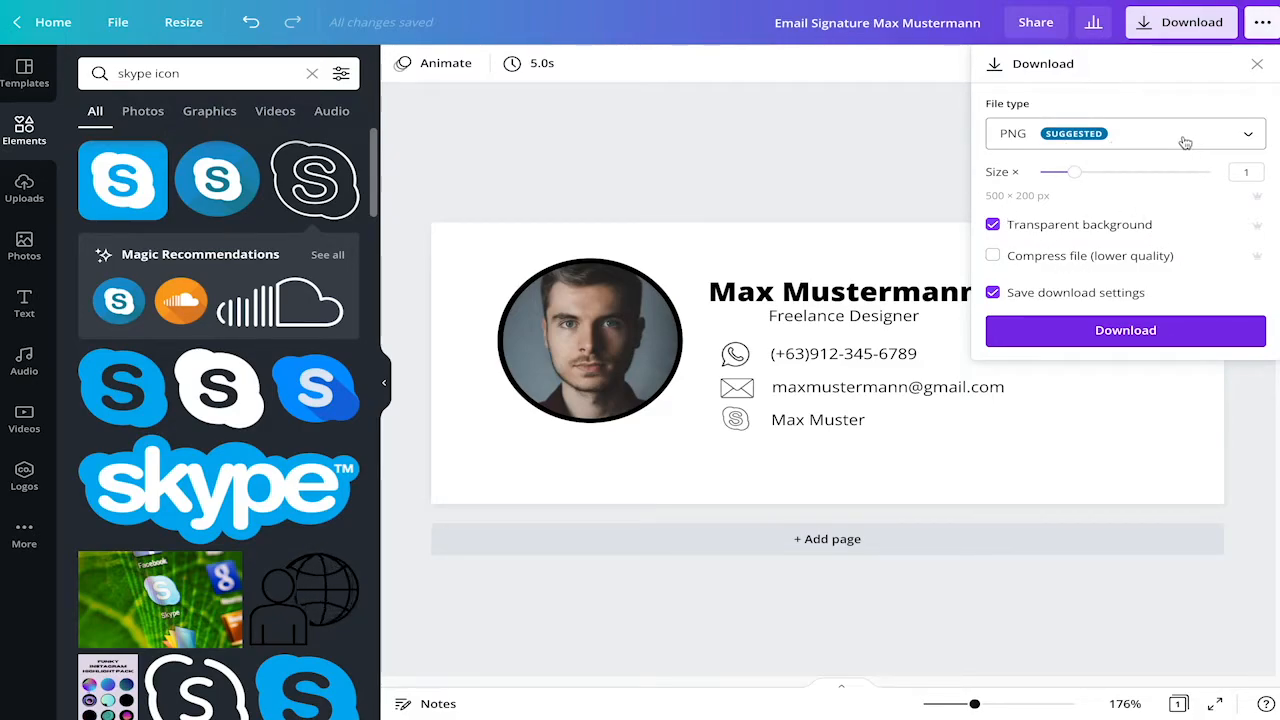
{"action": "mouse_move", "coordinate": [1050, 152]}
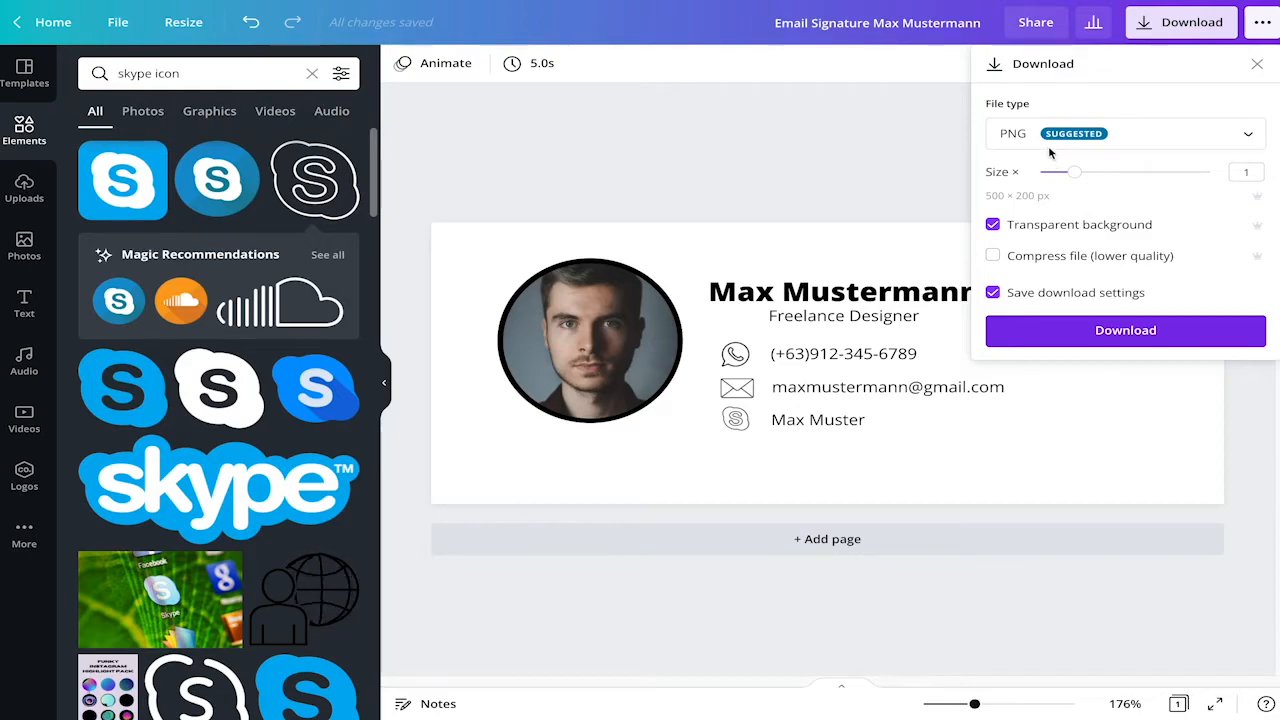
{"action": "mouse_move", "coordinate": [1217, 260]}
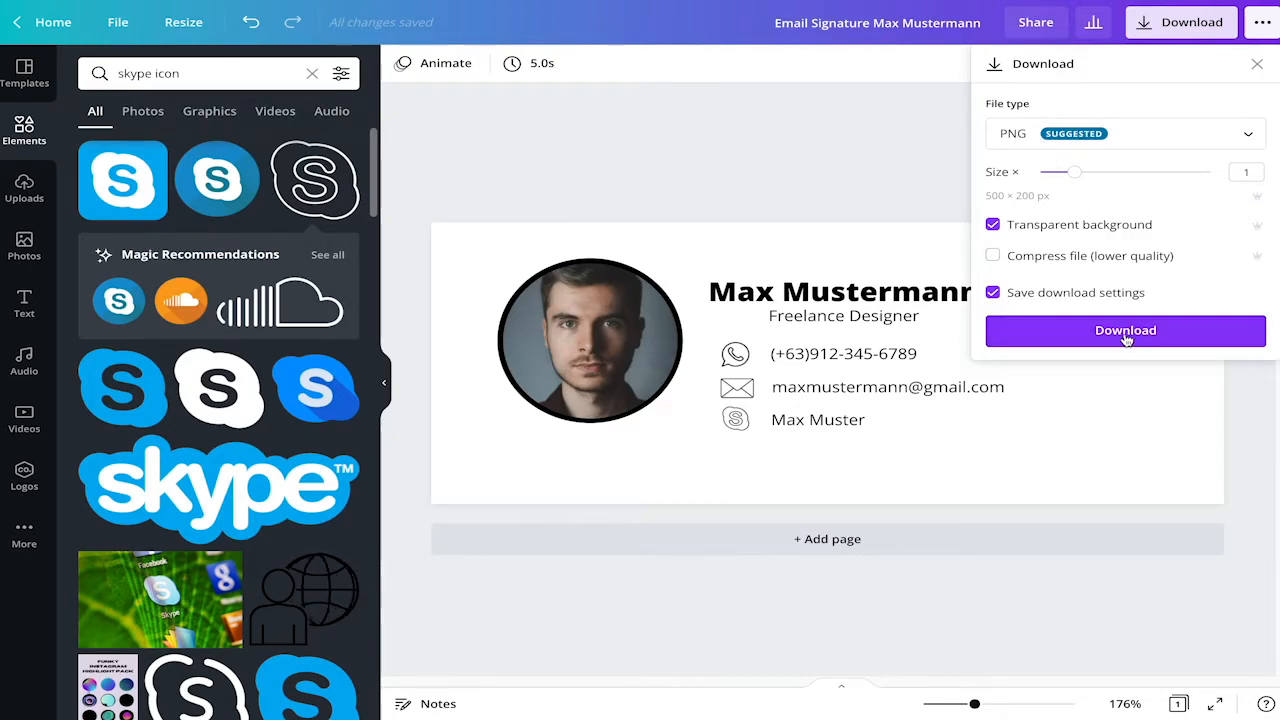
{"action": "left_click", "coordinate": [1125, 330]}
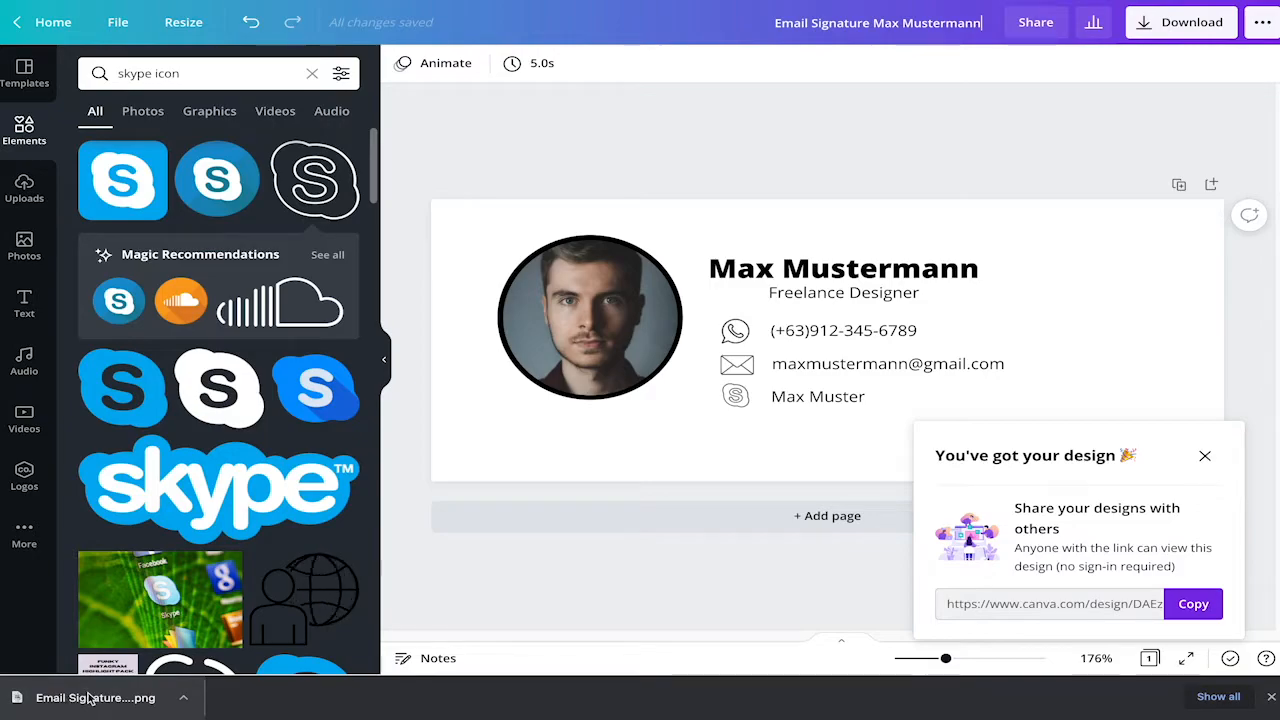
{"action": "mouse_move", "coordinate": [872, 184]}
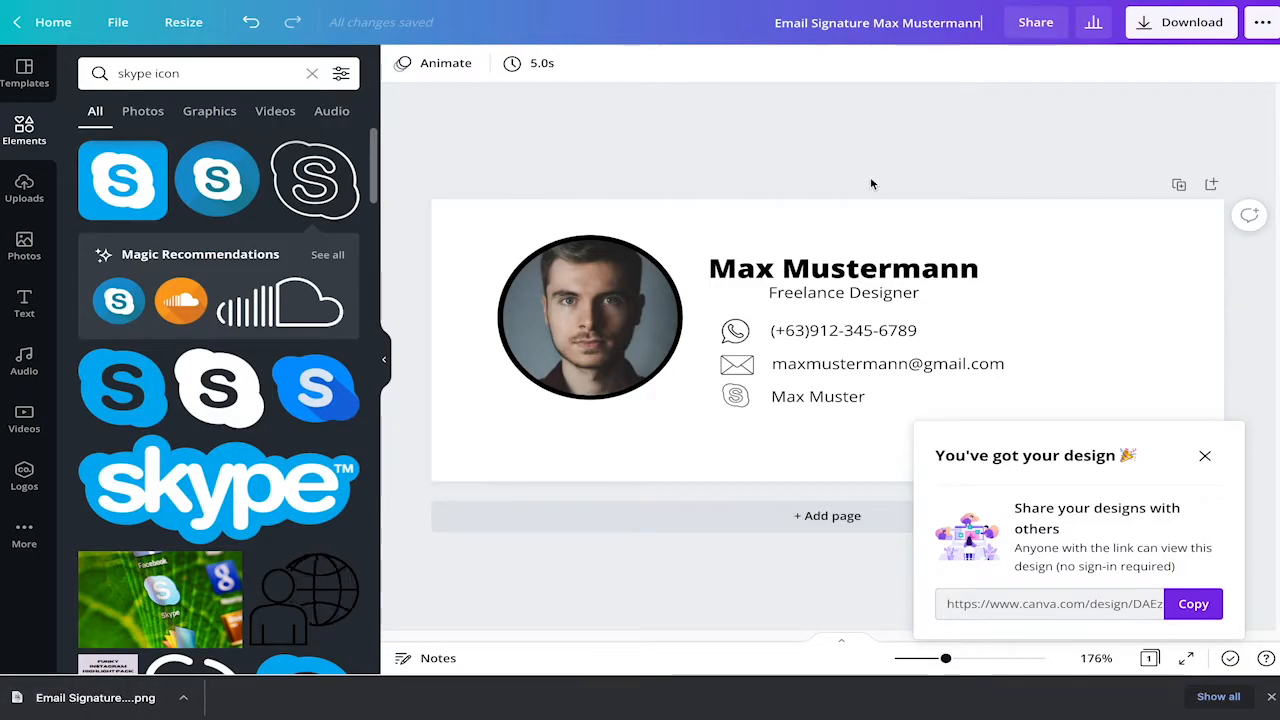
{"action": "mouse_move", "coordinate": [886, 167]}
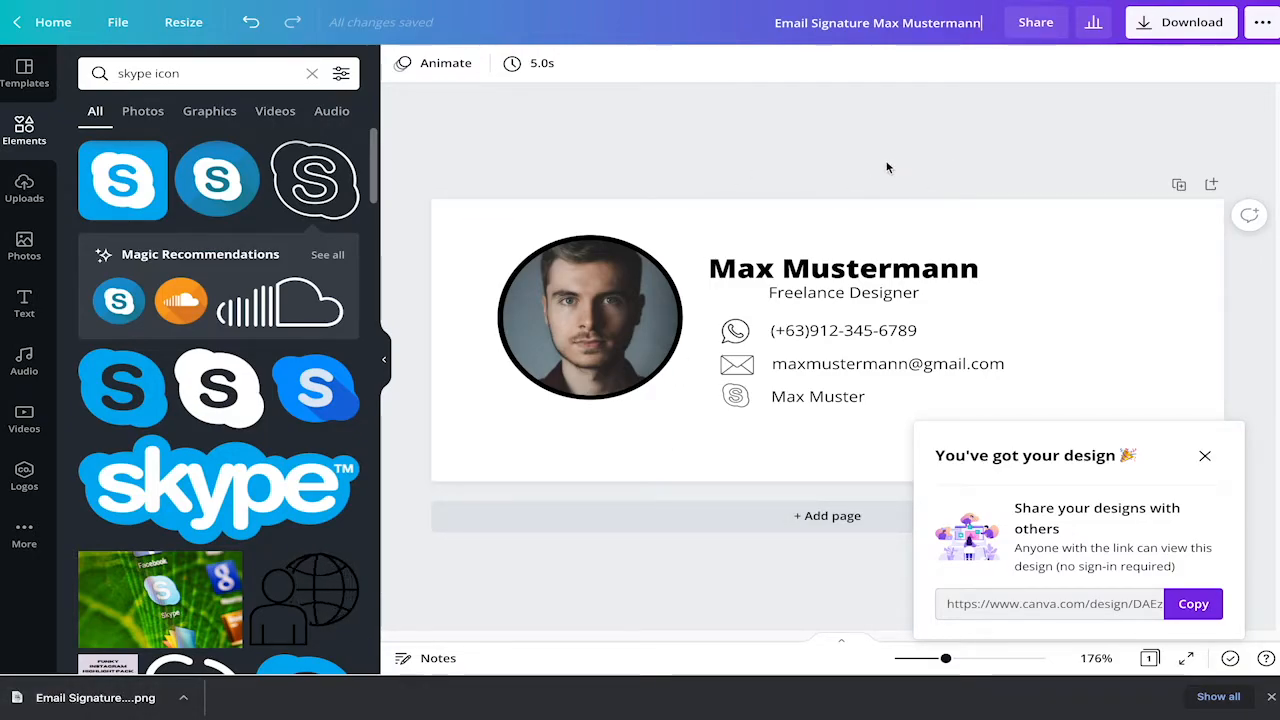
Close the 'You've got your design' download confirmation popup.
{"action": "left_click", "coordinate": [1205, 456]}
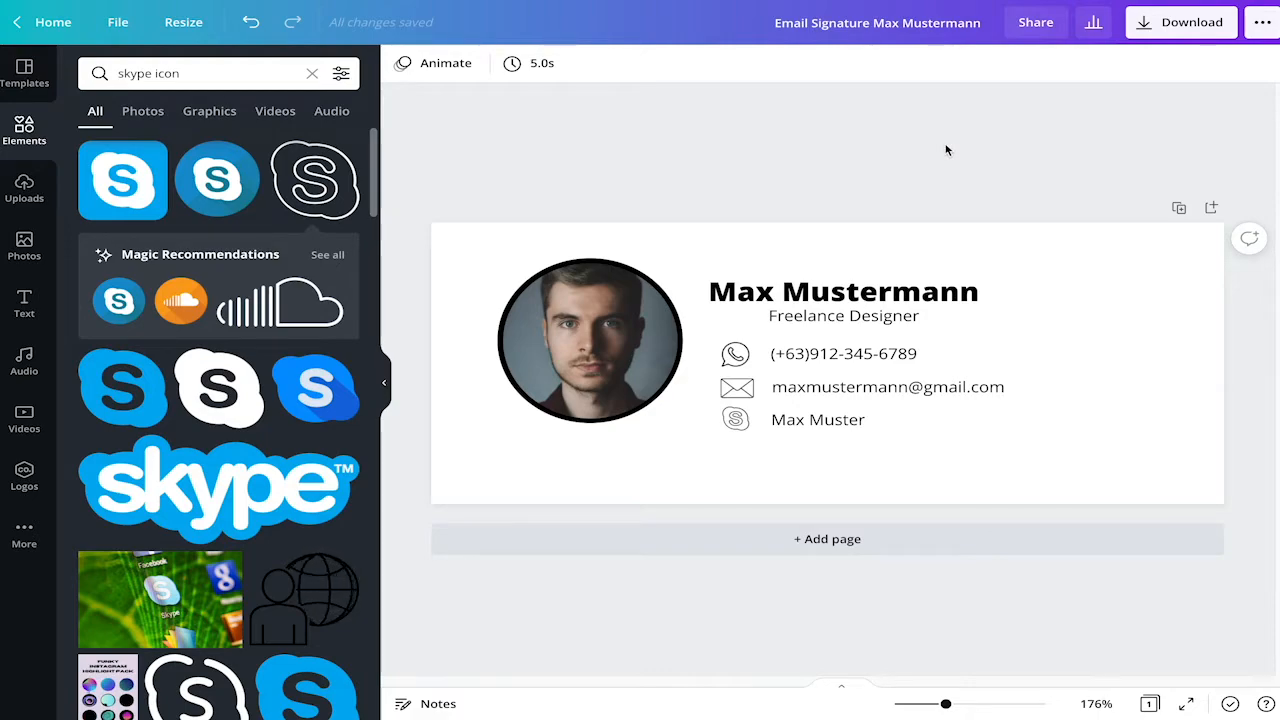
{"action": "mouse_move", "coordinate": [851, 155]}
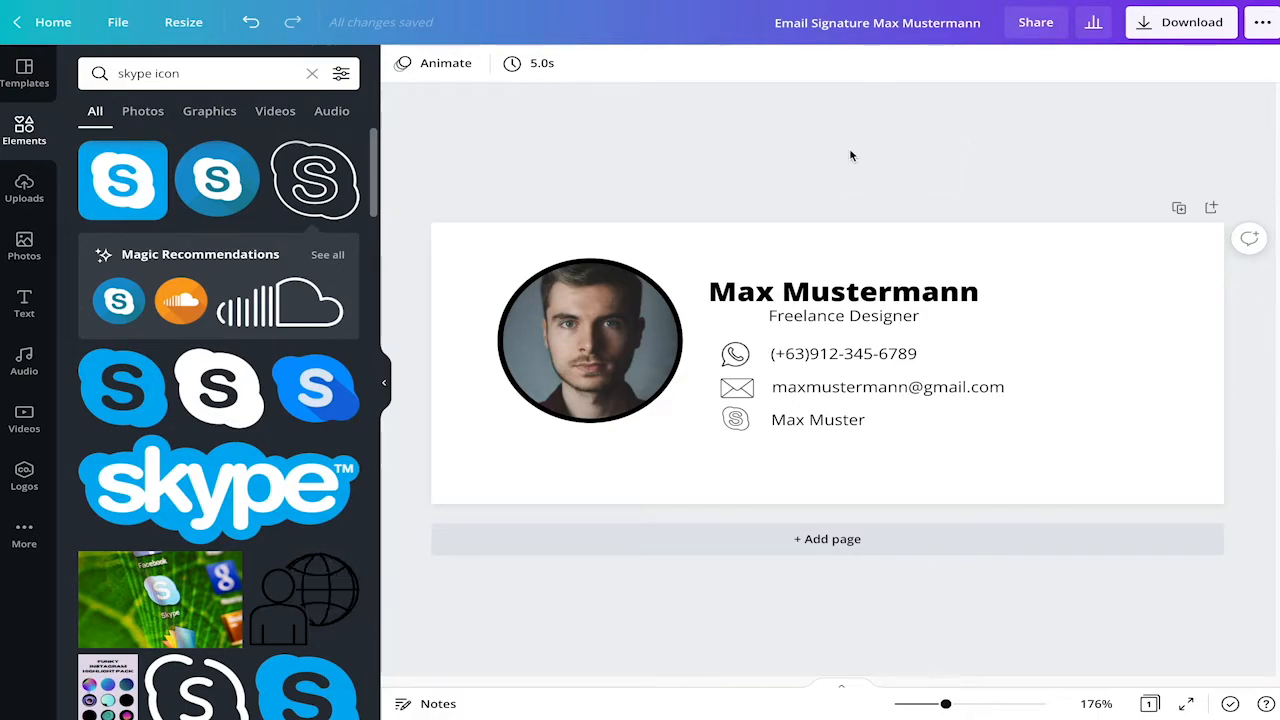
{"action": "mouse_move", "coordinate": [770, 178]}
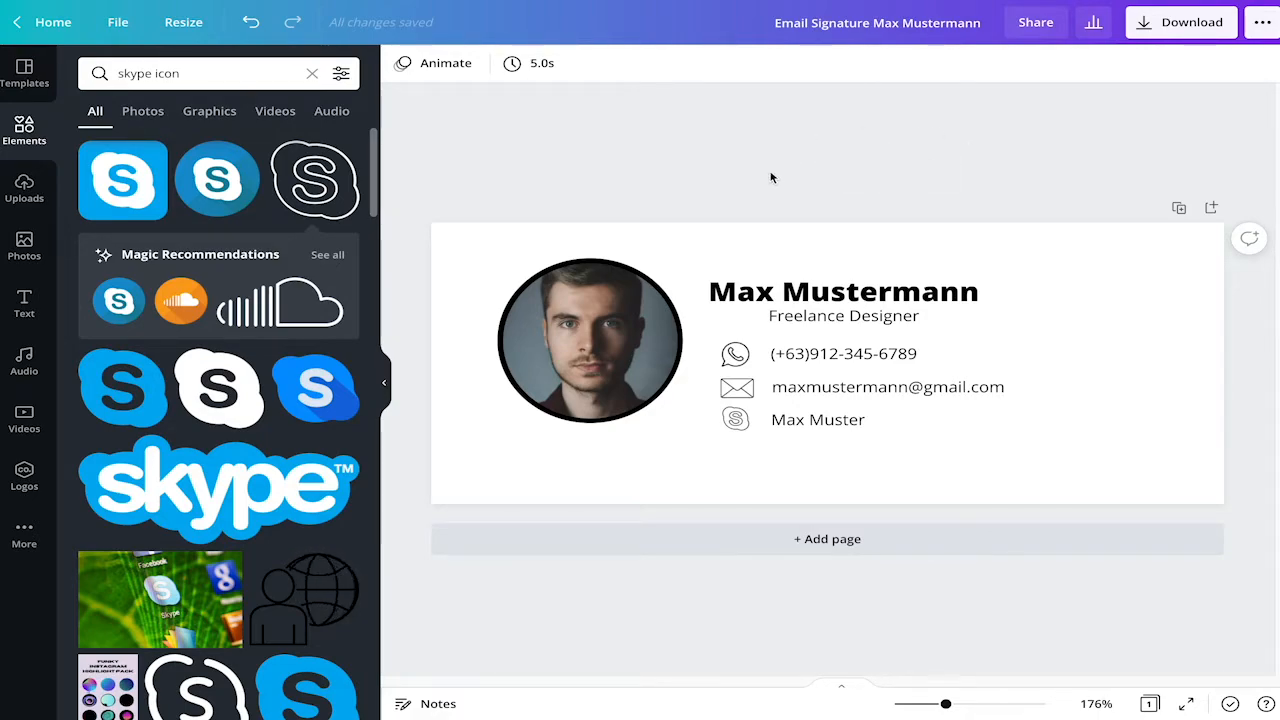
{"action": "mouse_move", "coordinate": [963, 113]}
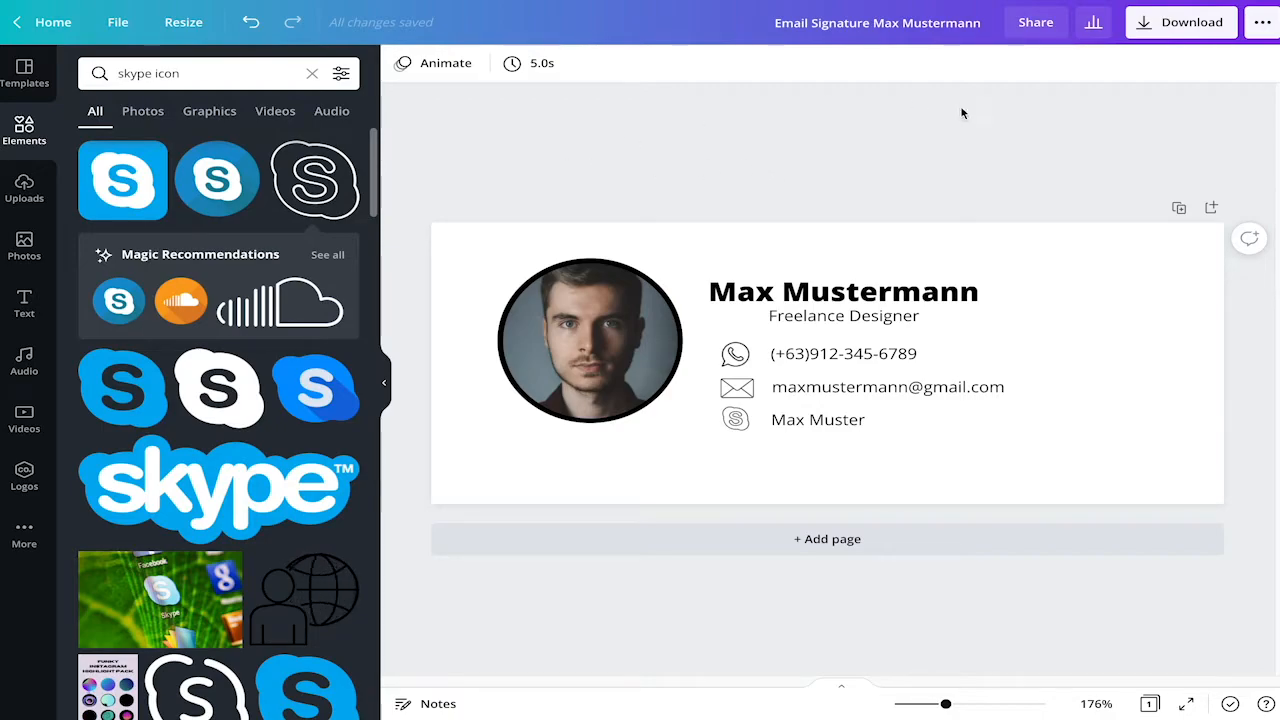
From Home, create a new custom-size design of 50 × 50 px.
{"action": "left_click", "coordinate": [53, 22]}
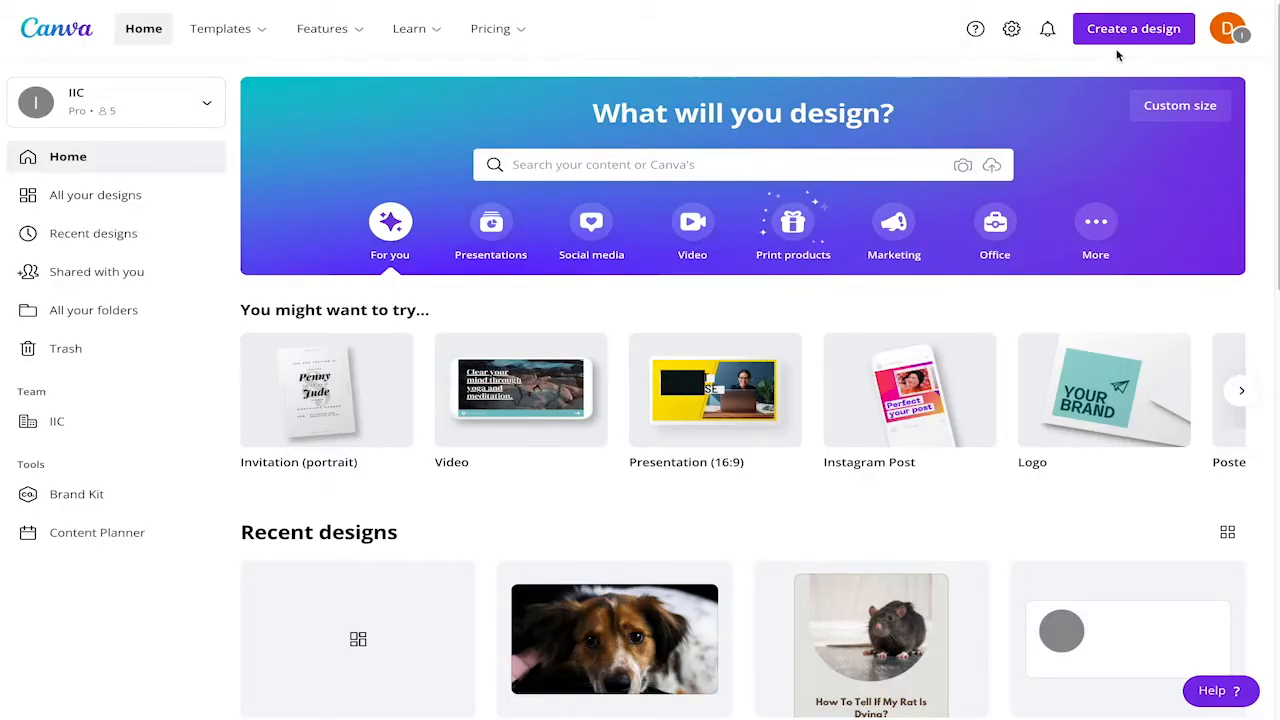
{"action": "left_click", "coordinate": [1133, 28]}
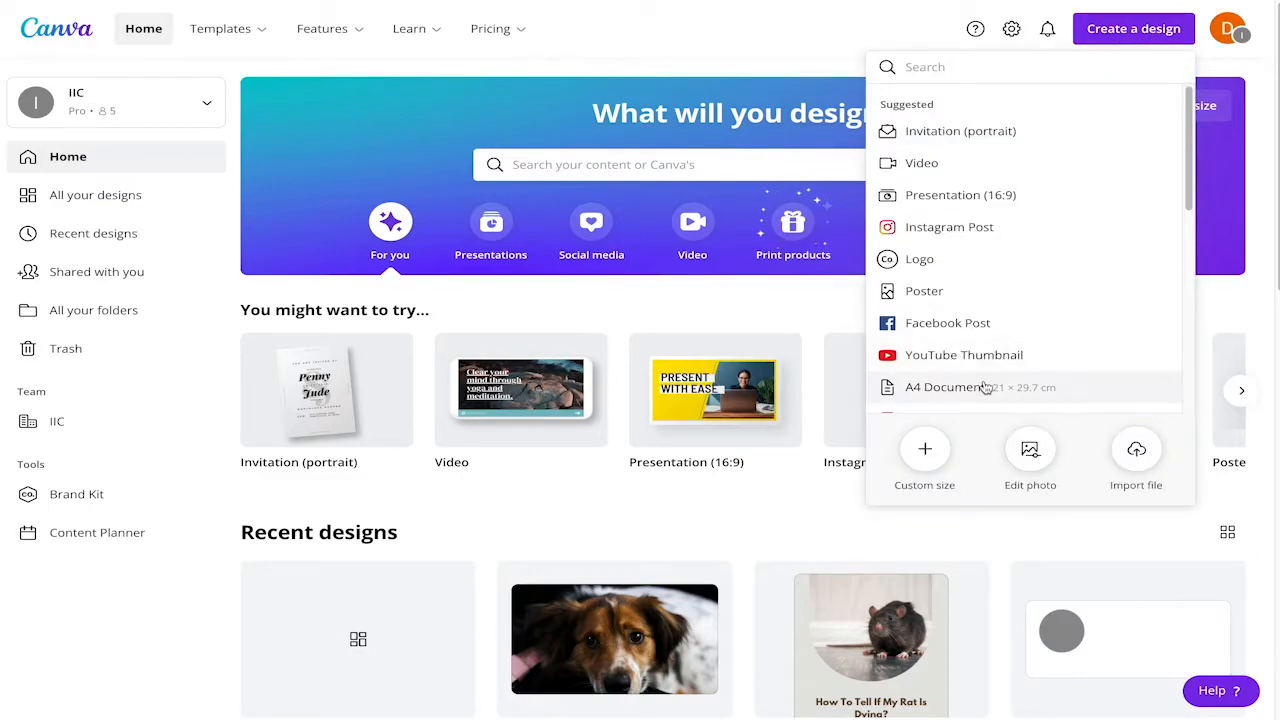
{"action": "left_click", "coordinate": [924, 460]}
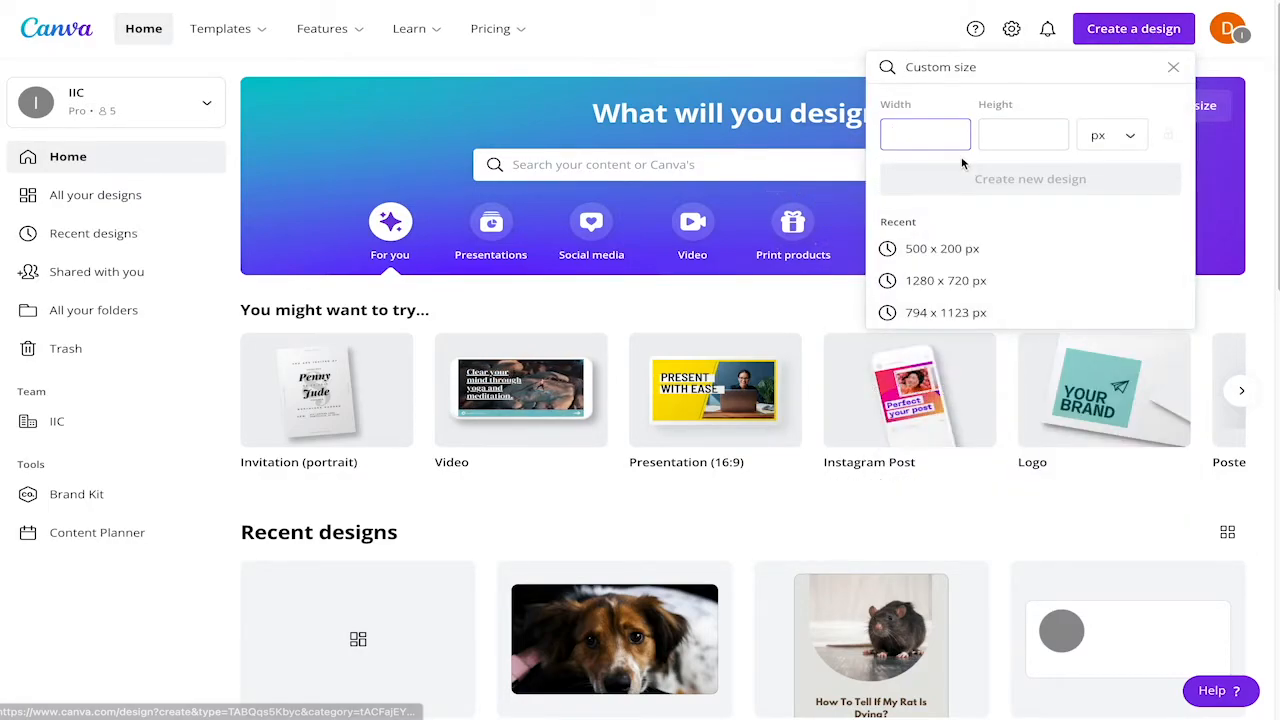
{"action": "type", "text": "50"}
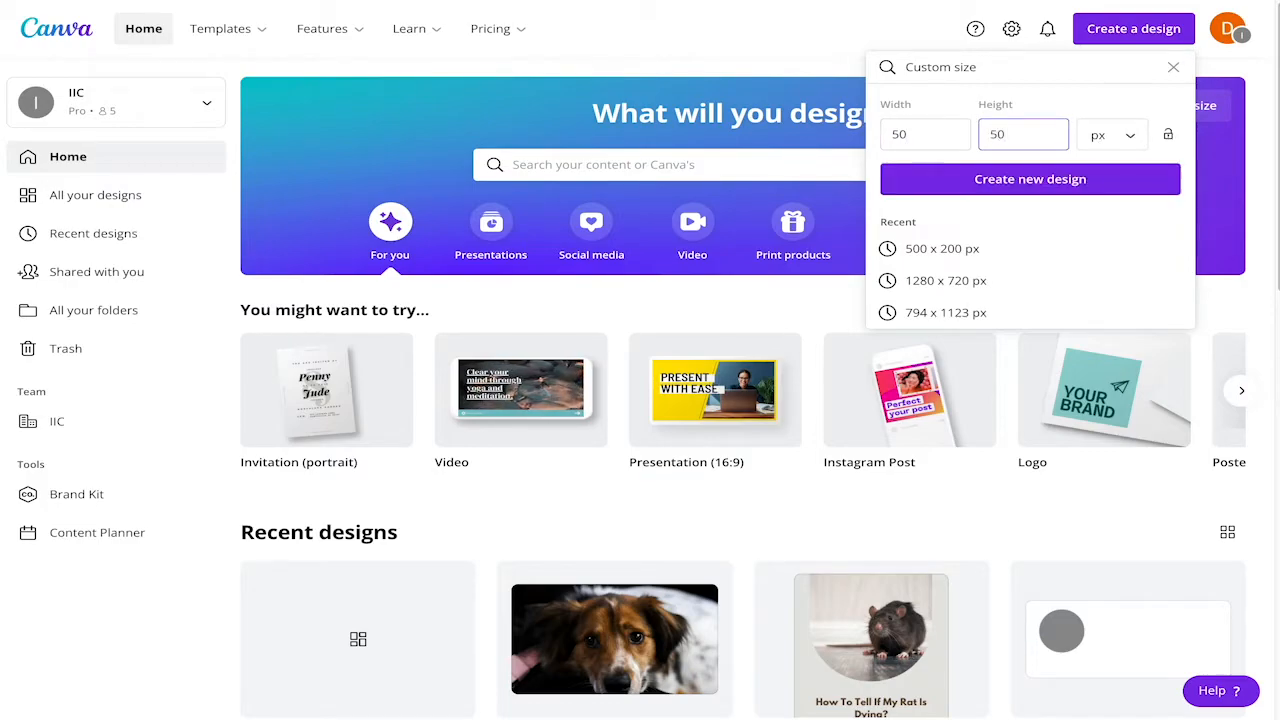
{"action": "left_click", "coordinate": [1030, 179]}
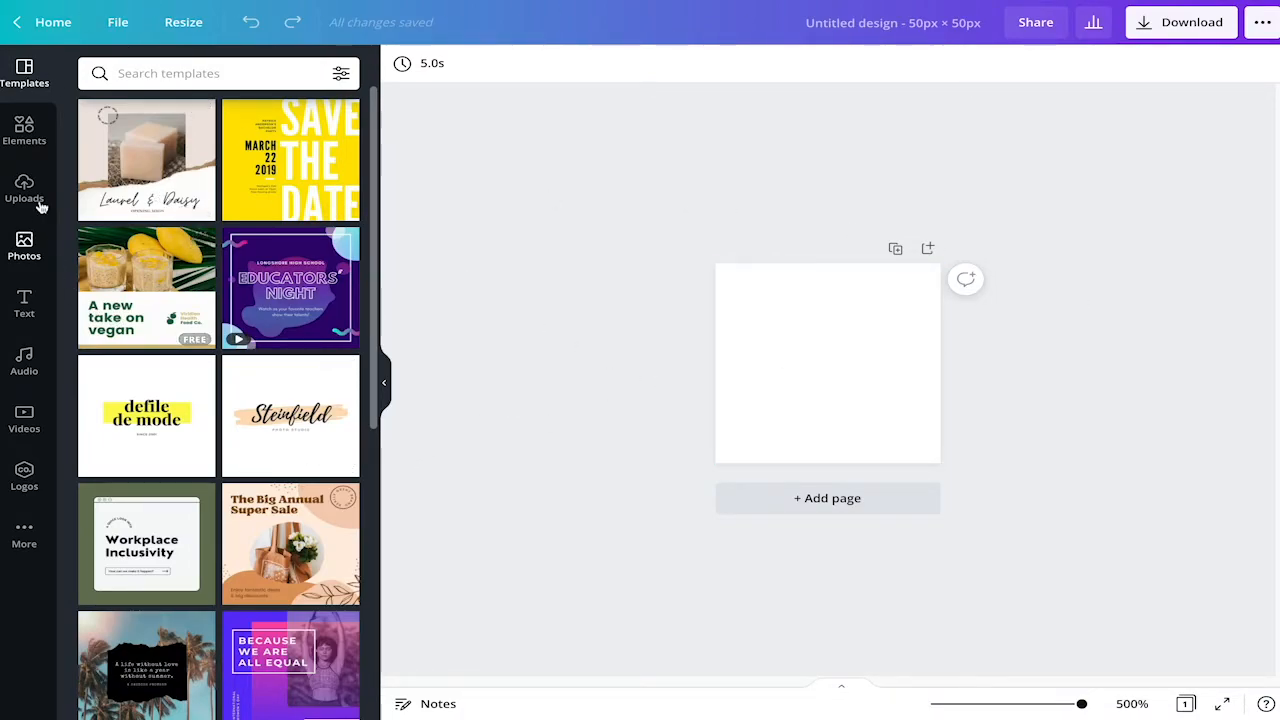
Add a Facebook icon from 'social icons', centre it, and make its background yellow.
{"action": "left_click", "coordinate": [24, 130]}
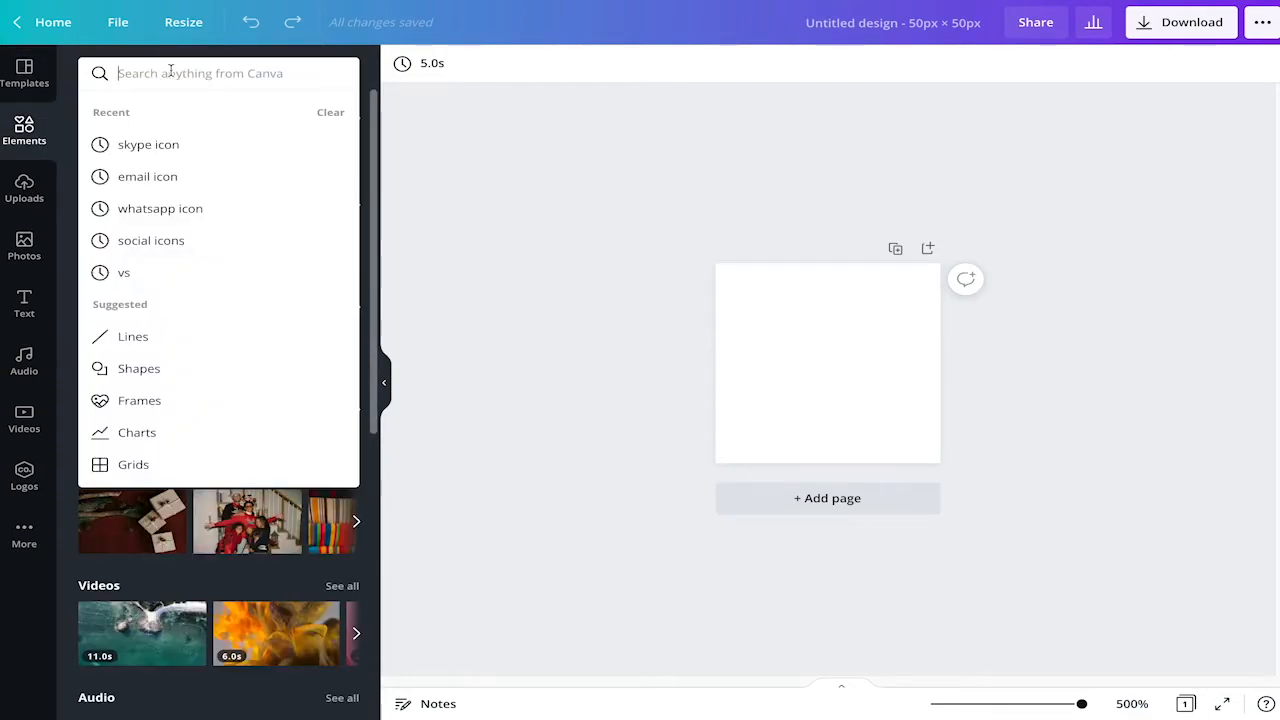
{"action": "type", "text": "social icons"}
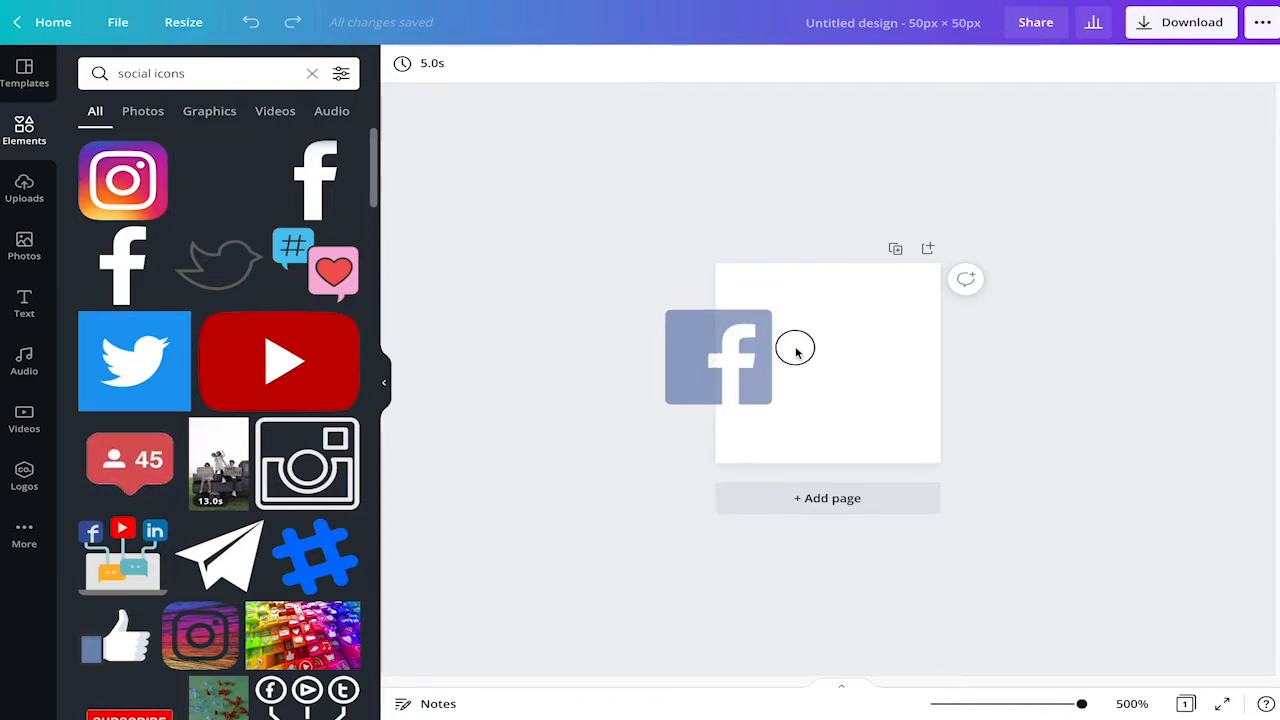
{"action": "left_click", "coordinate": [718, 357]}
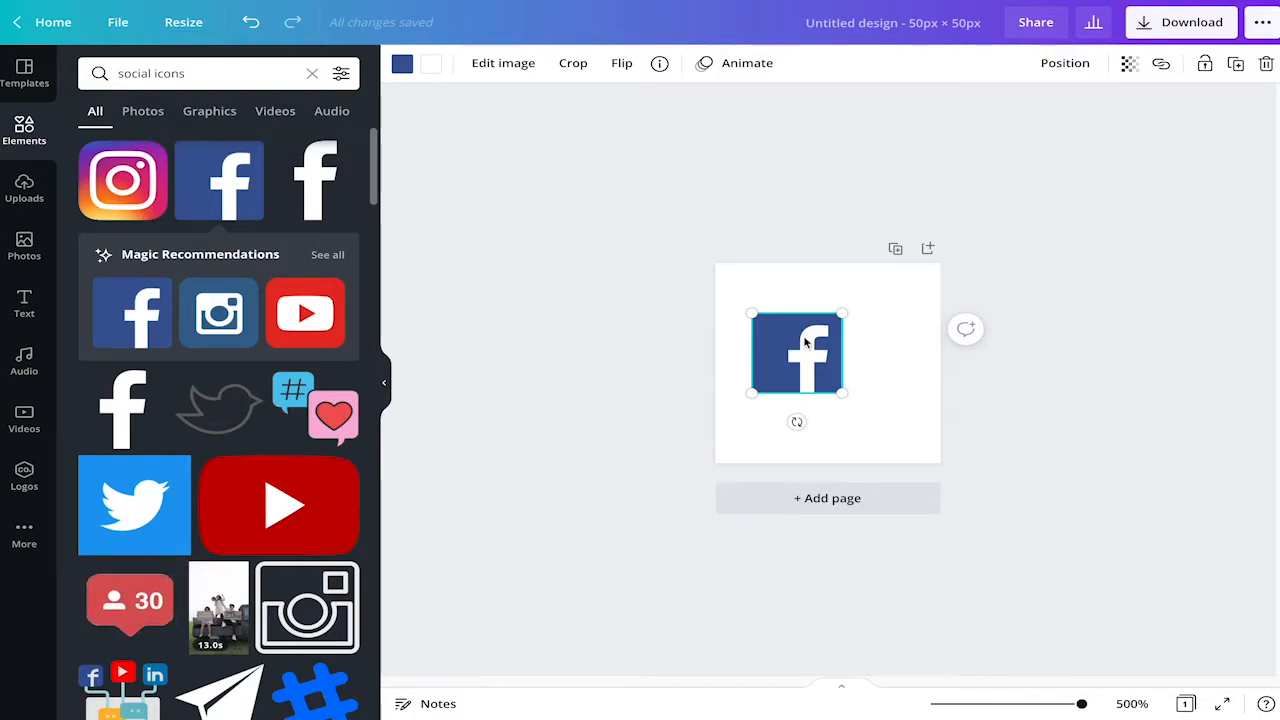
{"action": "left_click_drag", "start_coordinate": [797, 355], "coordinate": [815, 363]}
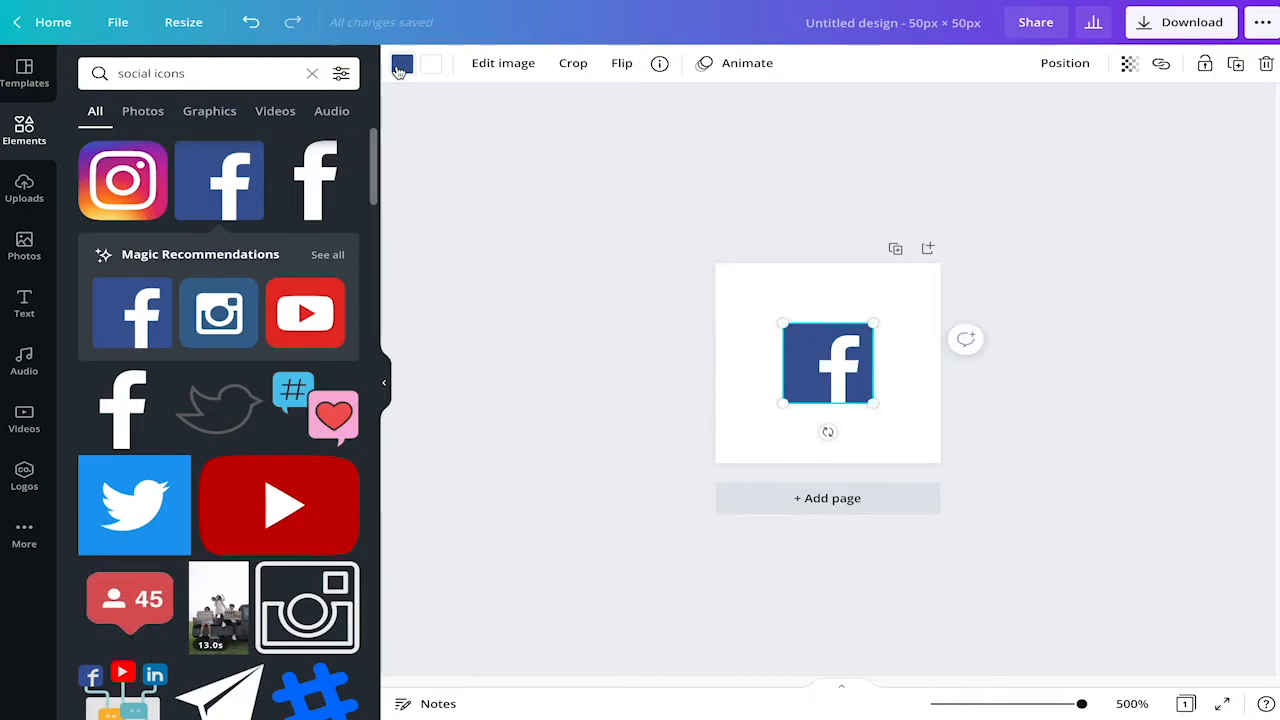
{"action": "left_click", "coordinate": [402, 63]}
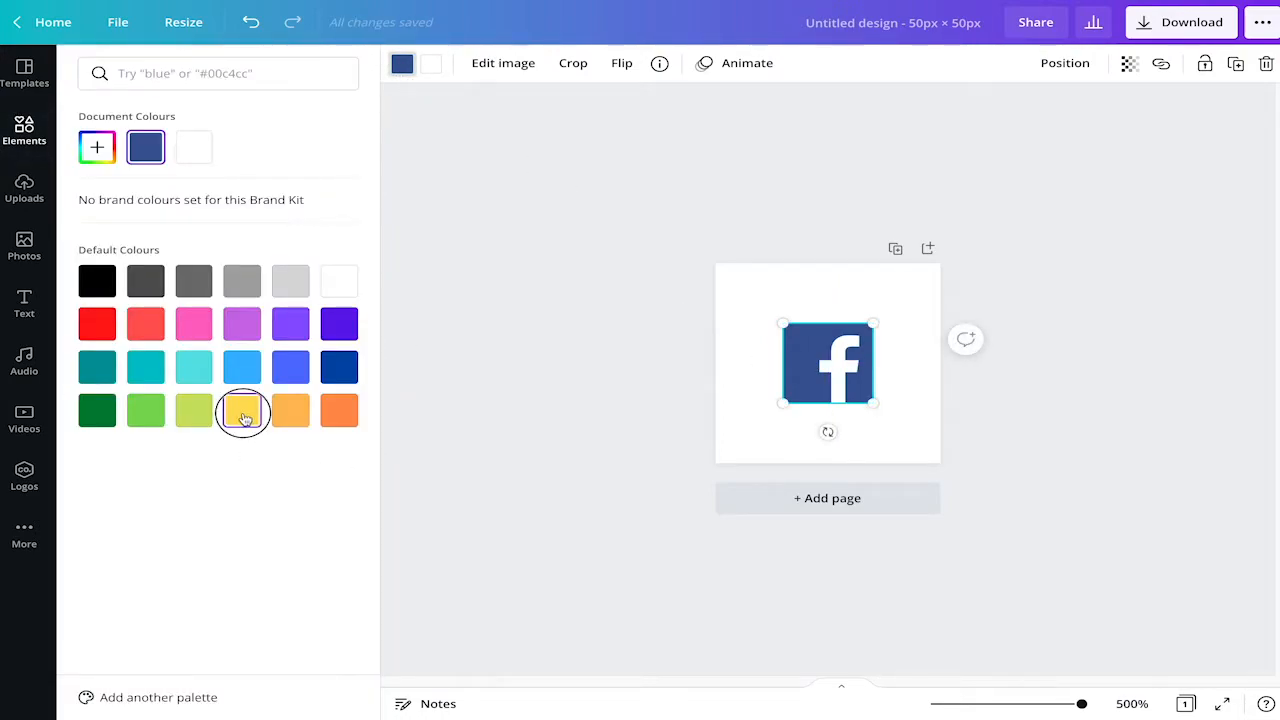
{"action": "left_click", "coordinate": [242, 410]}
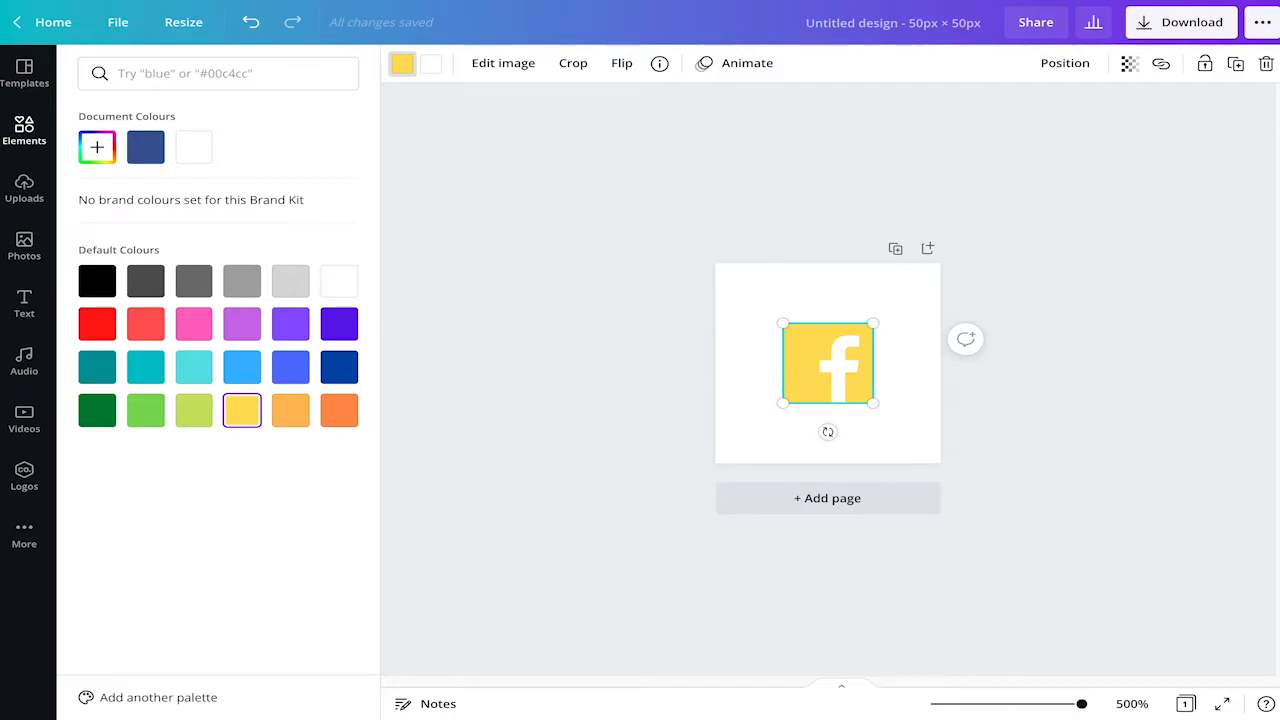
{"action": "mouse_move", "coordinate": [24, 140]}
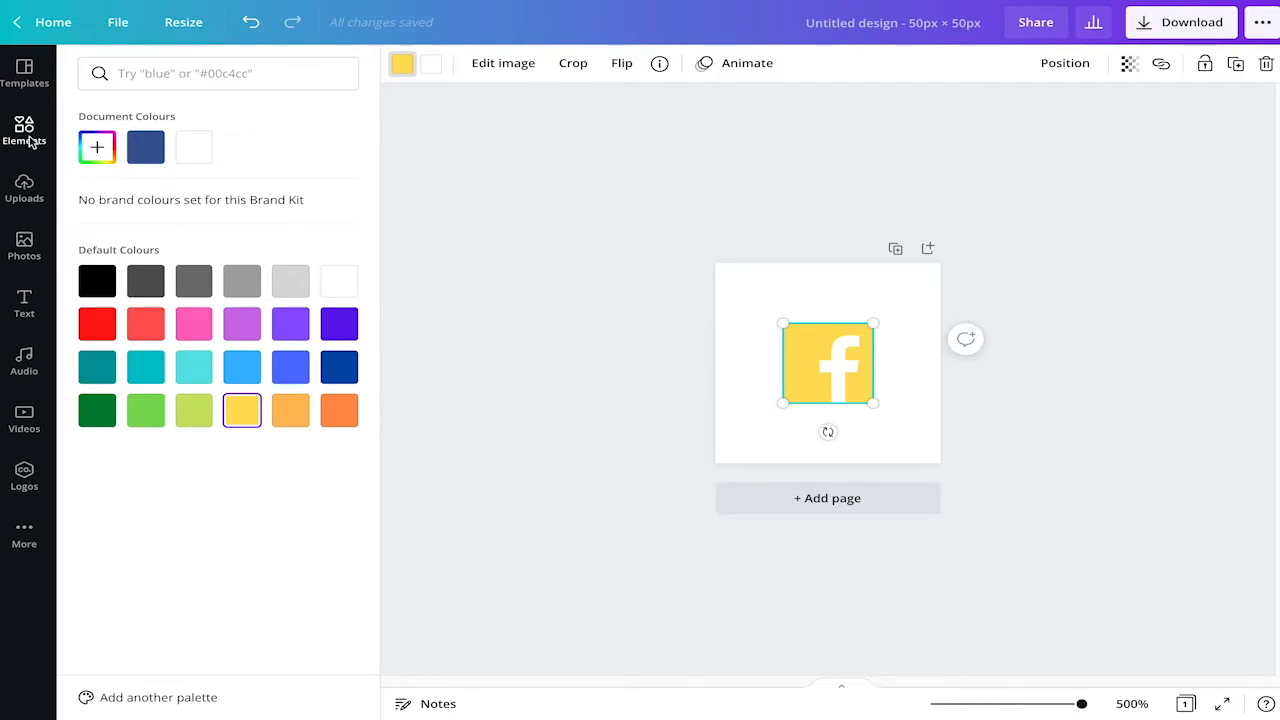
Add a yellow square stretched over the whole page and send it behind the icon.
{"action": "left_click", "coordinate": [24, 131]}
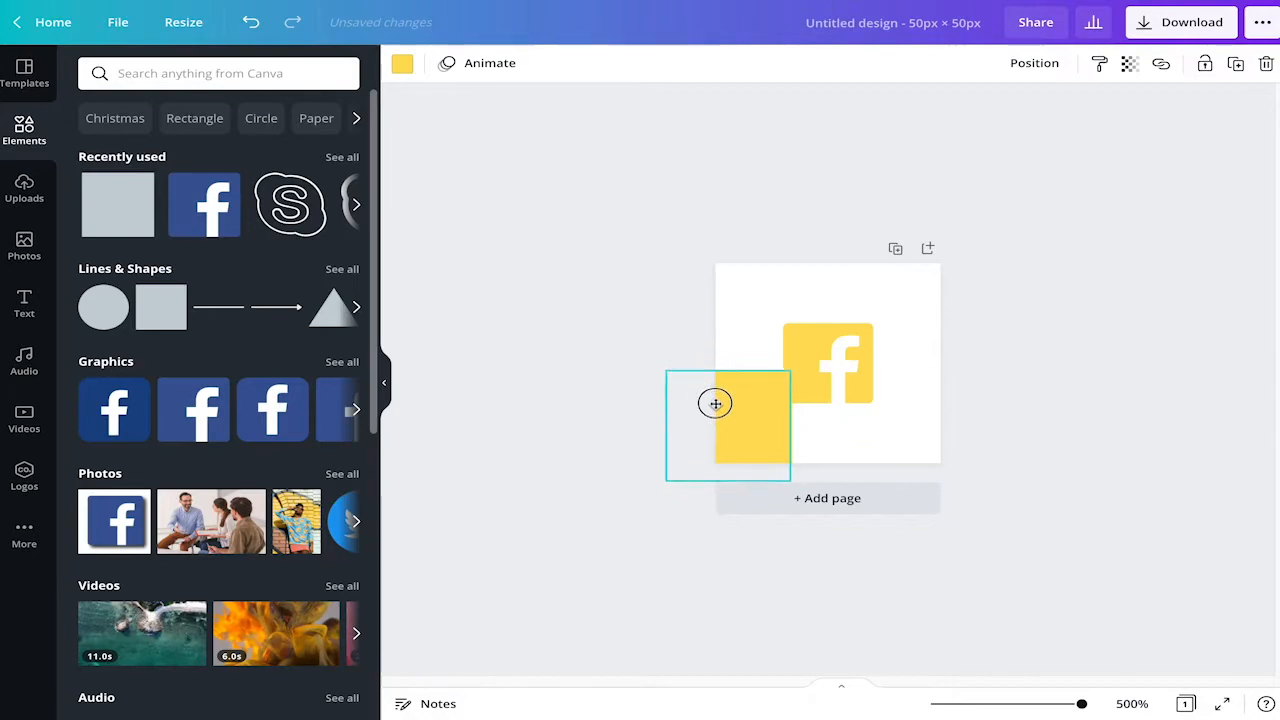
{"action": "left_click_drag", "start_coordinate": [715, 403], "coordinate": [775, 315]}
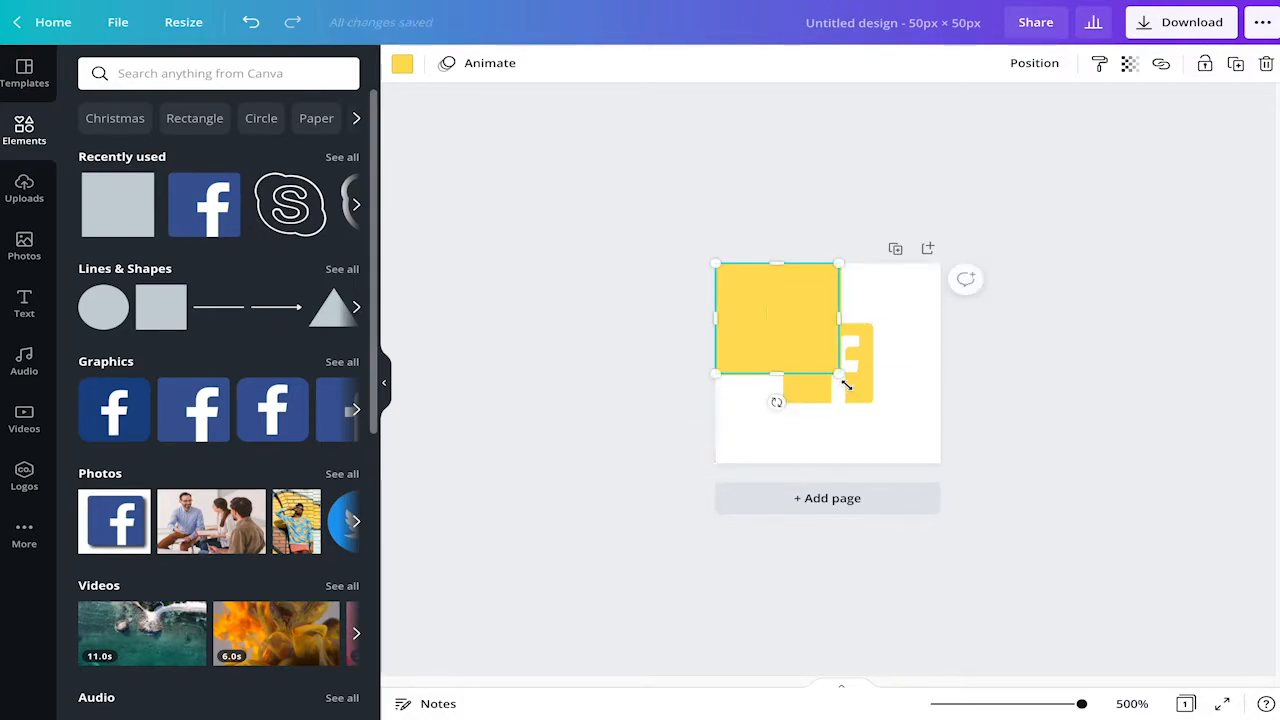
{"action": "left_click_drag", "start_coordinate": [845, 388], "coordinate": [940, 462]}
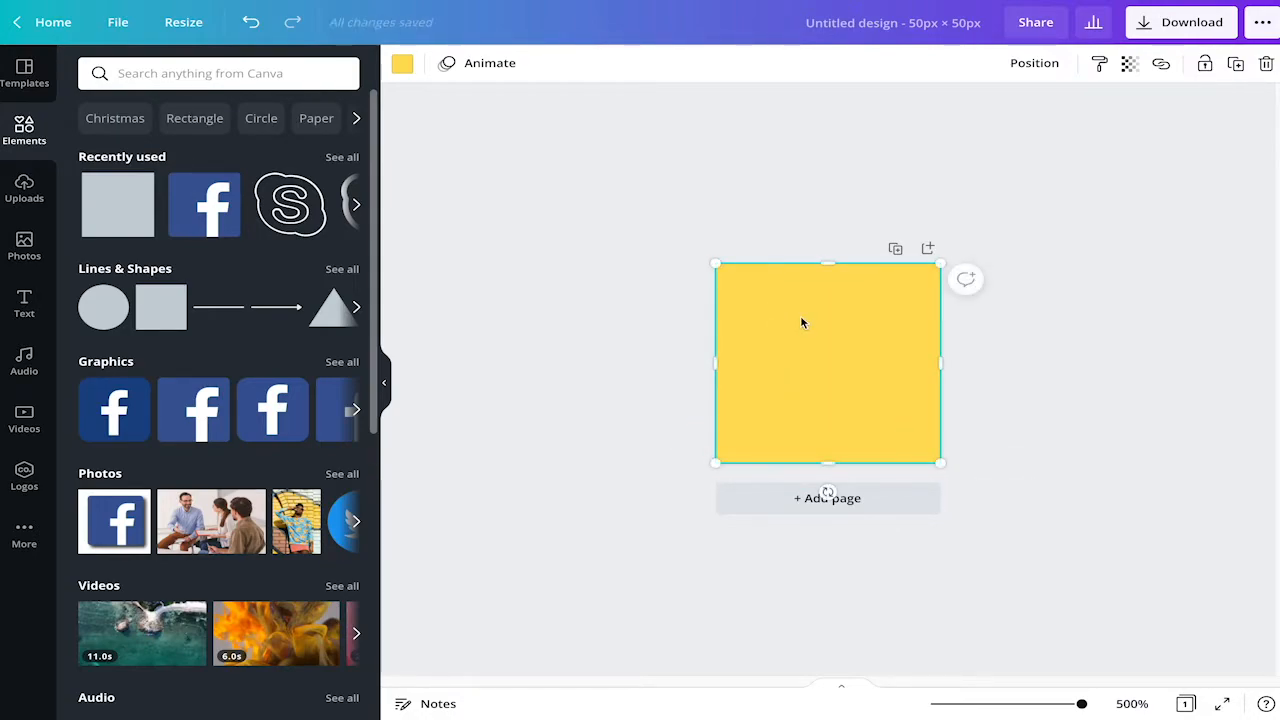
{"action": "mouse_move", "coordinate": [547, 331]}
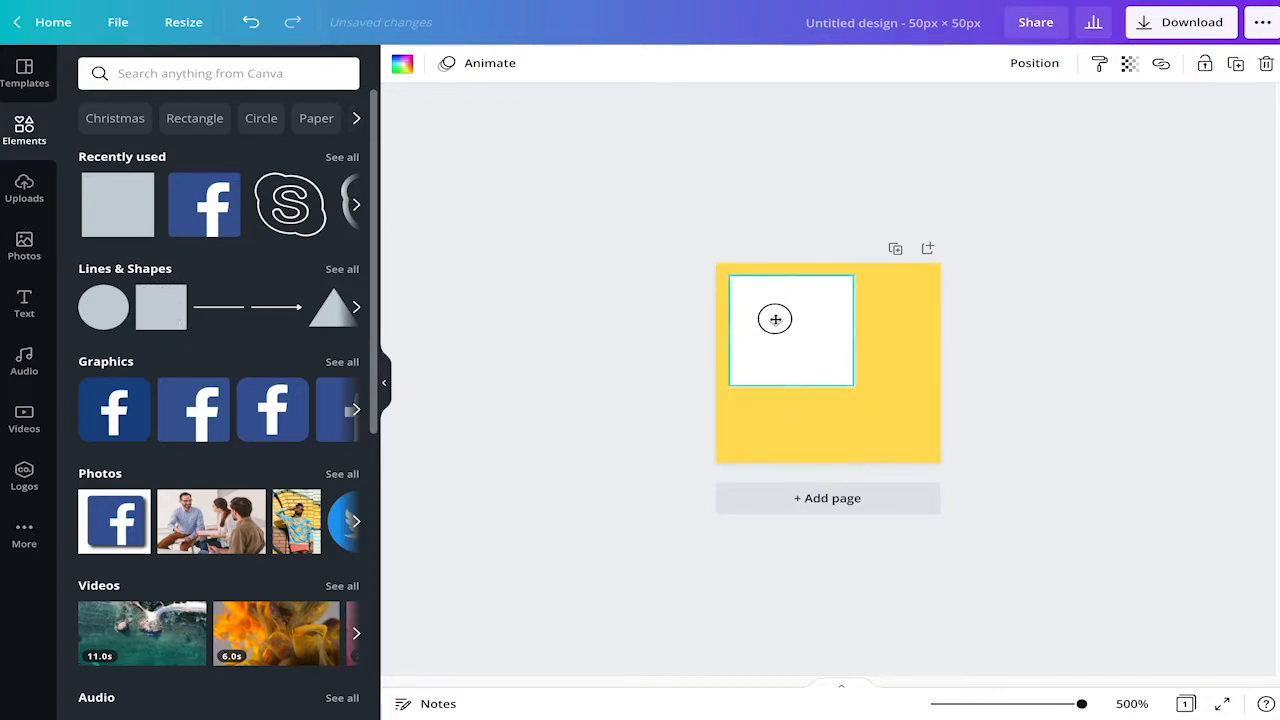
{"action": "left_click", "coordinate": [790, 330]}
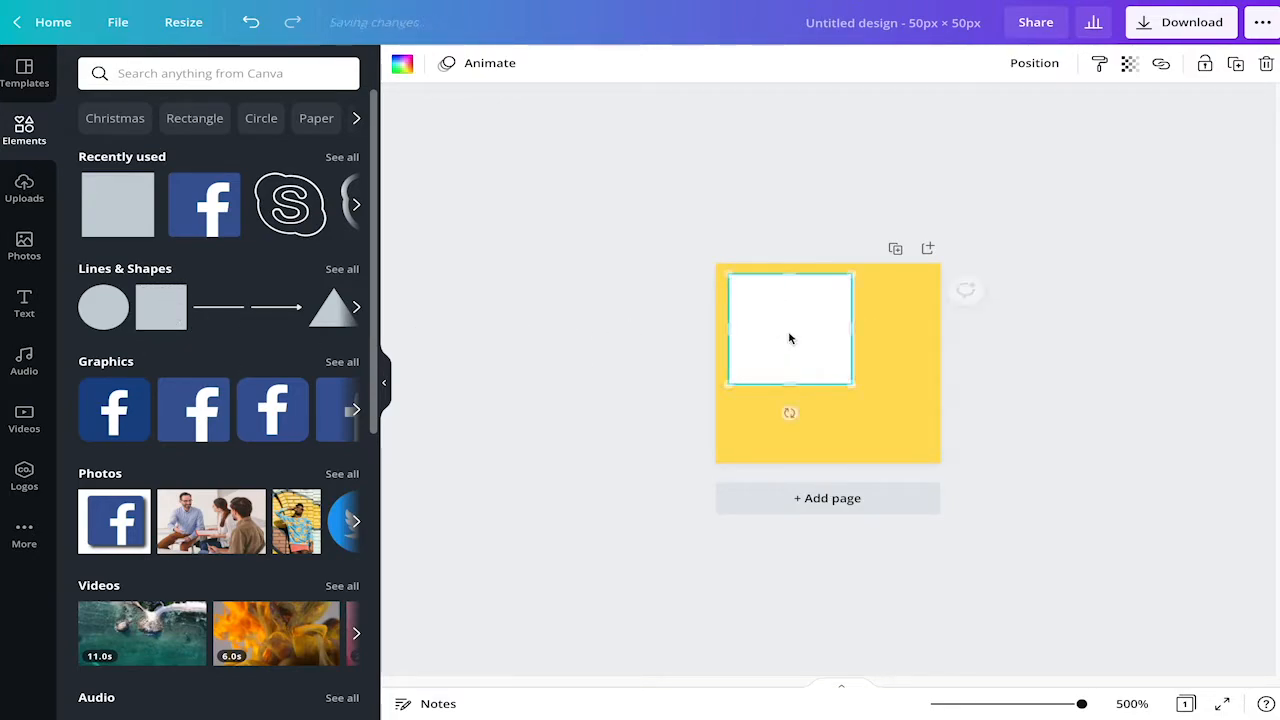
{"action": "left_click", "coordinate": [903, 378]}
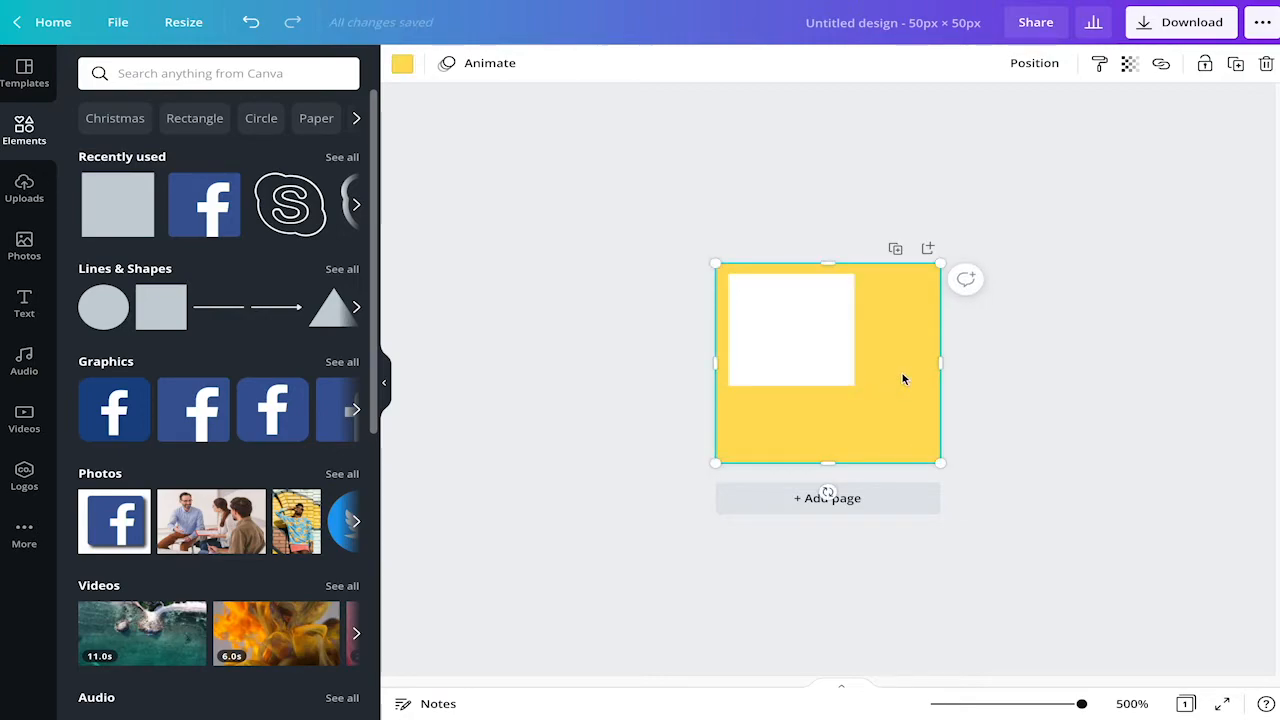
{"action": "right_click", "coordinate": [903, 378]}
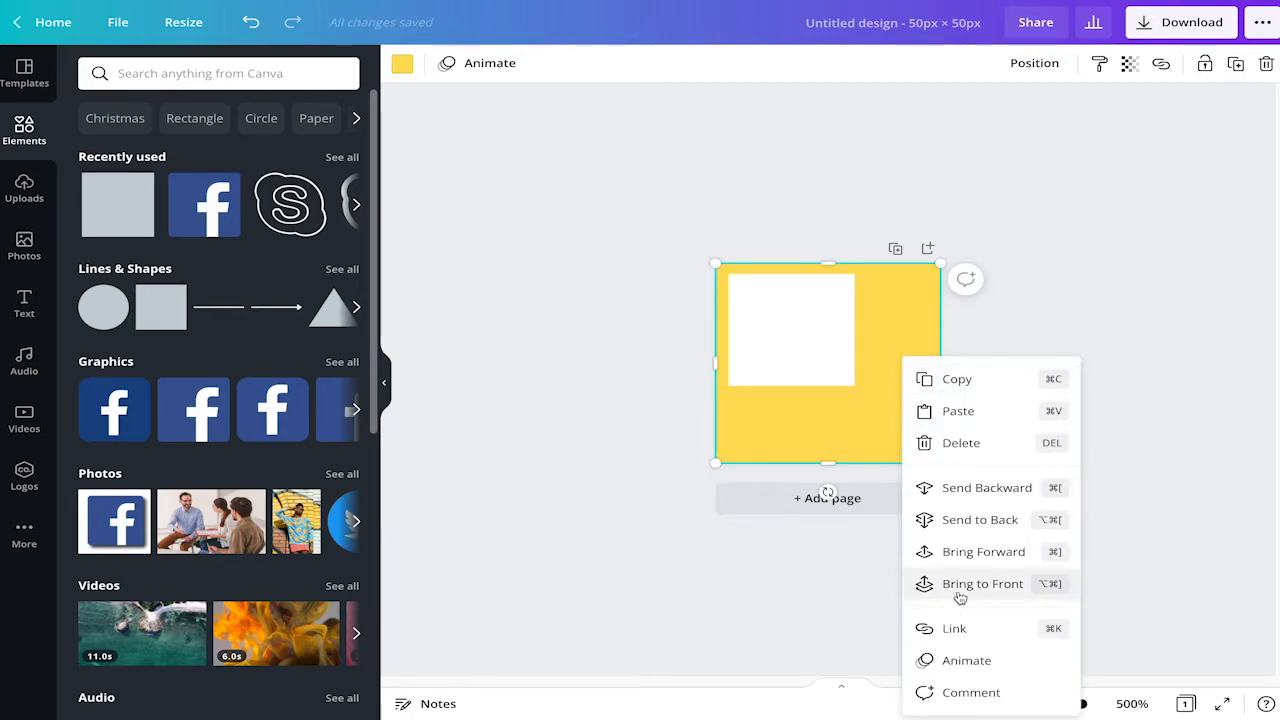
{"action": "mouse_move", "coordinate": [987, 488]}
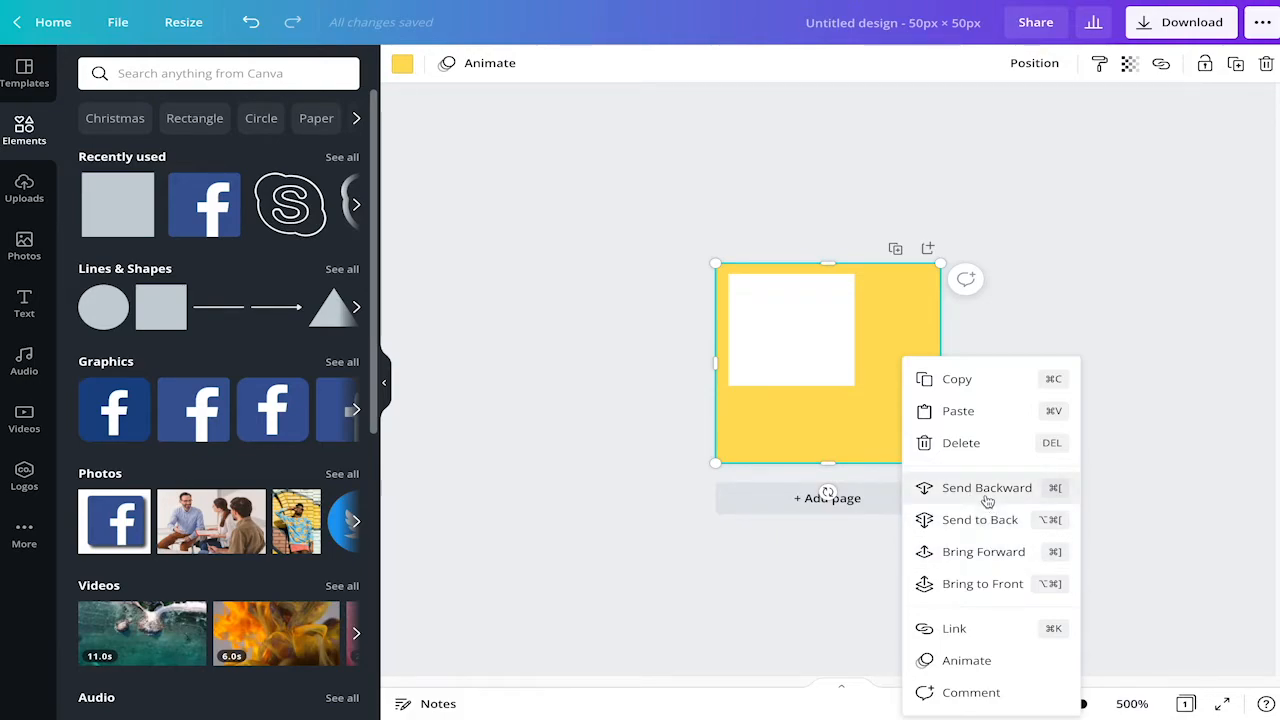
{"action": "left_click", "coordinate": [987, 488]}
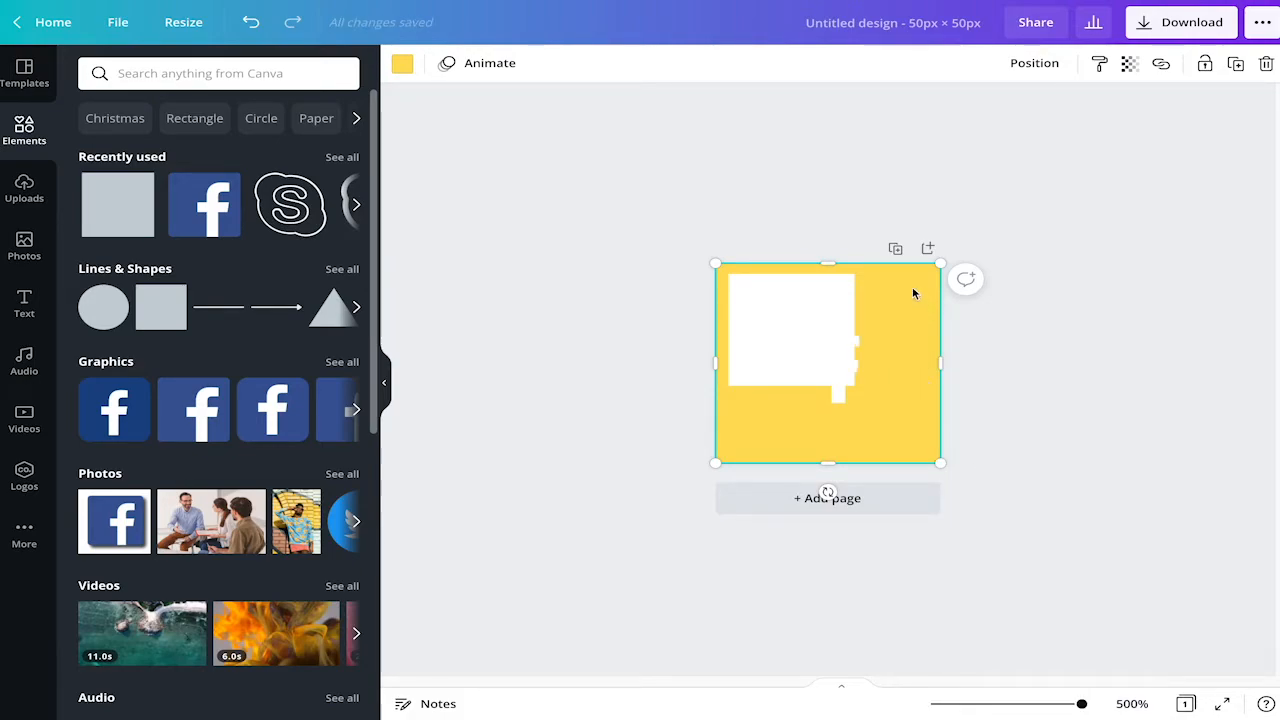
{"action": "left_click", "coordinate": [402, 63]}
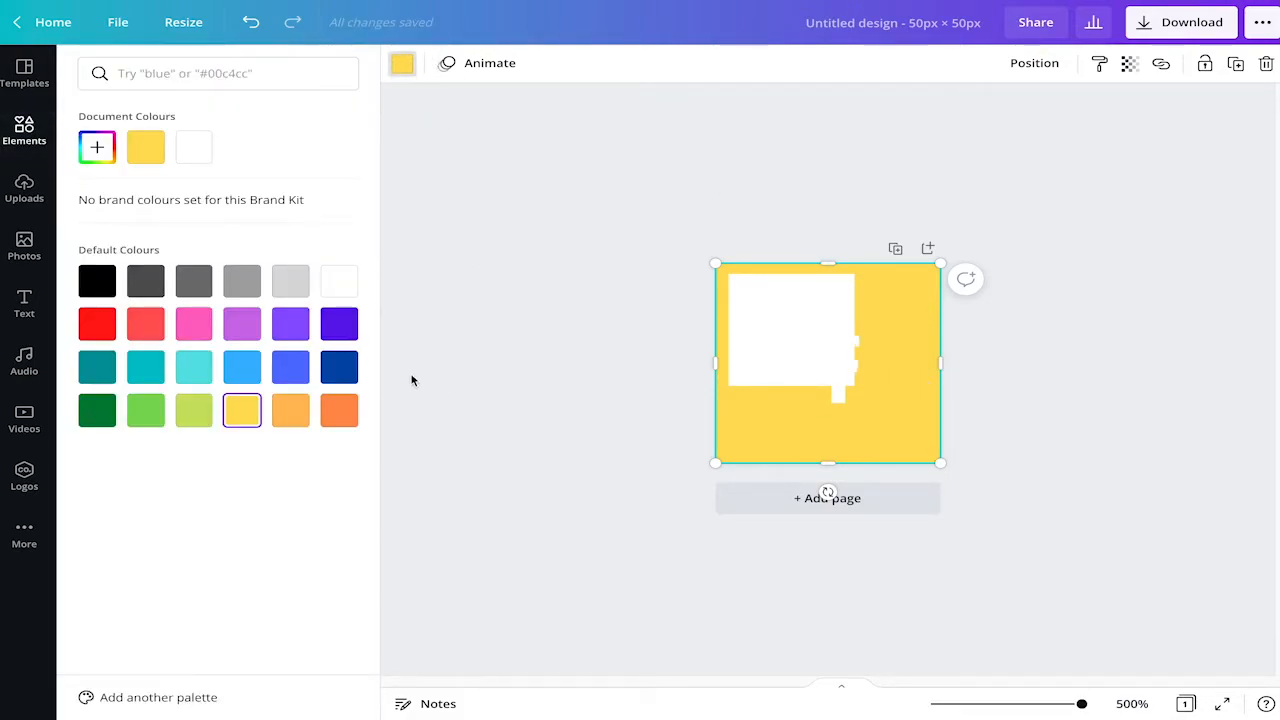
Add a white square enlarged to 47×47 px, leaving a thin yellow border.
{"action": "left_click", "coordinate": [24, 130]}
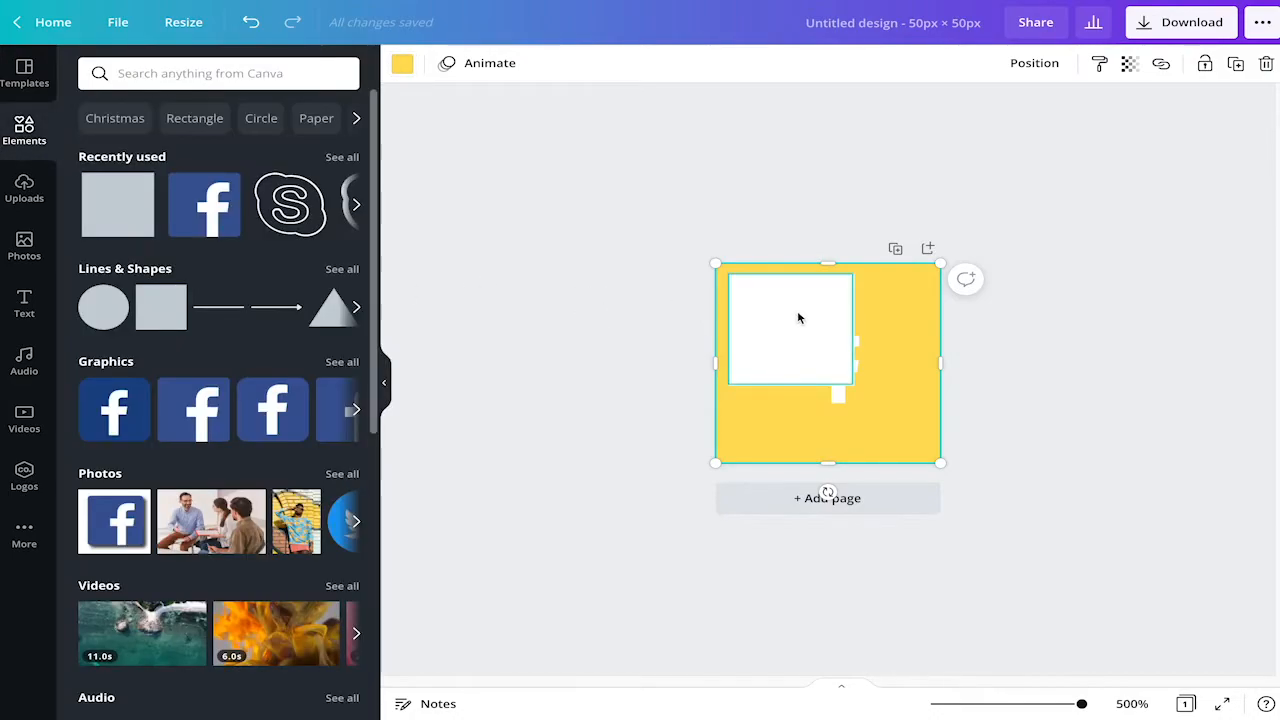
{"action": "left_click", "coordinate": [788, 311]}
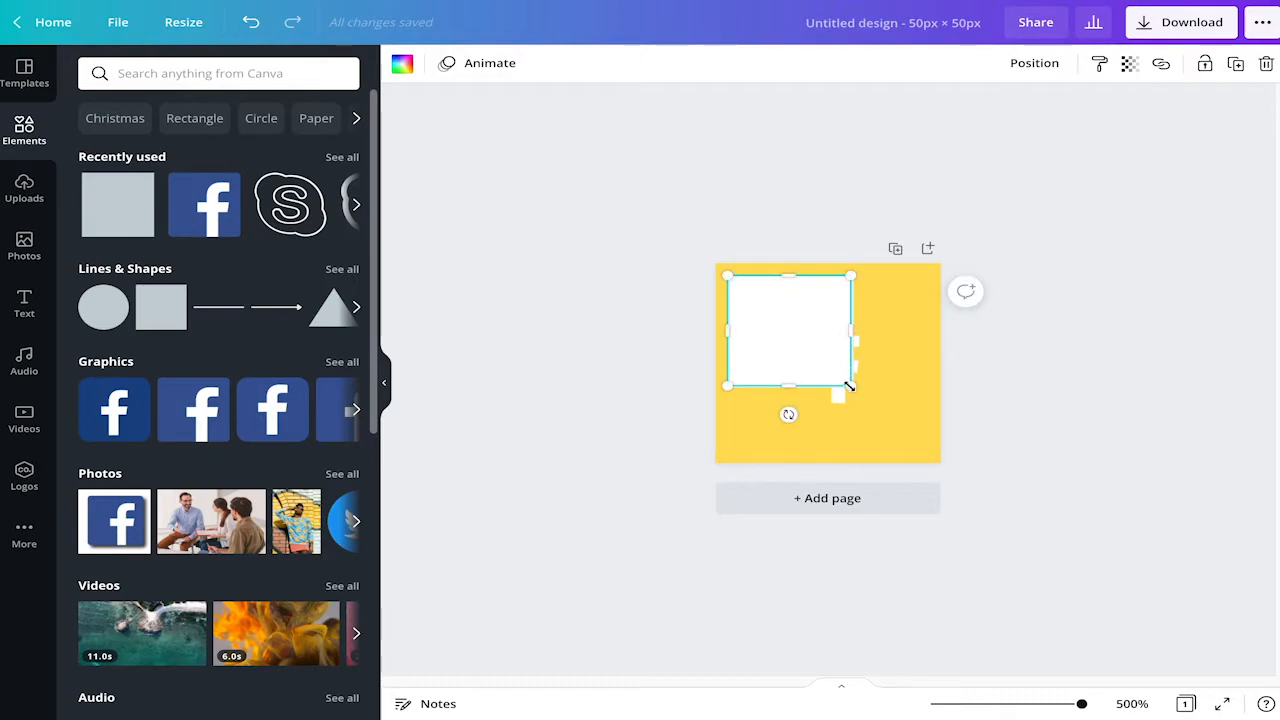
{"action": "left_click", "coordinate": [900, 430]}
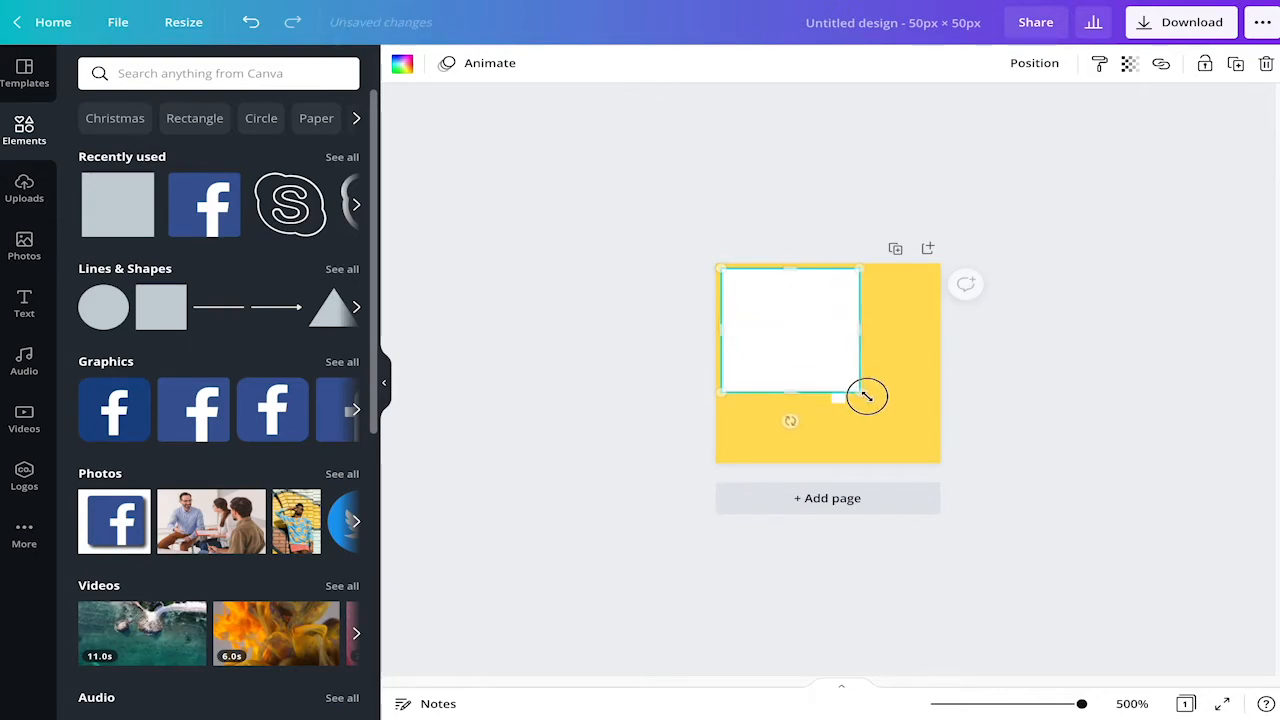
{"action": "left_click_drag", "start_coordinate": [865, 395], "coordinate": [922, 460]}
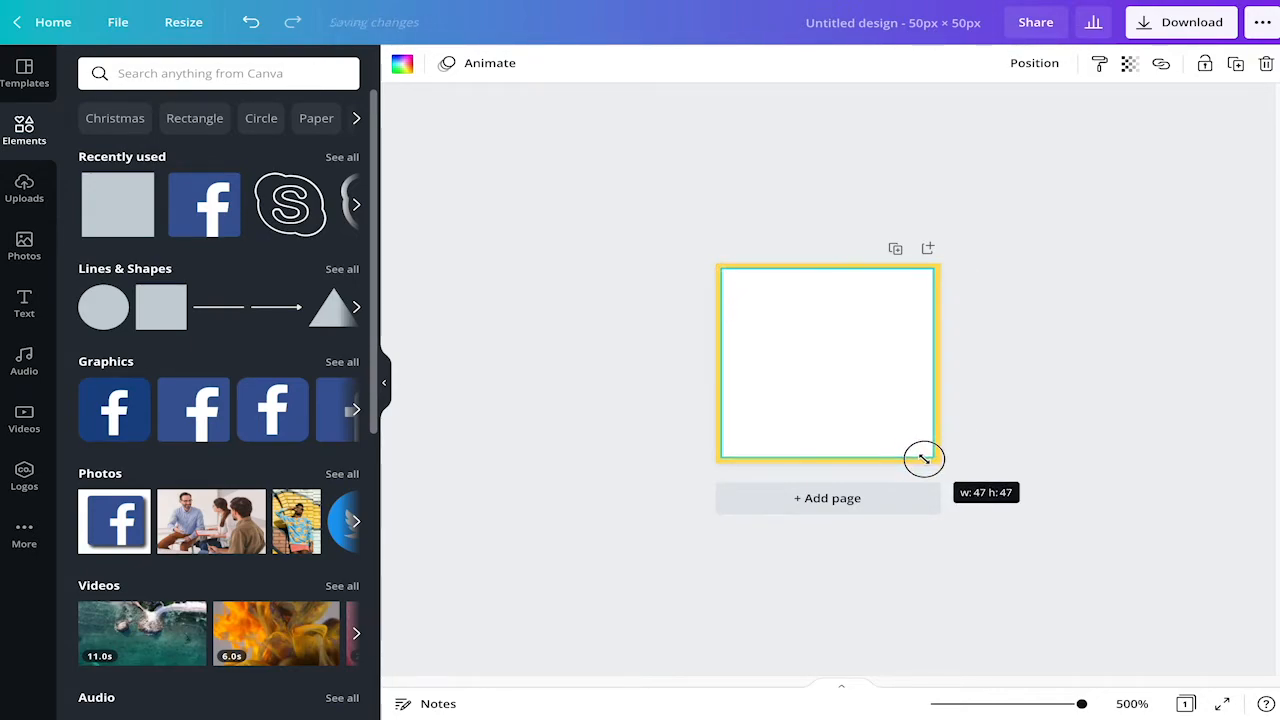
{"action": "right_click", "coordinate": [827, 360]}
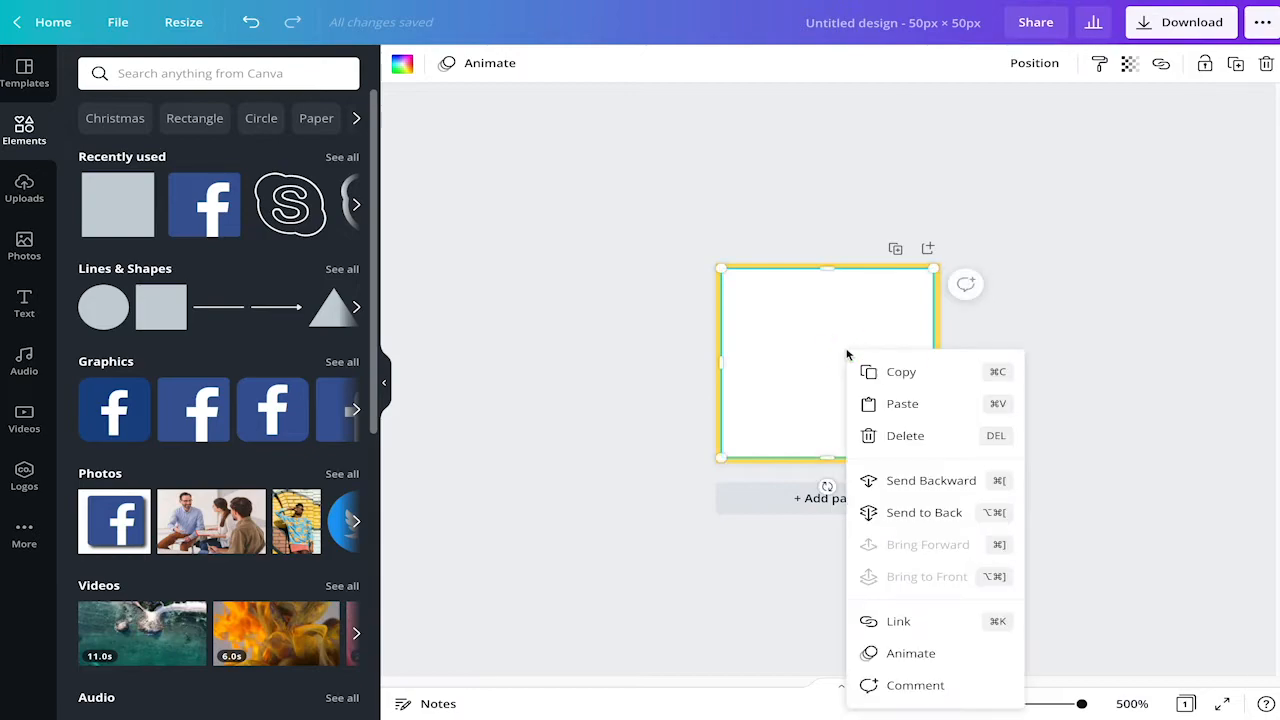
{"action": "mouse_move", "coordinate": [924, 512]}
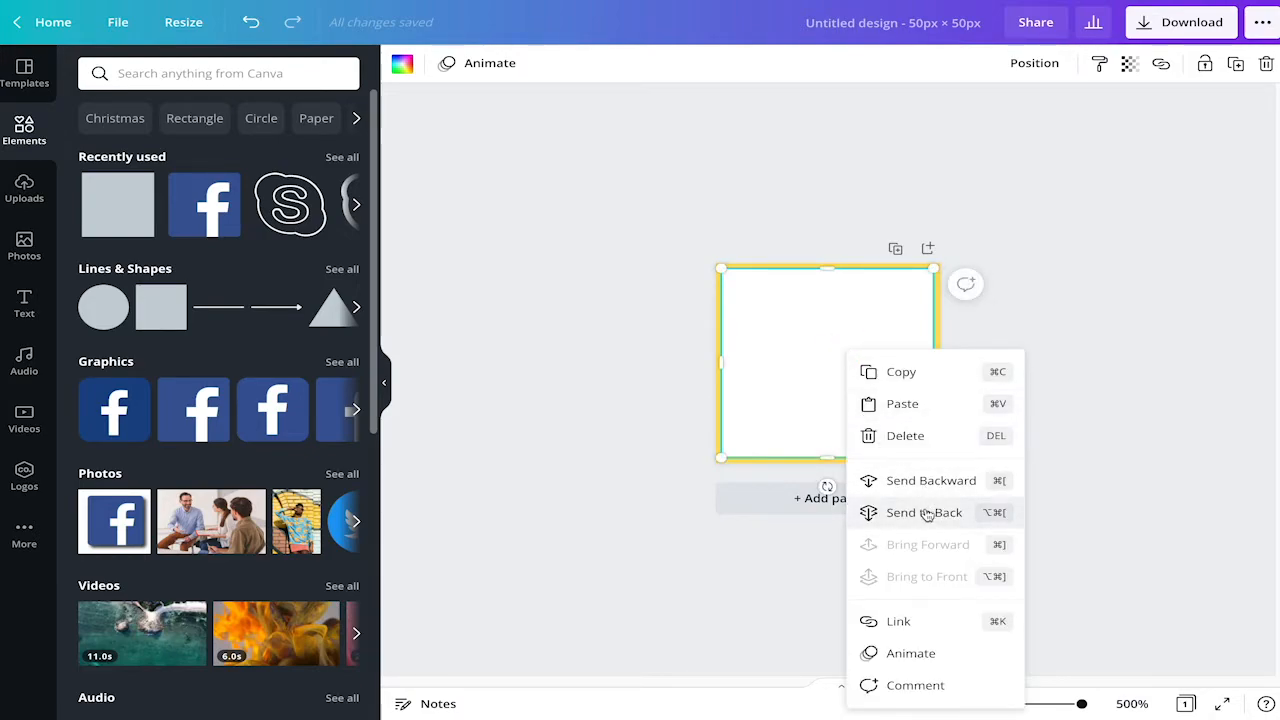
{"action": "mouse_move", "coordinate": [927, 481]}
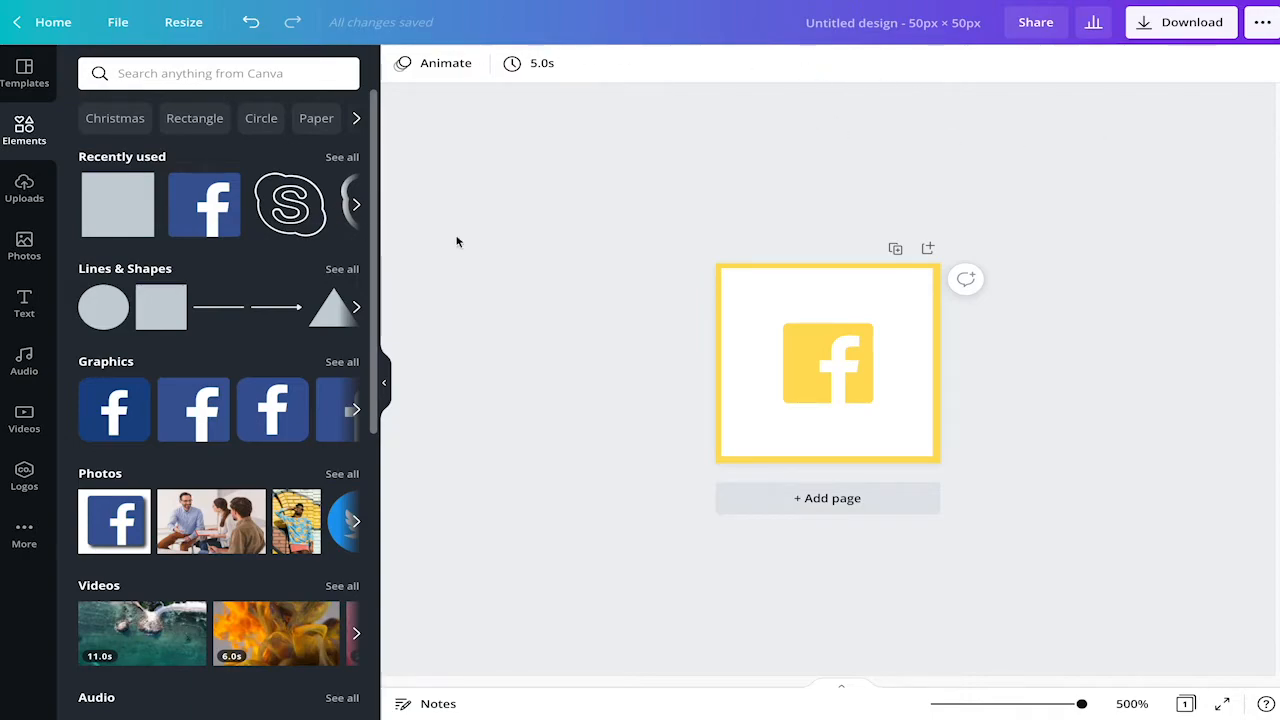
{"action": "mouse_move", "coordinate": [913, 121]}
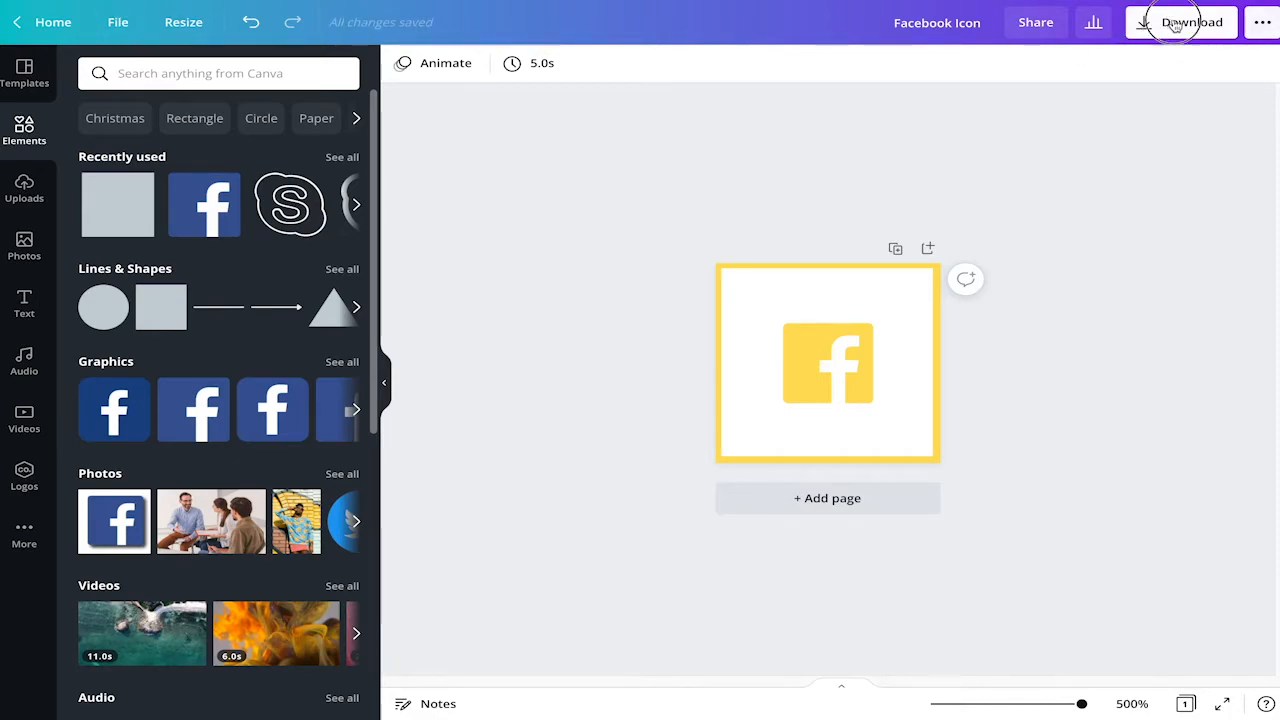
Download the Facebook Icon design as a PNG file.
{"action": "left_click", "coordinate": [1180, 22]}
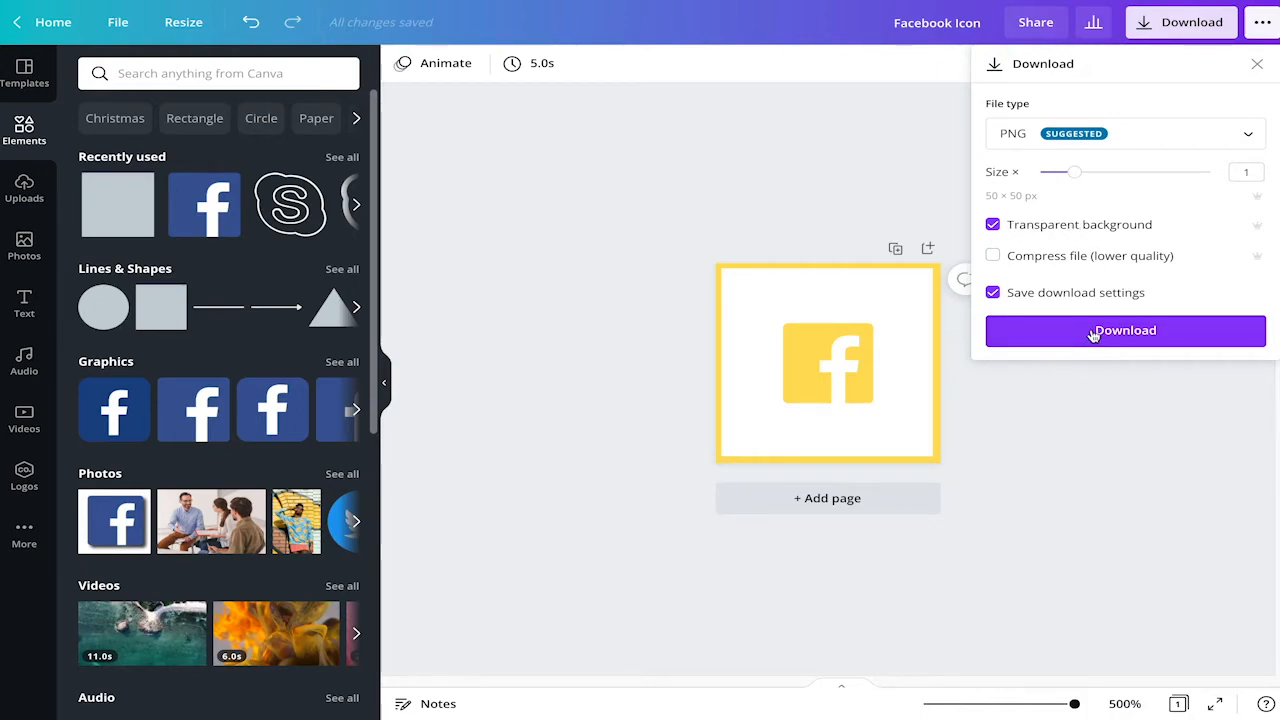
{"action": "left_click", "coordinate": [1124, 330]}
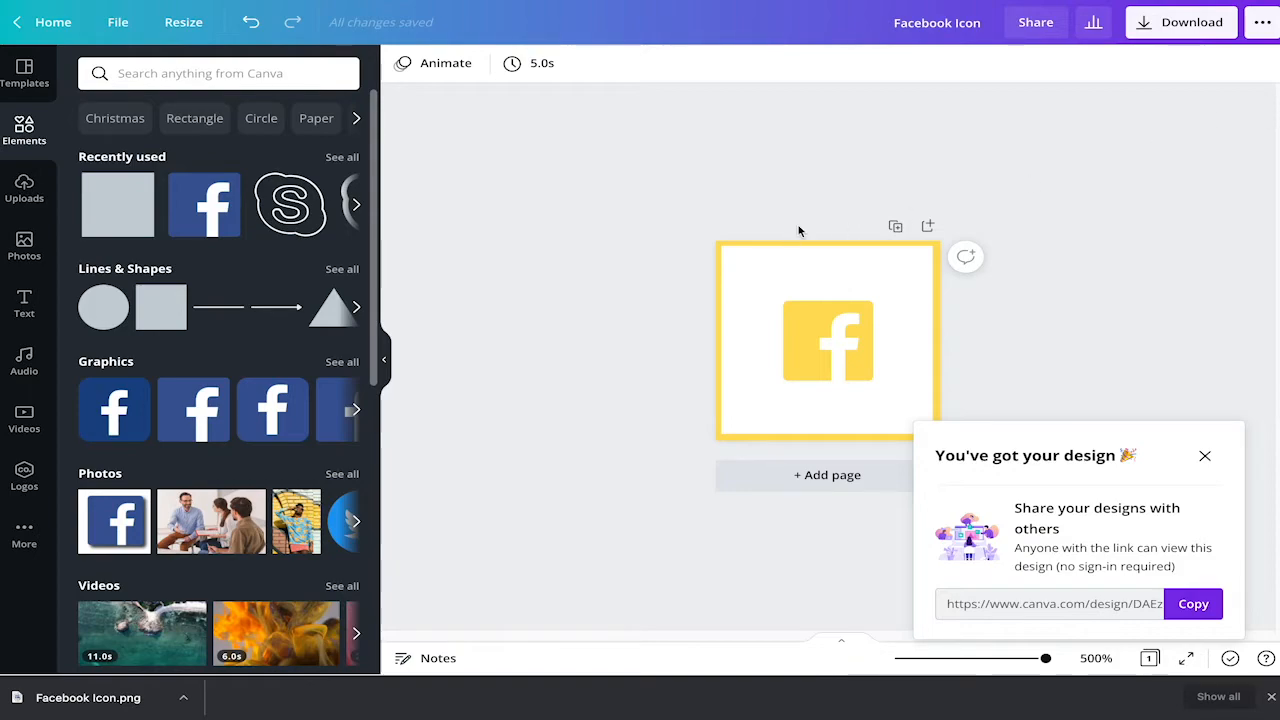
{"action": "mouse_move", "coordinate": [661, 261]}
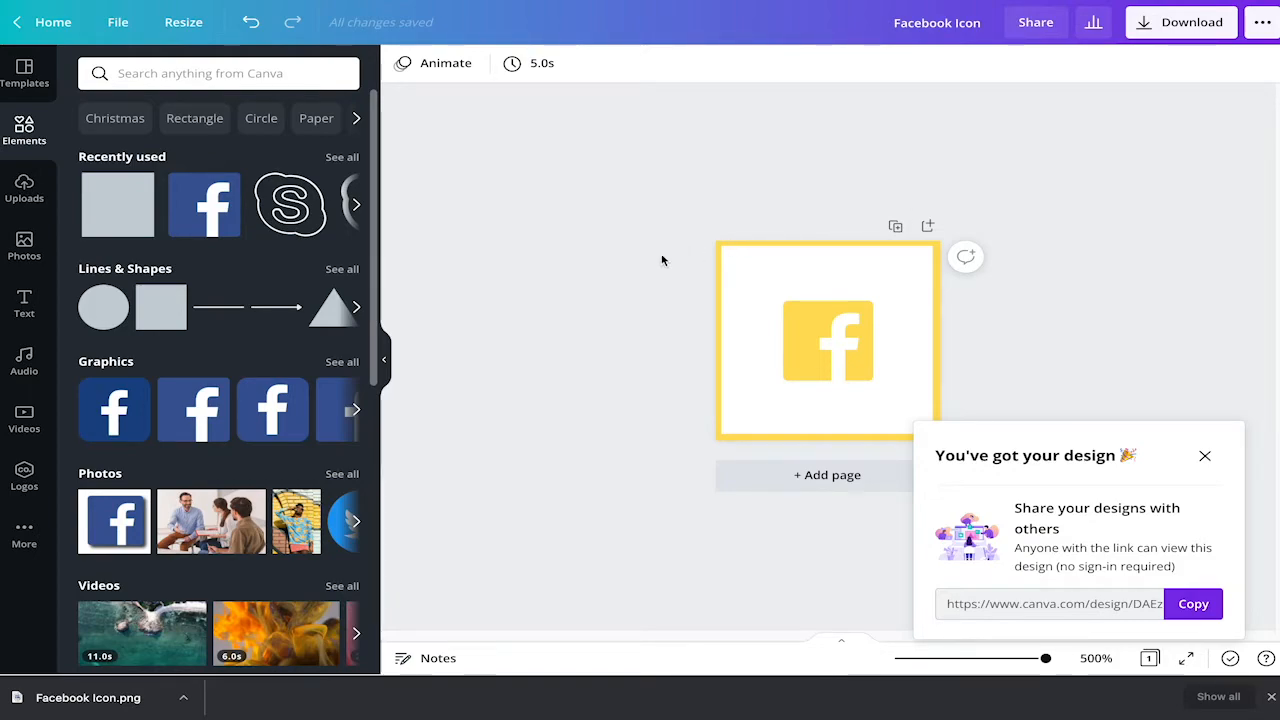
{"action": "mouse_move", "coordinate": [614, 264]}
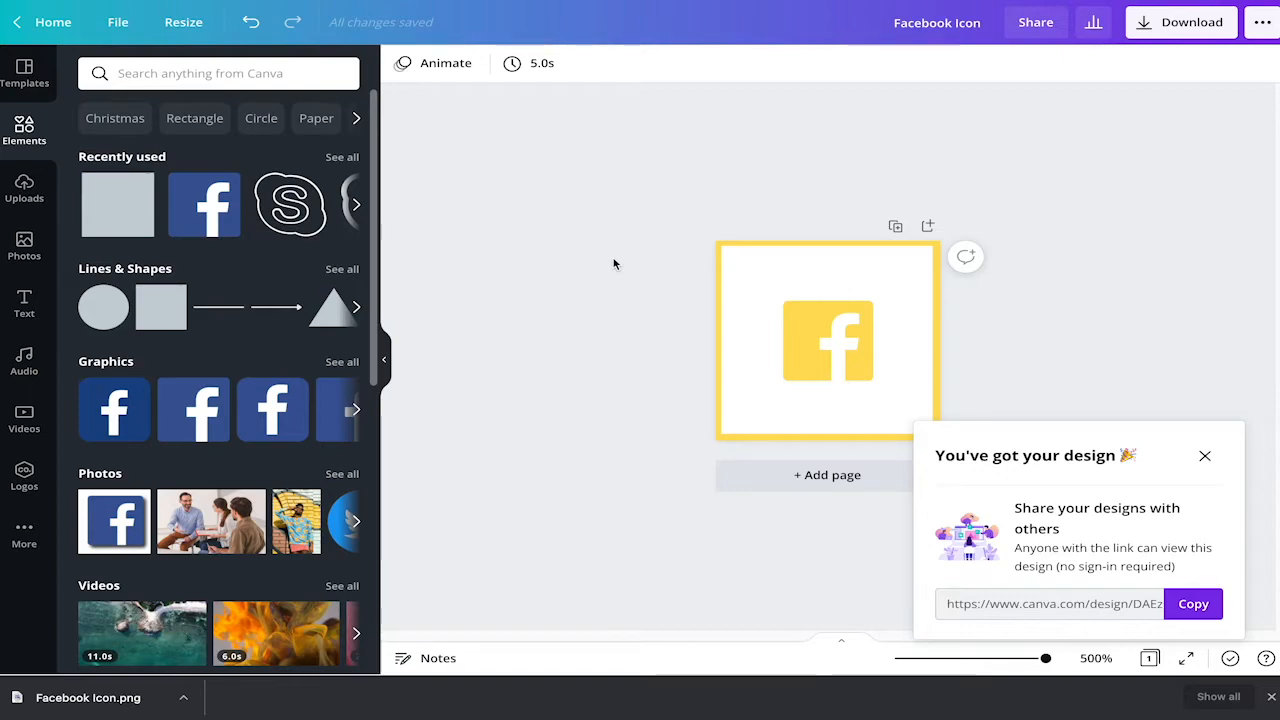
{"action": "mouse_move", "coordinate": [519, 294]}
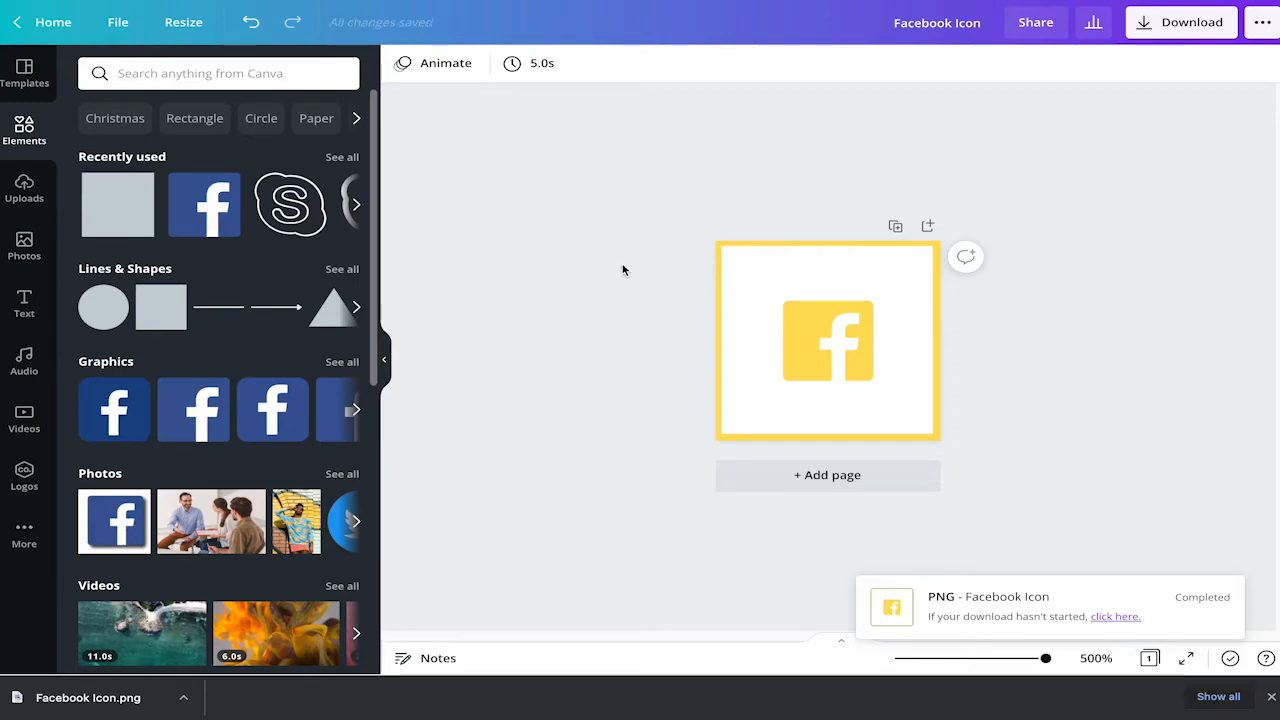
{"action": "mouse_move", "coordinate": [587, 288]}
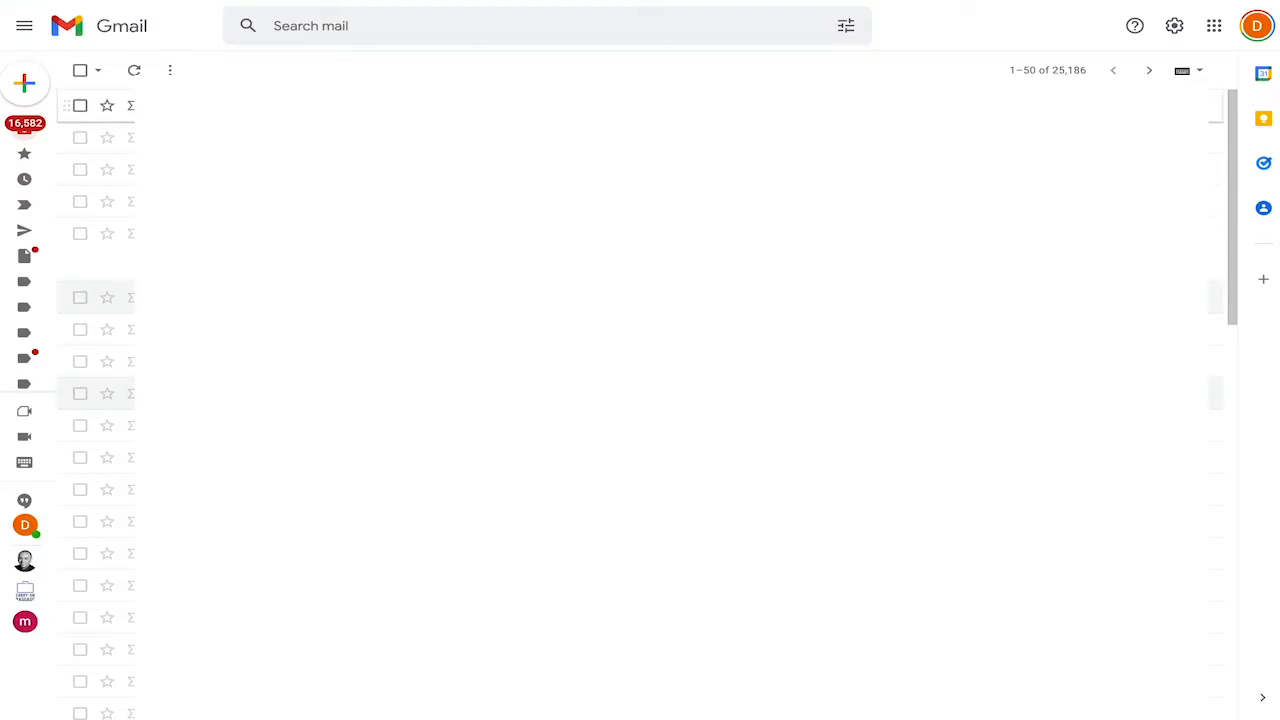
{"action": "mouse_move", "coordinate": [1174, 25]}
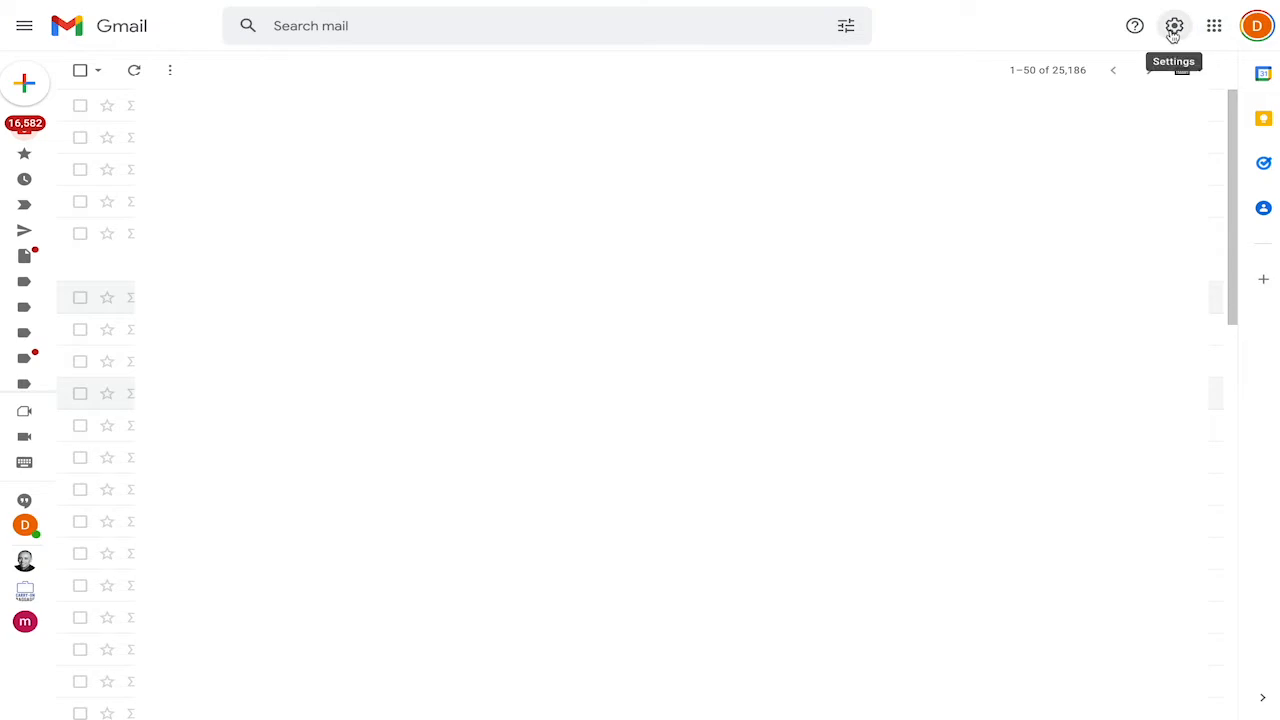
Use the gear's quick settings to reach 'See all settings' on the General tab.
{"action": "left_click", "coordinate": [1174, 25]}
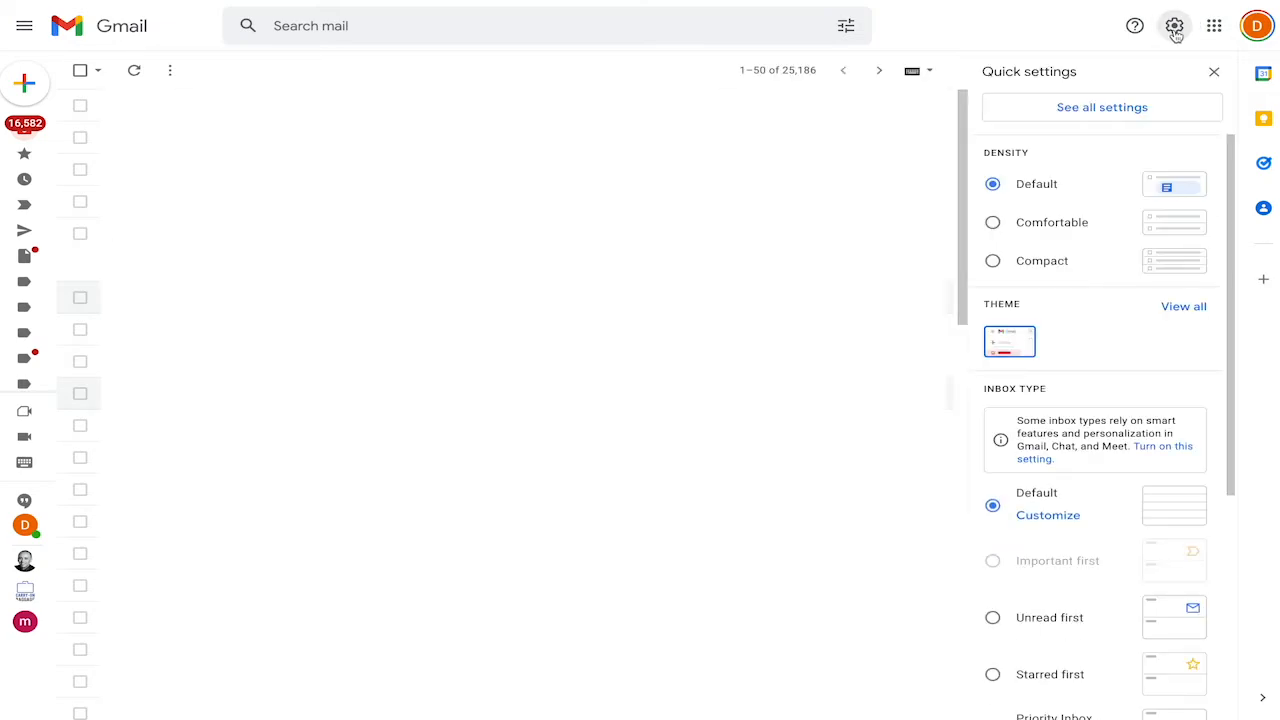
{"action": "mouse_move", "coordinate": [1118, 270]}
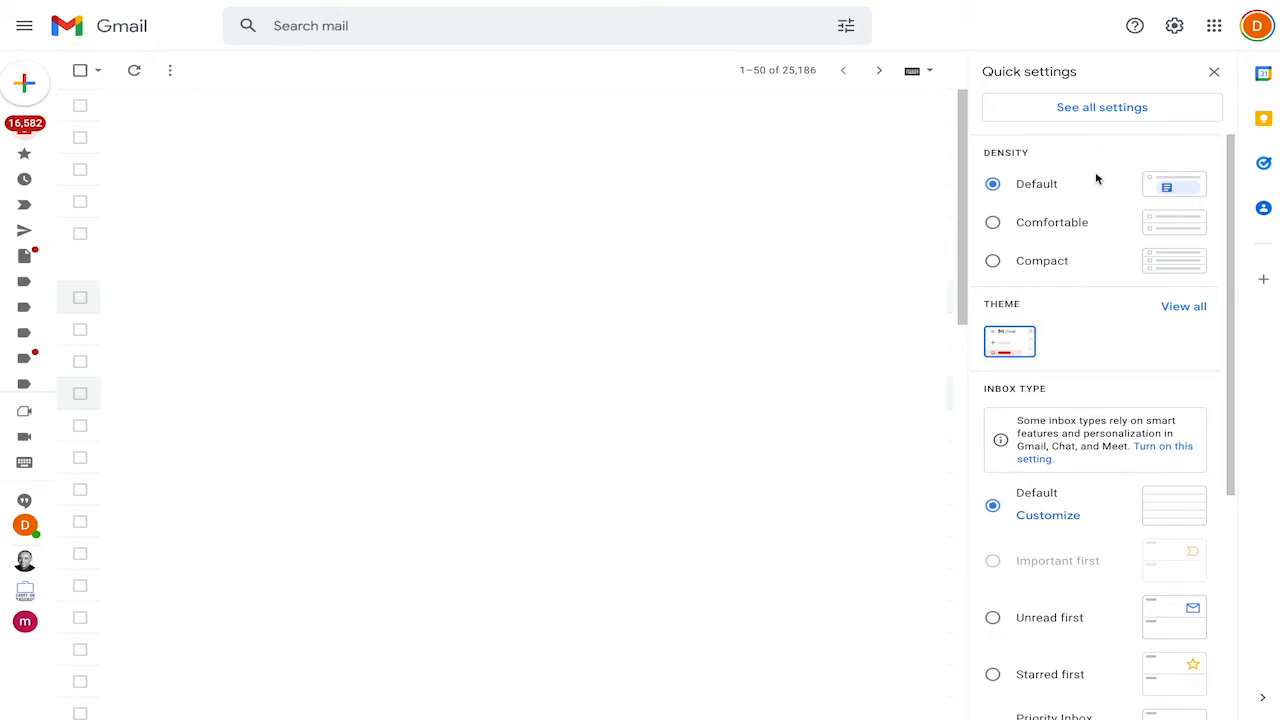
{"action": "mouse_move", "coordinate": [1102, 108]}
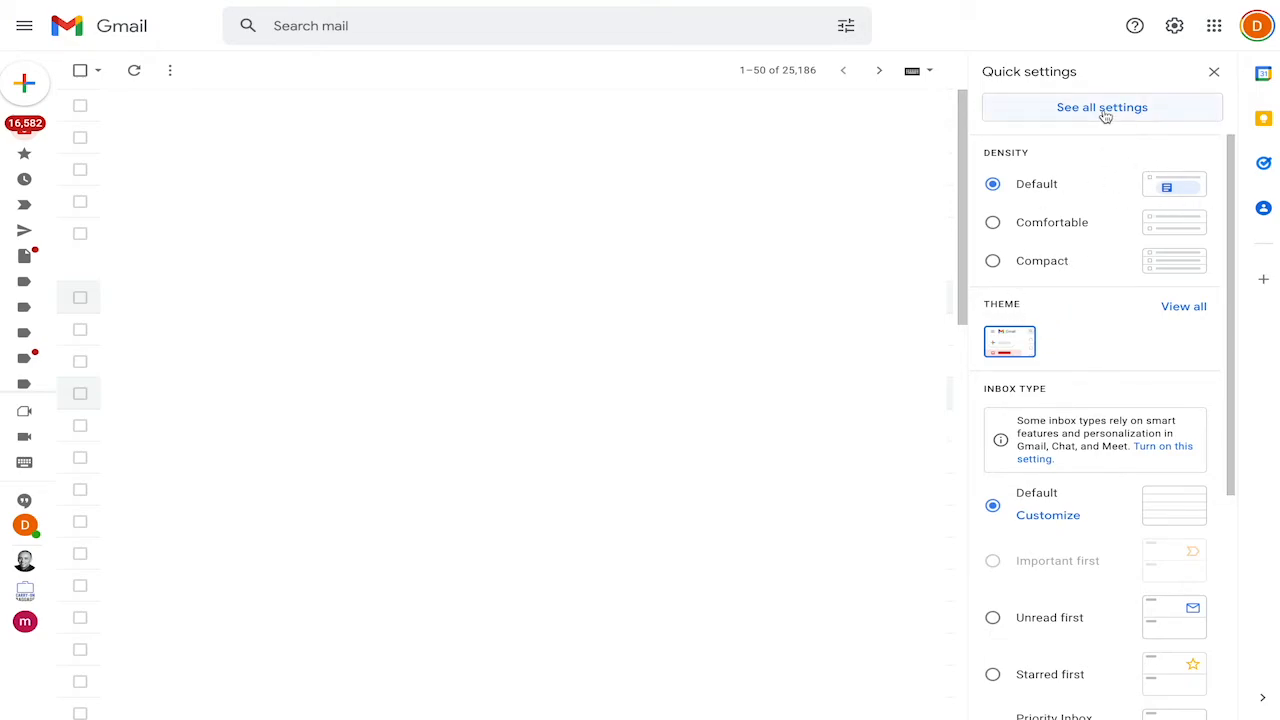
{"action": "left_click", "coordinate": [1101, 107]}
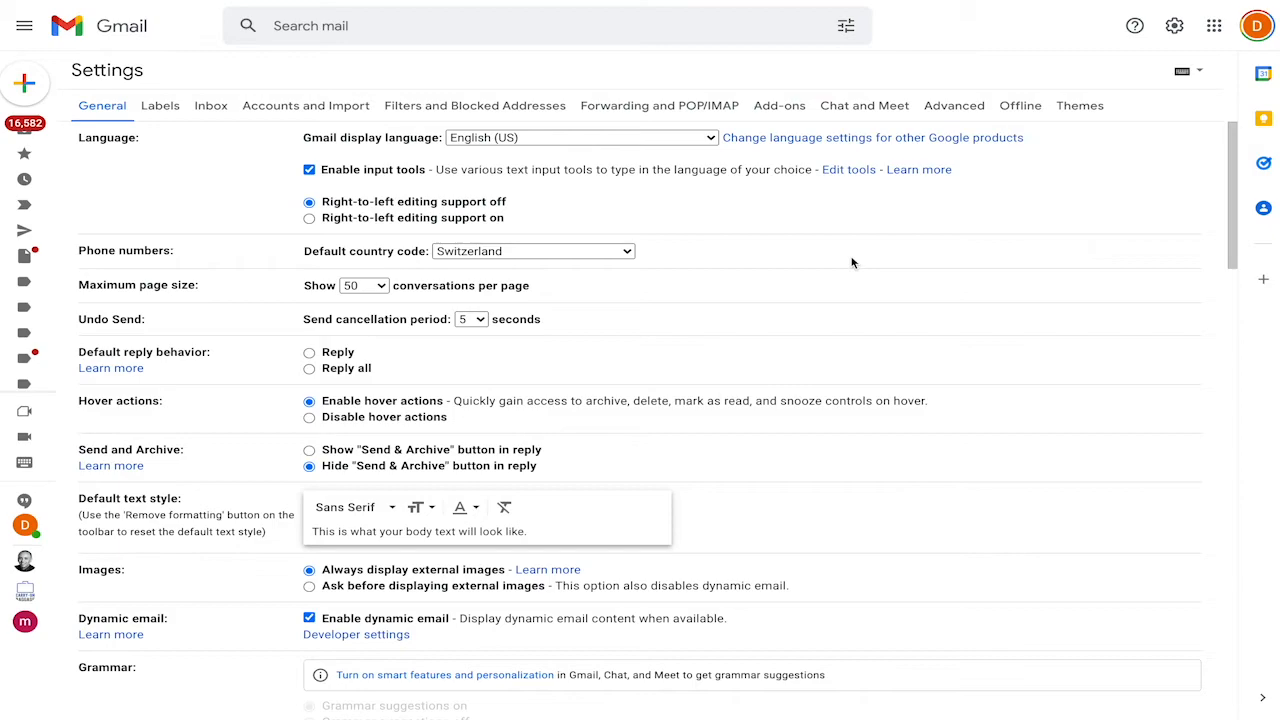
{"action": "mouse_move", "coordinate": [1120, 349]}
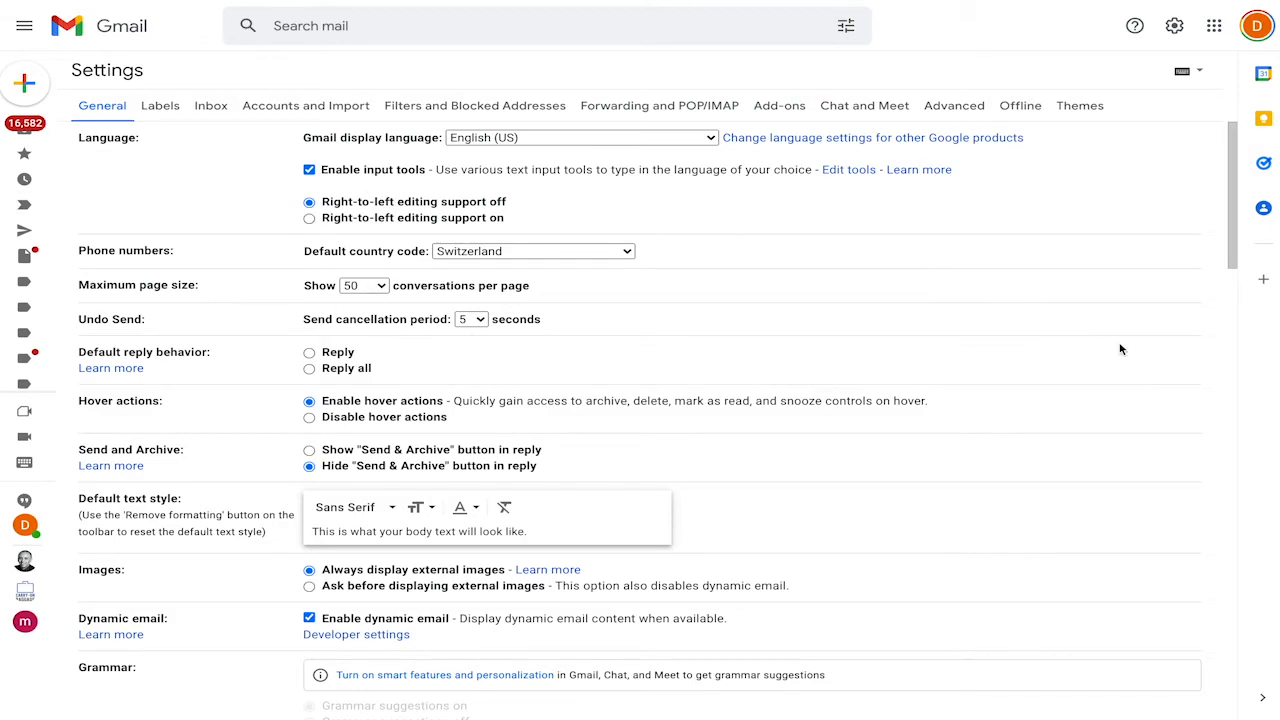
{"action": "mouse_move", "coordinate": [1084, 368]}
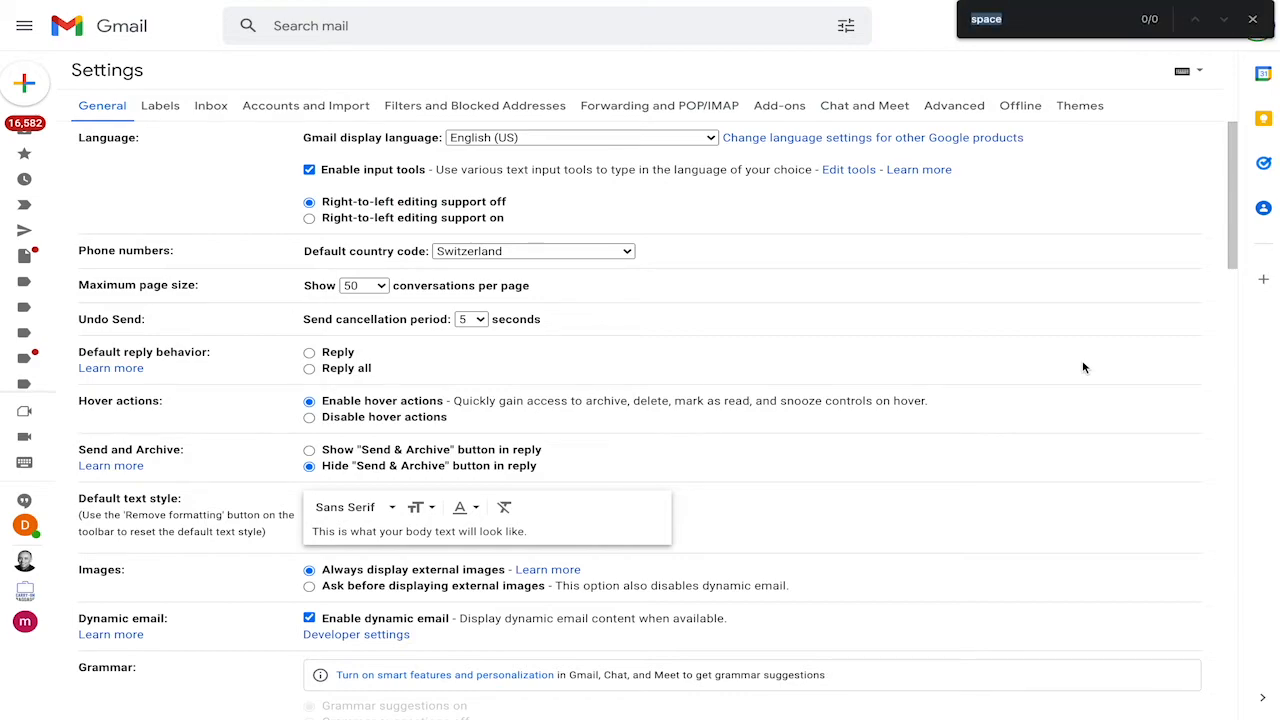
Find the signature section and create a new signature named 'Signature Max Mustermann'.
{"action": "type", "text": "signatur"}
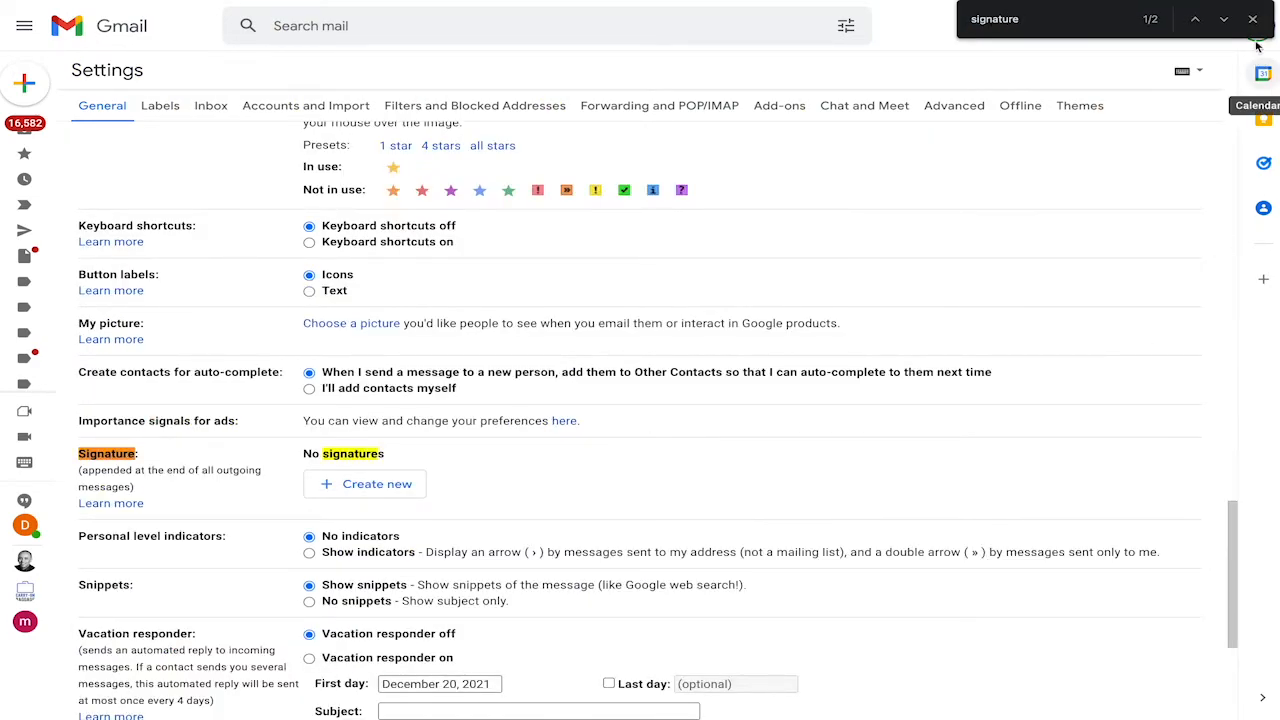
{"action": "left_click", "coordinate": [1251, 19]}
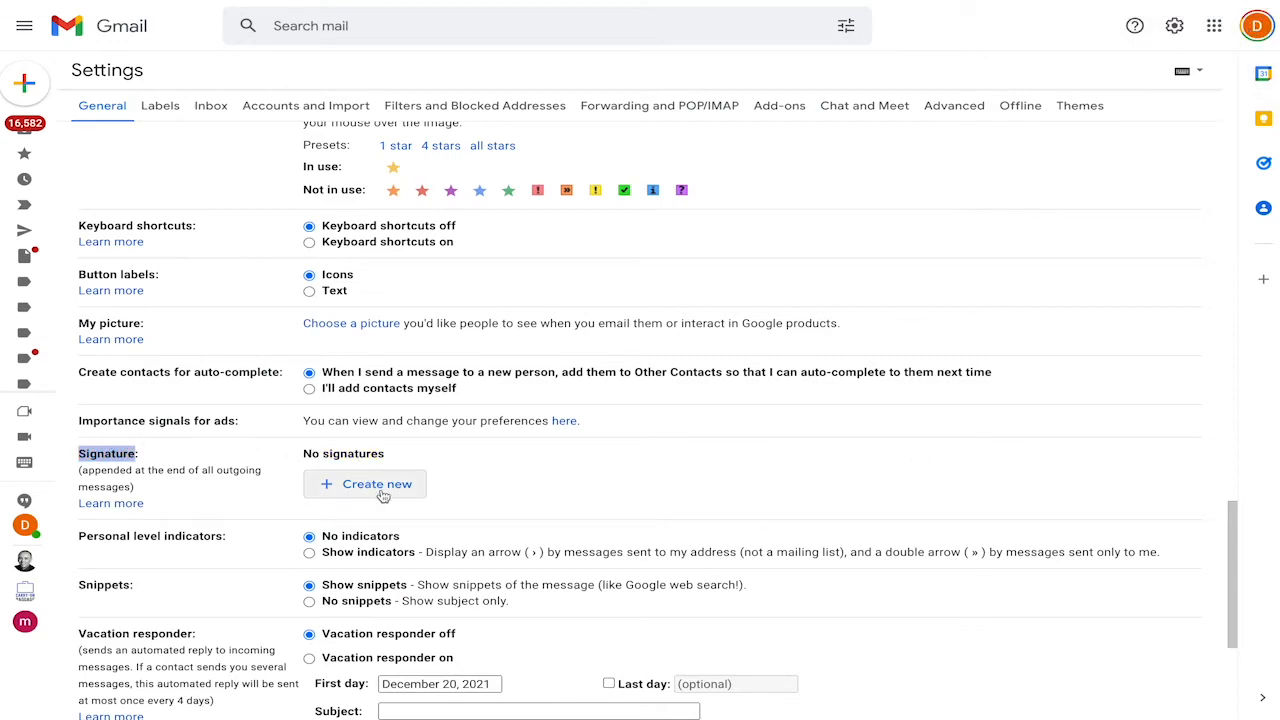
{"action": "left_click", "coordinate": [365, 484]}
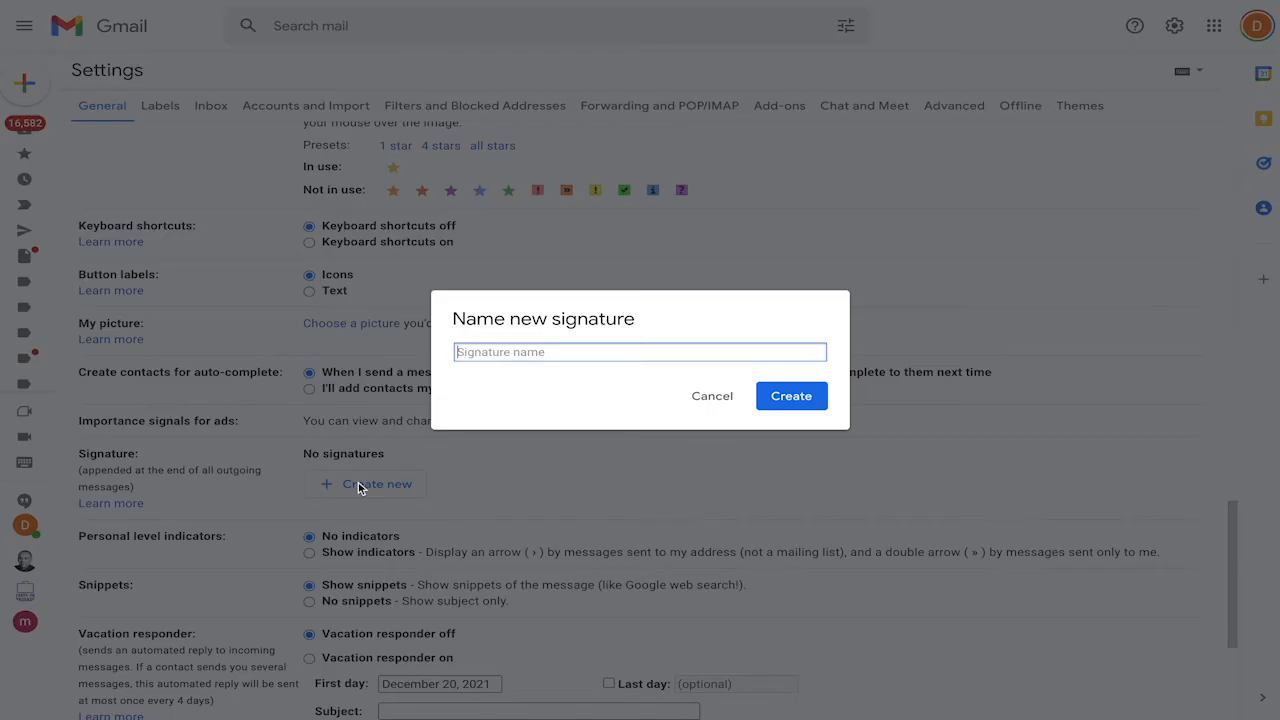
{"action": "mouse_move", "coordinate": [602, 382]}
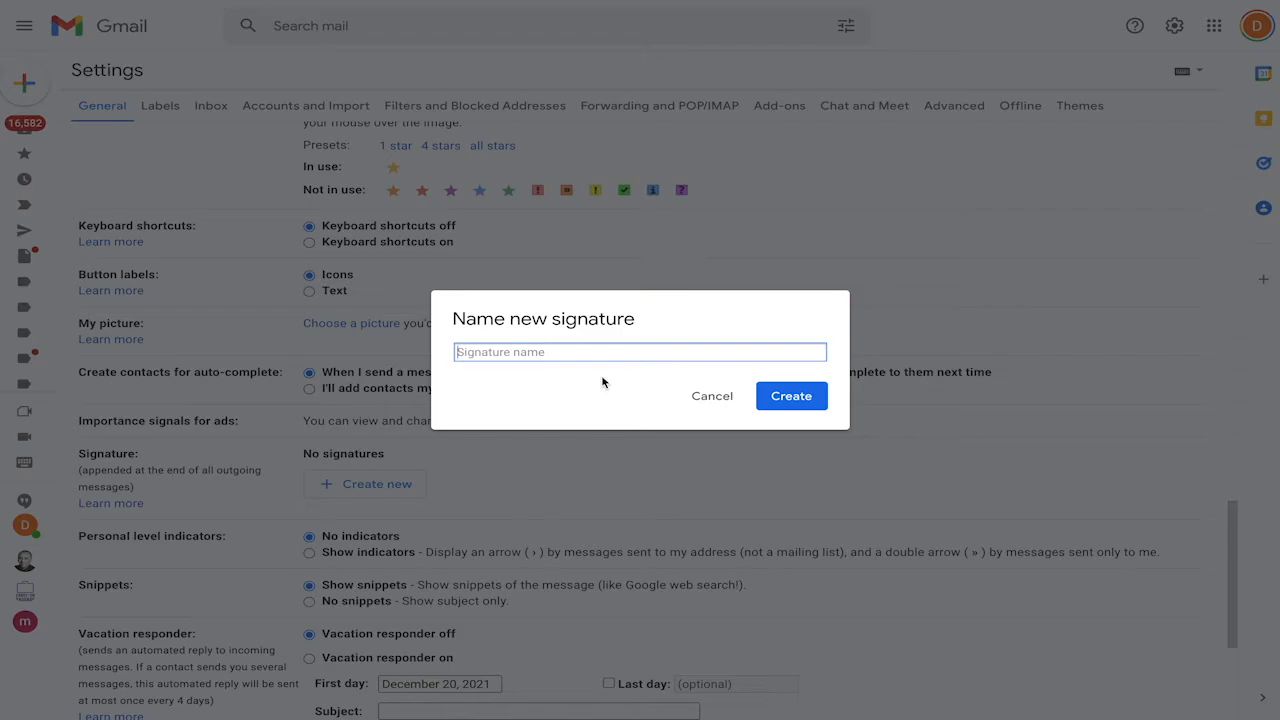
{"action": "type", "text": "Signat"}
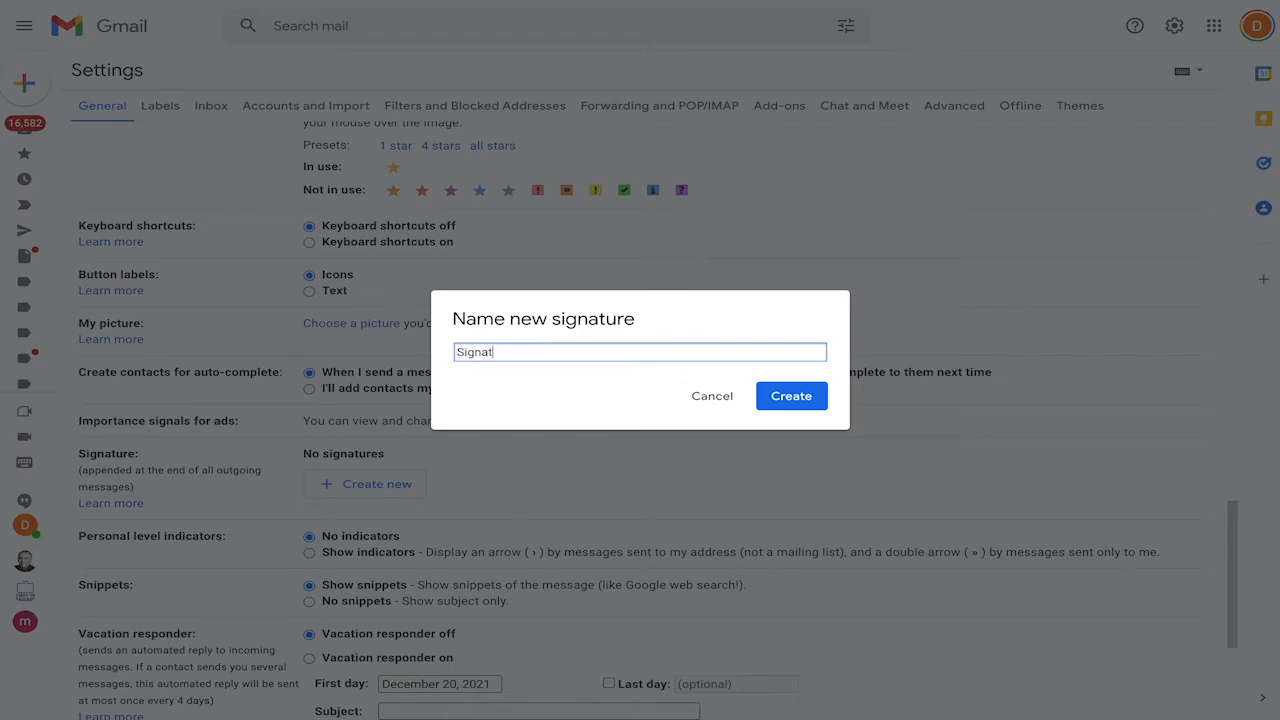
{"action": "type", "text": "ure Ma"}
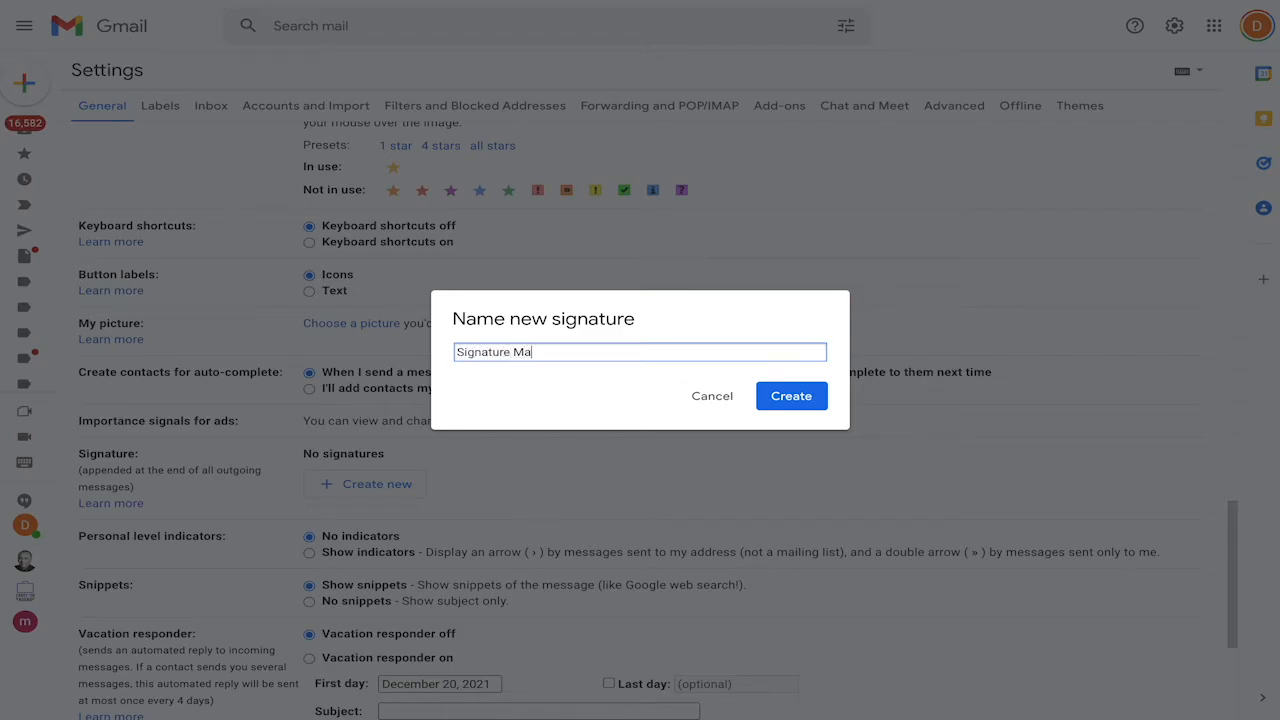
{"action": "type", "text": "x Mustermann"}
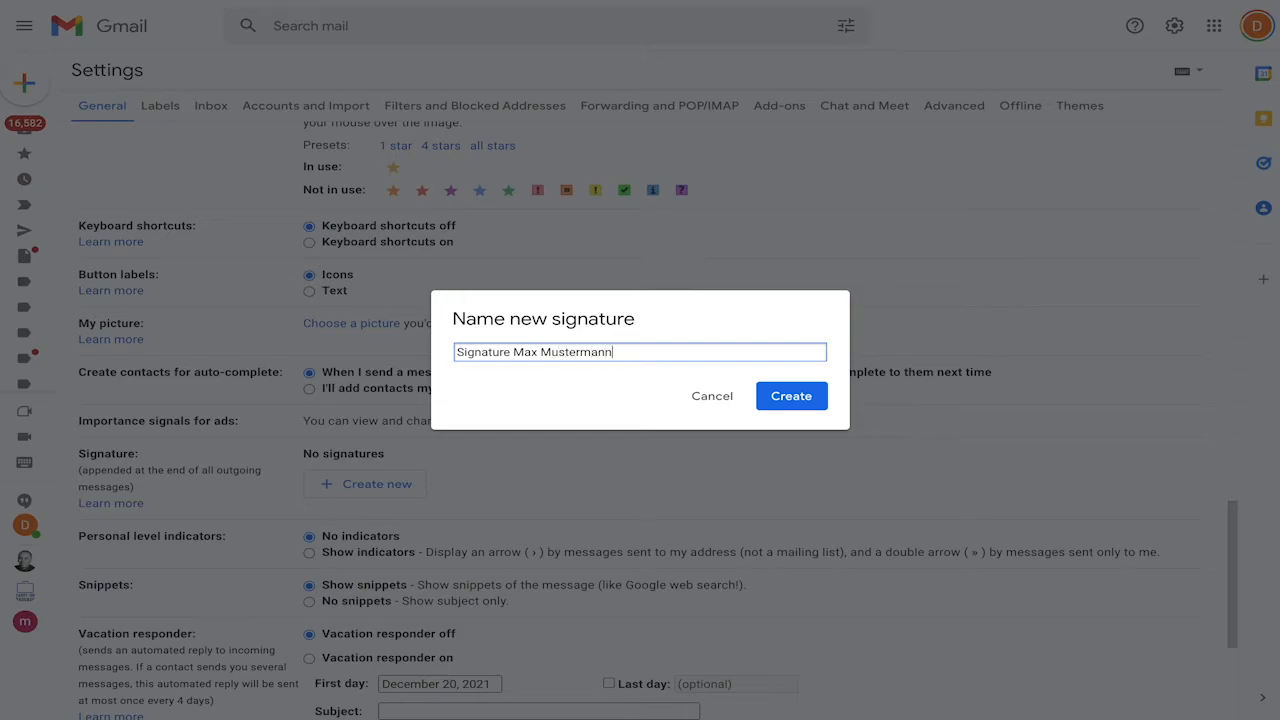
{"action": "left_click", "coordinate": [790, 395]}
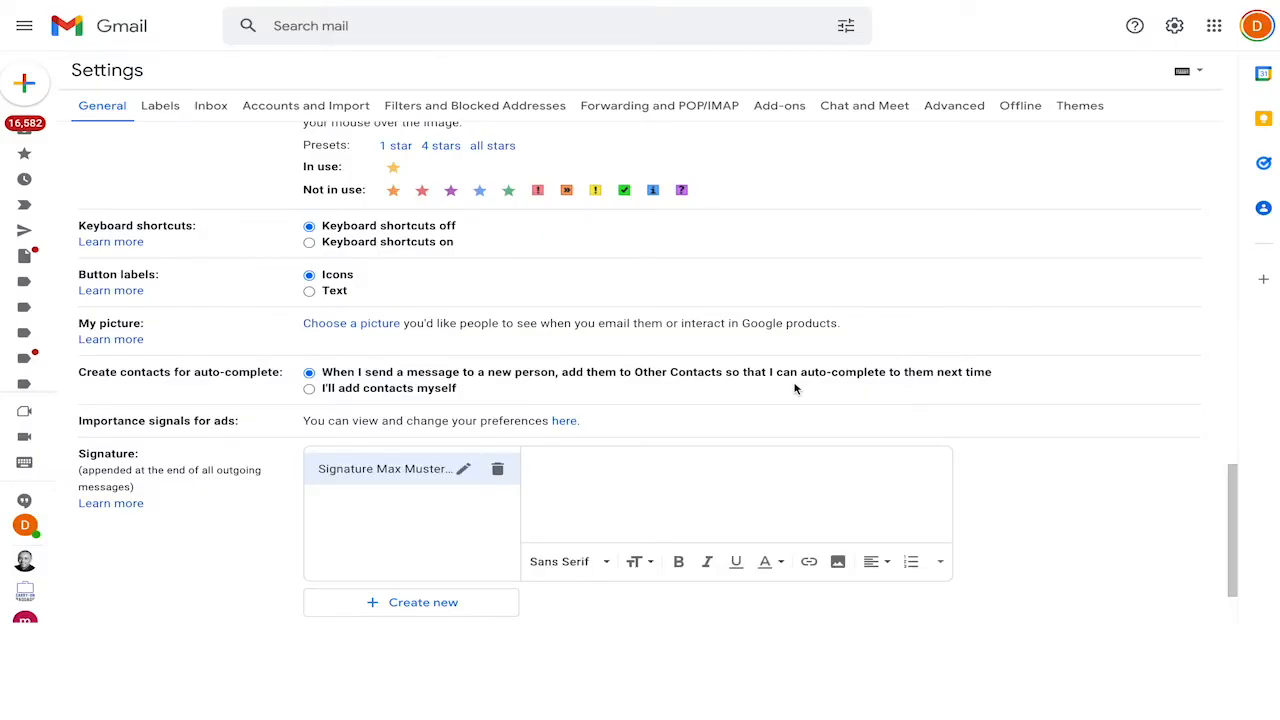
Upload the email signature PNG from the Desktop into the signature editor.
{"action": "scroll", "scroll_direction": "down", "scroll_amount": 3}
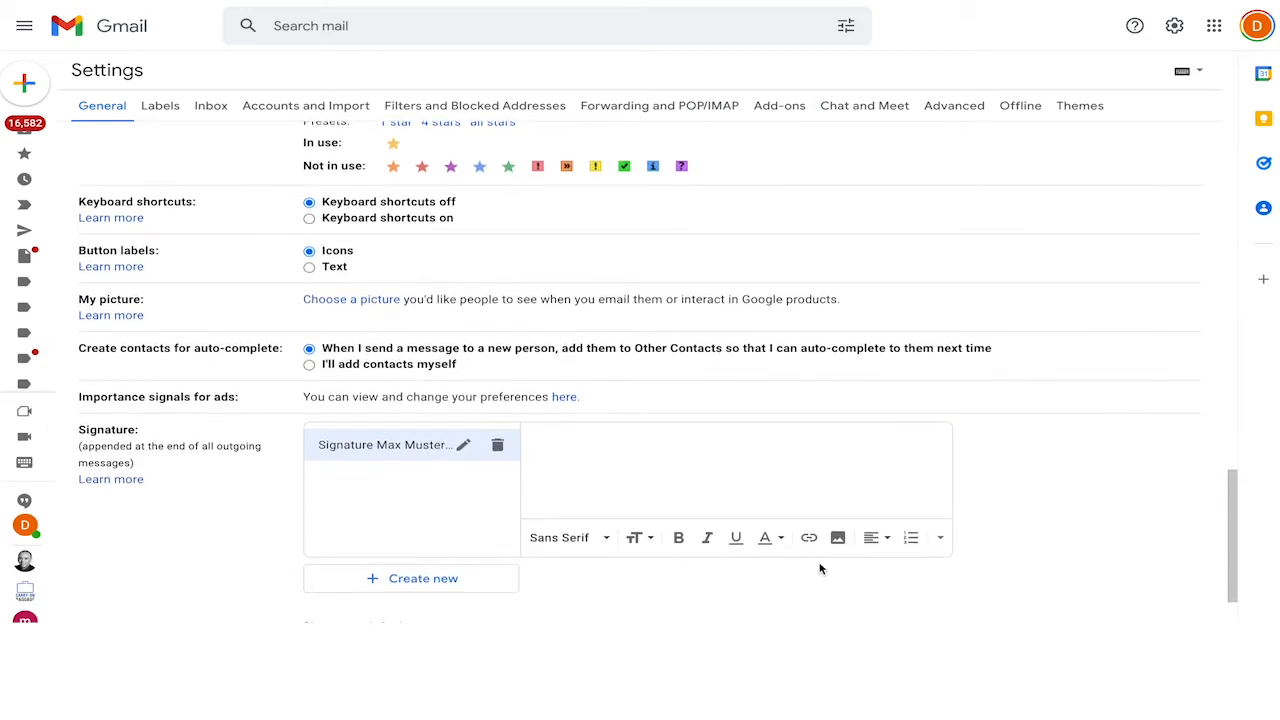
{"action": "mouse_move", "coordinate": [837, 538]}
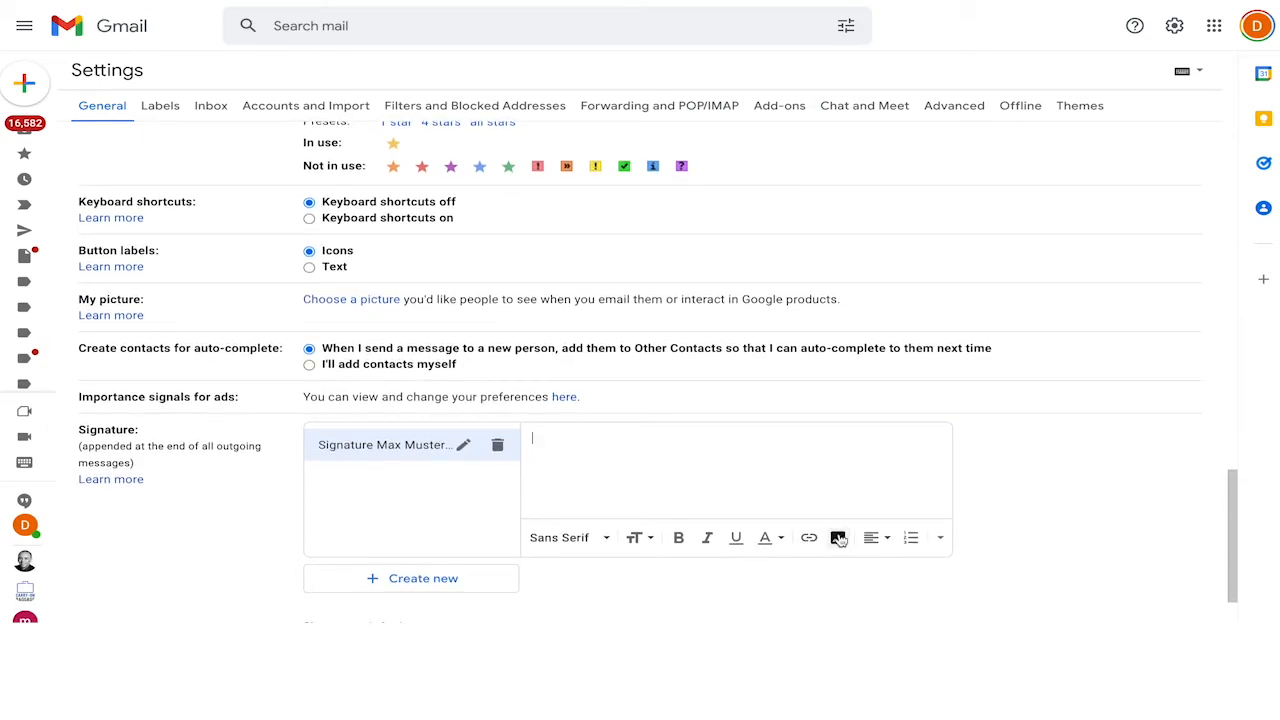
{"action": "left_click", "coordinate": [839, 538]}
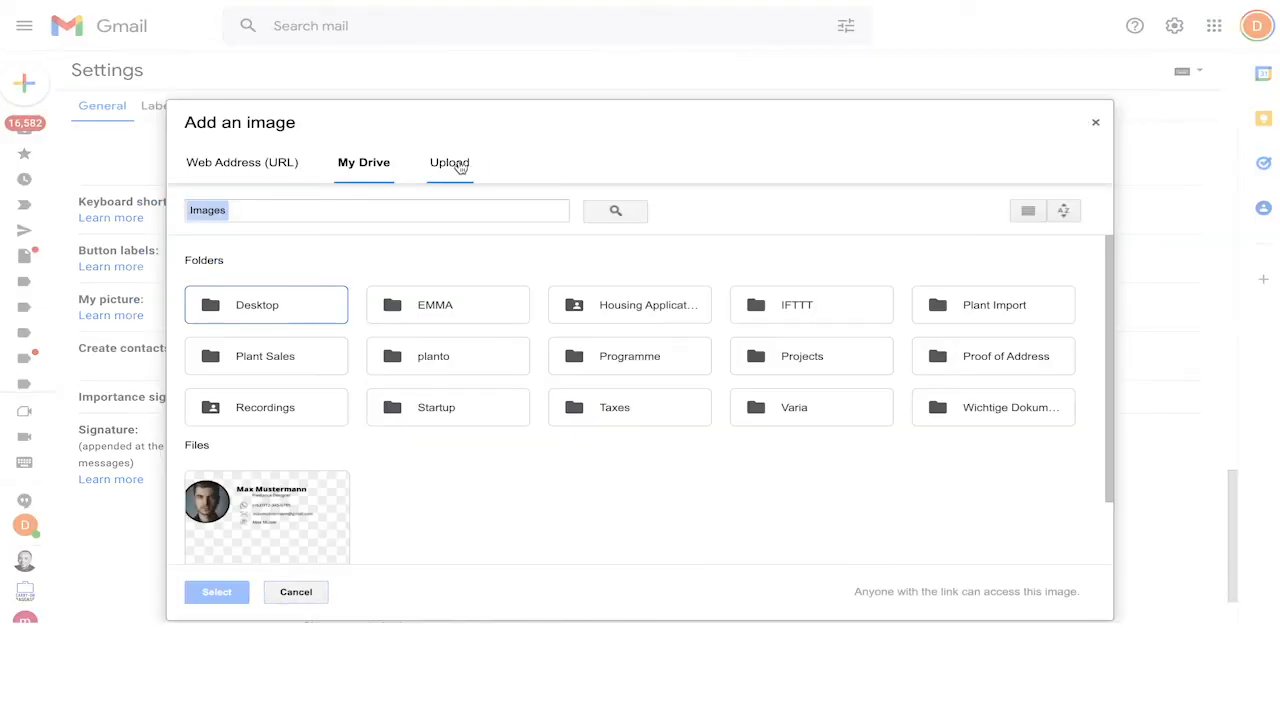
{"action": "left_click", "coordinate": [448, 162]}
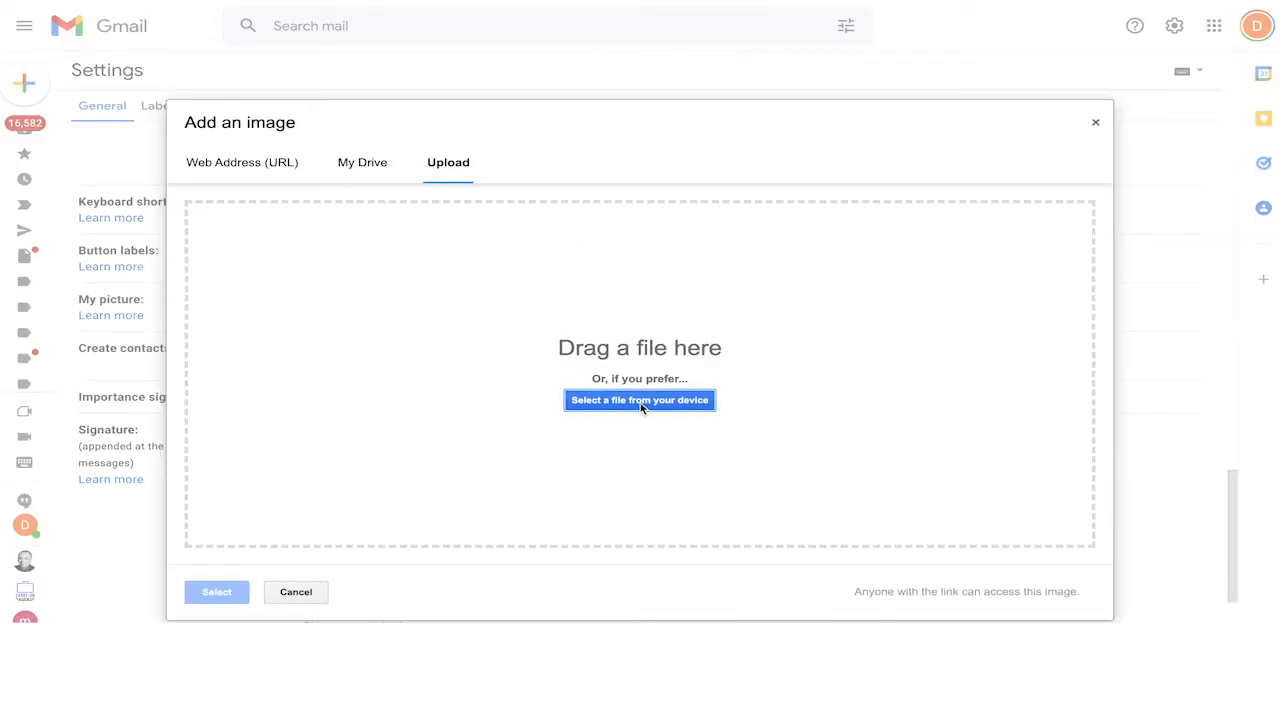
{"action": "left_click", "coordinate": [639, 400]}
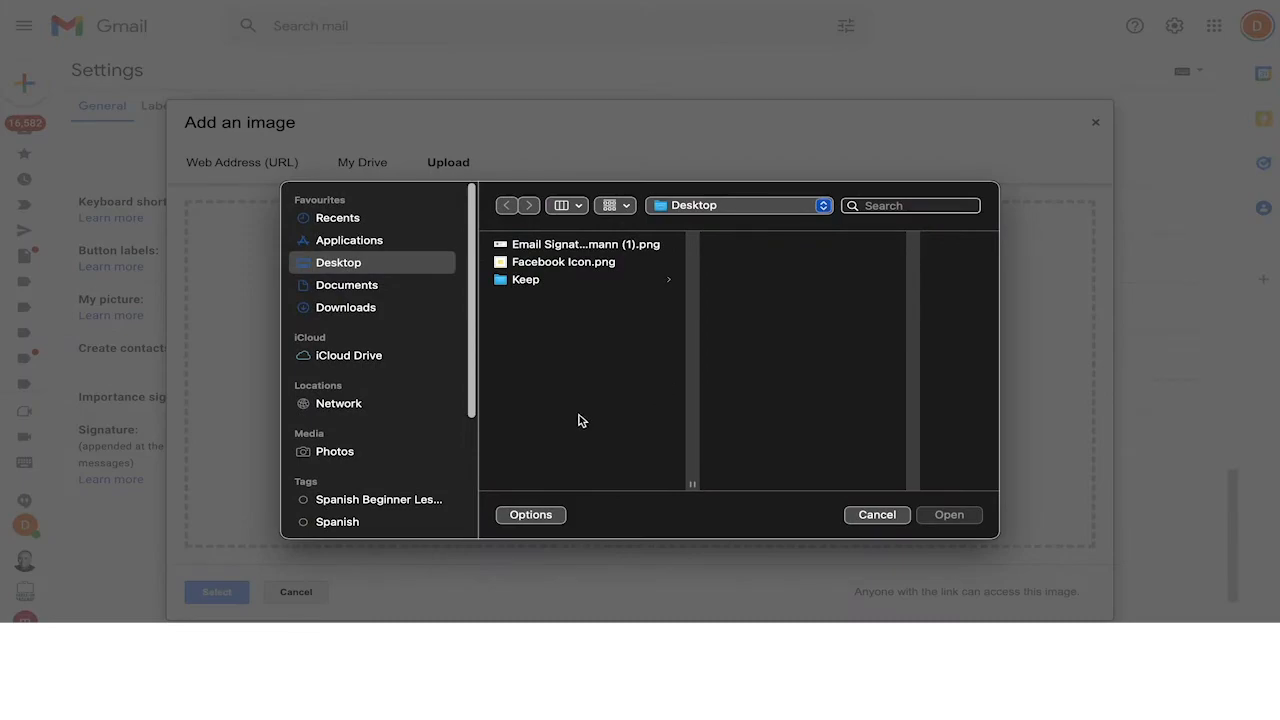
{"action": "left_click", "coordinate": [586, 244]}
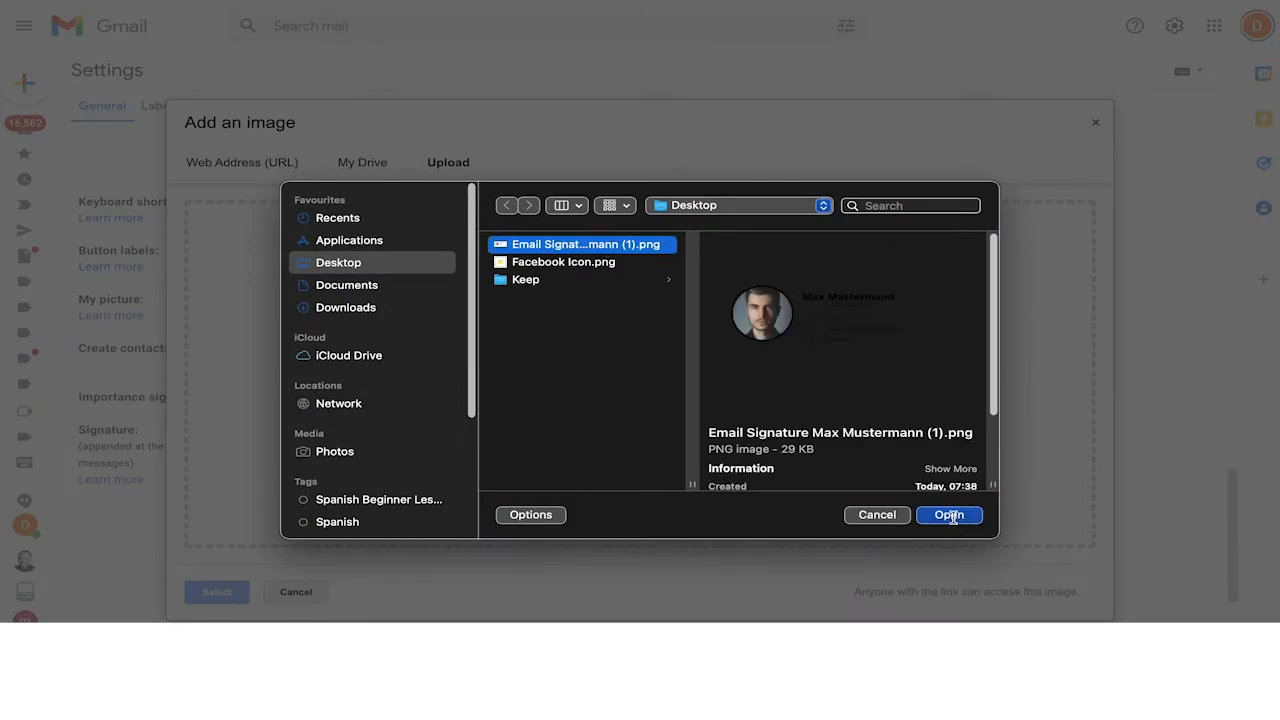
{"action": "left_click", "coordinate": [948, 515]}
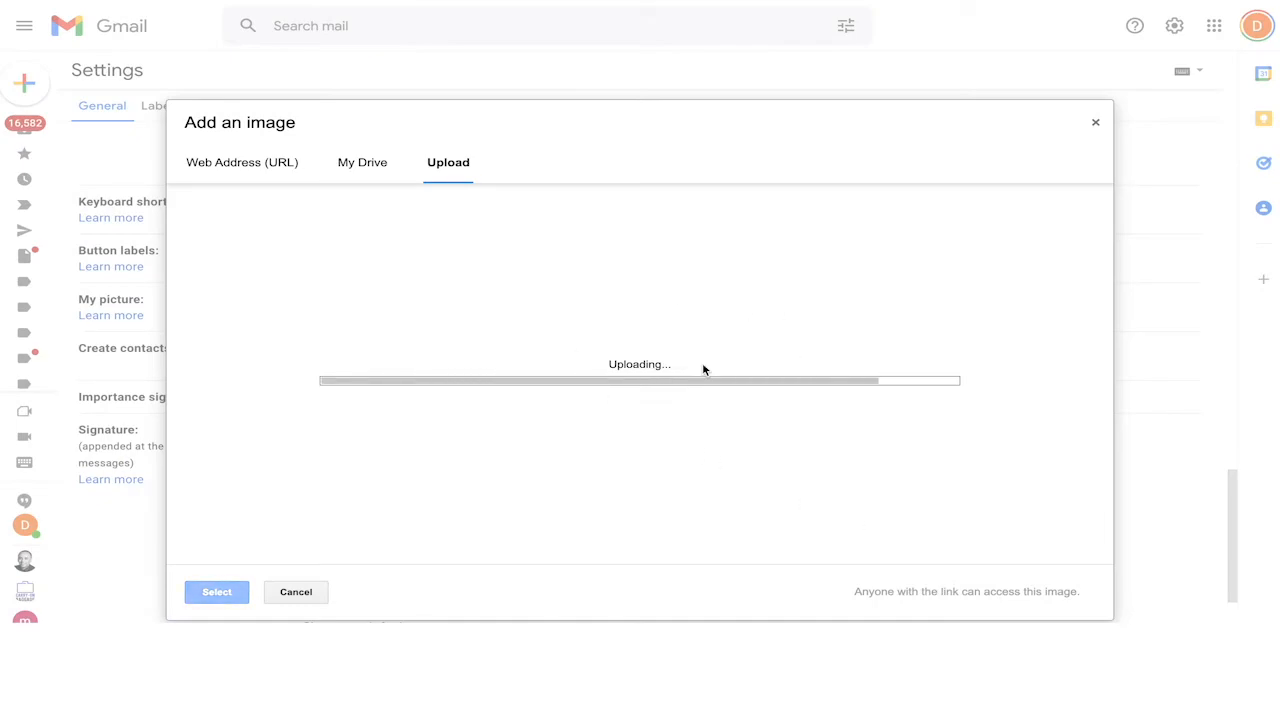
{"action": "left_click", "coordinate": [216, 591]}
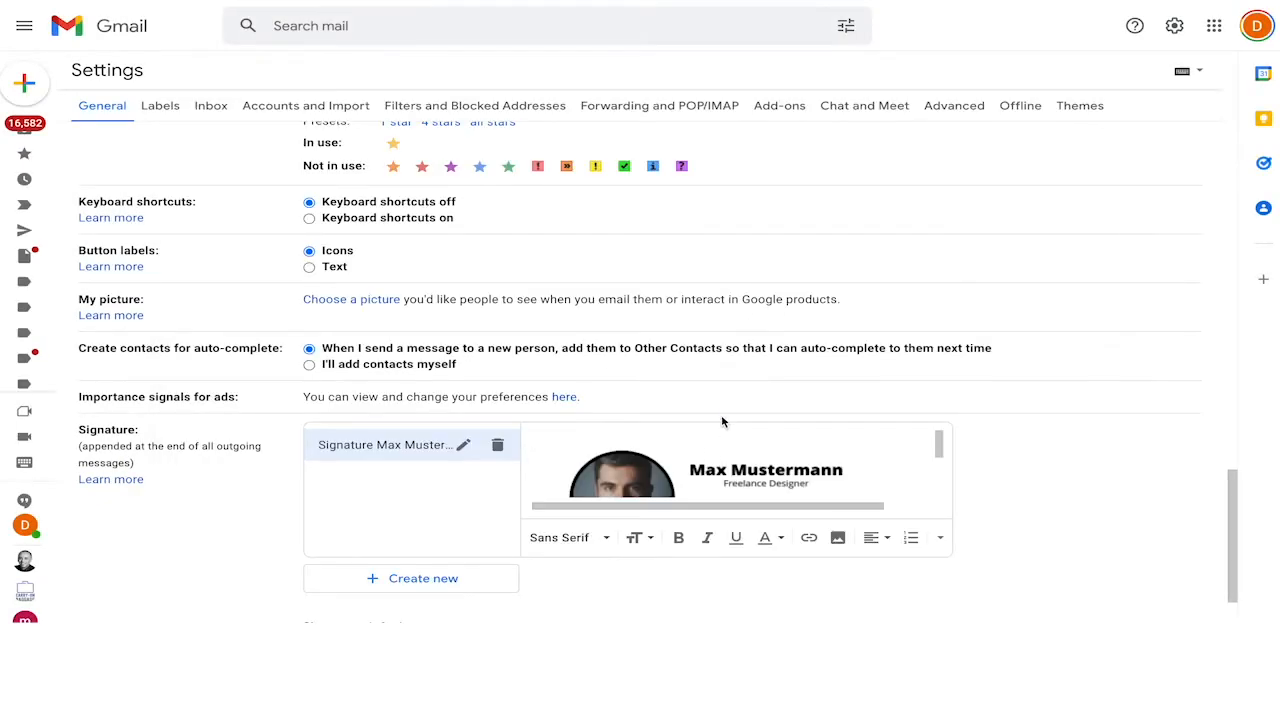
{"action": "scroll", "scroll_direction": "down", "scroll_amount": 3}
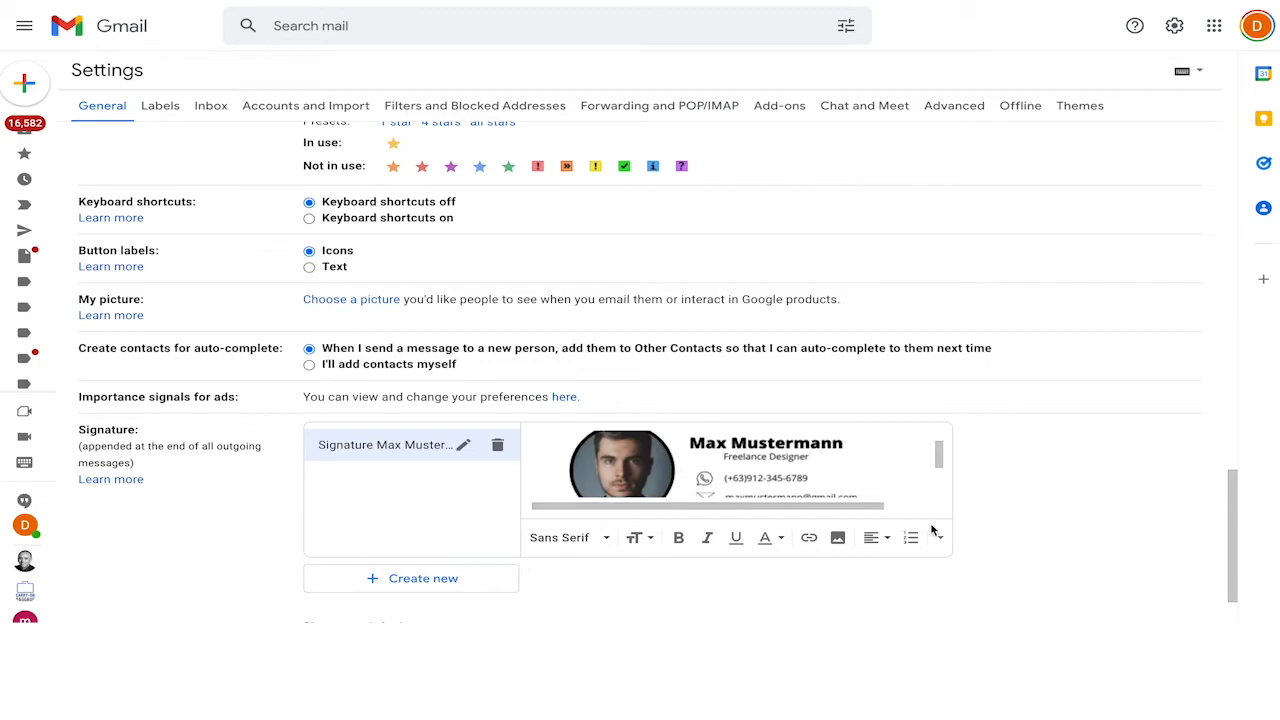
{"action": "scroll", "scroll_direction": "down", "scroll_amount": 3}
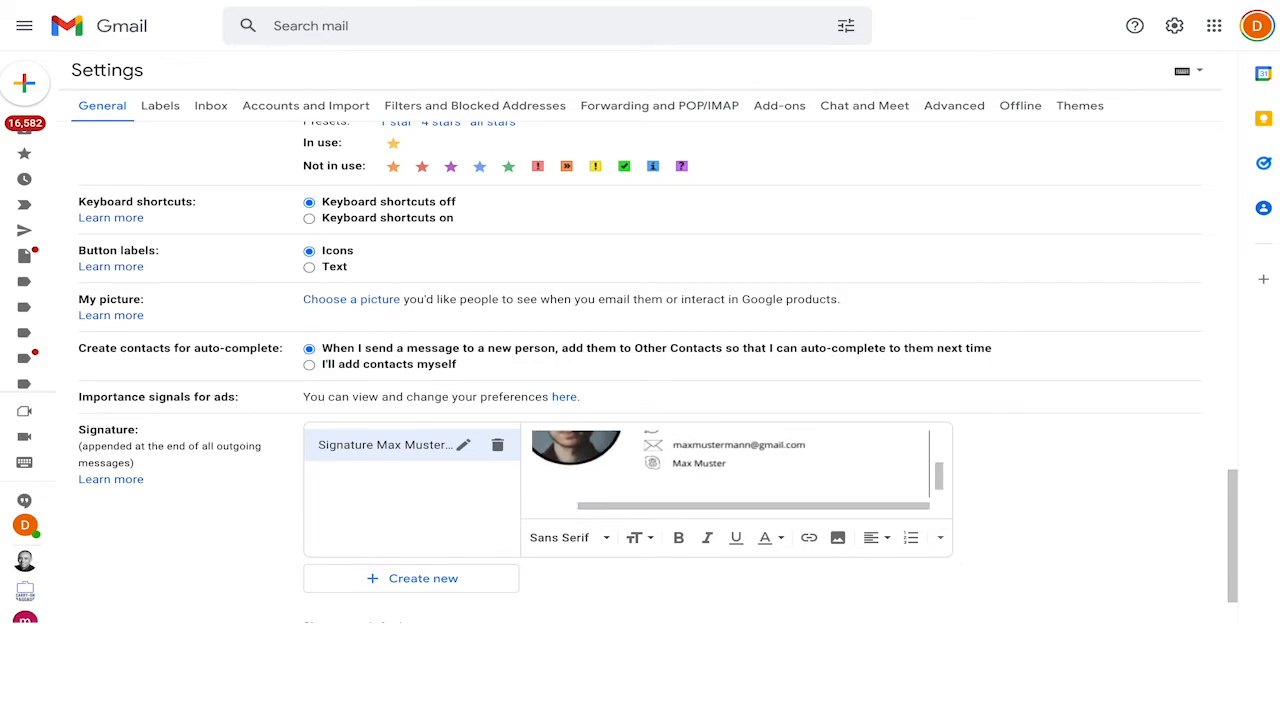
{"action": "scroll", "scroll_direction": "down", "scroll_amount": 3}
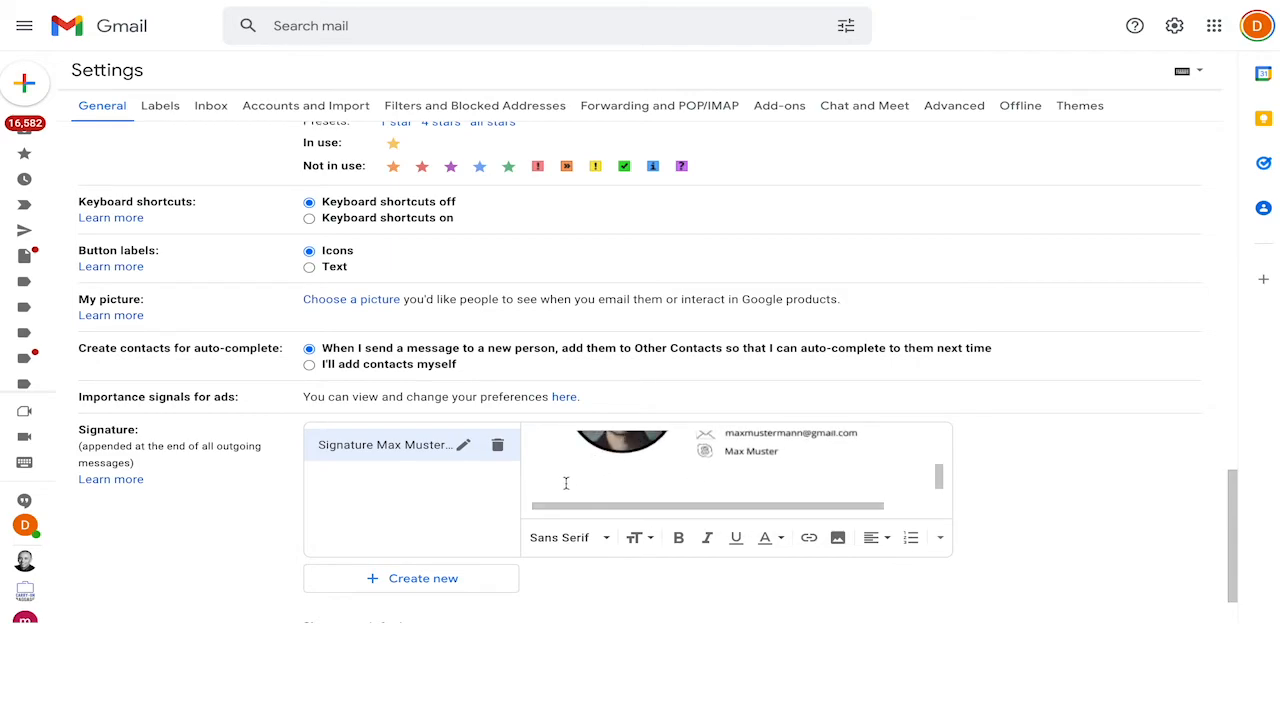
On a new line below the image, upload Facebook Icon.png from the Desktop.
{"action": "left_click", "coordinate": [620, 450]}
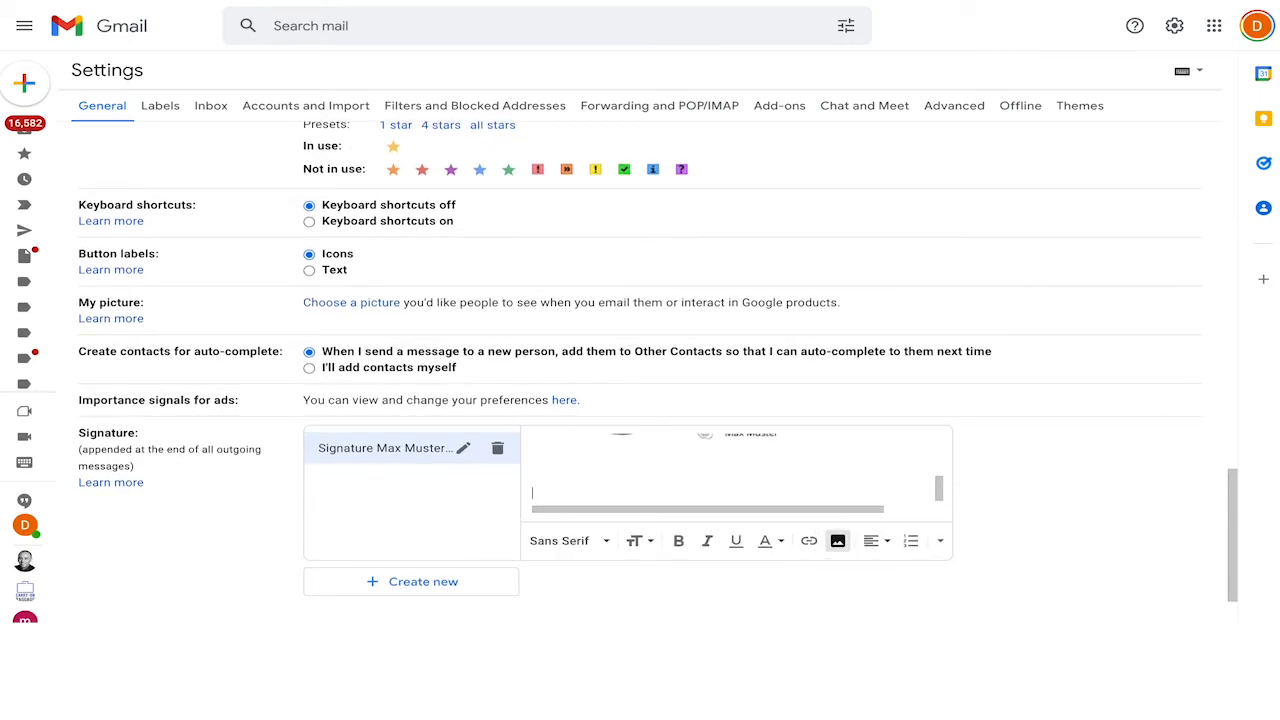
{"action": "left_click", "coordinate": [837, 540]}
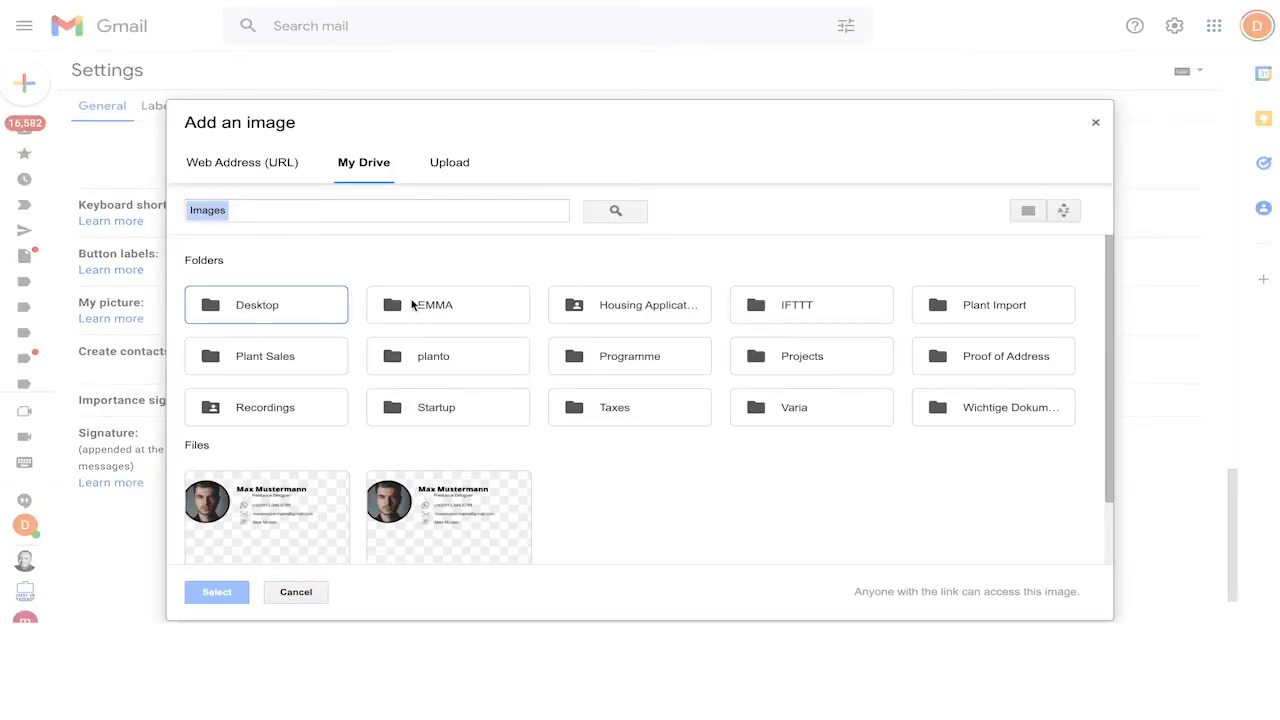
{"action": "left_click", "coordinate": [448, 162]}
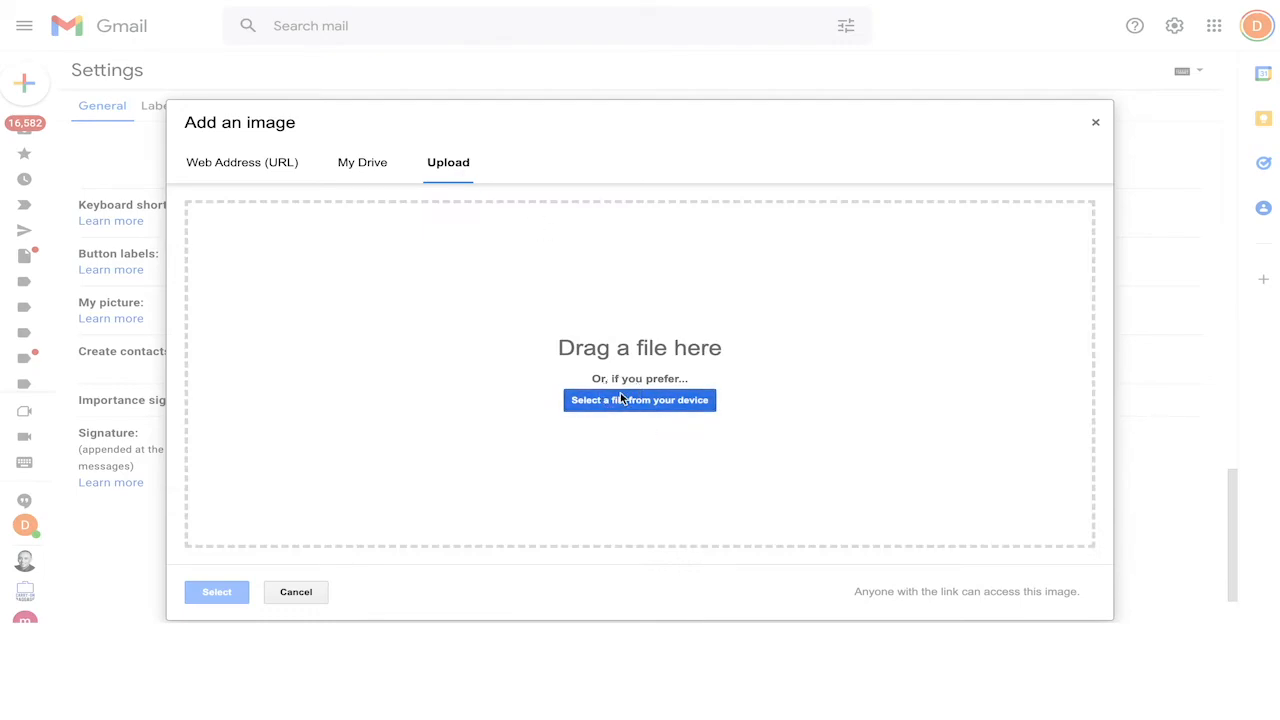
{"action": "left_click", "coordinate": [639, 400]}
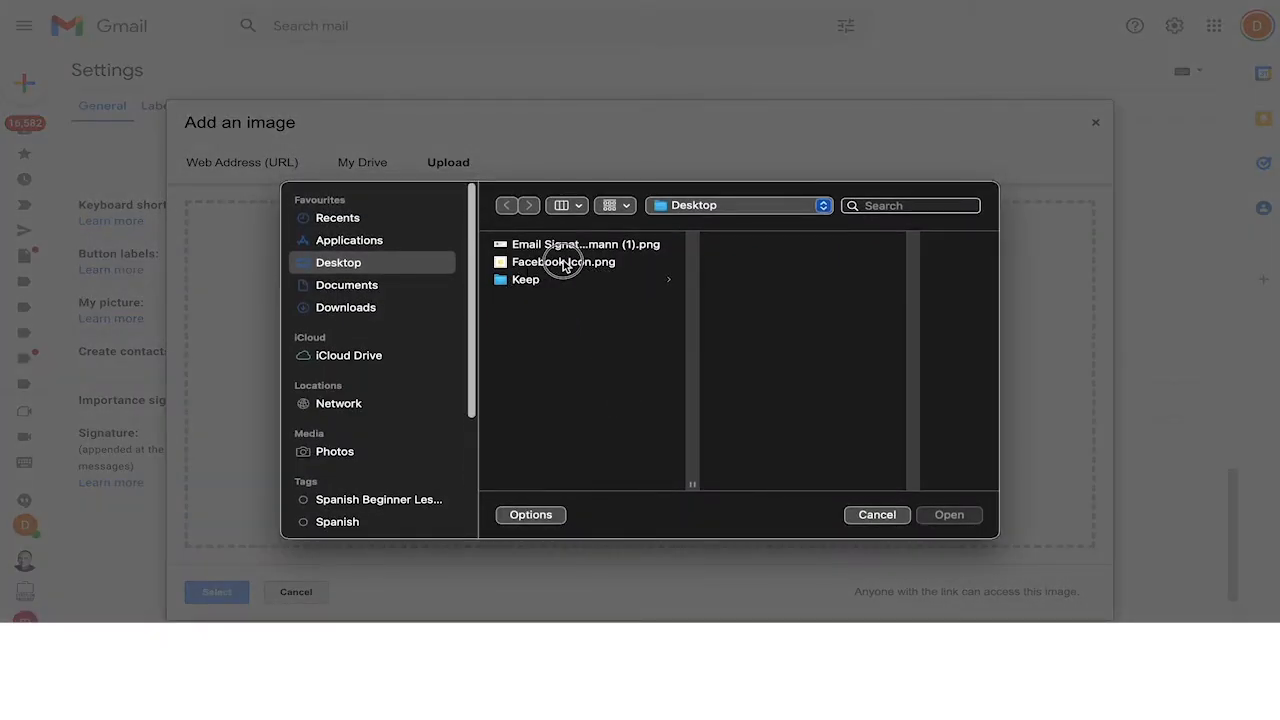
{"action": "left_click", "coordinate": [563, 261]}
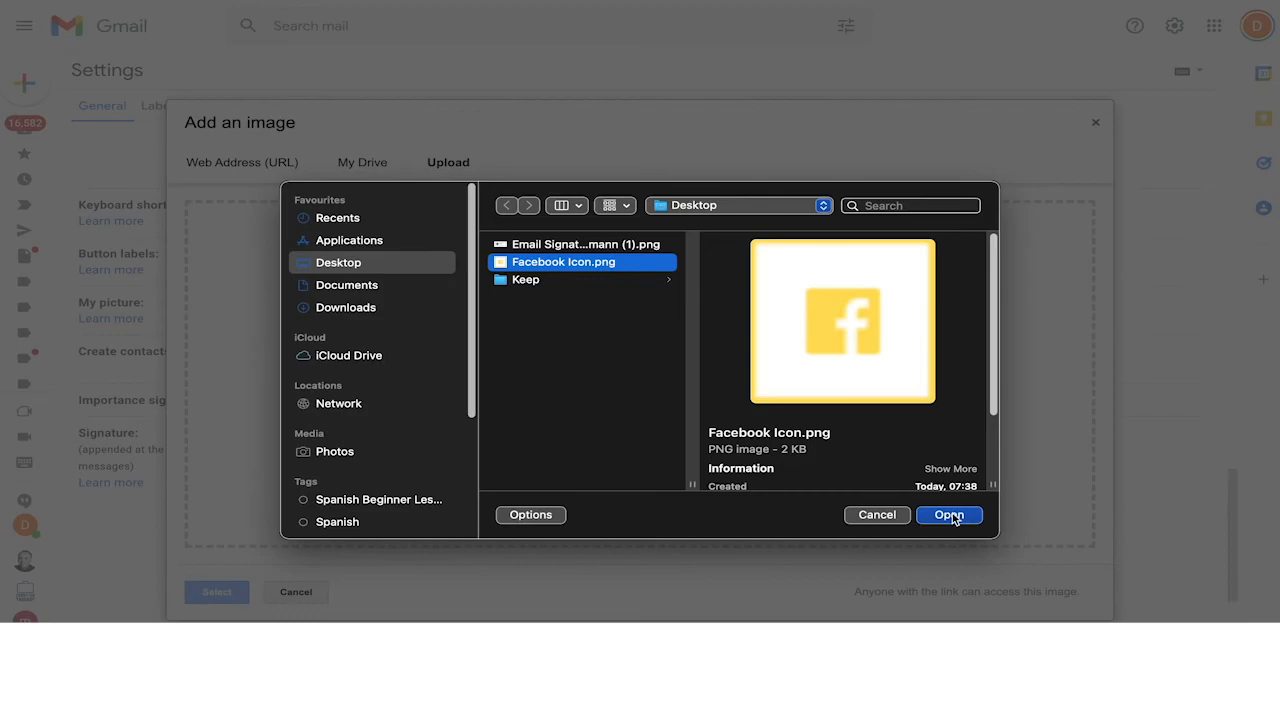
{"action": "left_click", "coordinate": [948, 515]}
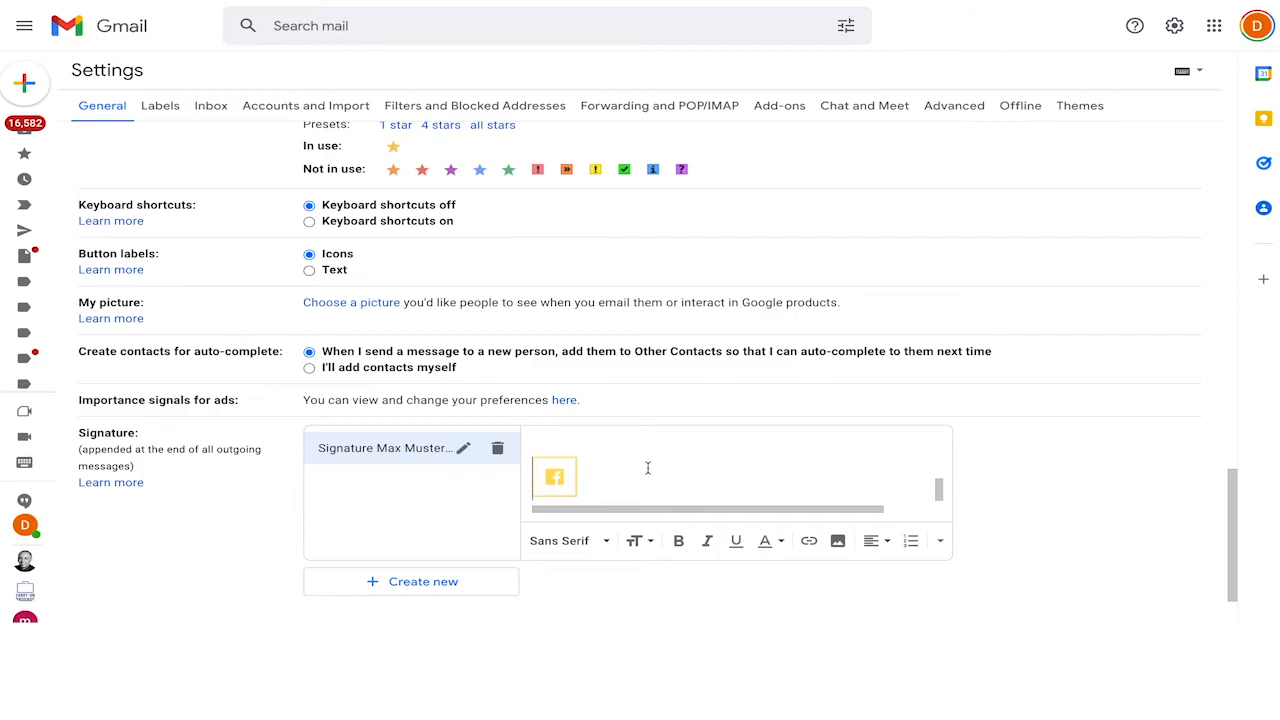
{"action": "mouse_move", "coordinate": [713, 471]}
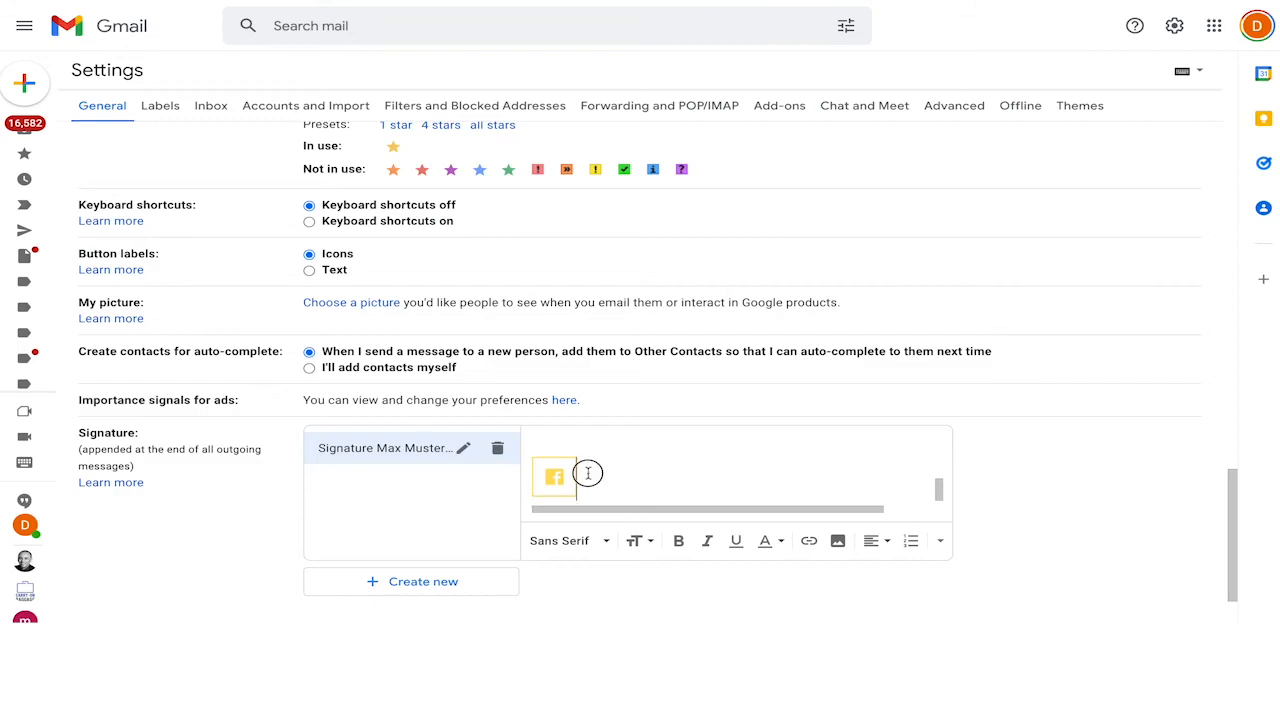
Link the Facebook icon image to facebook.com/maxmustermann.
{"action": "left_click", "coordinate": [554, 477]}
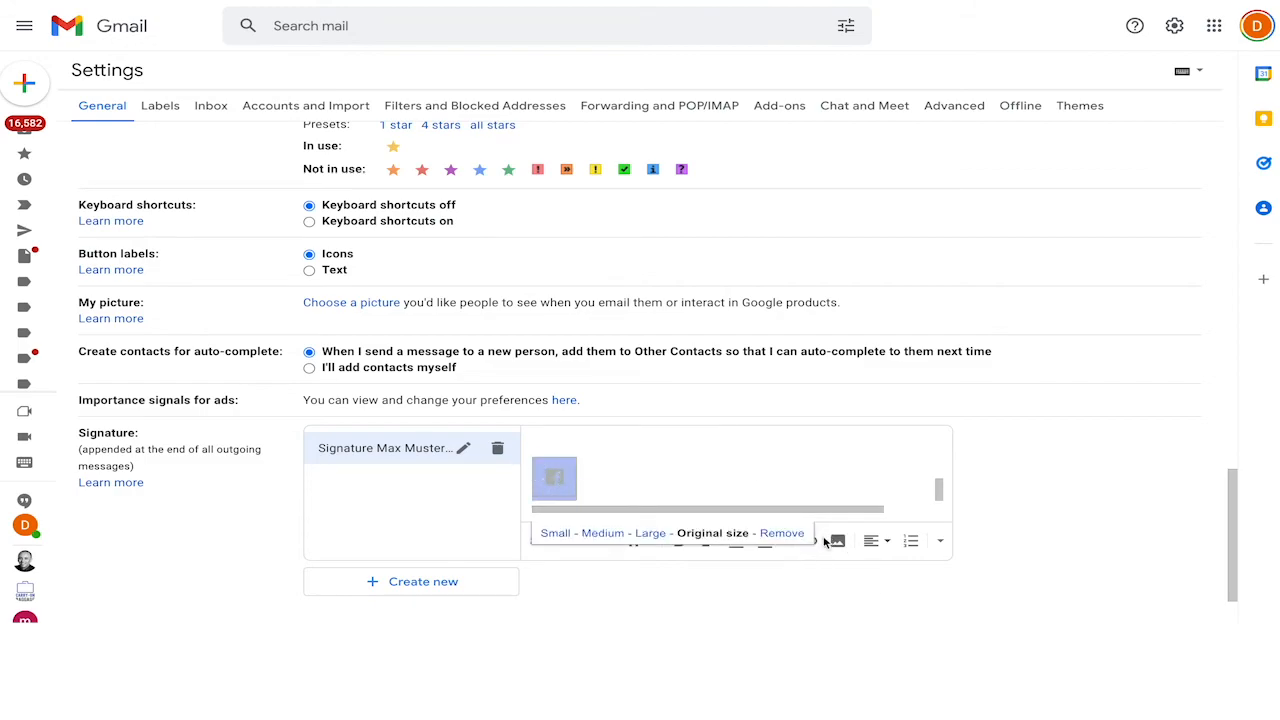
{"action": "left_click", "coordinate": [806, 541]}
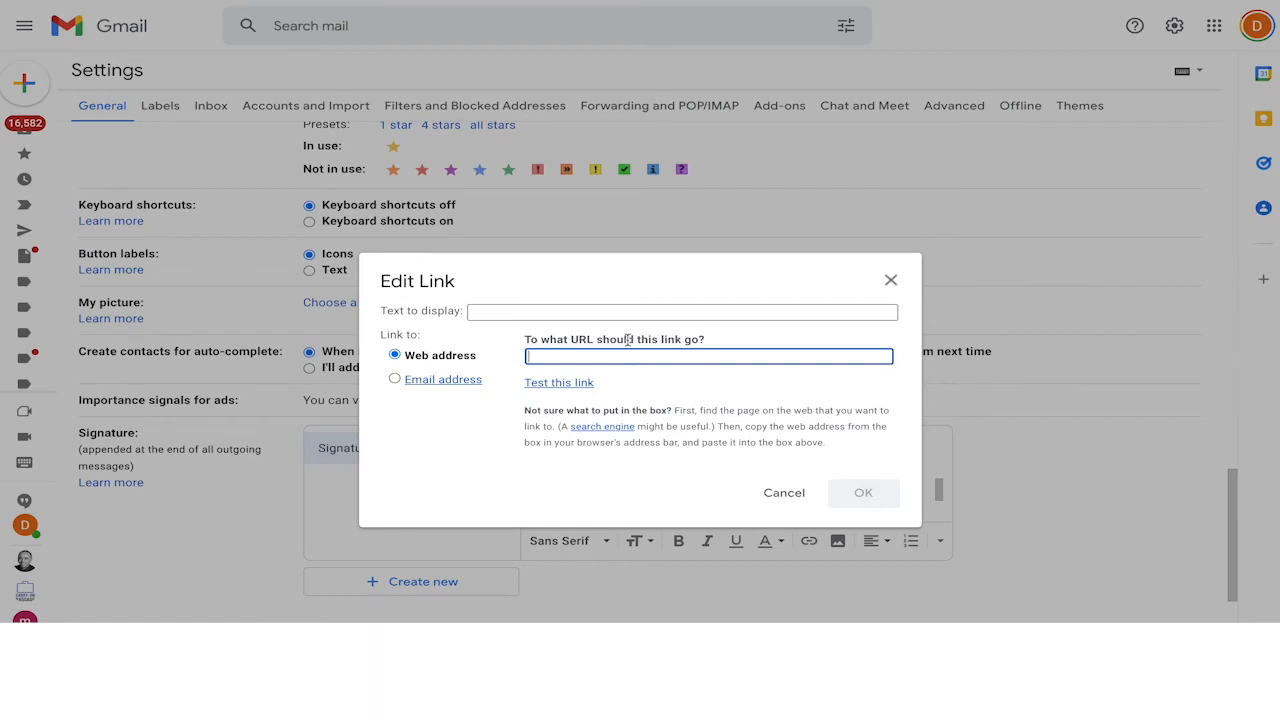
{"action": "type", "text": "faceb"}
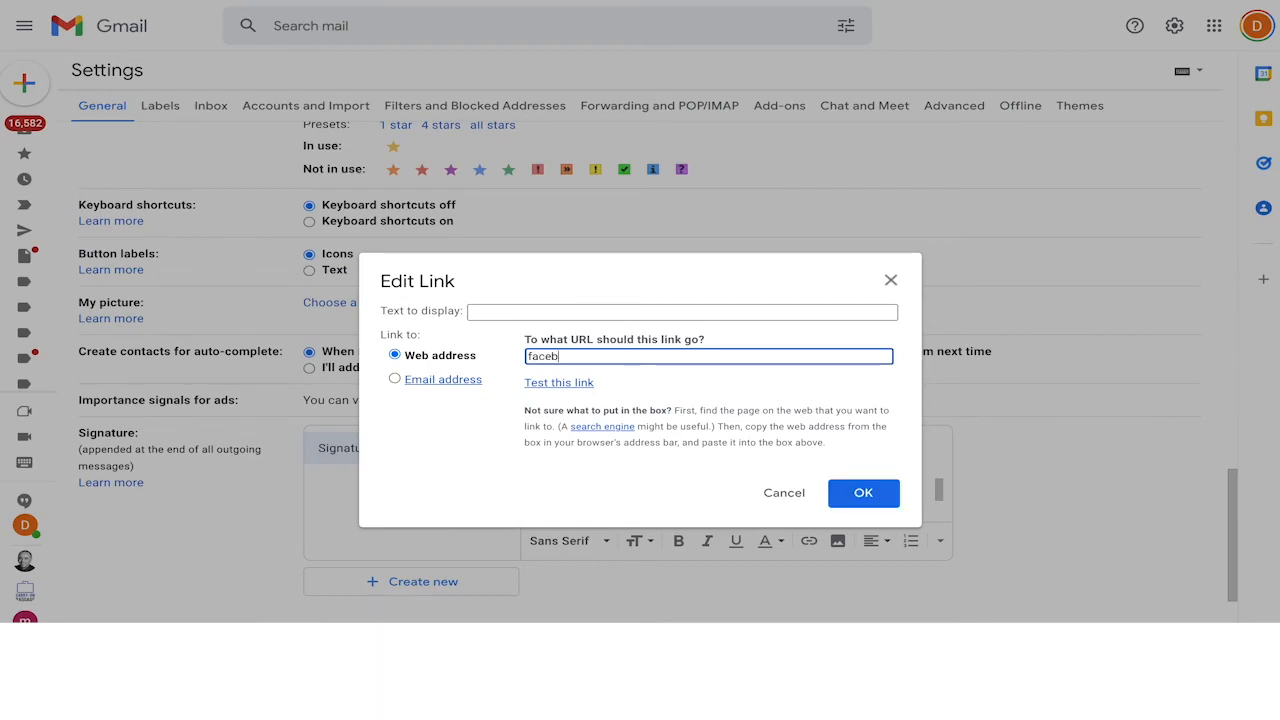
{"action": "type", "text": "ook.com/"}
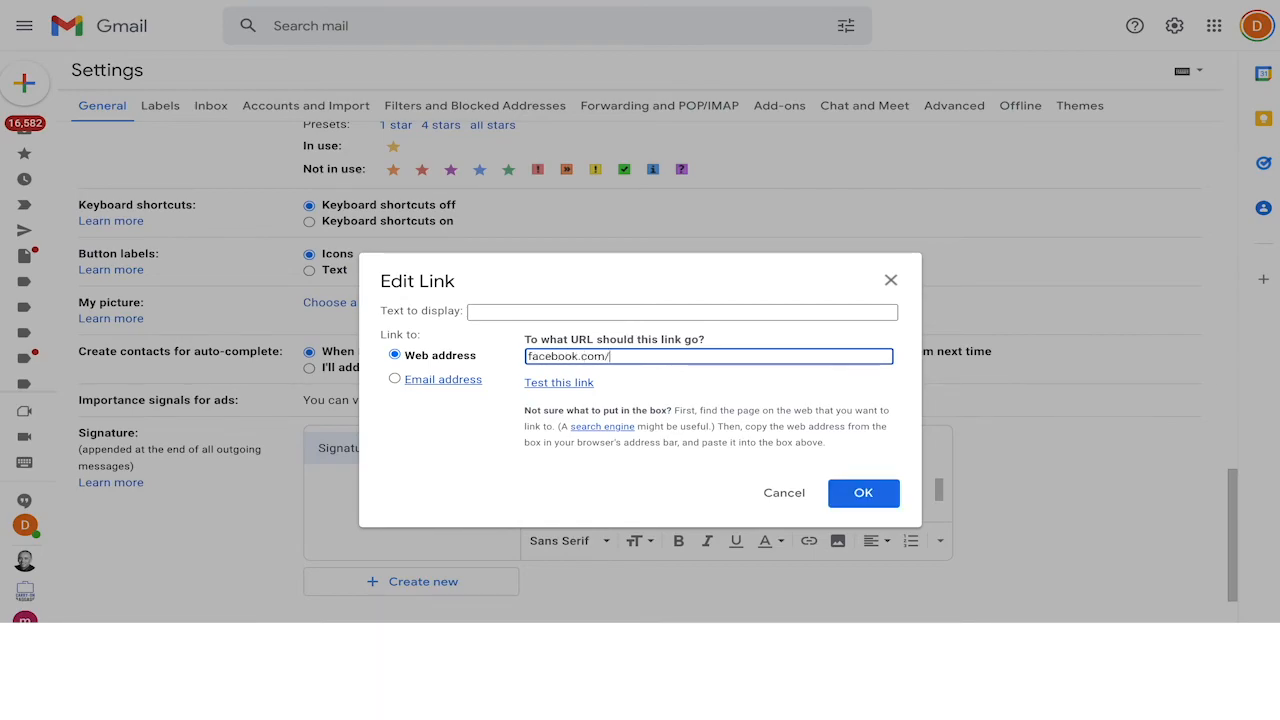
{"action": "type", "text": "ma"}
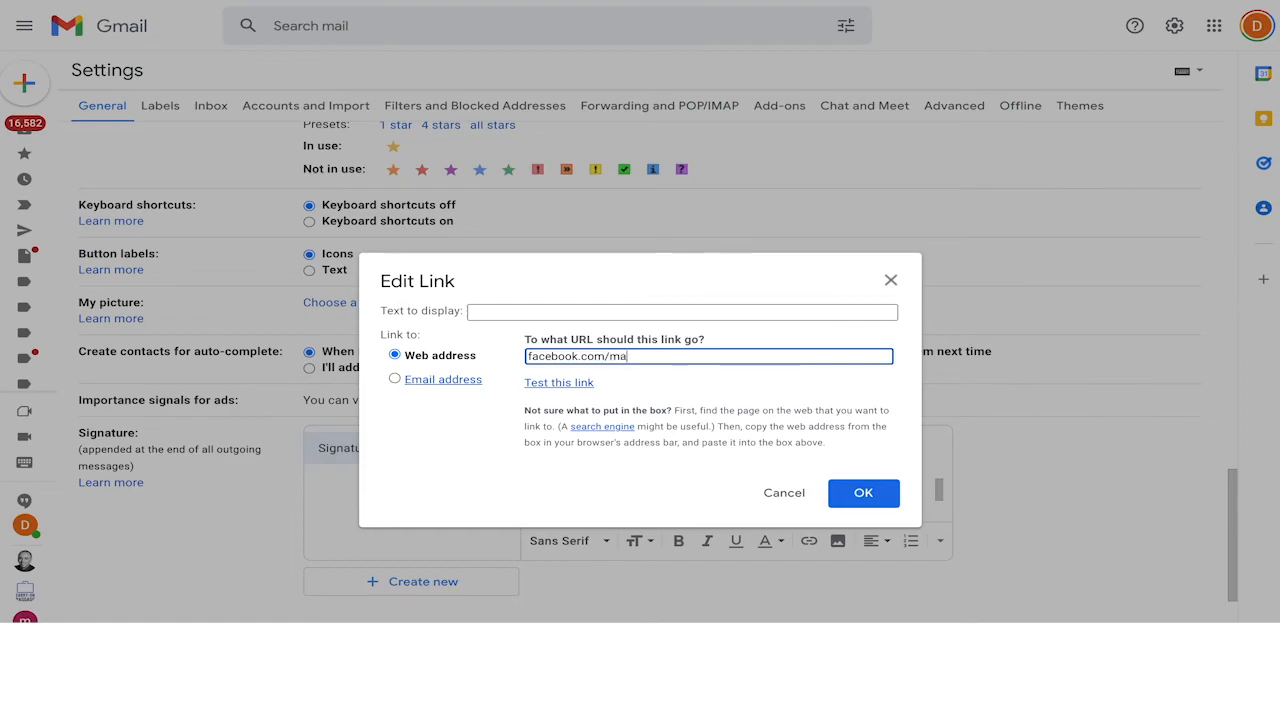
{"action": "type", "text": "xmustermann"}
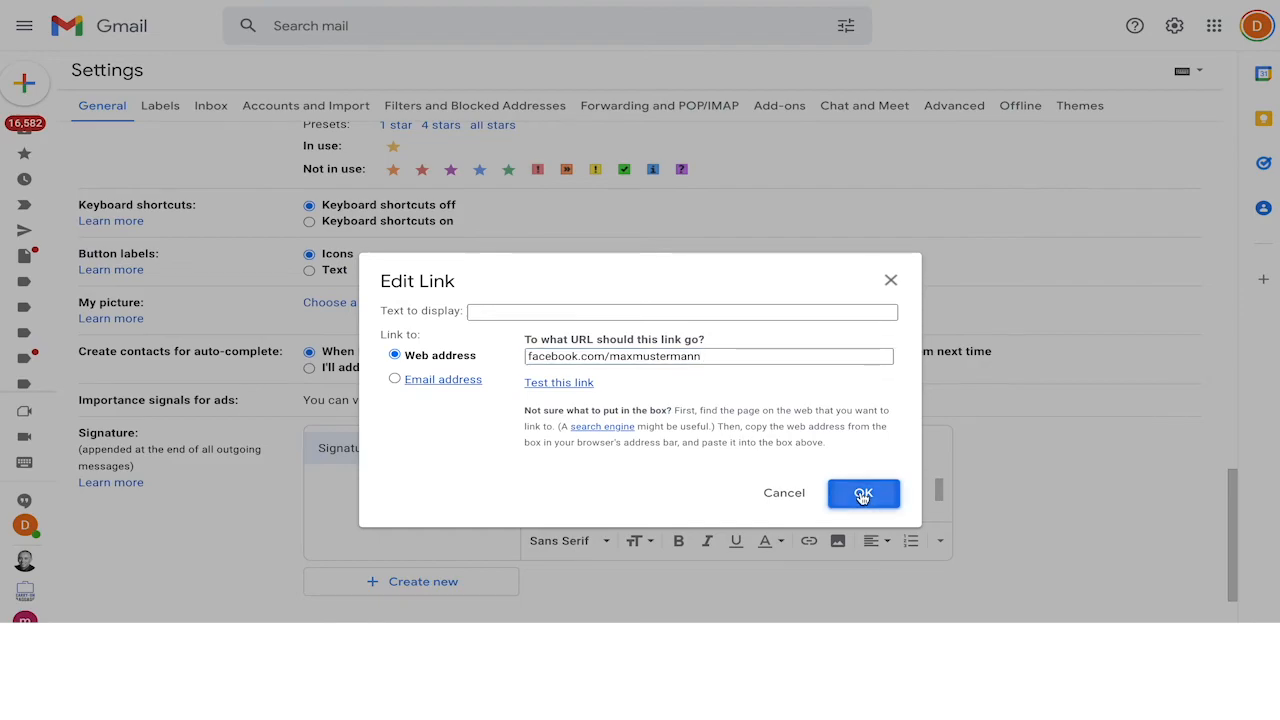
{"action": "left_click", "coordinate": [862, 493]}
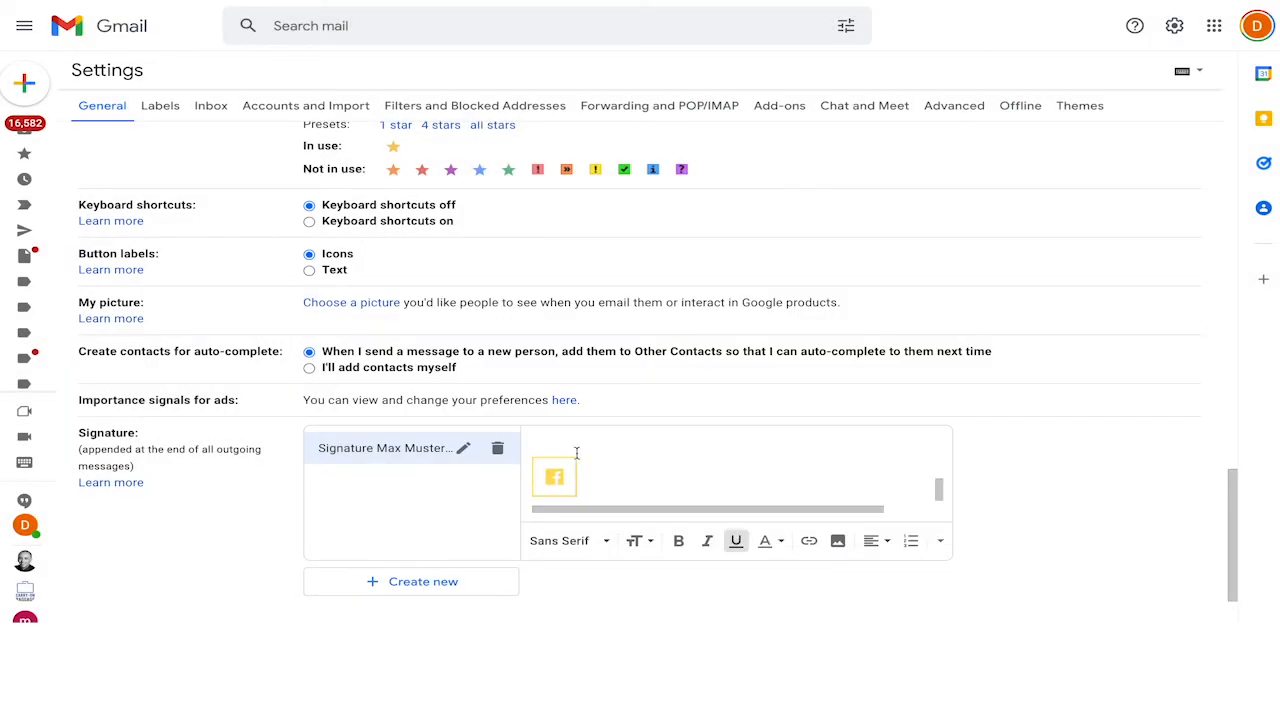
{"action": "mouse_move", "coordinate": [647, 482]}
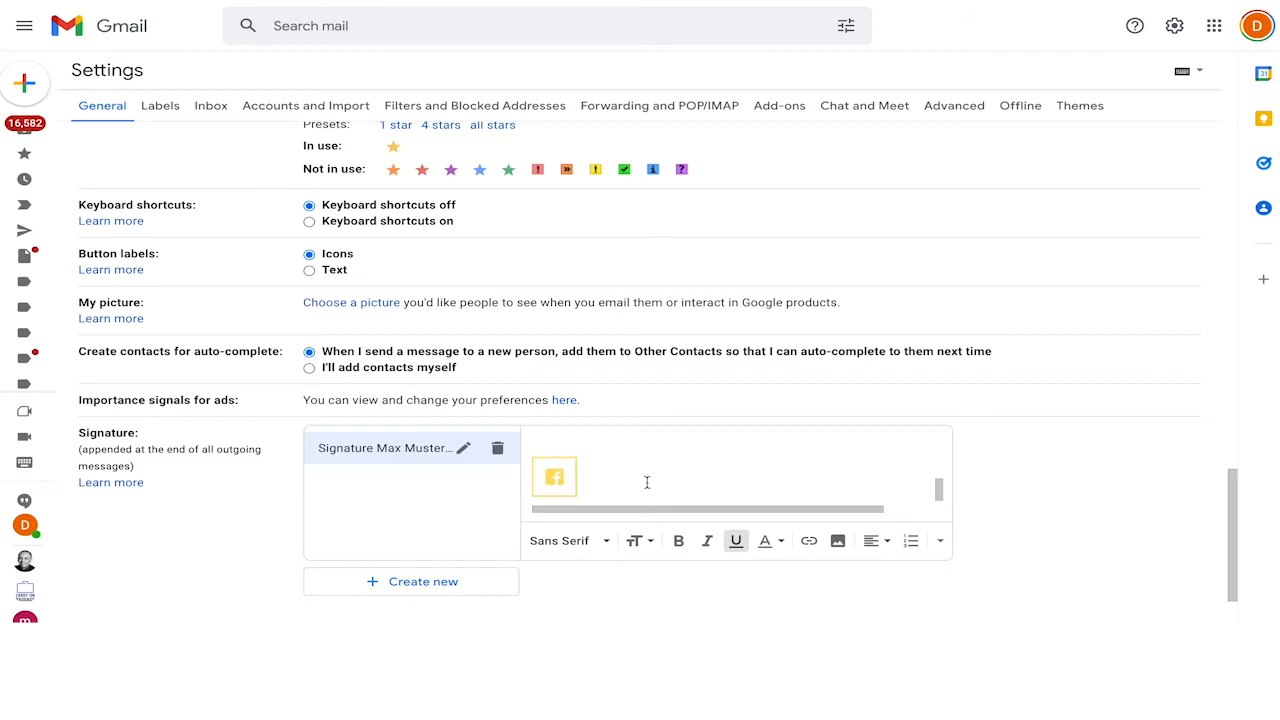
{"action": "mouse_move", "coordinate": [576, 459]}
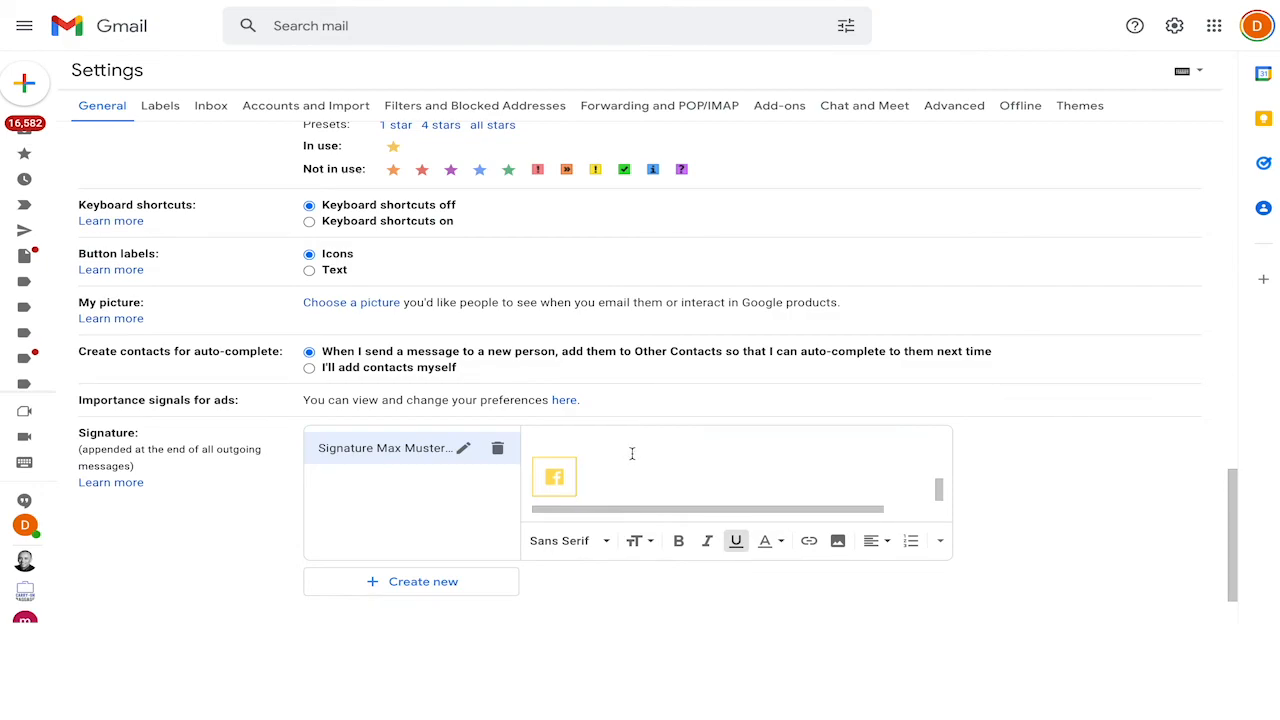
{"action": "mouse_move", "coordinate": [655, 457]}
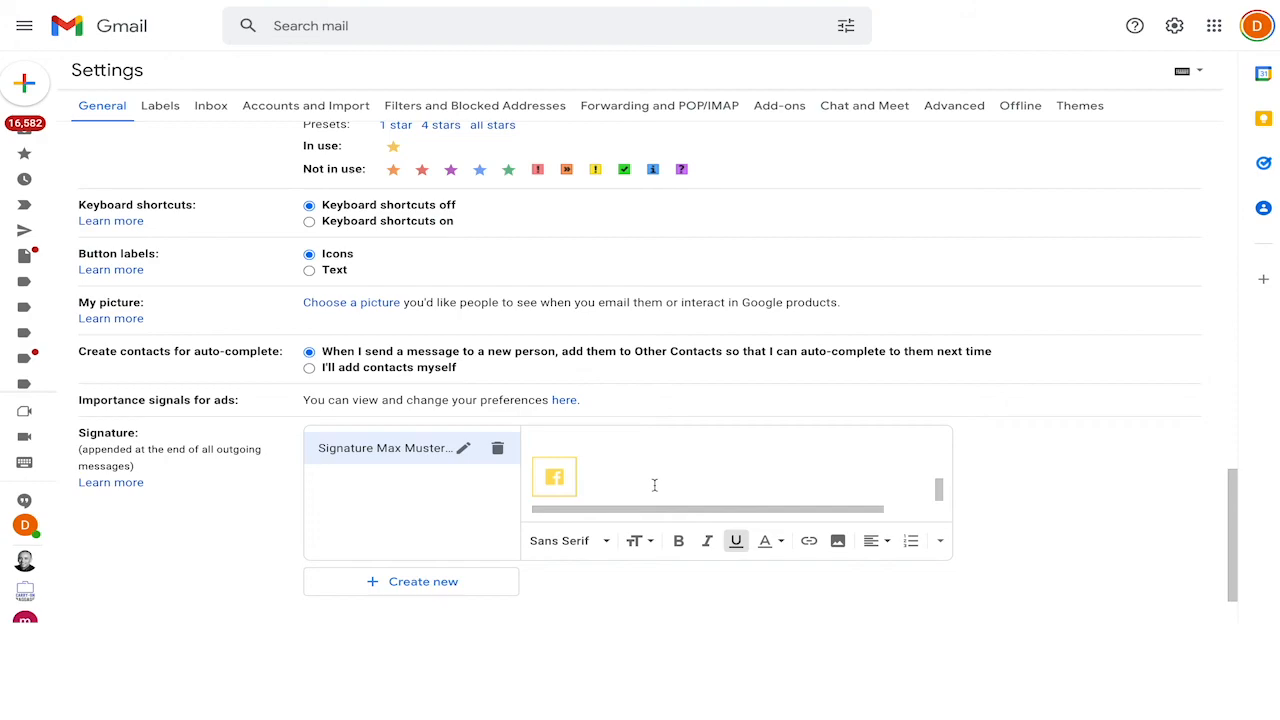
{"action": "mouse_move", "coordinate": [733, 461]}
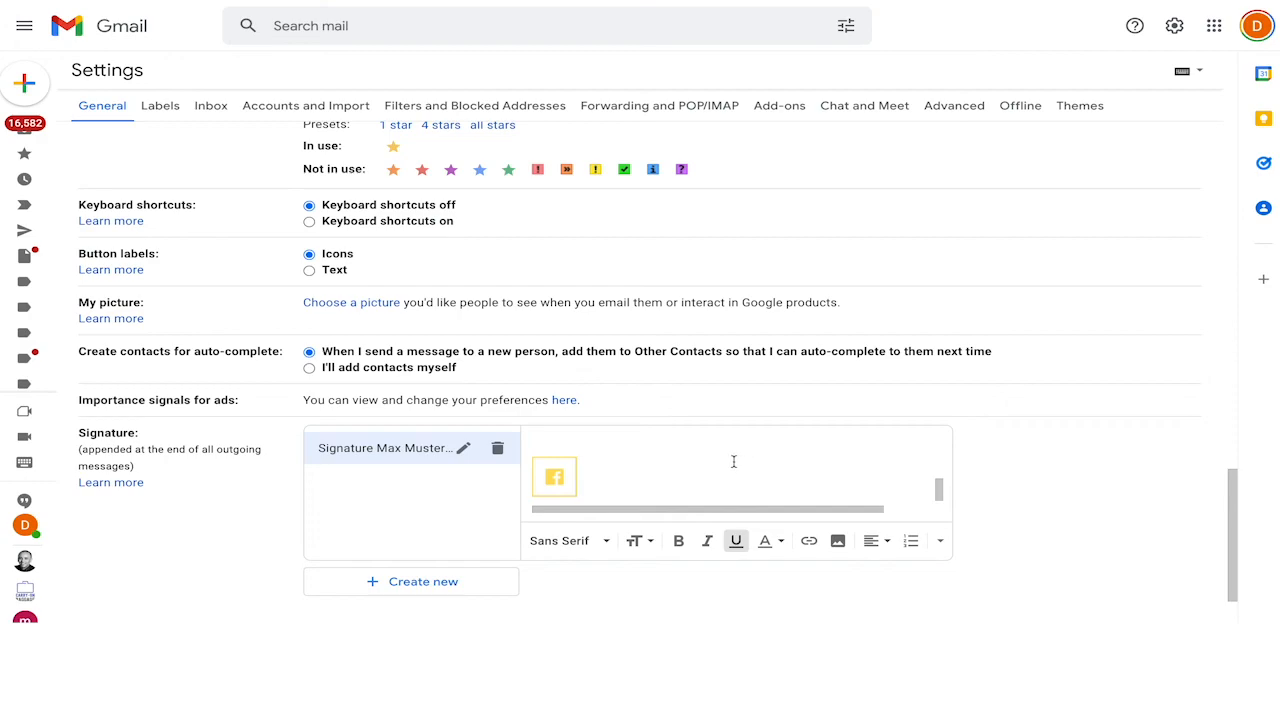
Compose a new email and insert the saved Max Mustermann signature.
{"action": "left_click", "coordinate": [577, 477]}
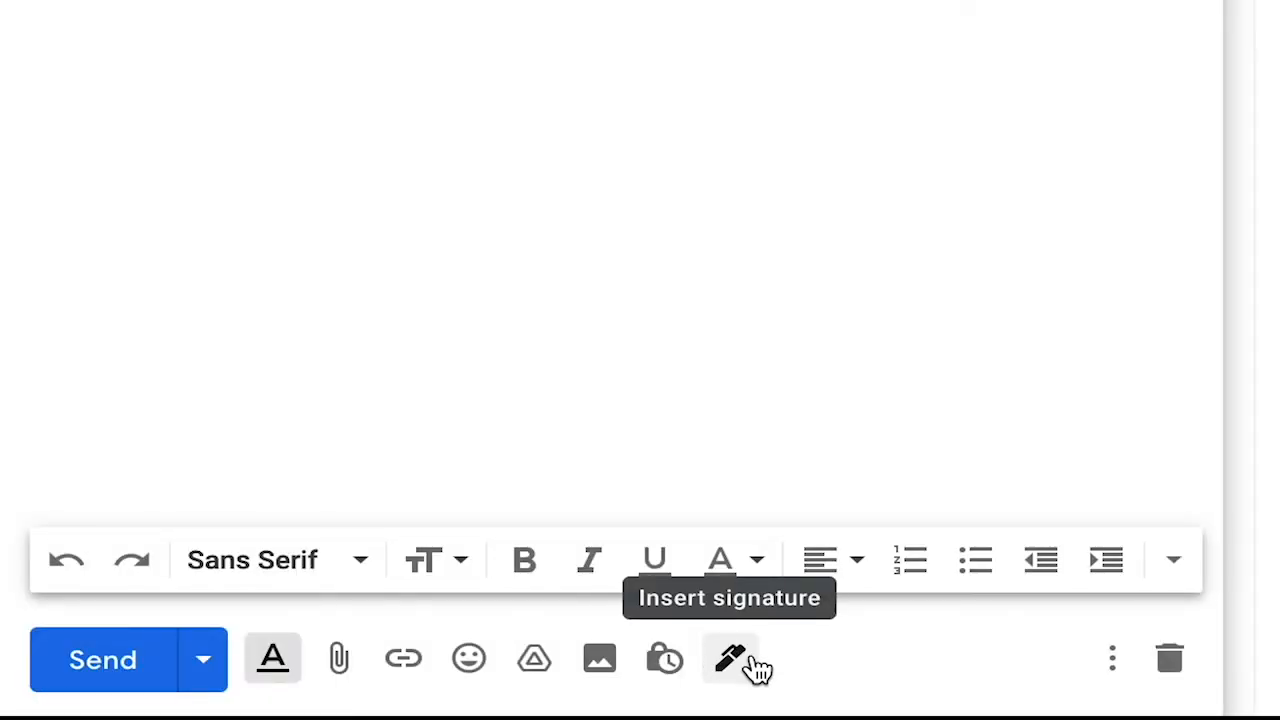
{"action": "left_click", "coordinate": [730, 659]}
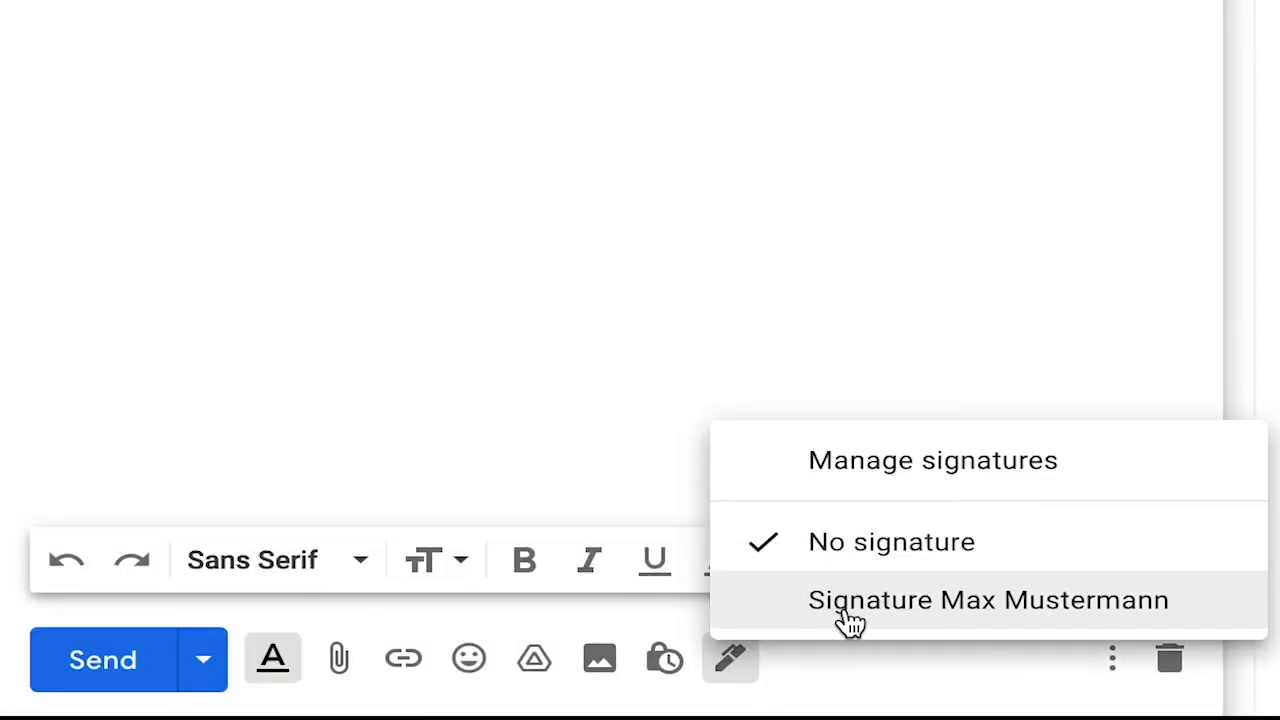
{"action": "left_click", "coordinate": [988, 600]}
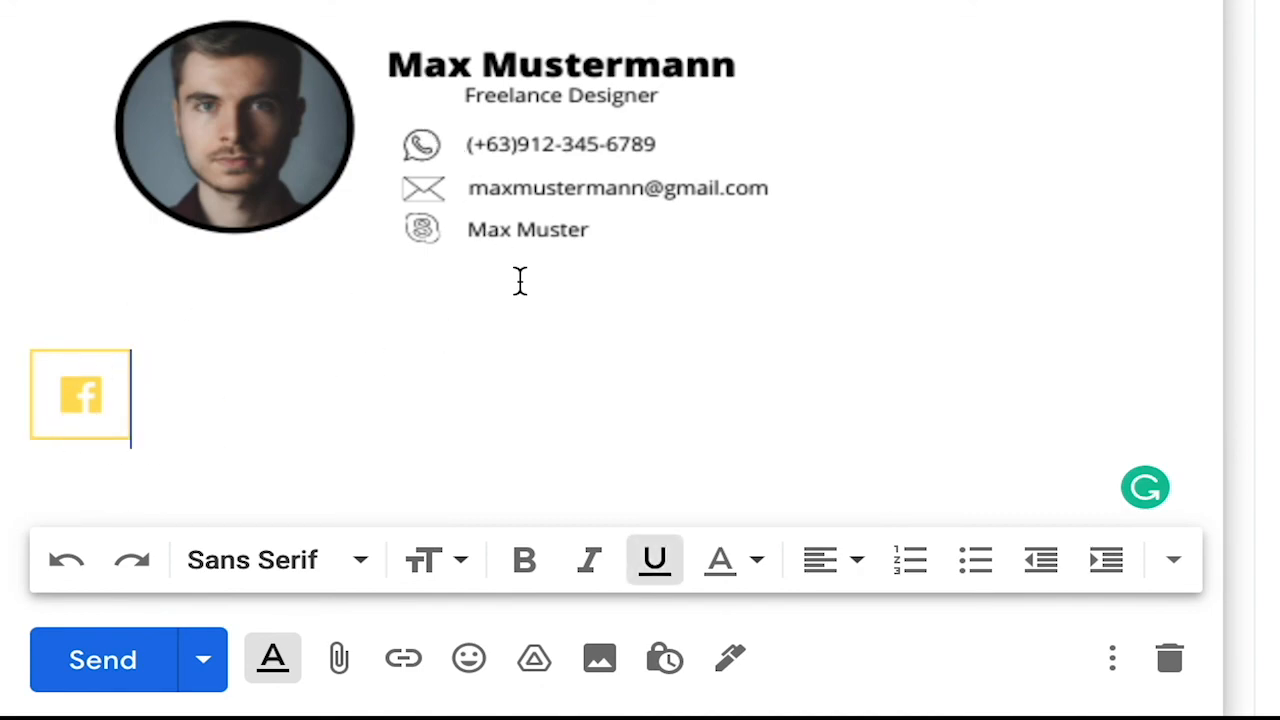
{"action": "mouse_move", "coordinate": [334, 221]}
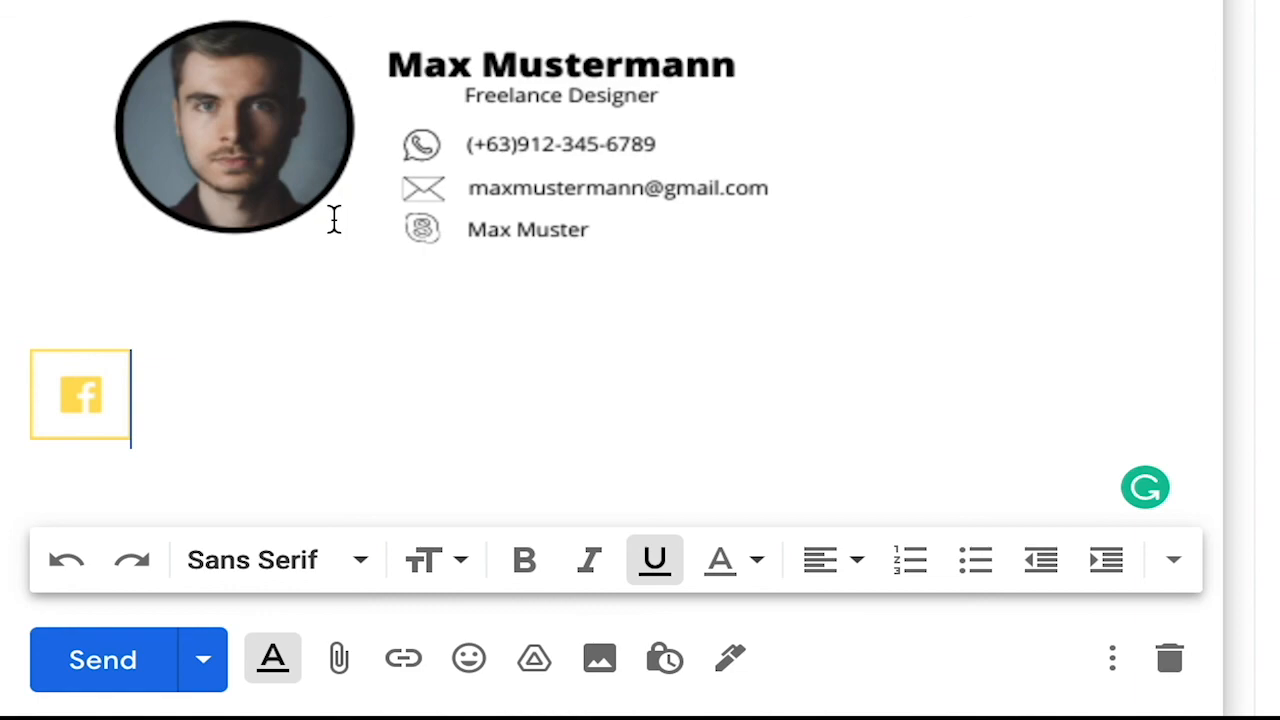
{"action": "mouse_move", "coordinate": [143, 417]}
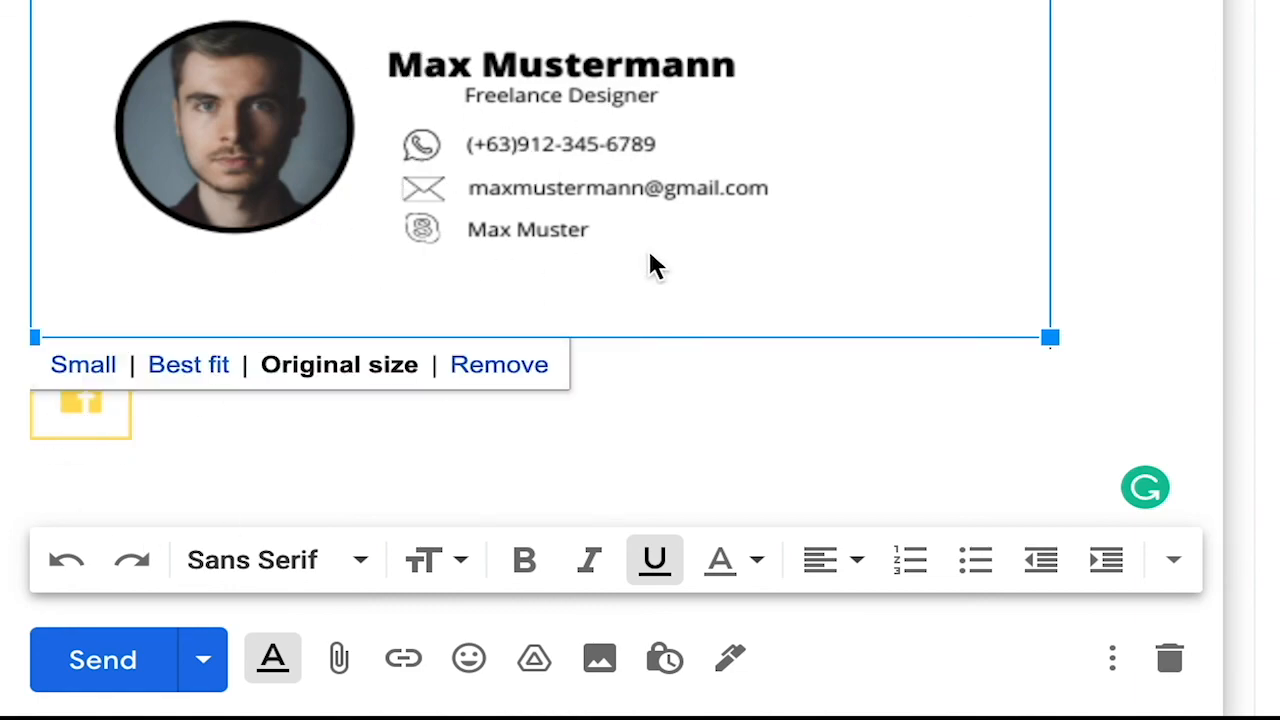
{"action": "mouse_move", "coordinate": [756, 416]}
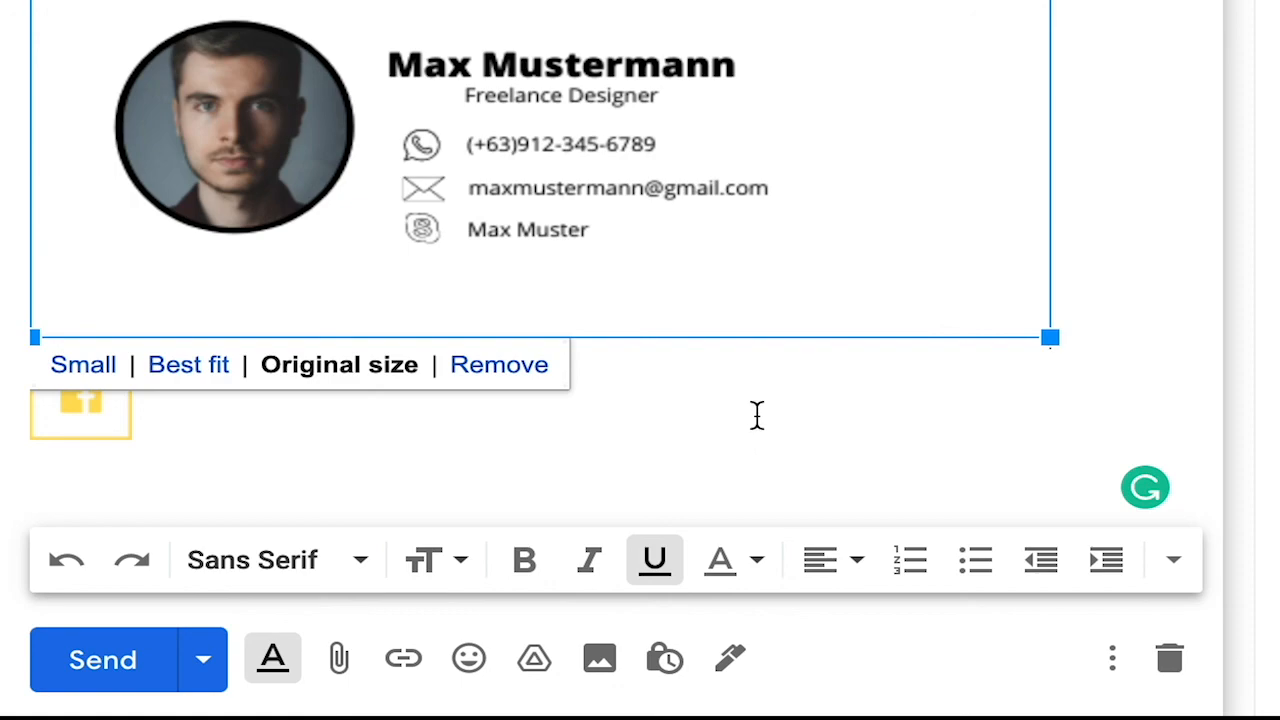
{"action": "left_click", "coordinate": [593, 262]}
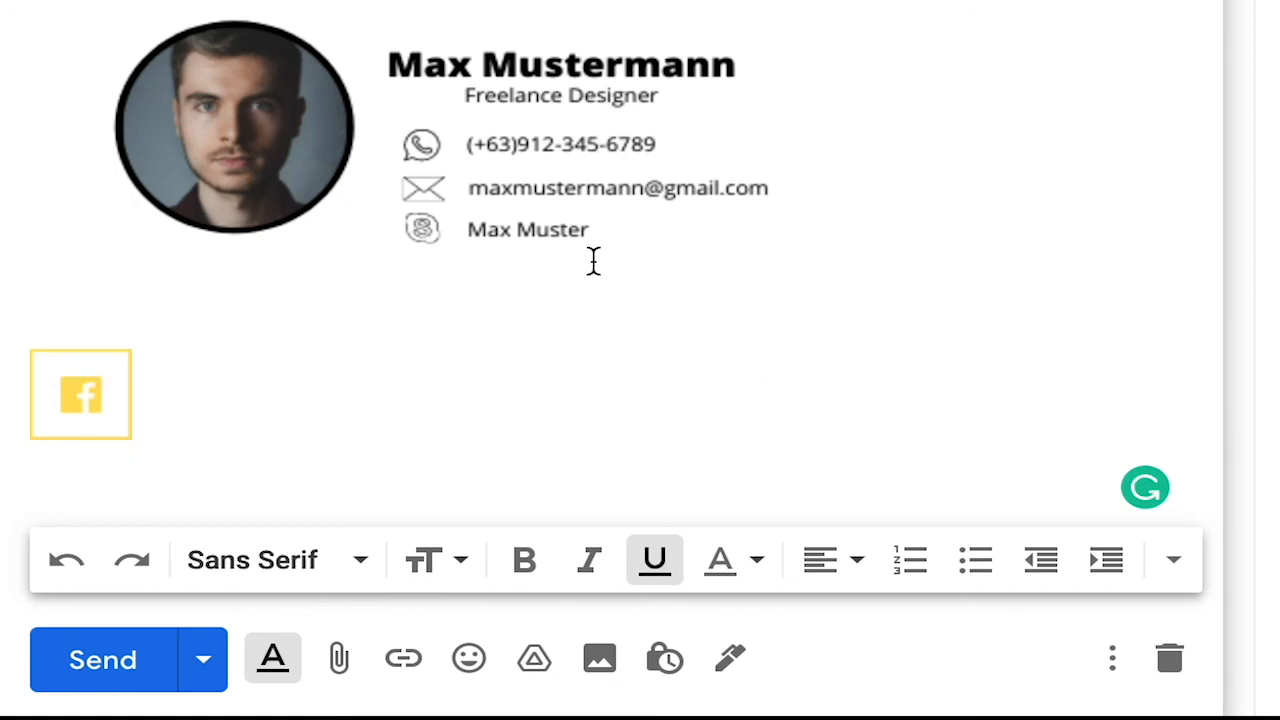